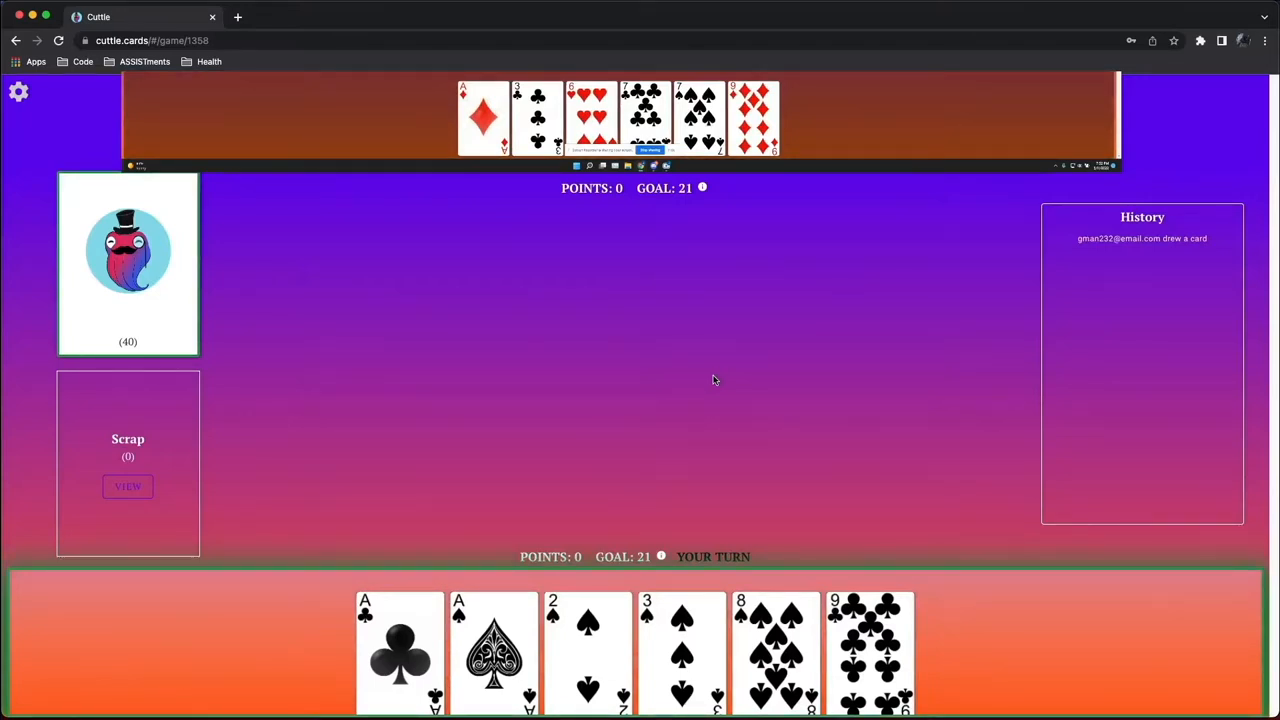
mouse_move(770, 614)
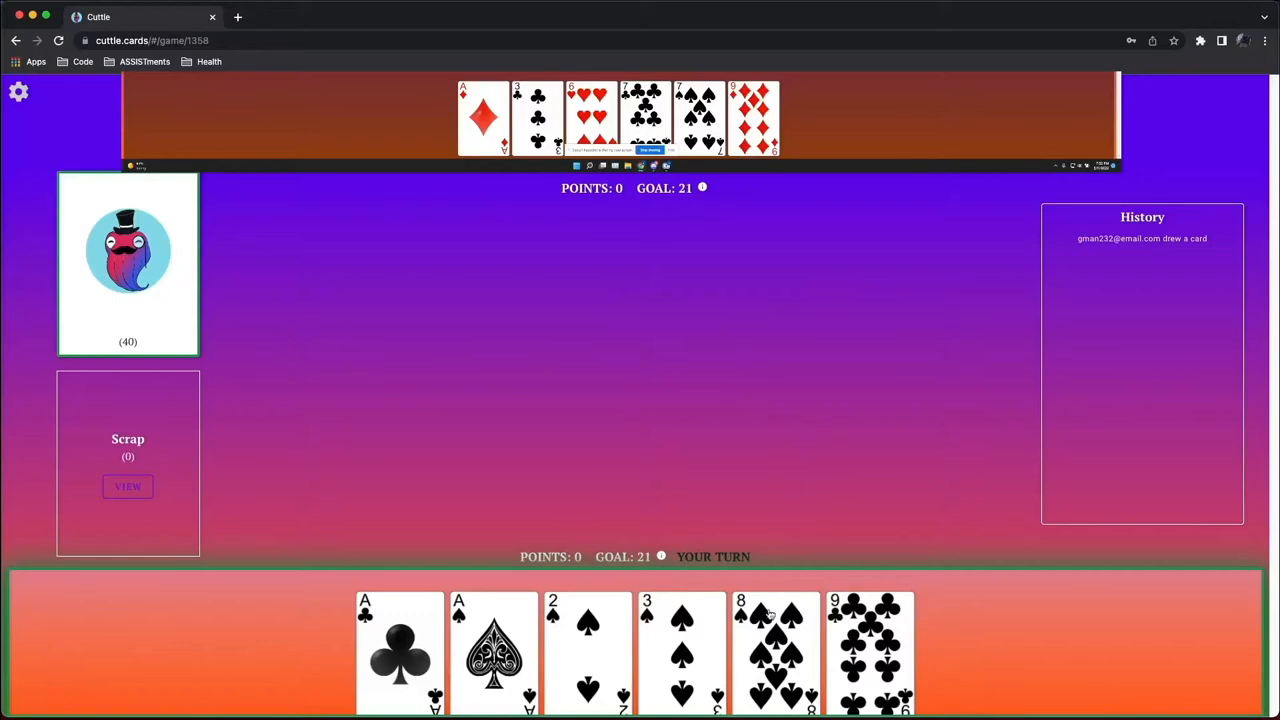
Play the 8 of Spades for 8 points and draw from the deck afterwards
click(776, 650)
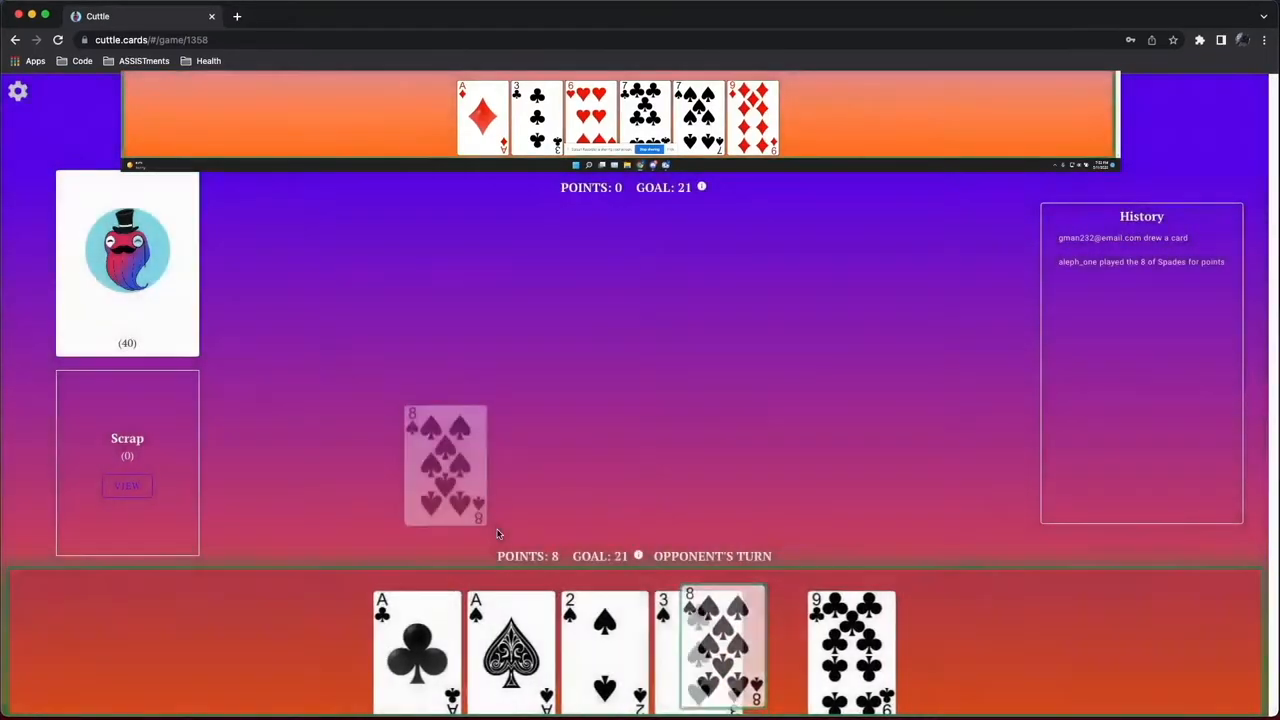
click(722, 644)
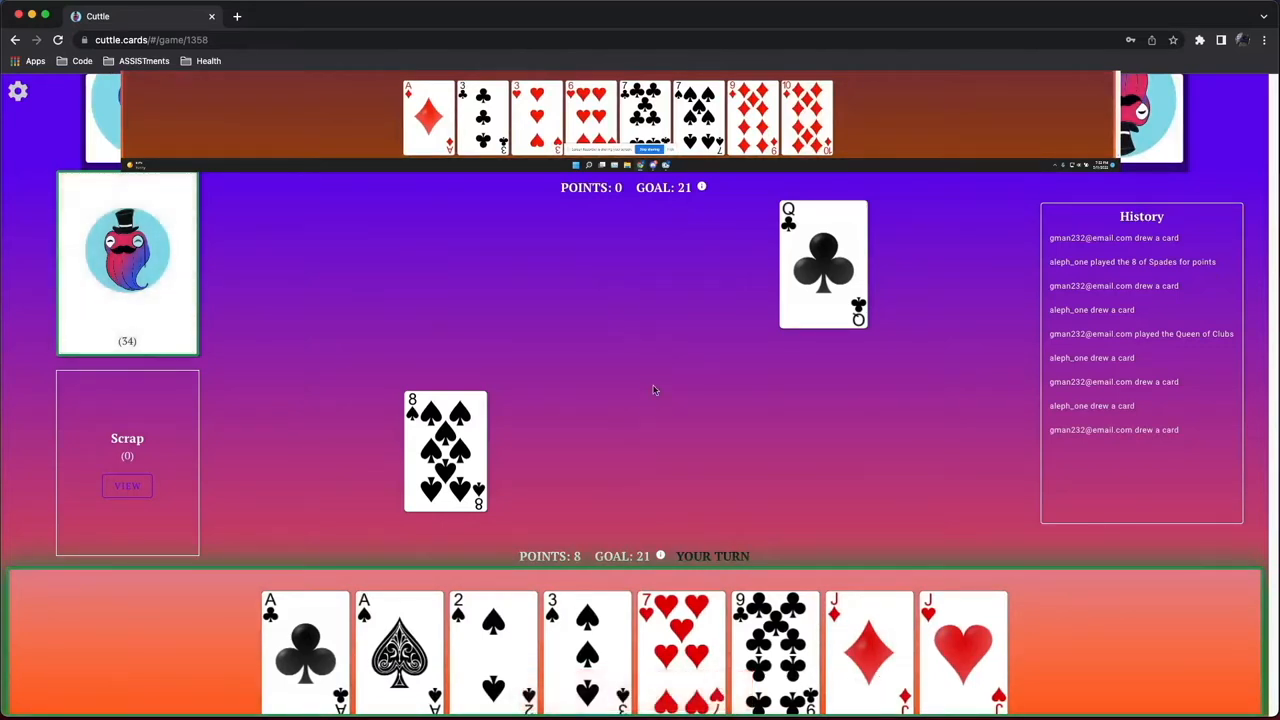
mouse_move(586, 456)
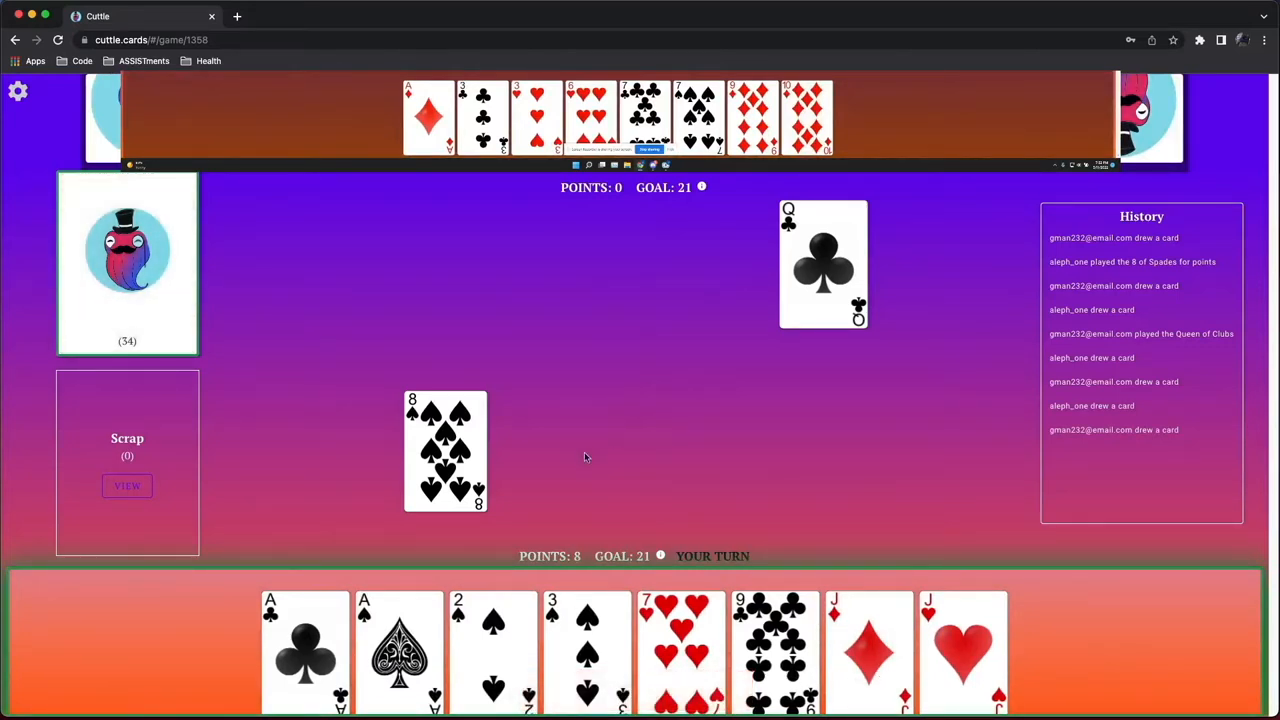
mouse_move(608, 610)
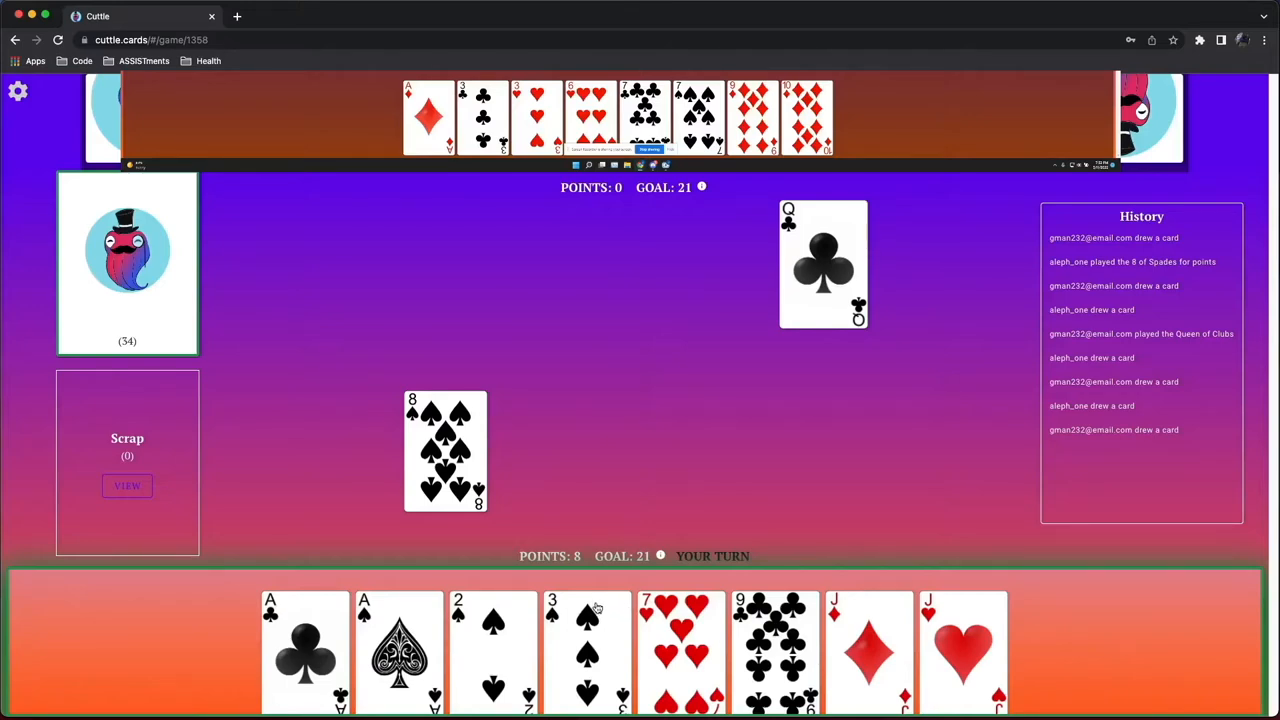
Score the 3 of Spades to reach 11, then resolve the opponent's uncounterable Ace of Diamonds
click(588, 650)
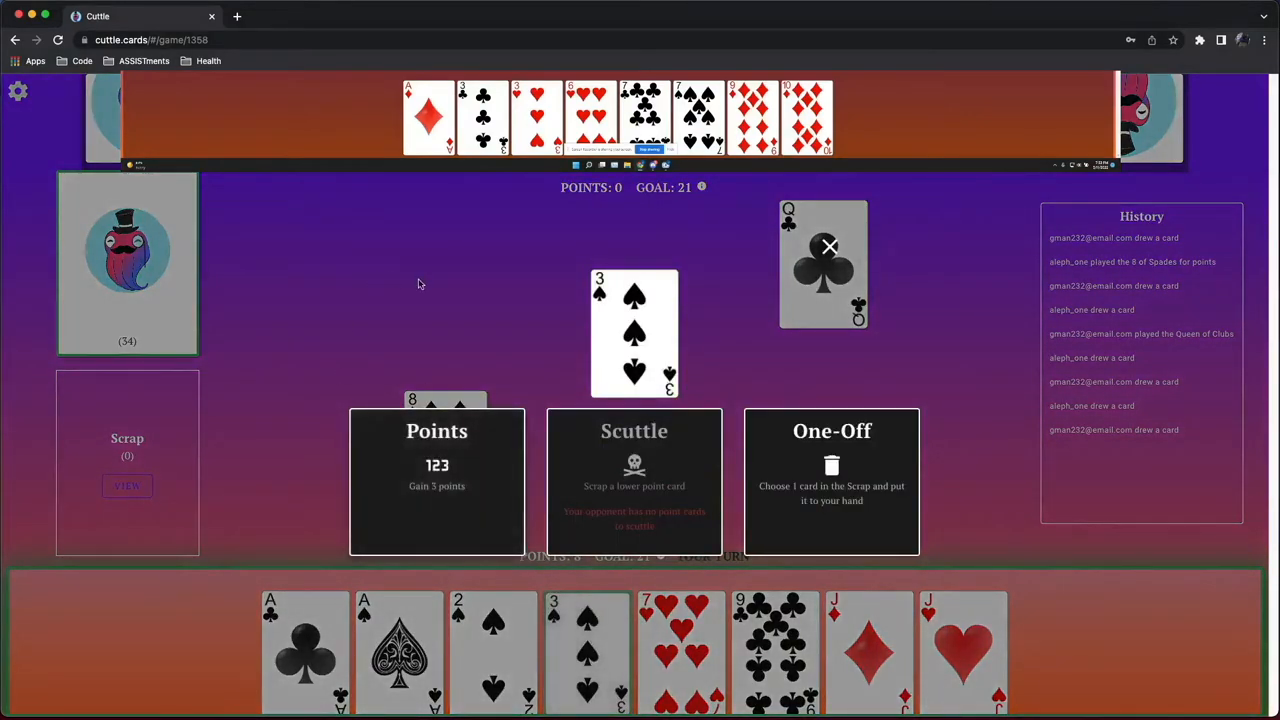
mouse_move(474, 422)
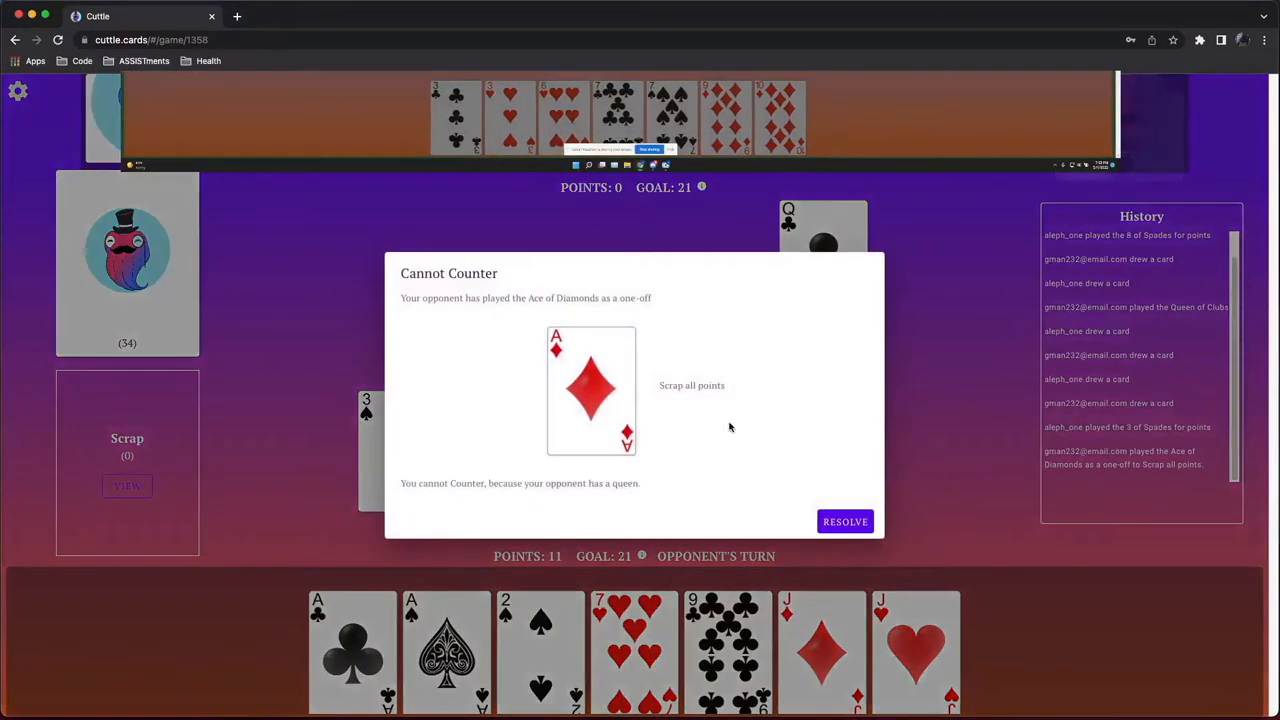
click(844, 520)
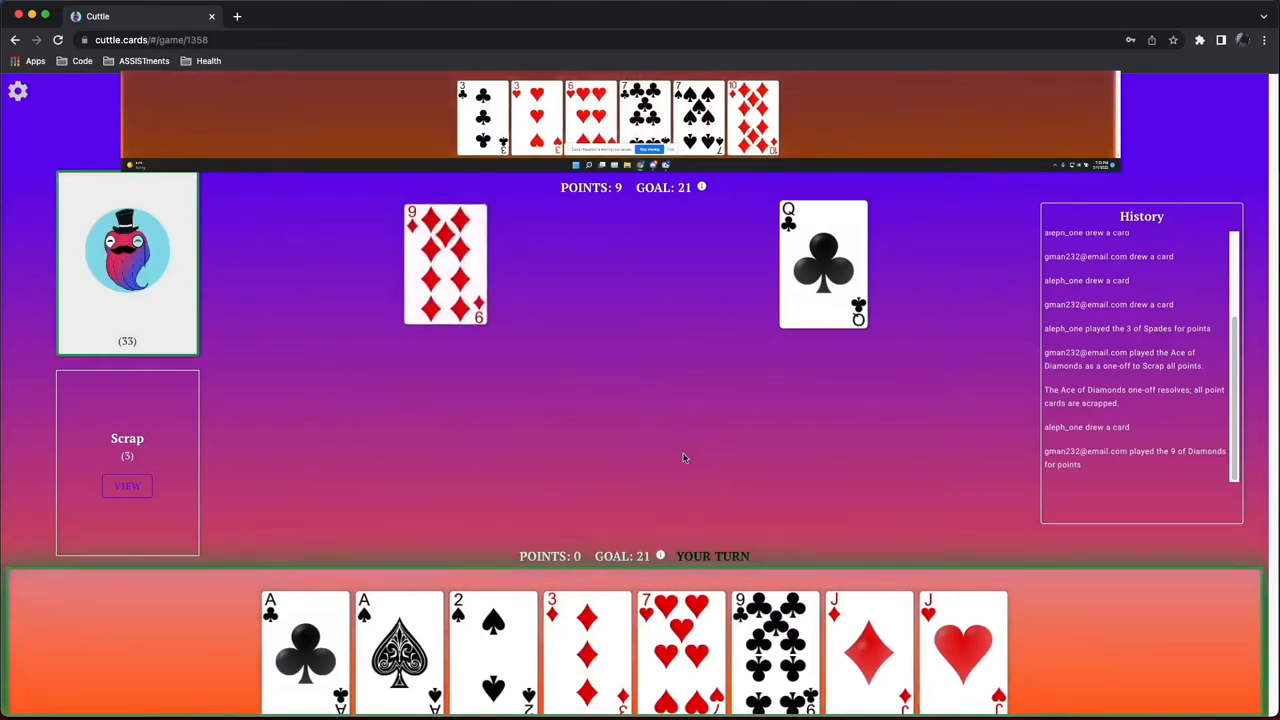
Back out of the 7 of Hearts and scrap all points with the Ace of Clubs one-off
click(680, 650)
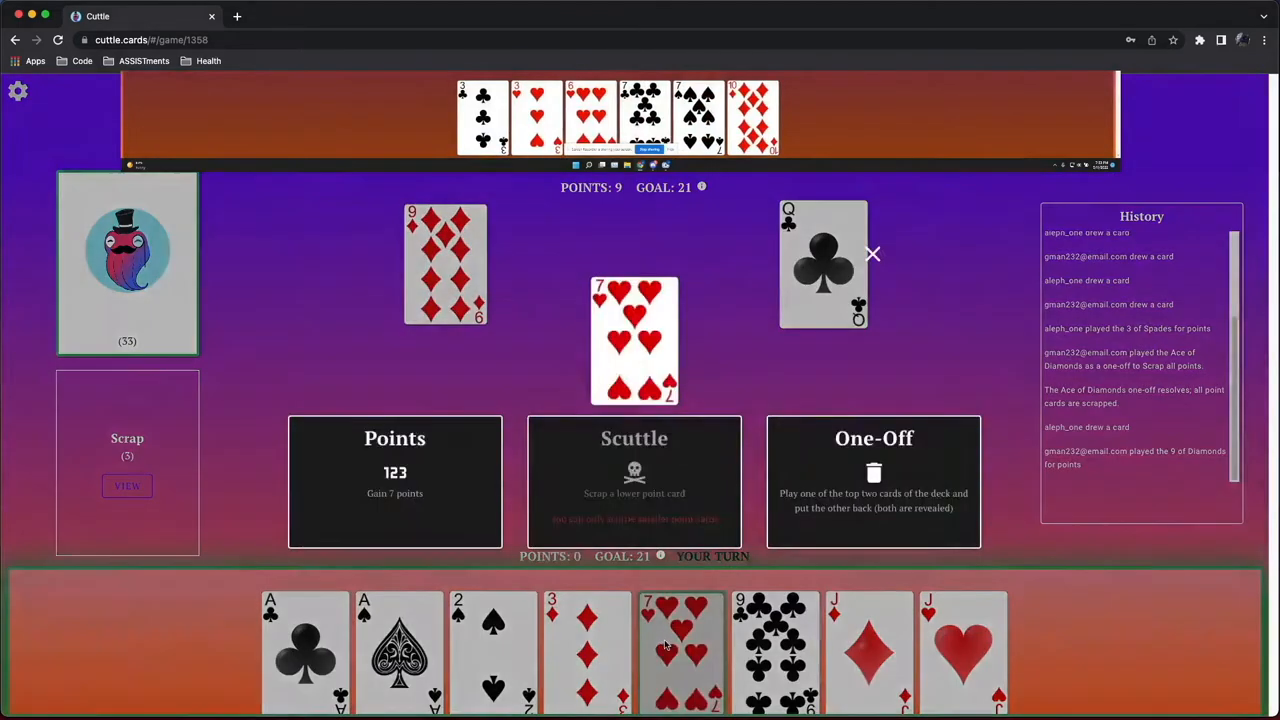
click(872, 254)
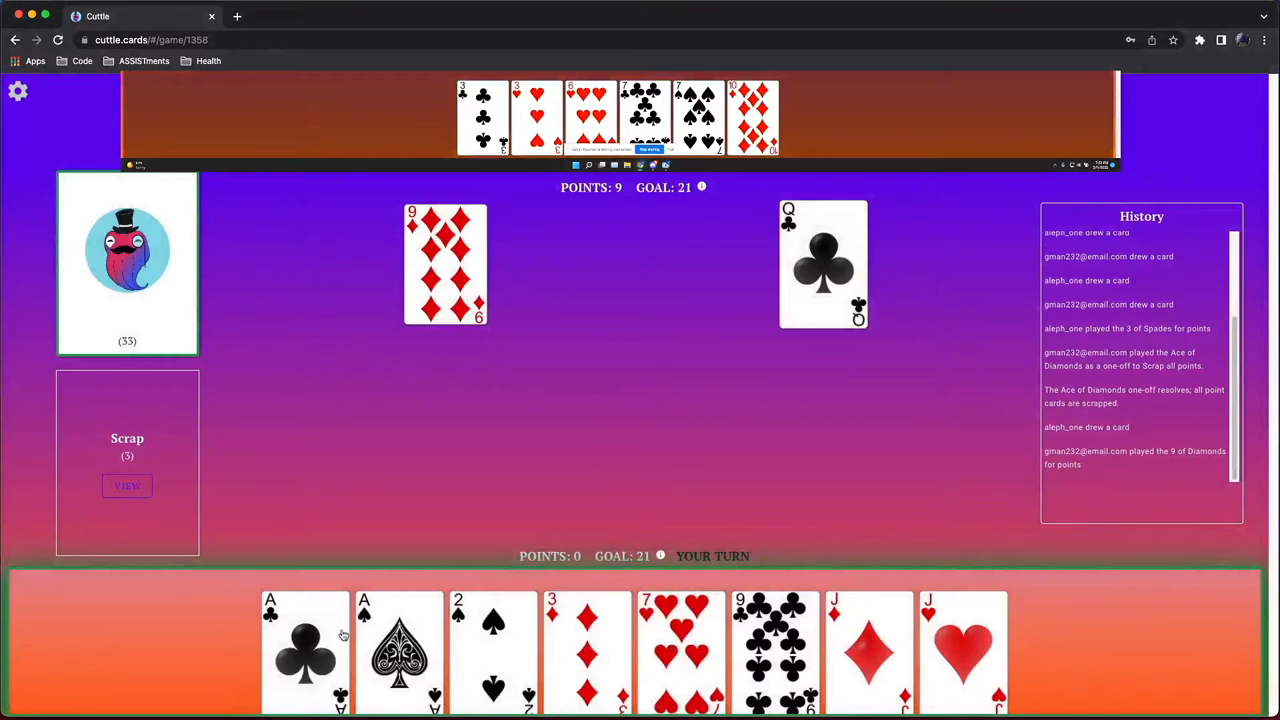
click(304, 650)
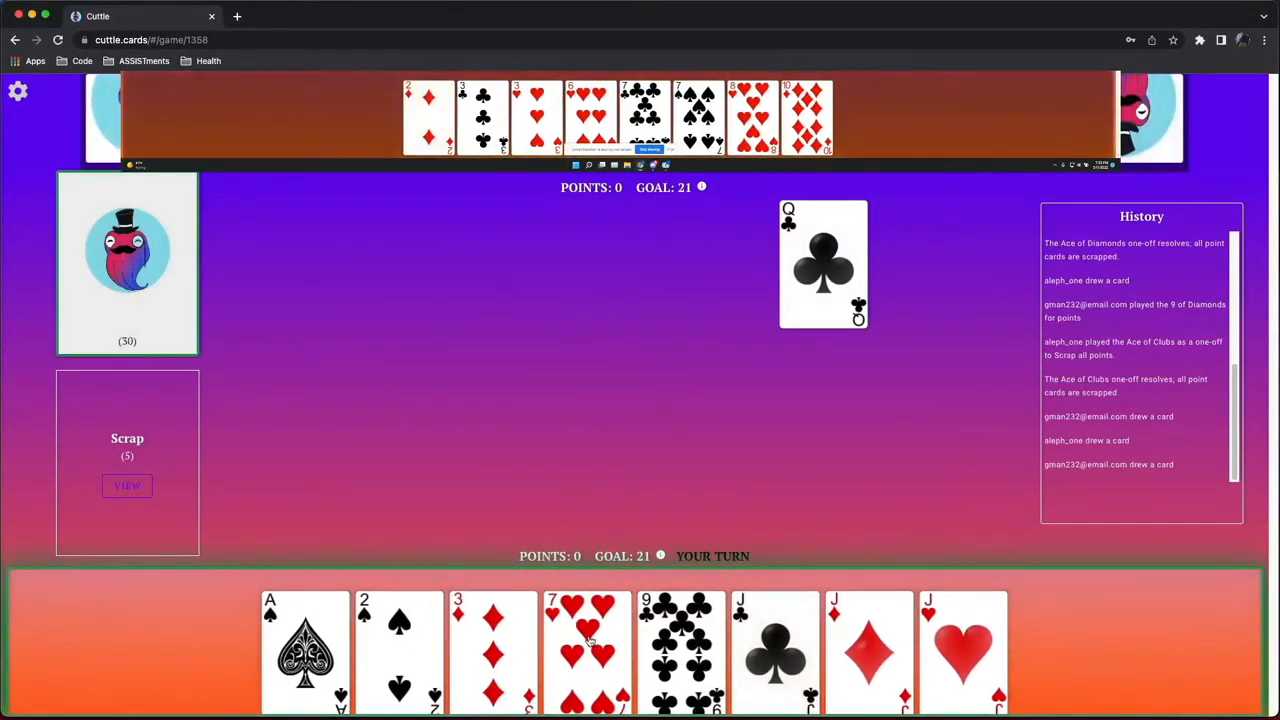
Use the 7 of Hearts one-off to score the 10 of Hearts from the deck for 10 points
click(588, 650)
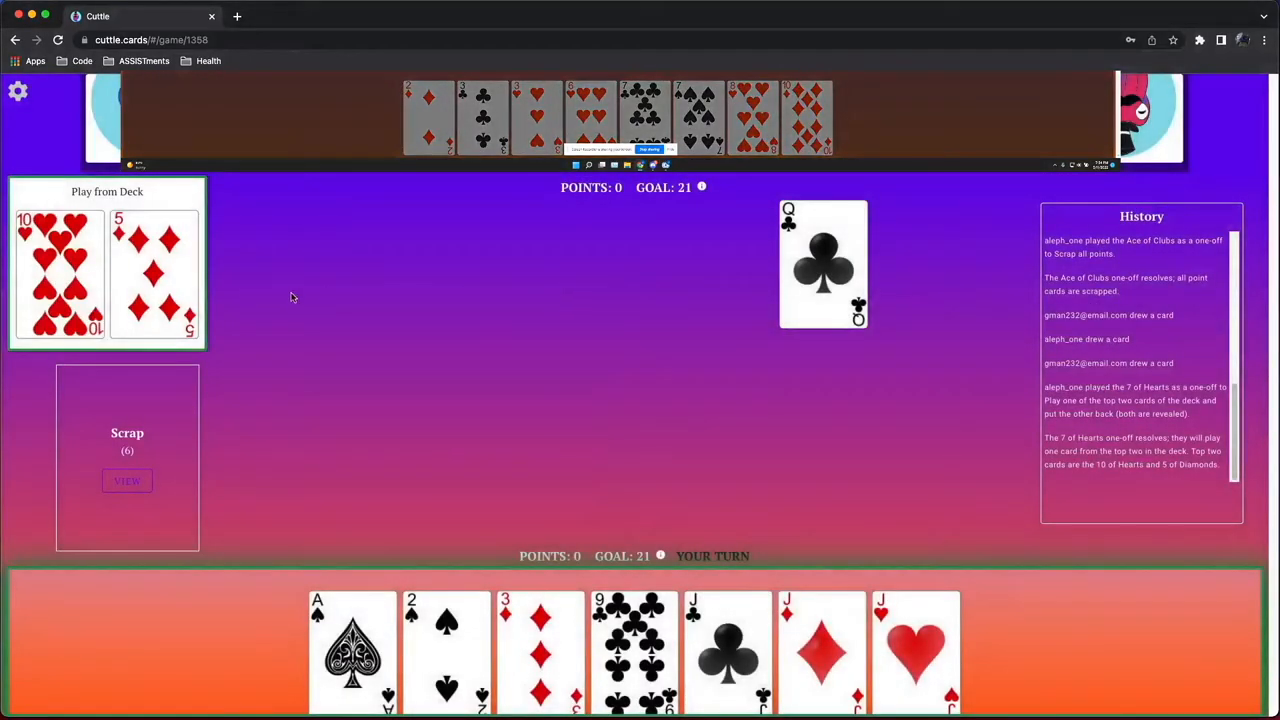
mouse_move(268, 628)
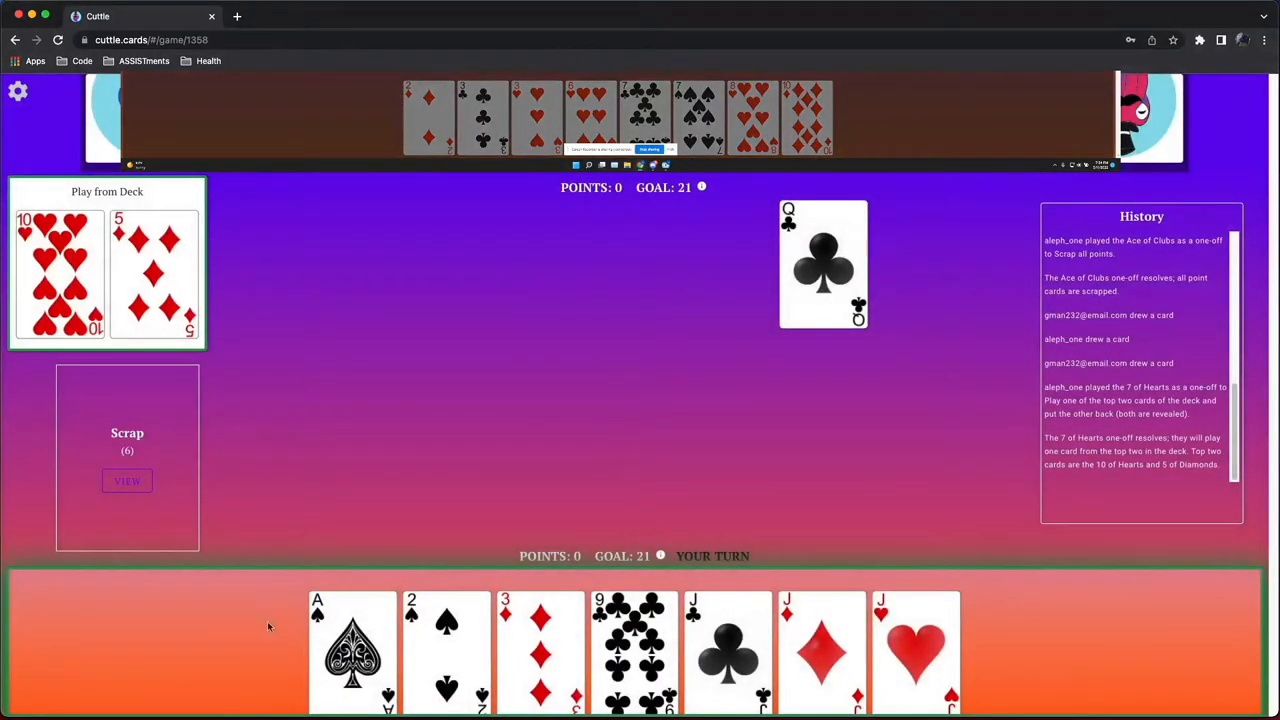
mouse_move(796, 642)
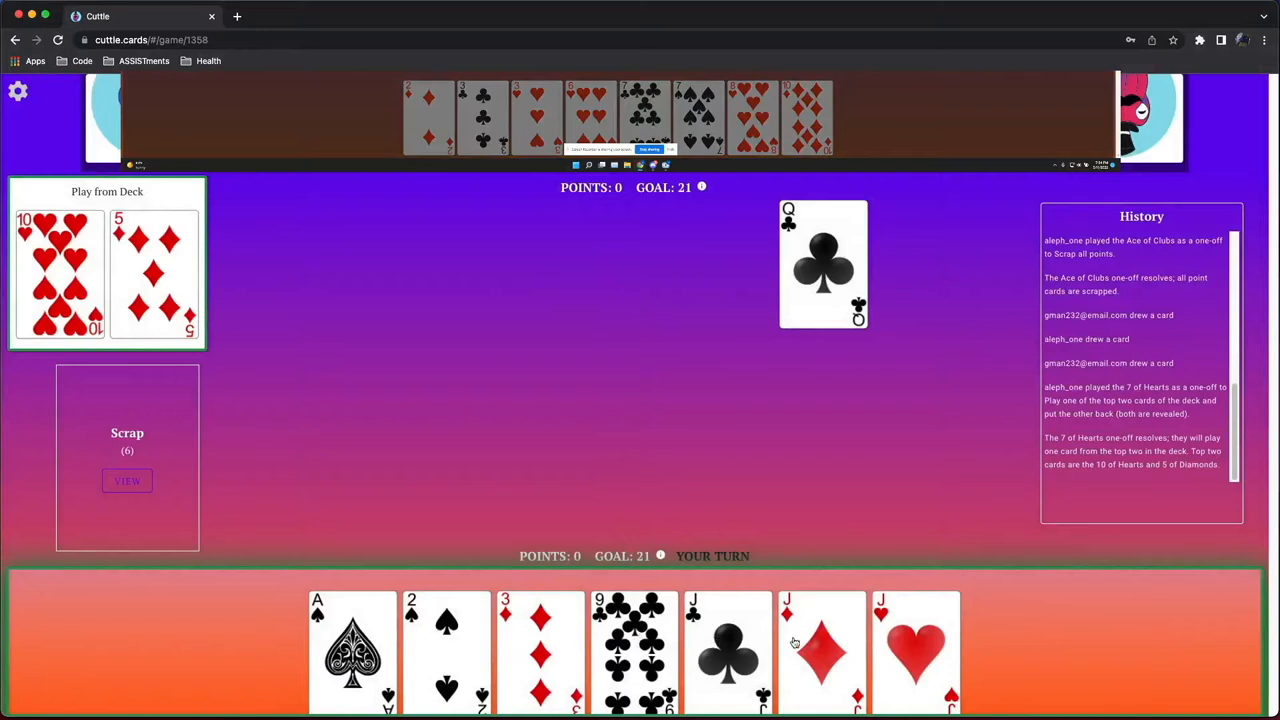
mouse_move(420, 304)
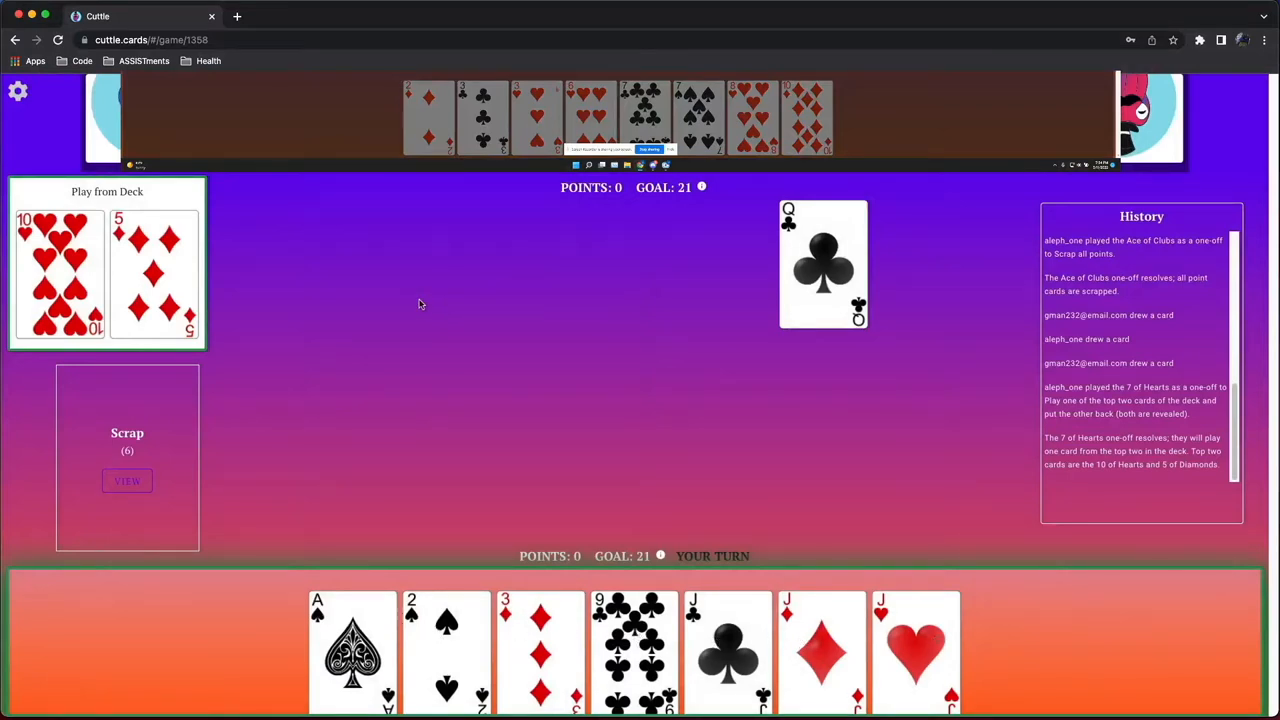
mouse_move(248, 344)
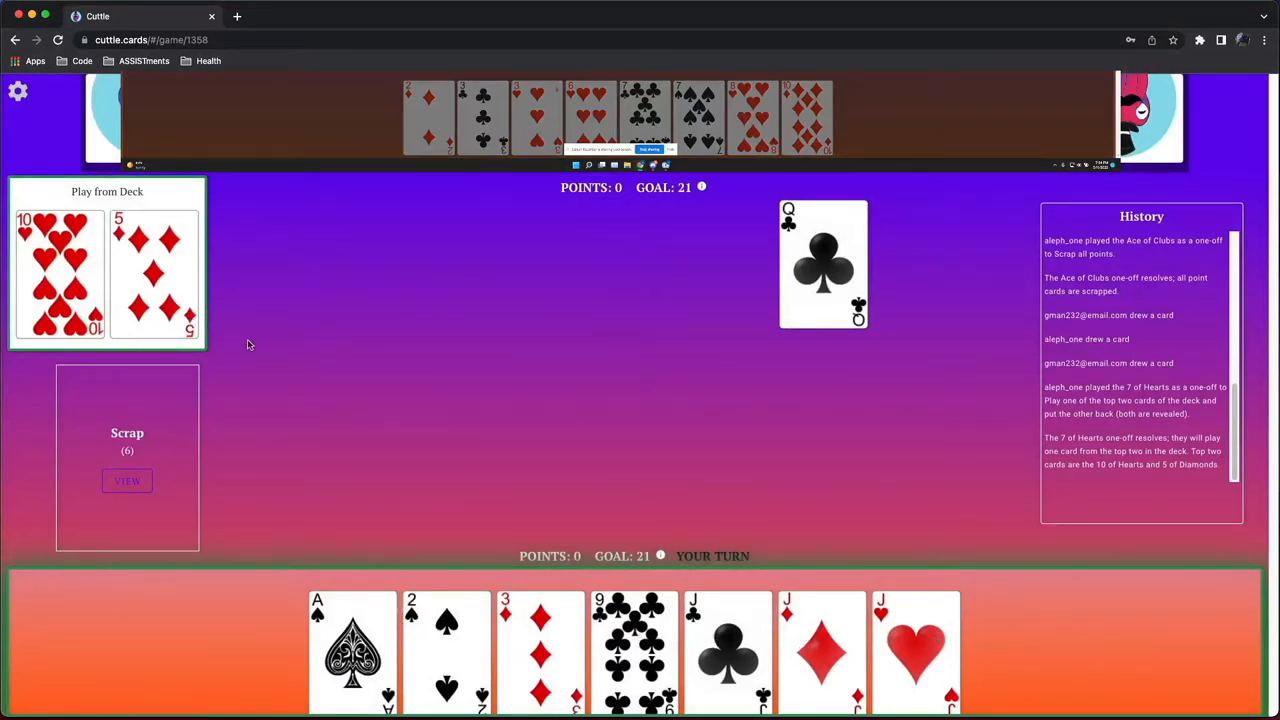
click(58, 270)
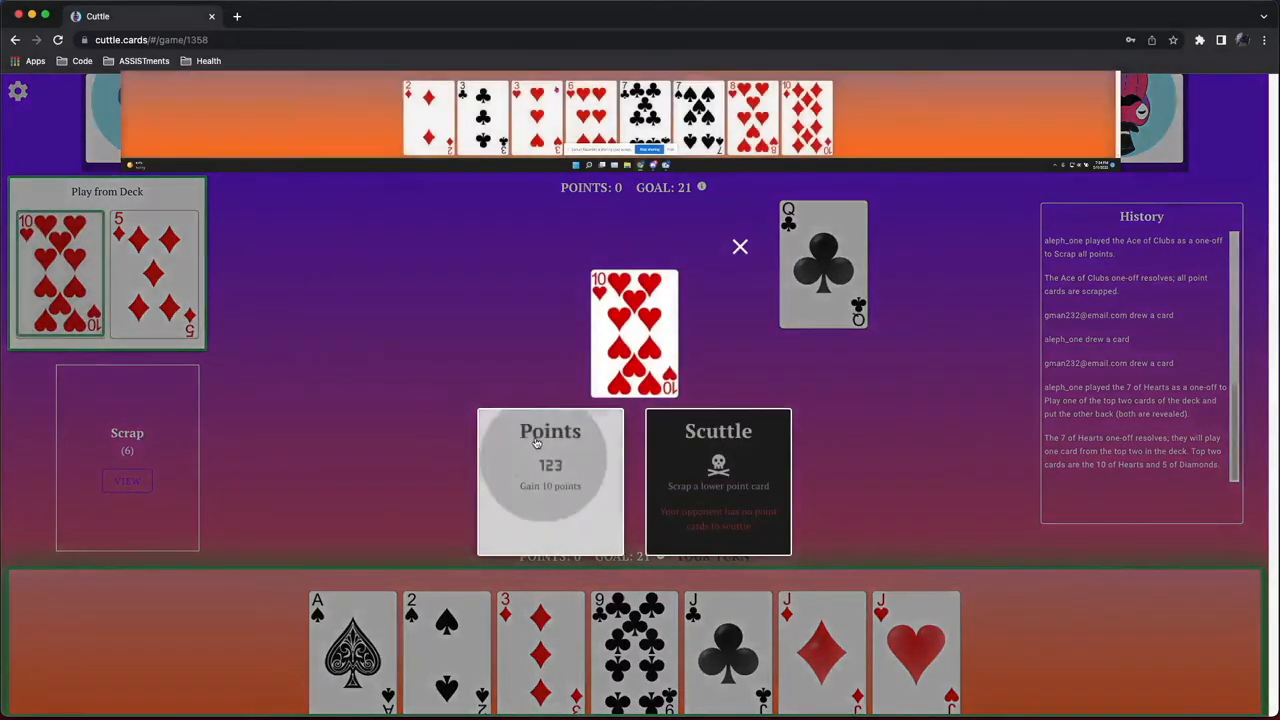
click(550, 460)
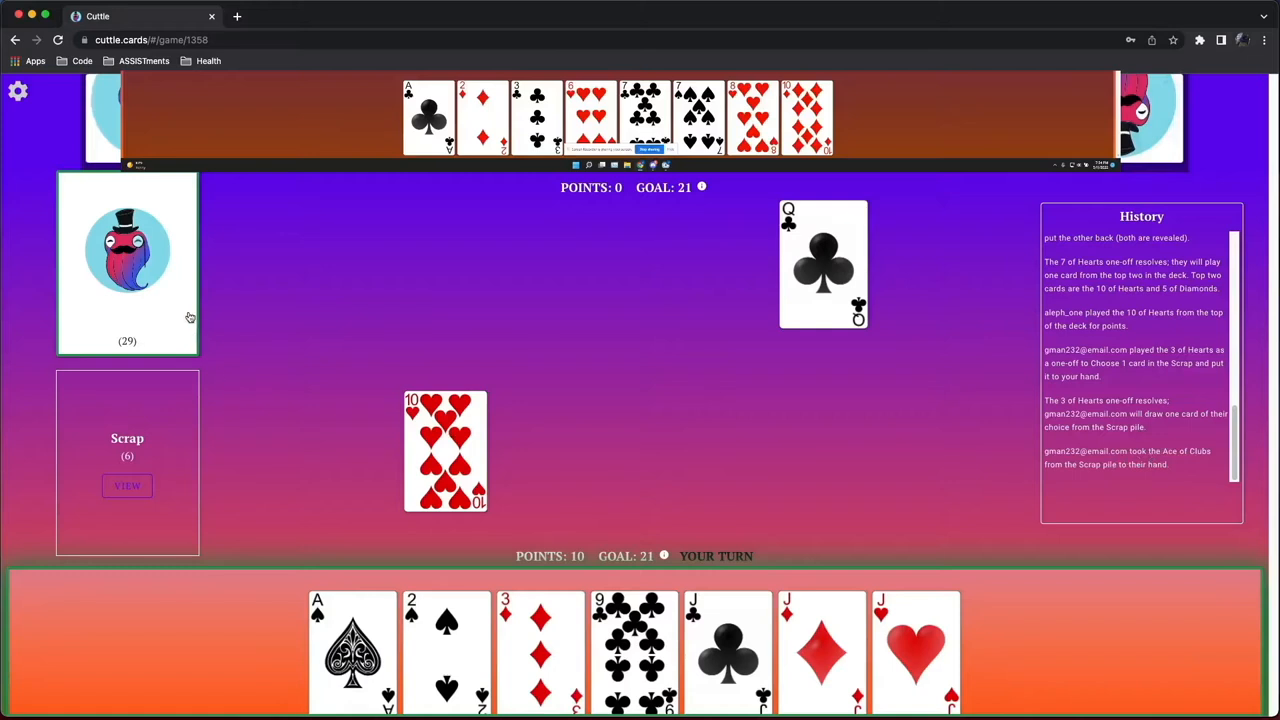
mouse_move(464, 556)
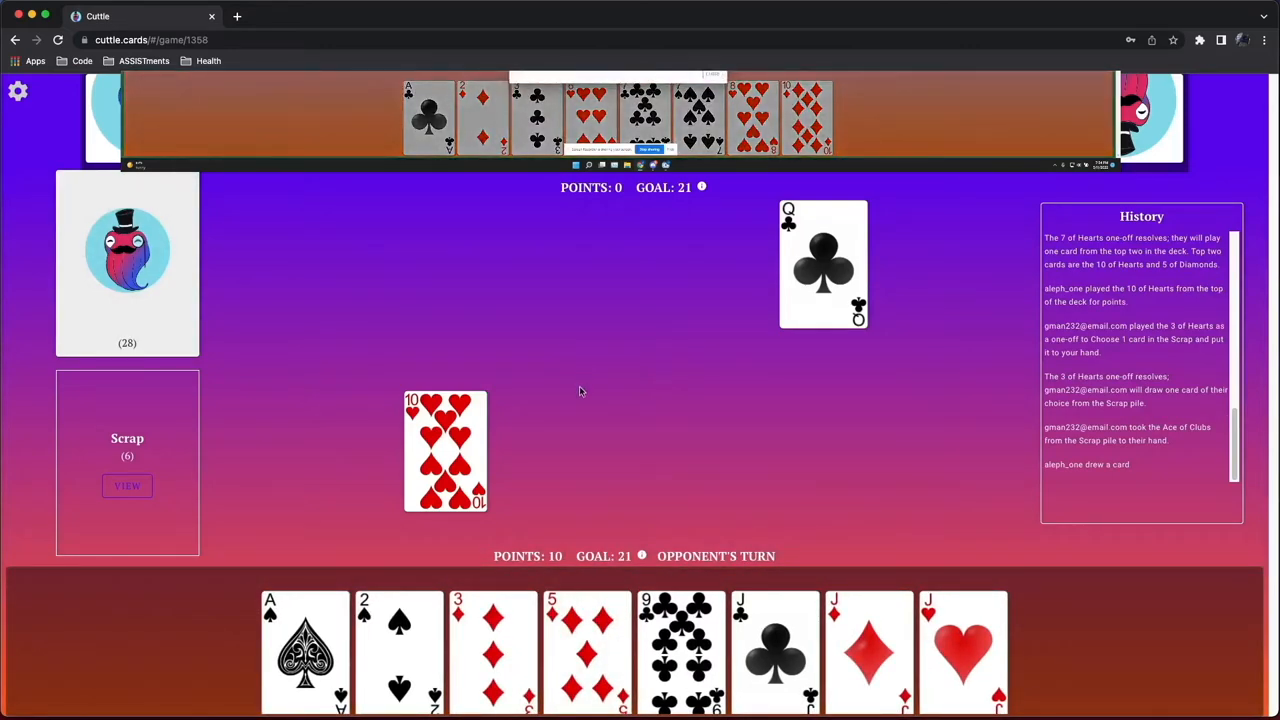
click(128, 486)
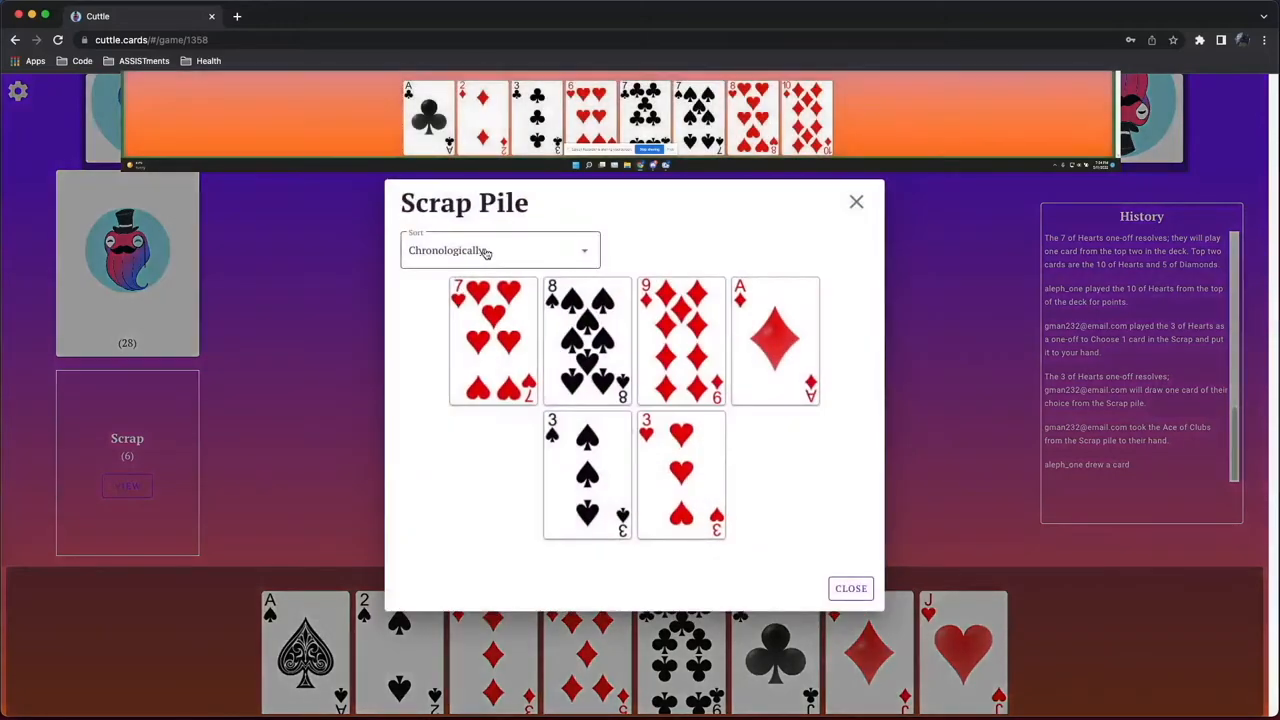
click(500, 250)
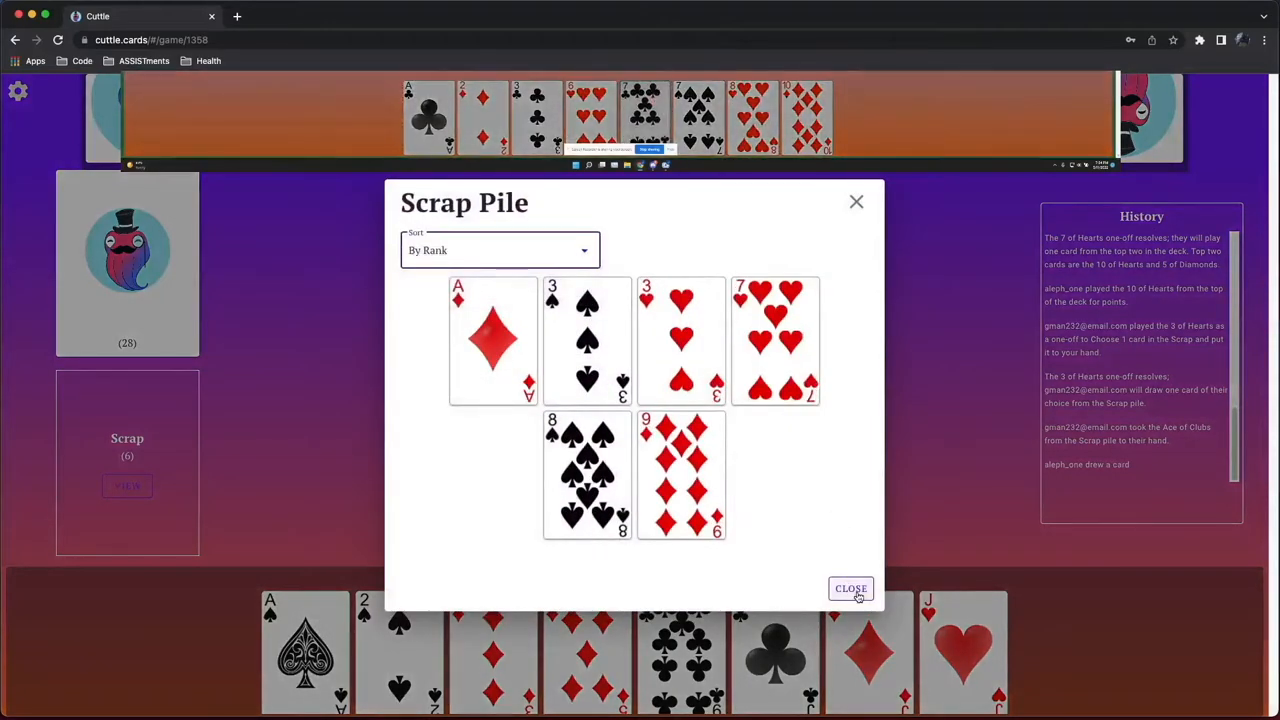
click(850, 588)
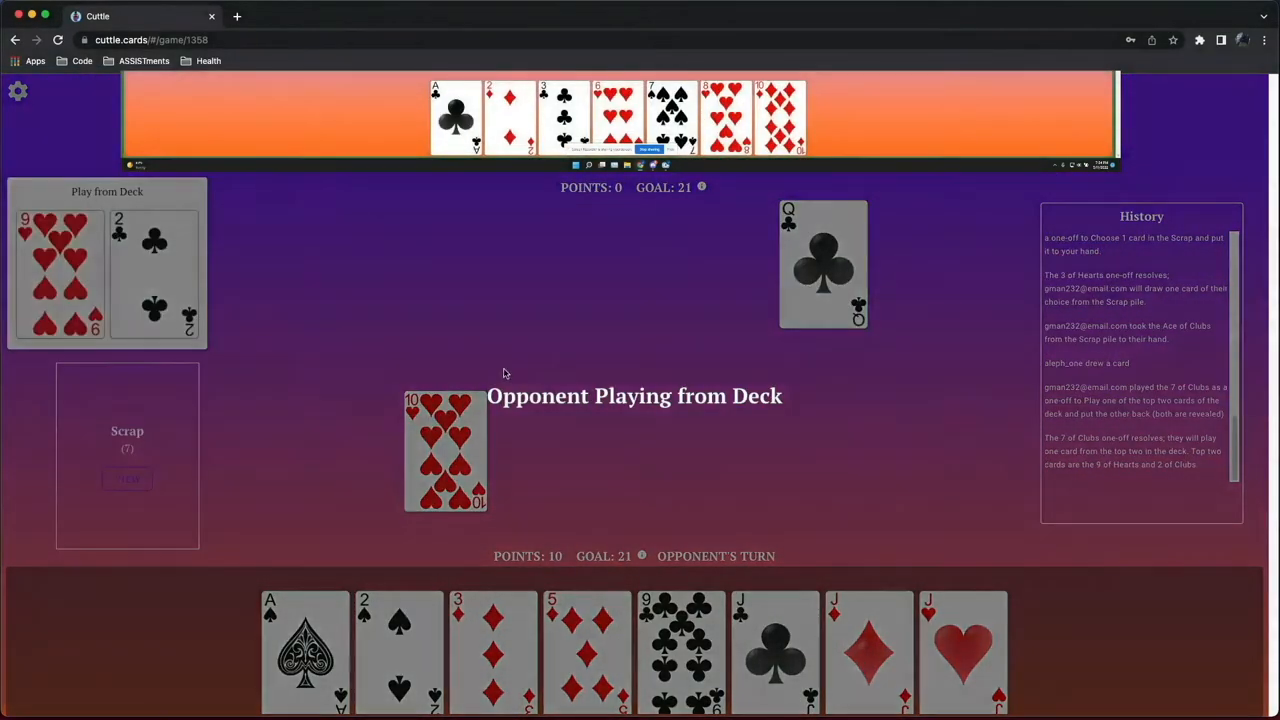
mouse_move(520, 368)
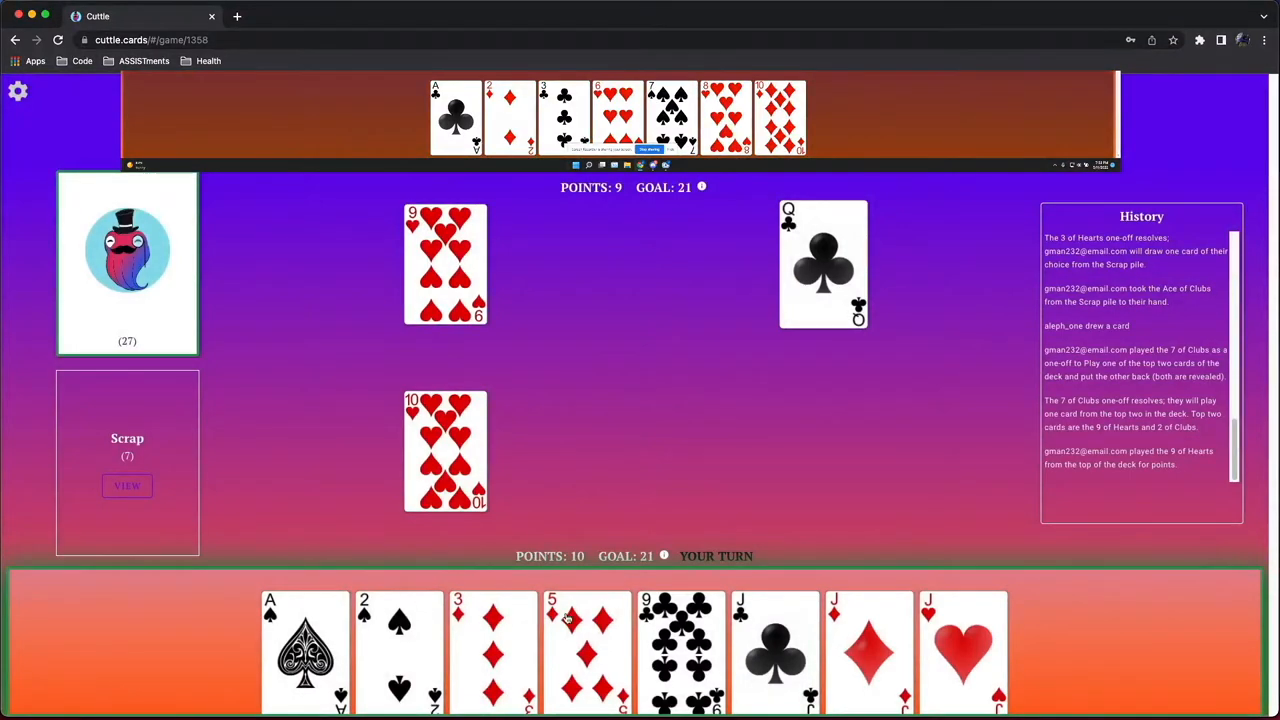
click(588, 650)
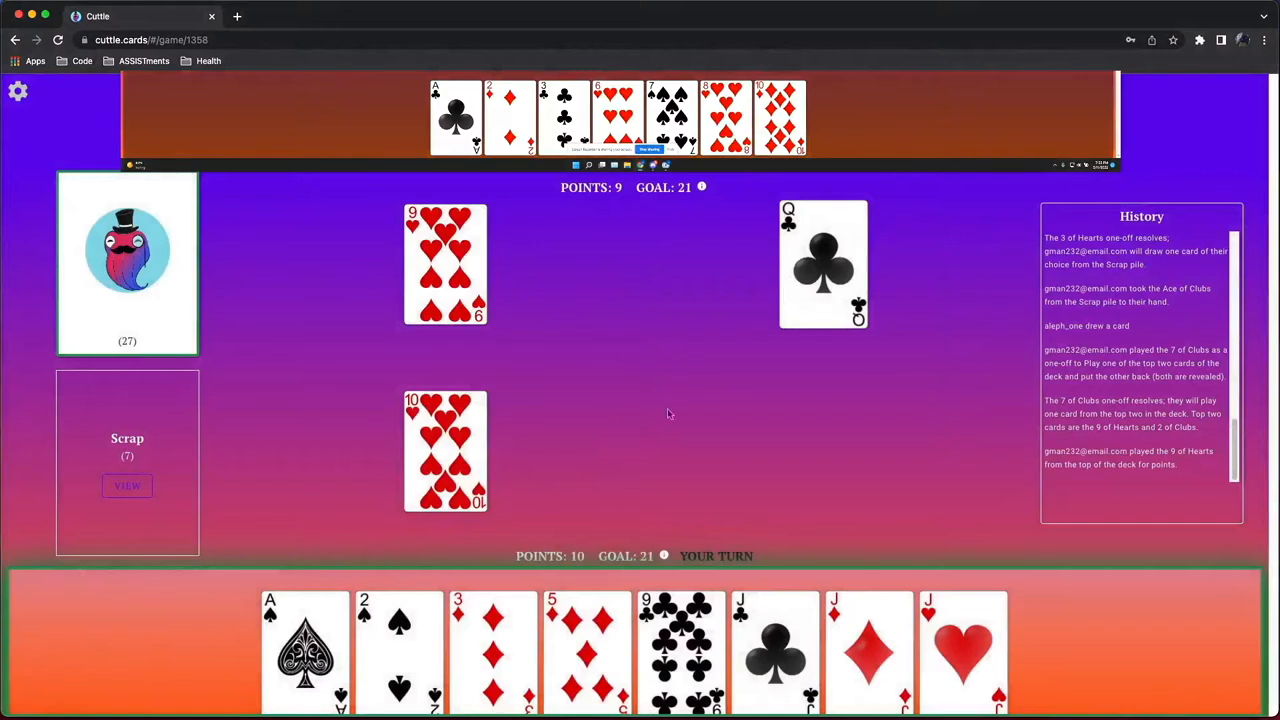
mouse_move(404, 638)
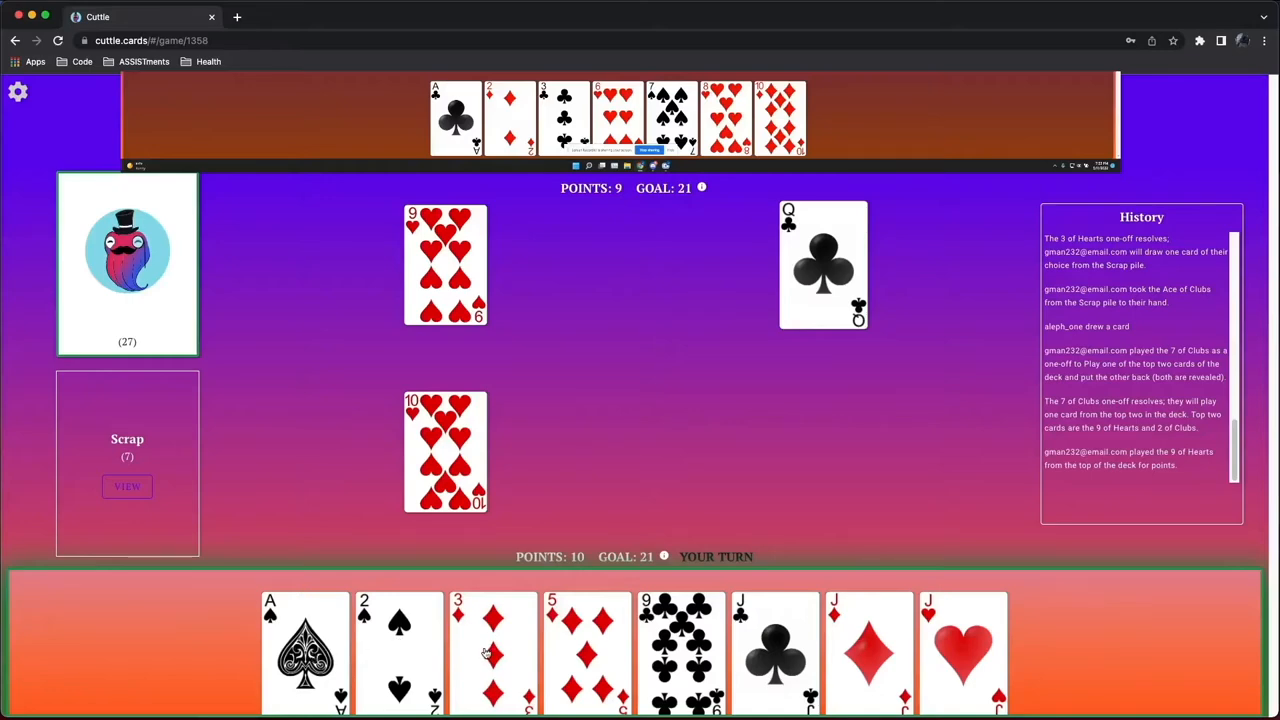
Score the 3 of Diamonds, let the Ace of Clubs wipe points, then draw two with the 5 of Diamonds one-off
click(492, 650)
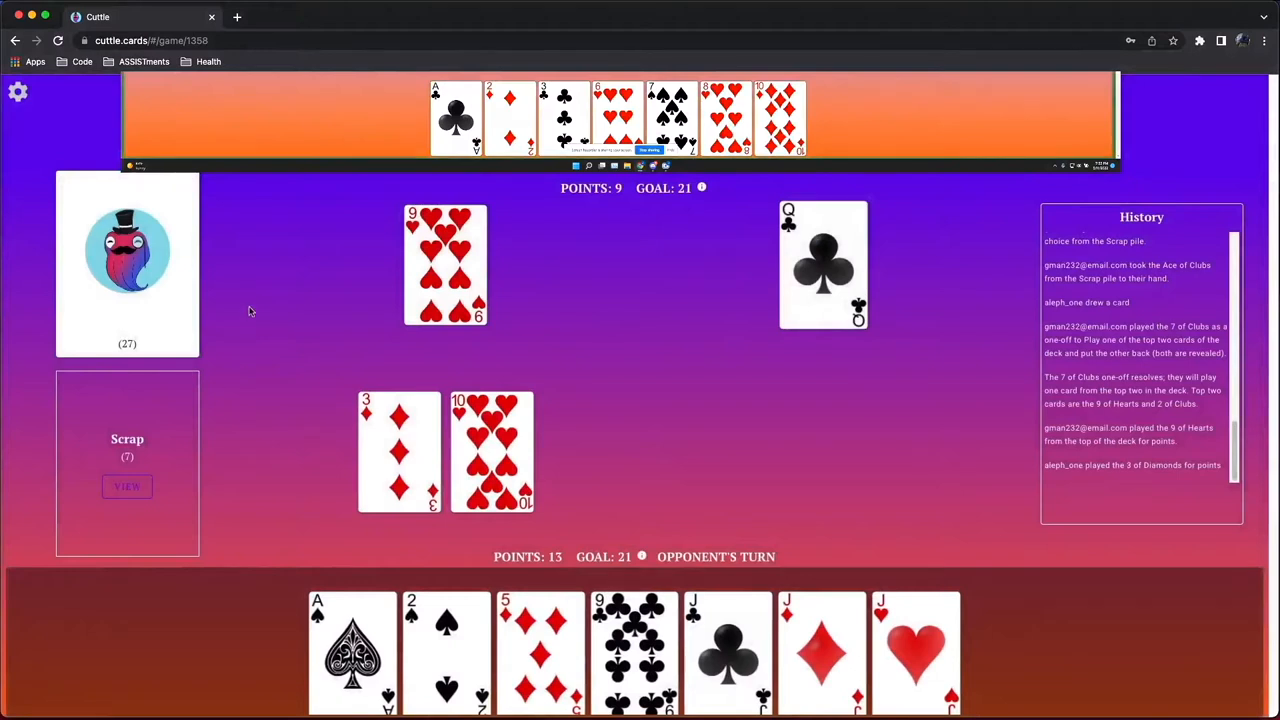
mouse_move(336, 276)
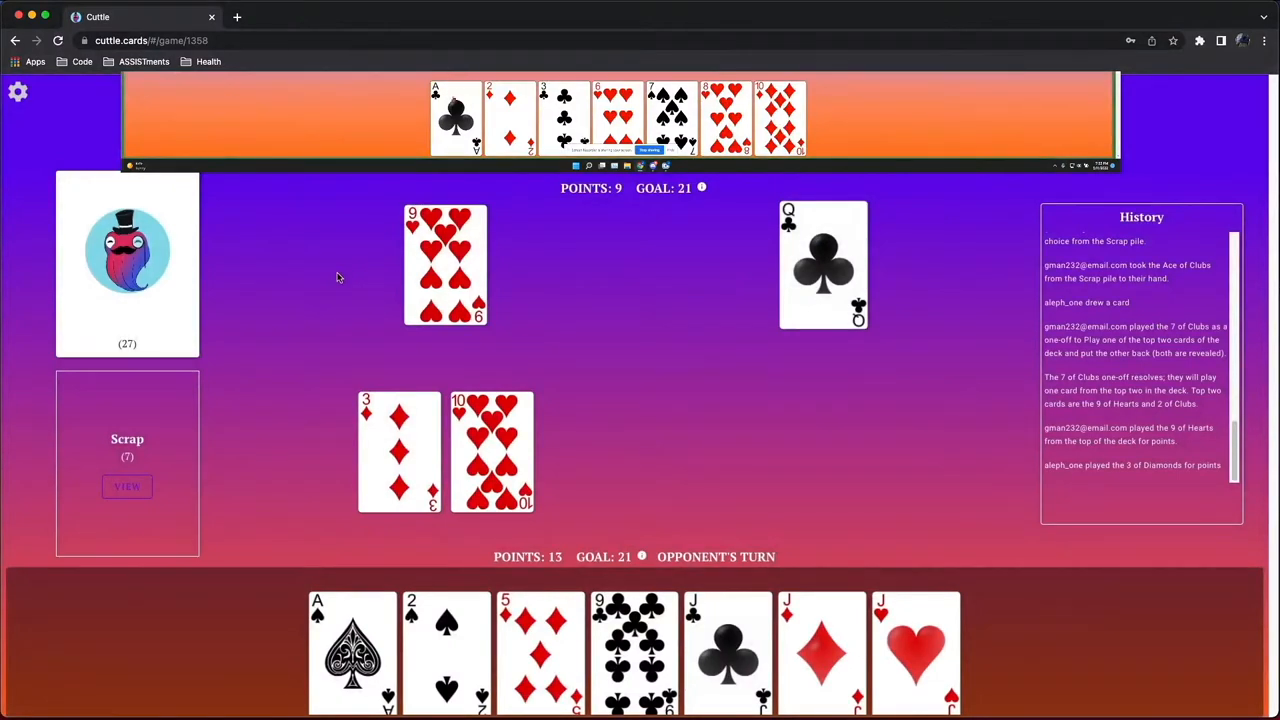
mouse_move(670, 512)
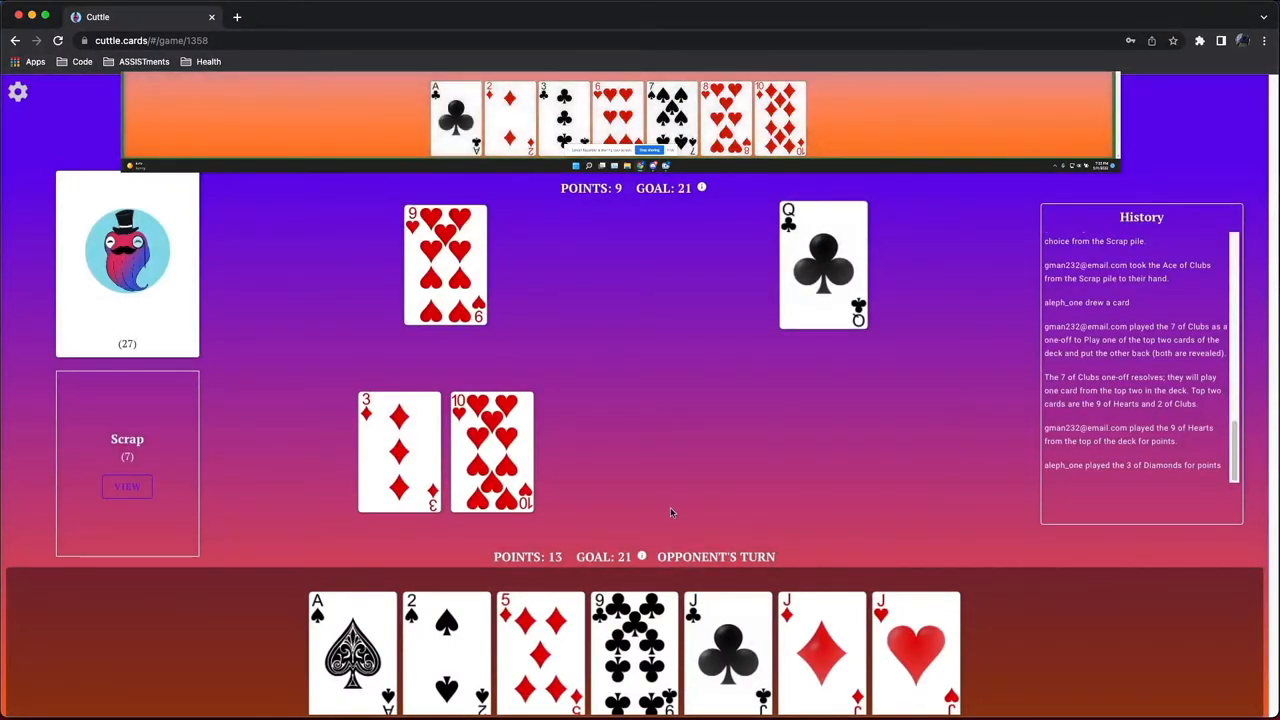
mouse_move(710, 504)
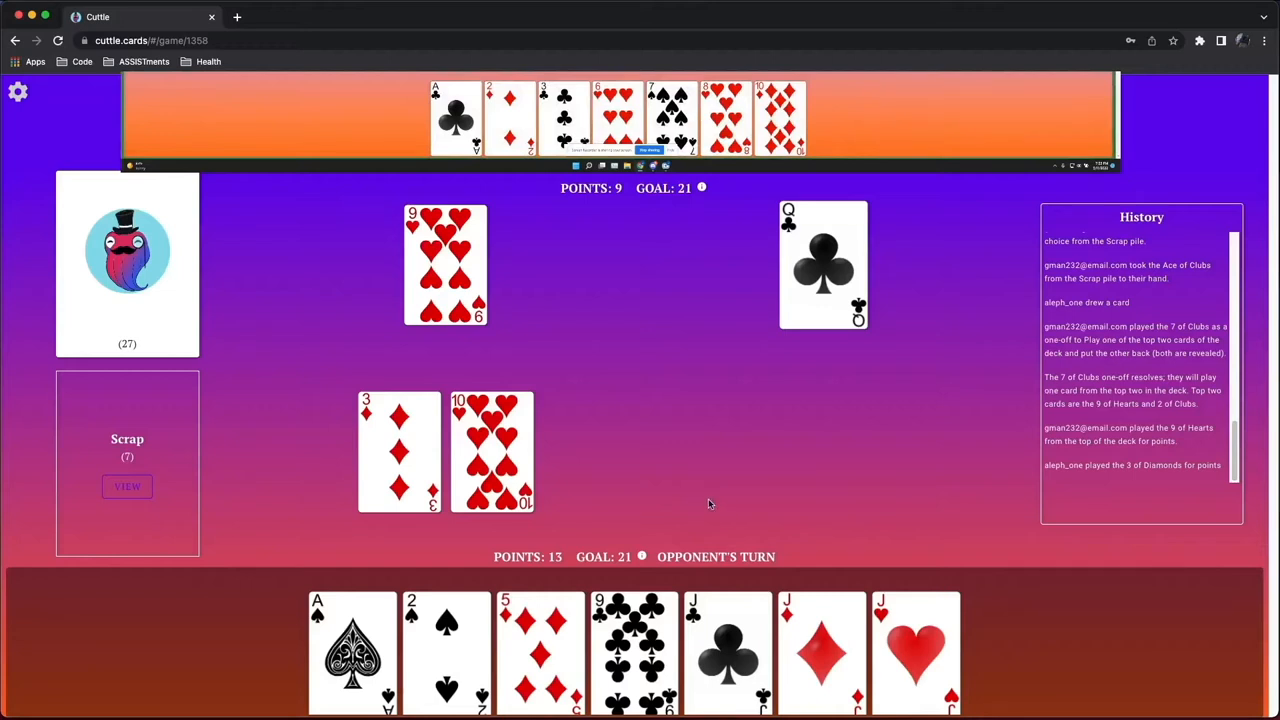
mouse_move(708, 496)
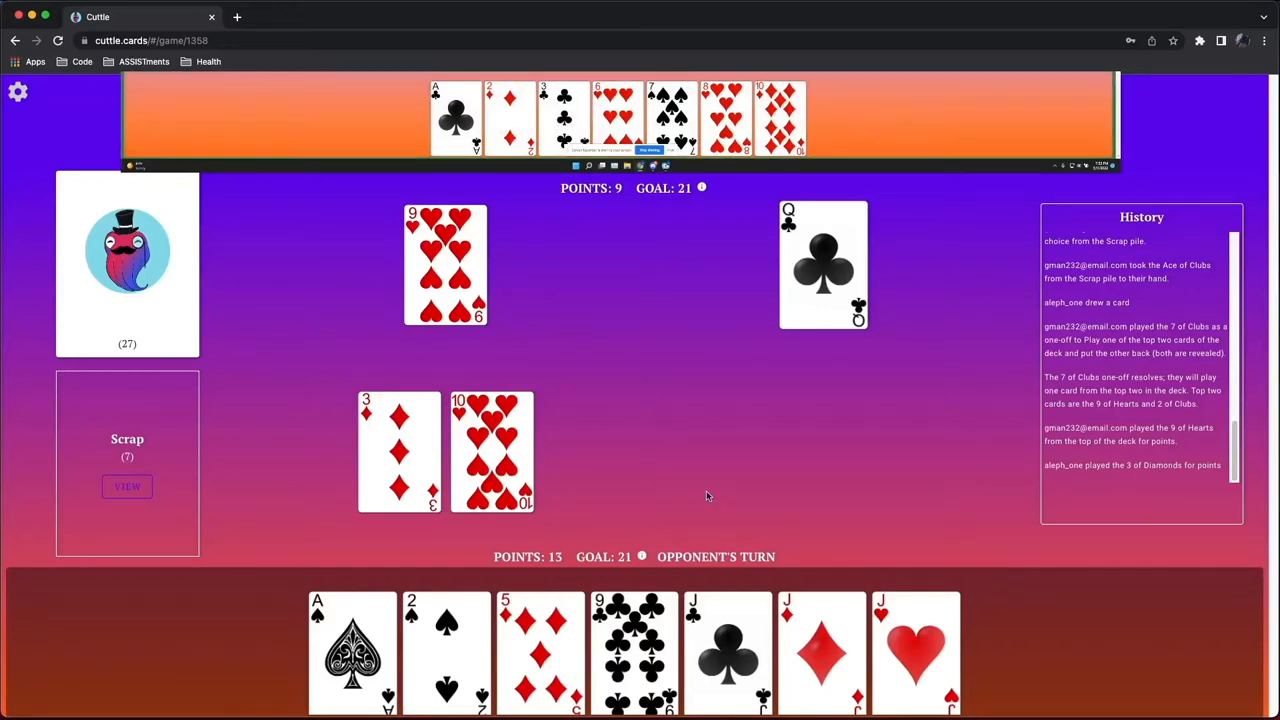
mouse_move(716, 488)
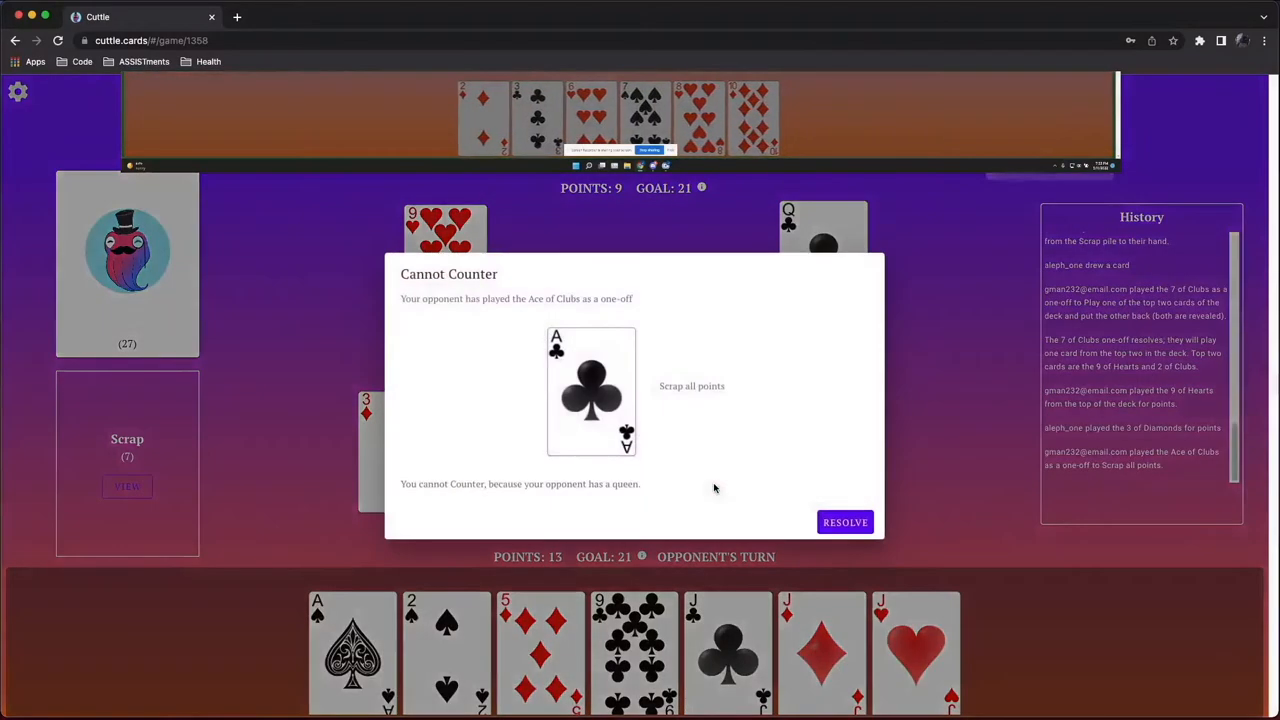
mouse_move(844, 522)
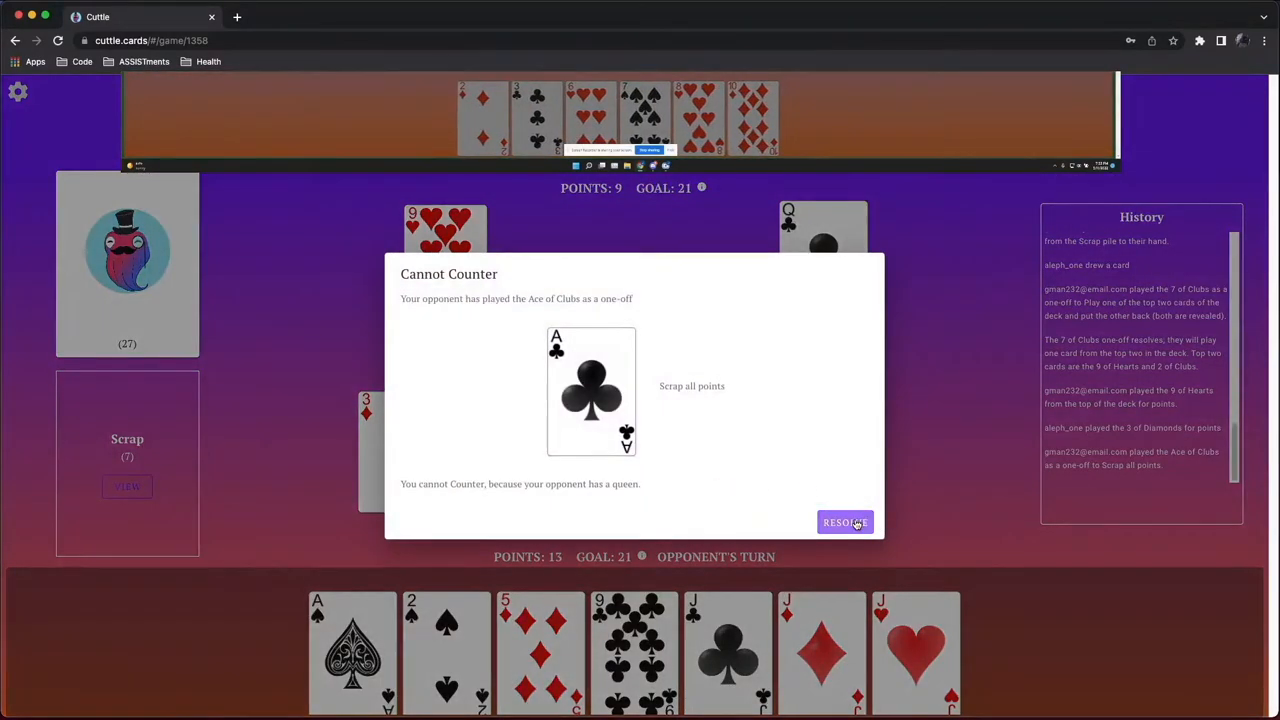
click(844, 522)
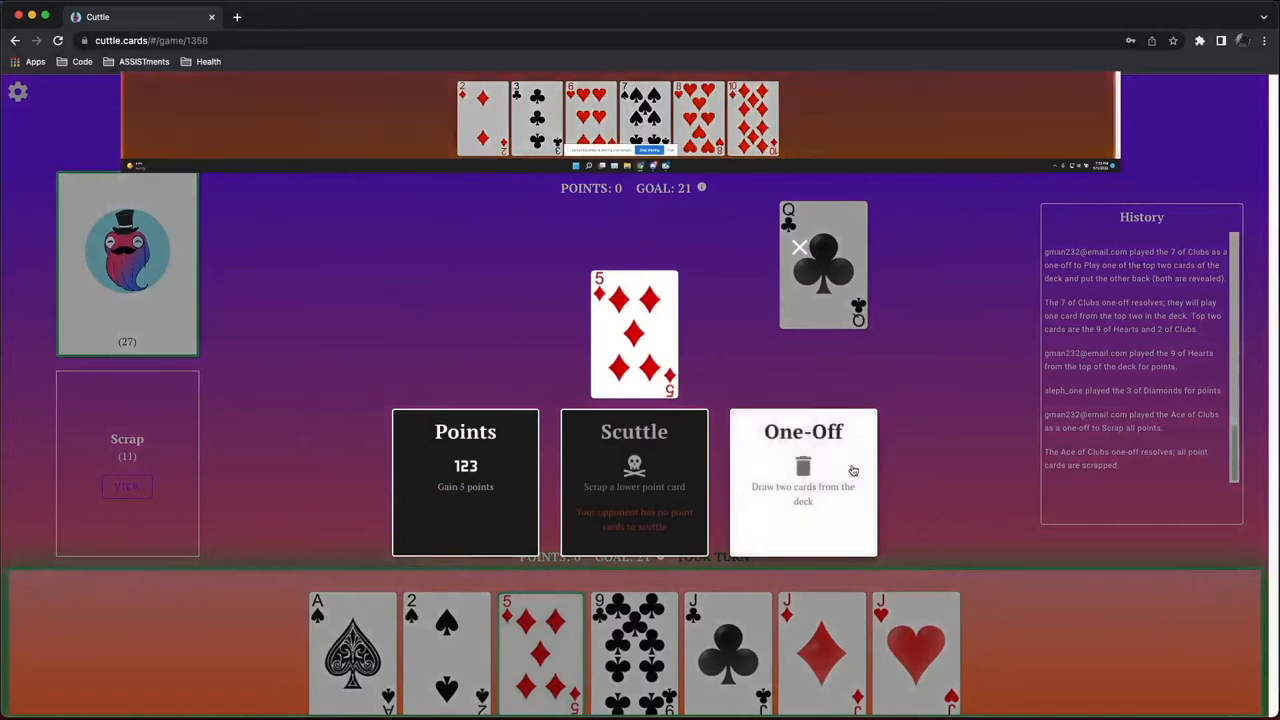
click(804, 480)
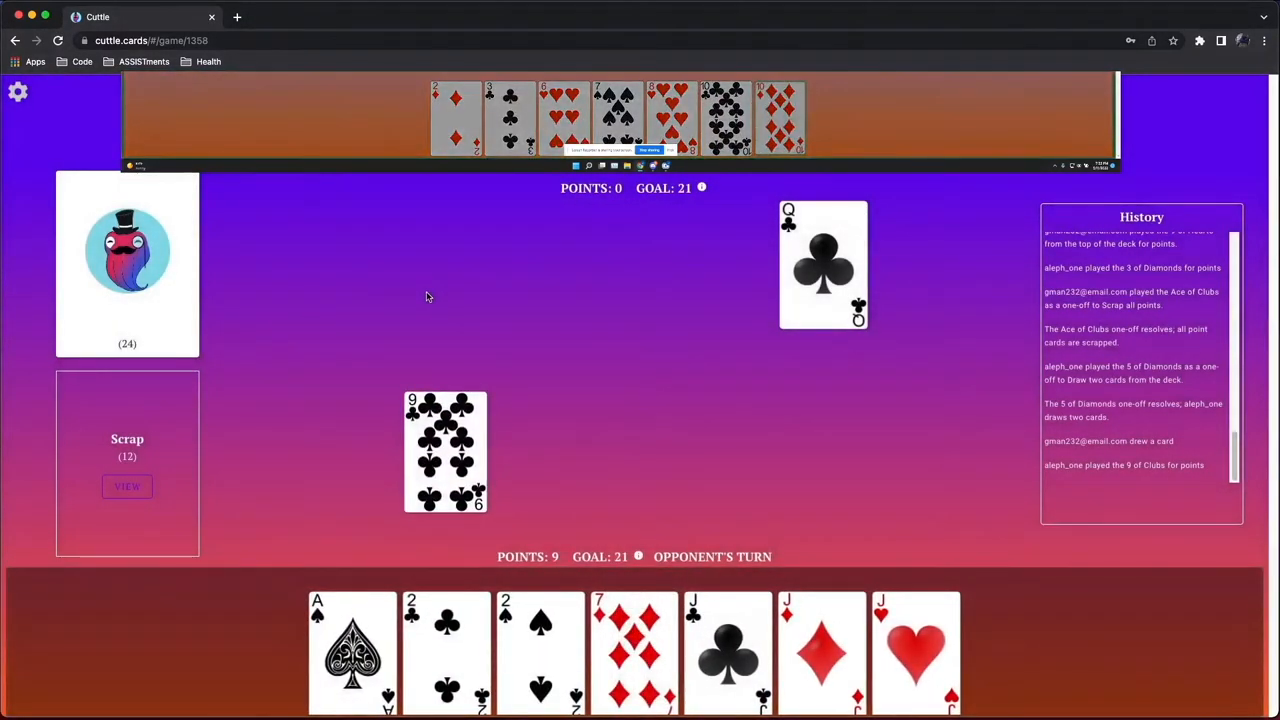
mouse_move(516, 274)
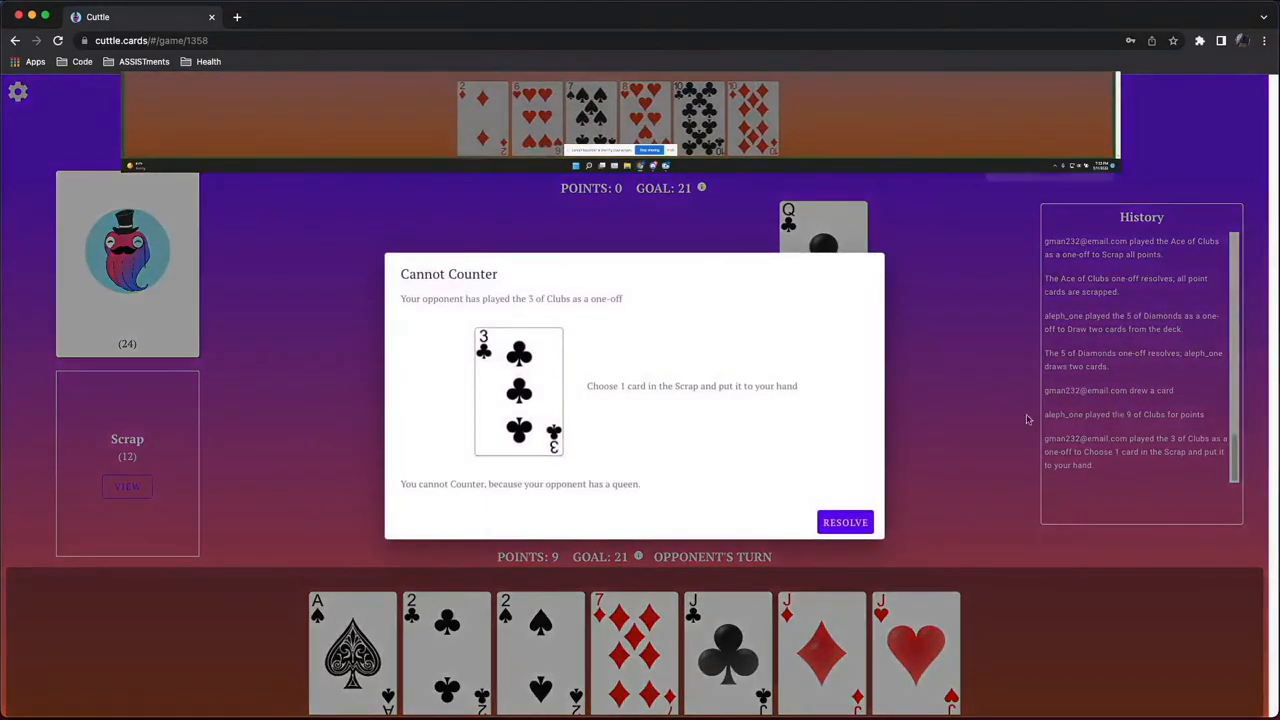
mouse_move(844, 522)
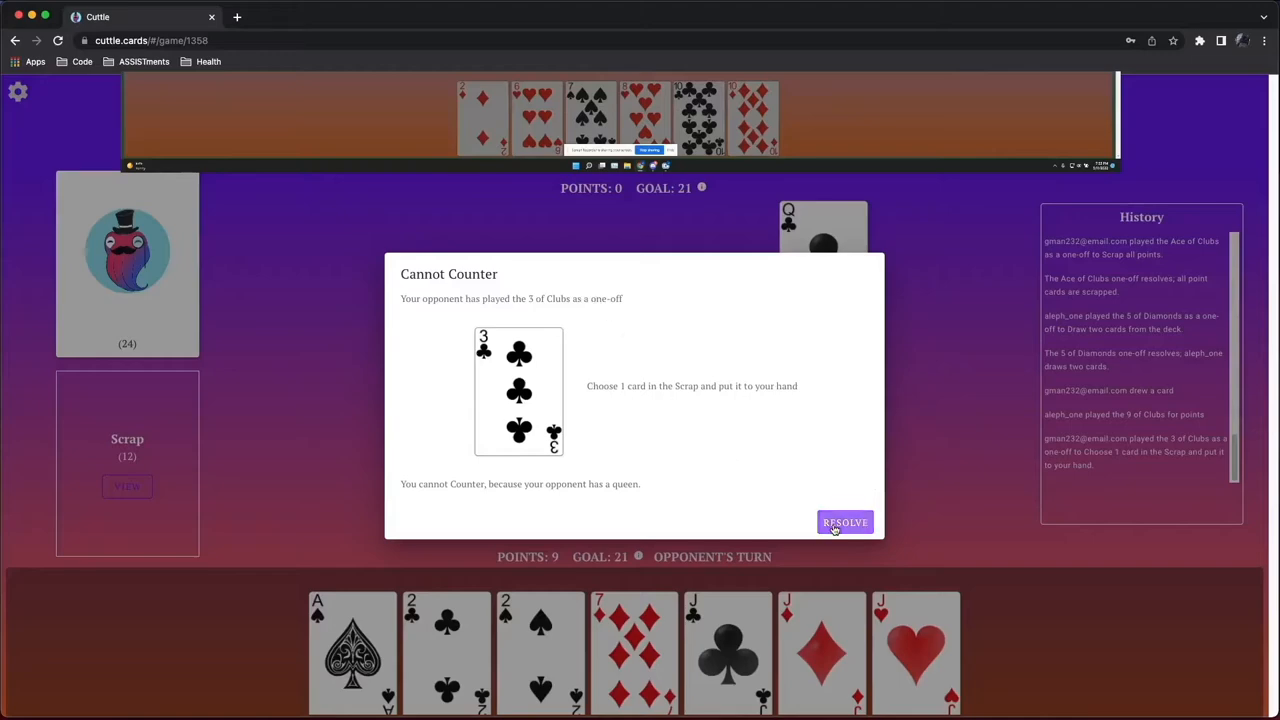
Resolve the opponent's 3 of Clubs one-off and review the scrap pile twice
click(844, 522)
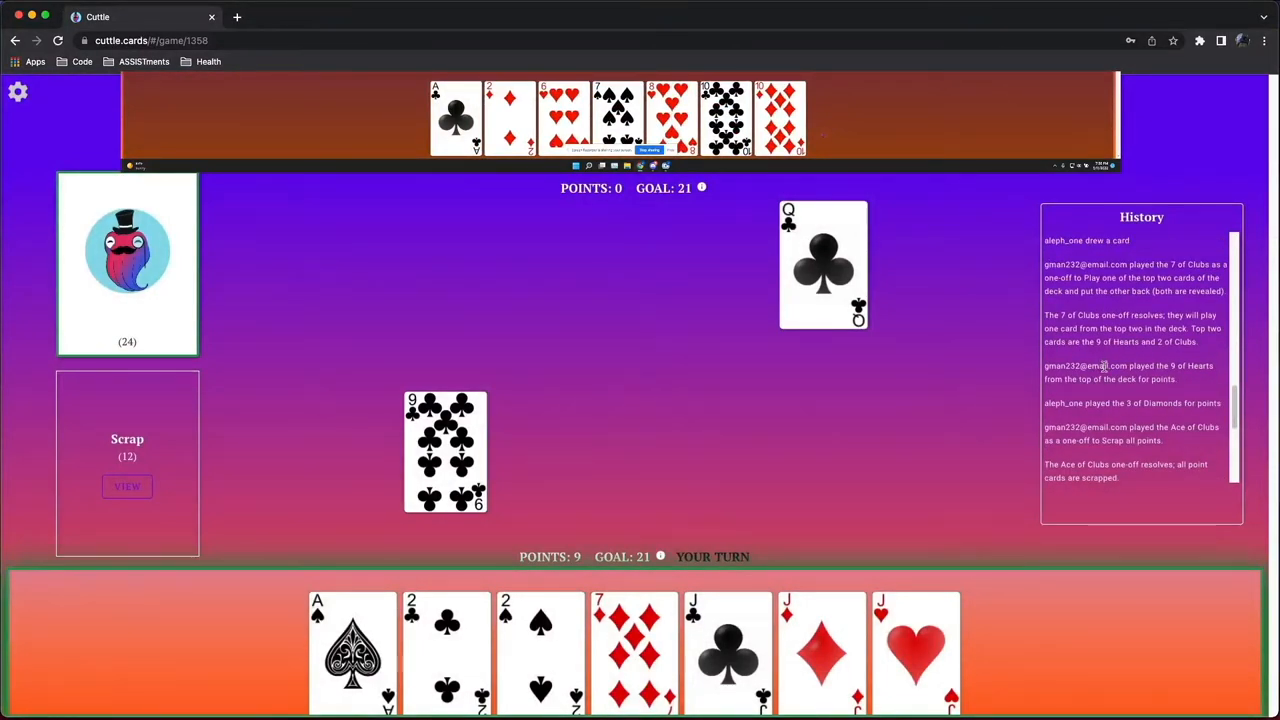
mouse_move(1102, 392)
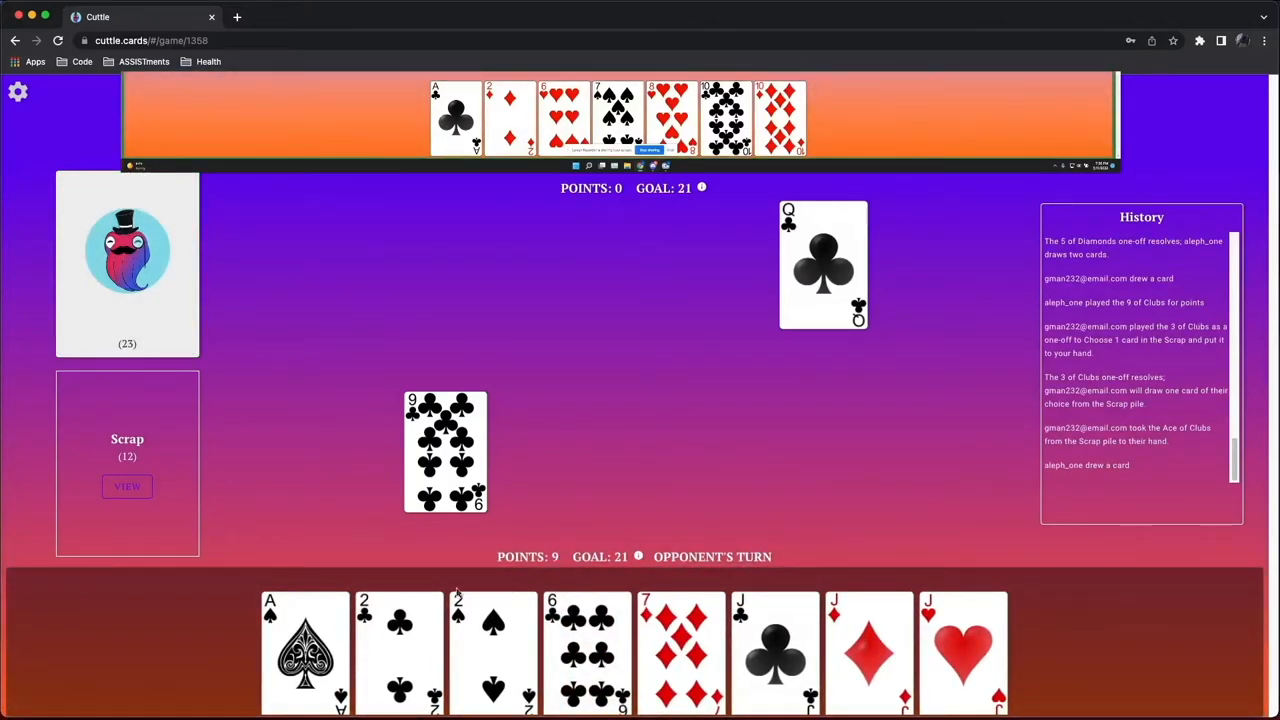
click(128, 486)
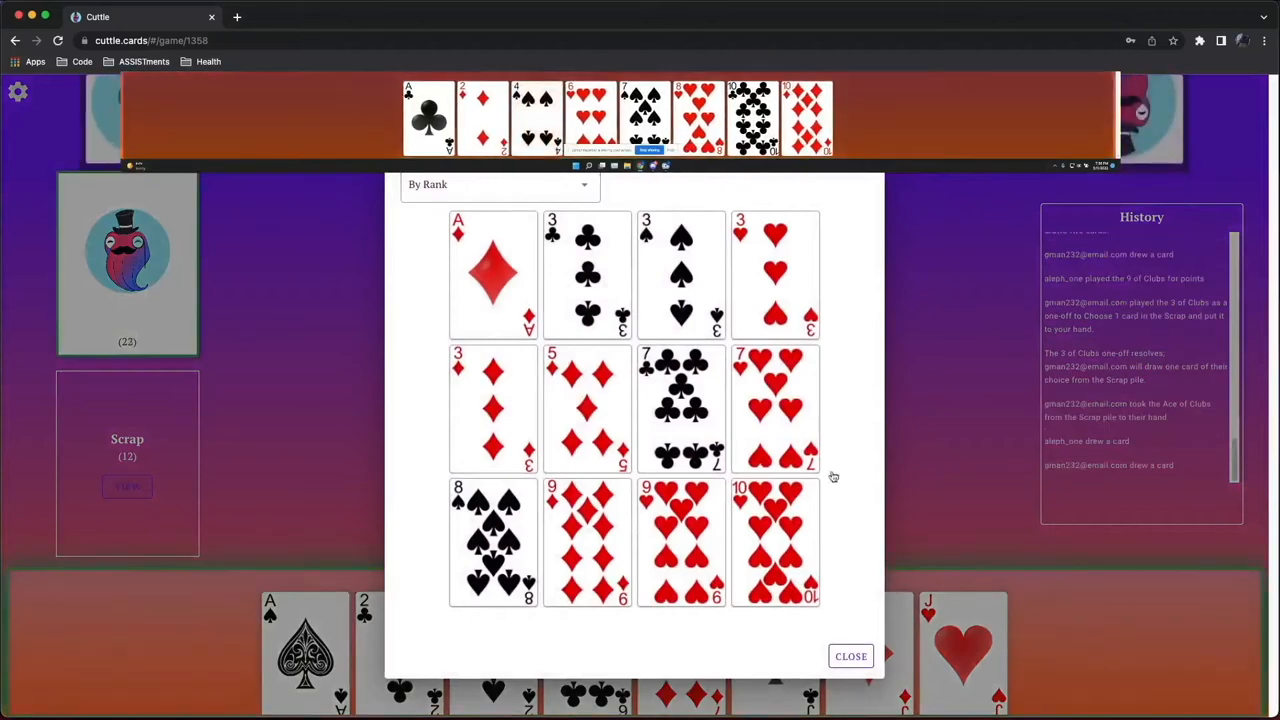
click(850, 656)
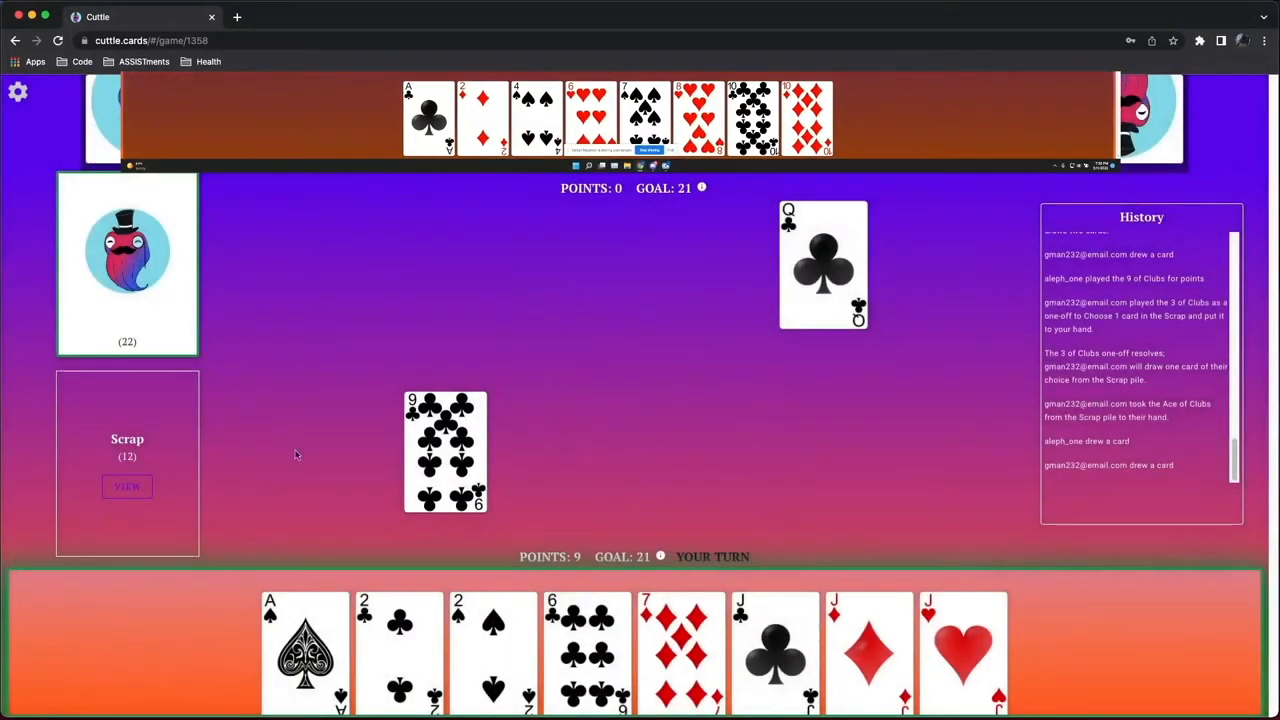
click(128, 486)
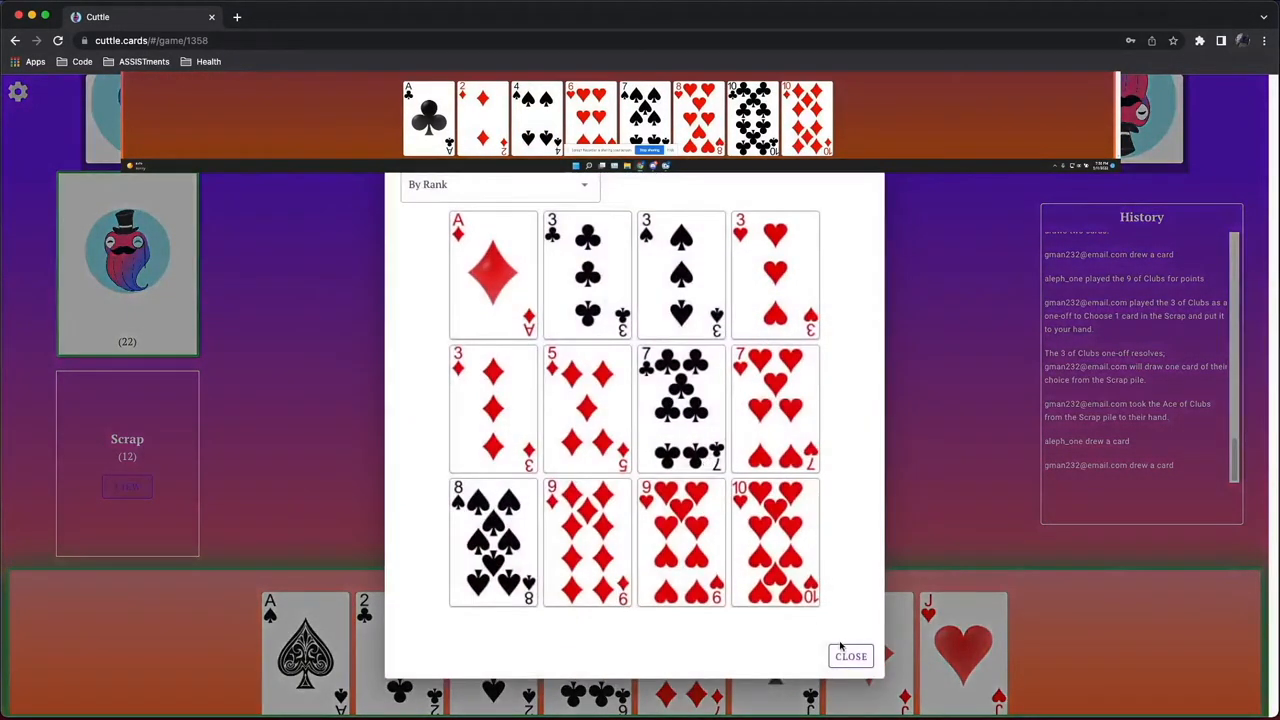
click(850, 656)
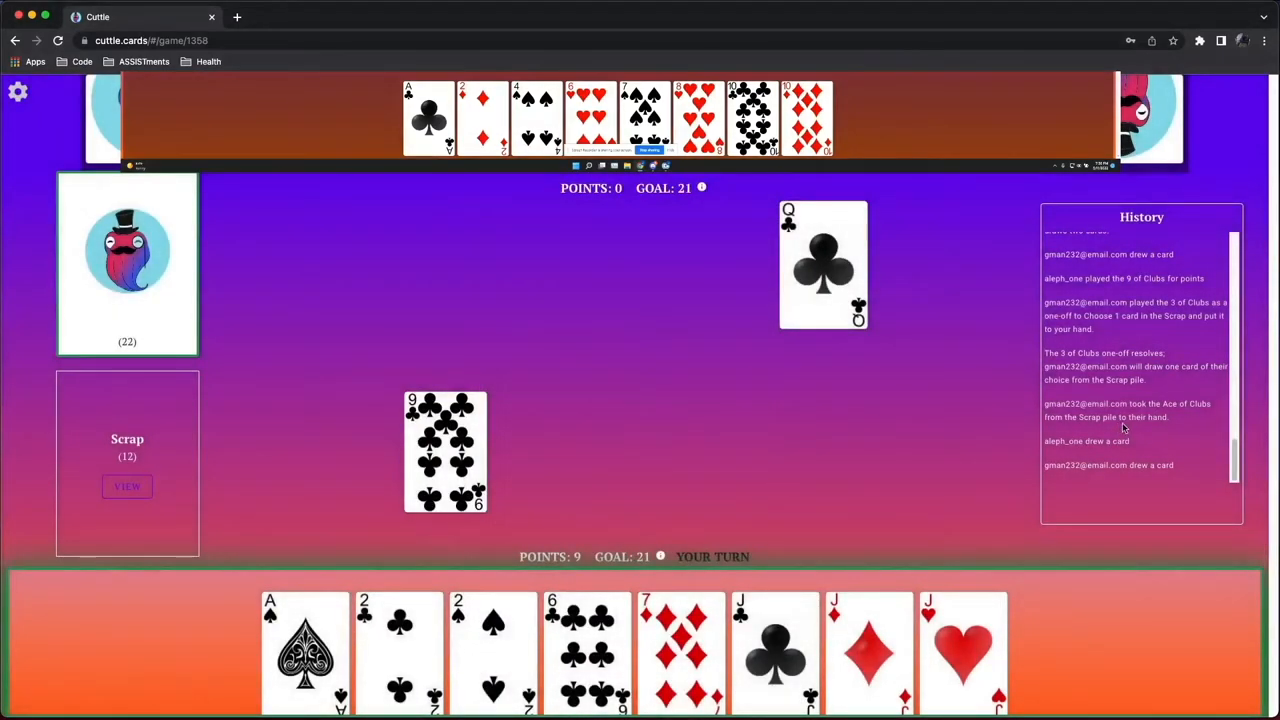
mouse_move(820, 458)
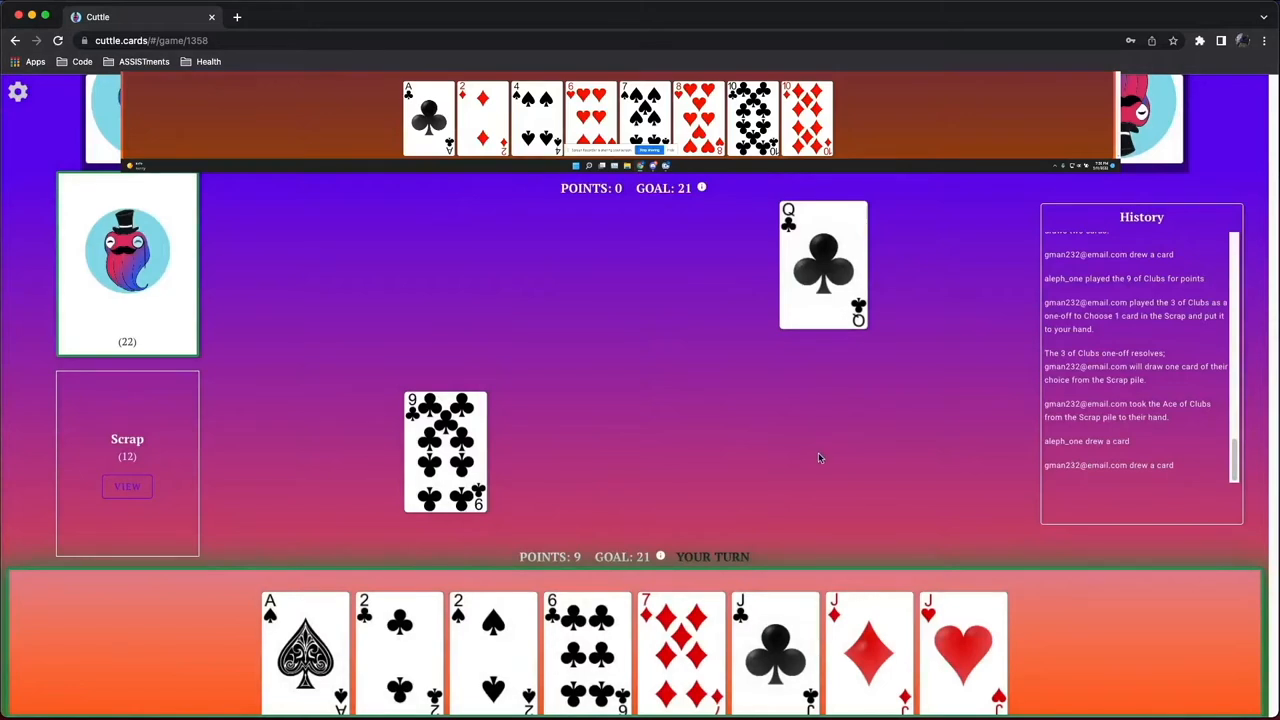
mouse_move(192, 308)
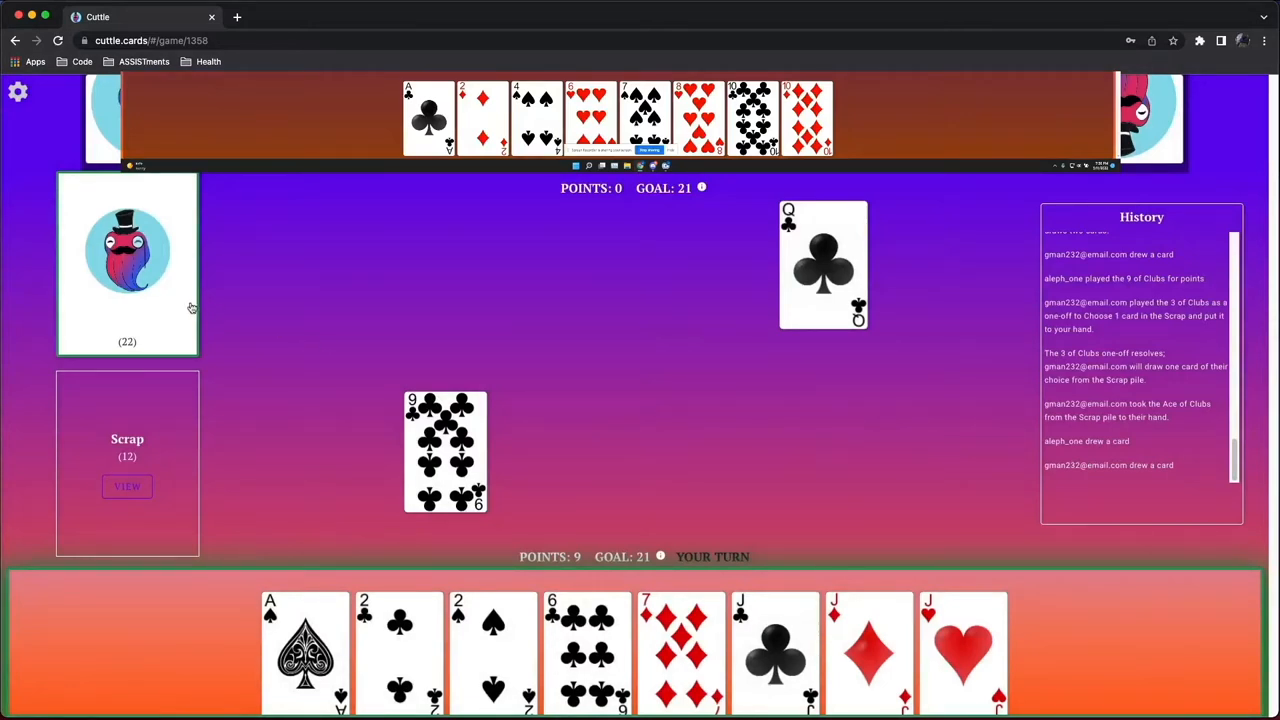
mouse_move(186, 308)
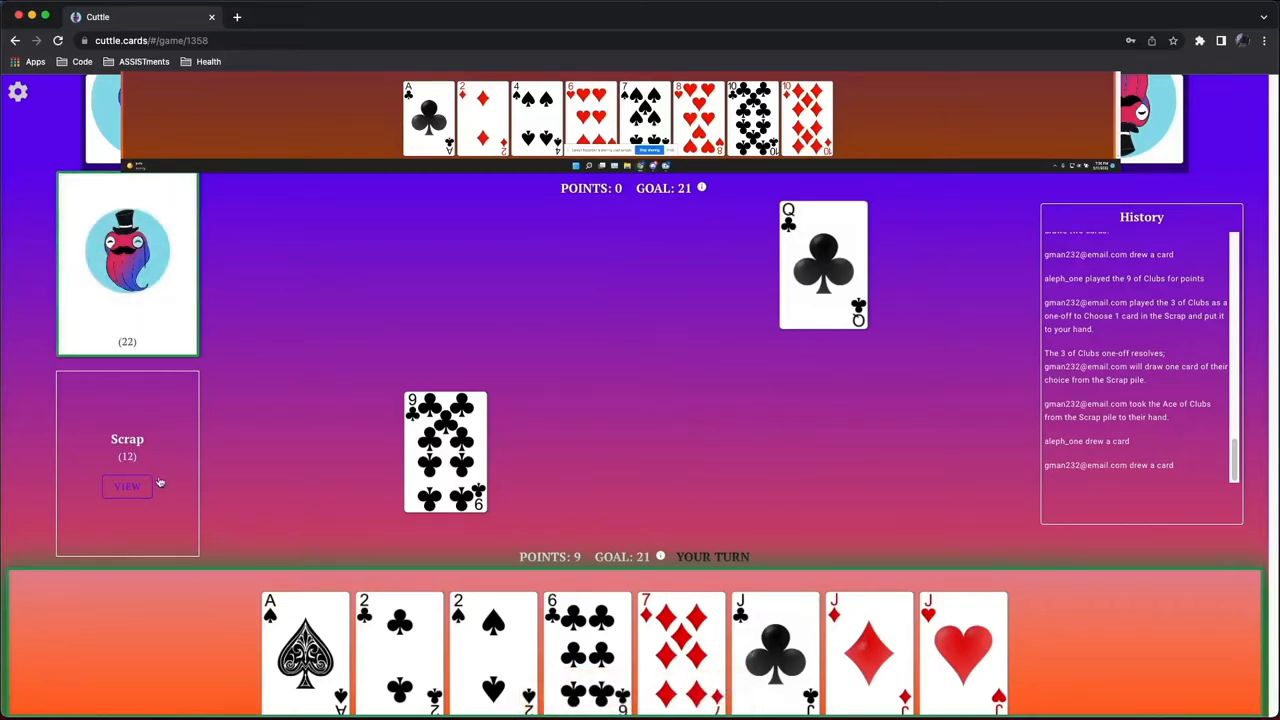
mouse_move(820, 532)
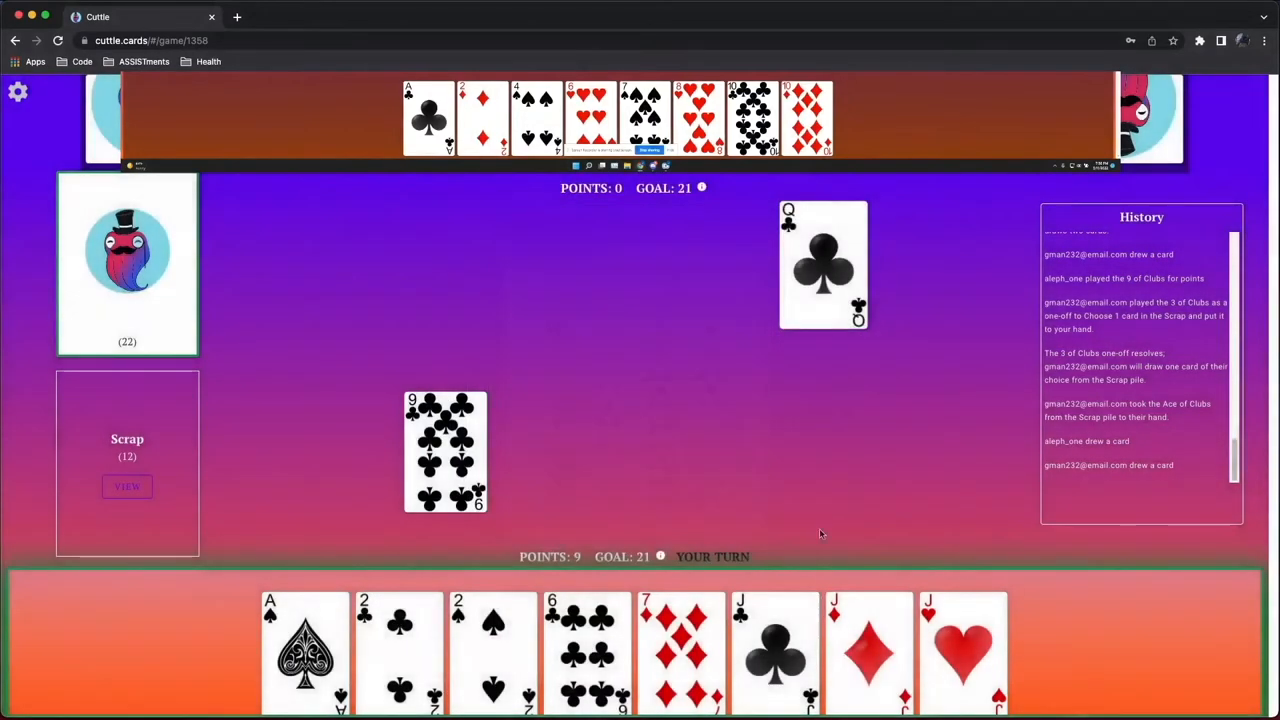
mouse_move(732, 448)
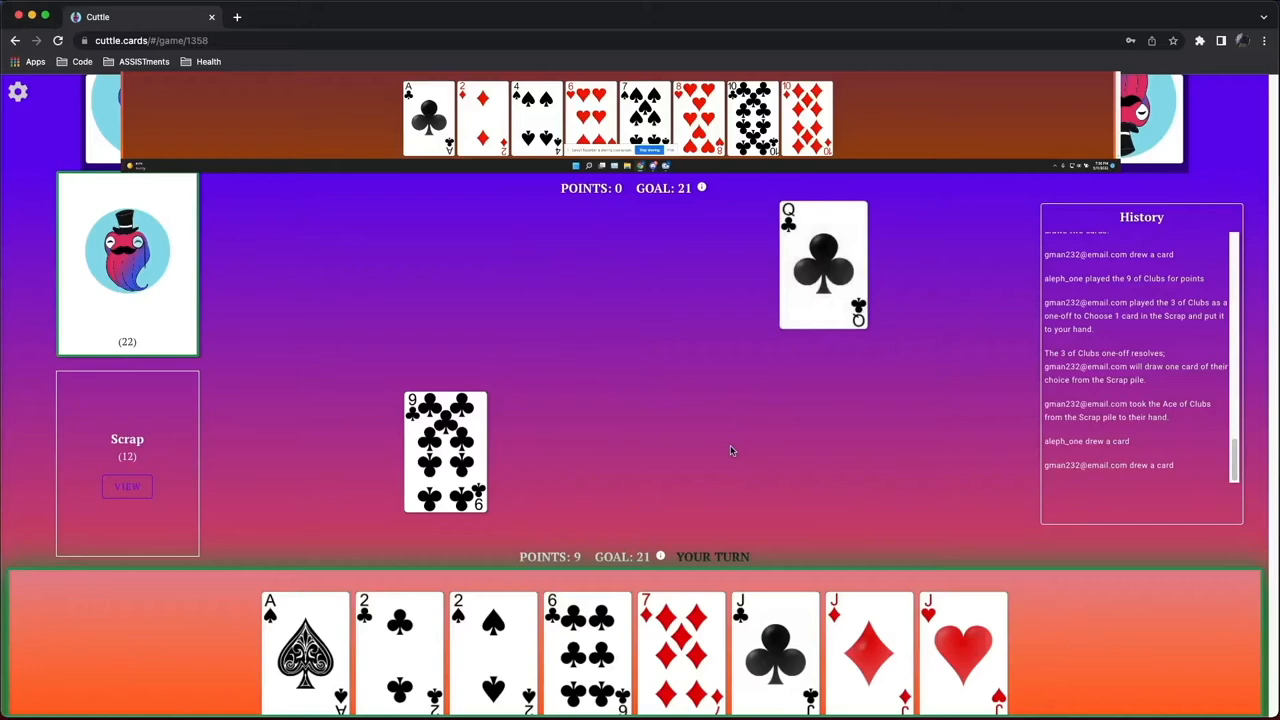
Play the 6 of Clubs one-off, accept its counter, and let the 4 of Spades resolve
click(588, 650)
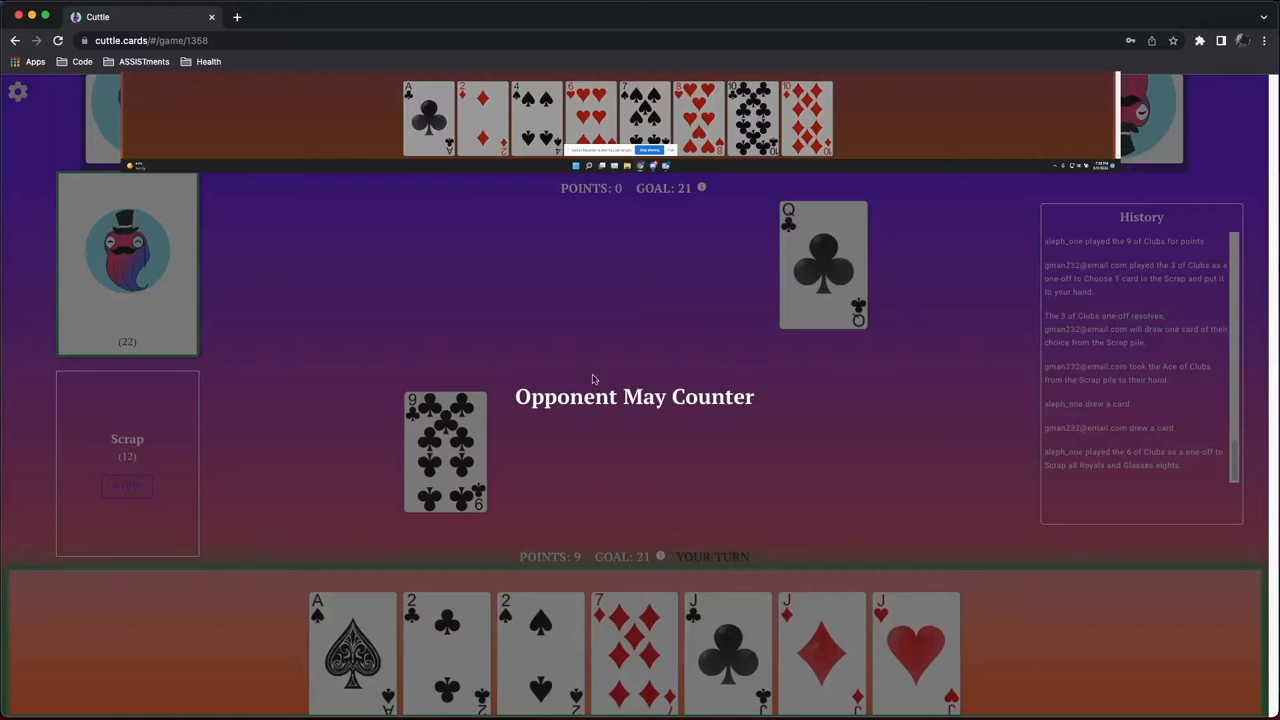
mouse_move(580, 344)
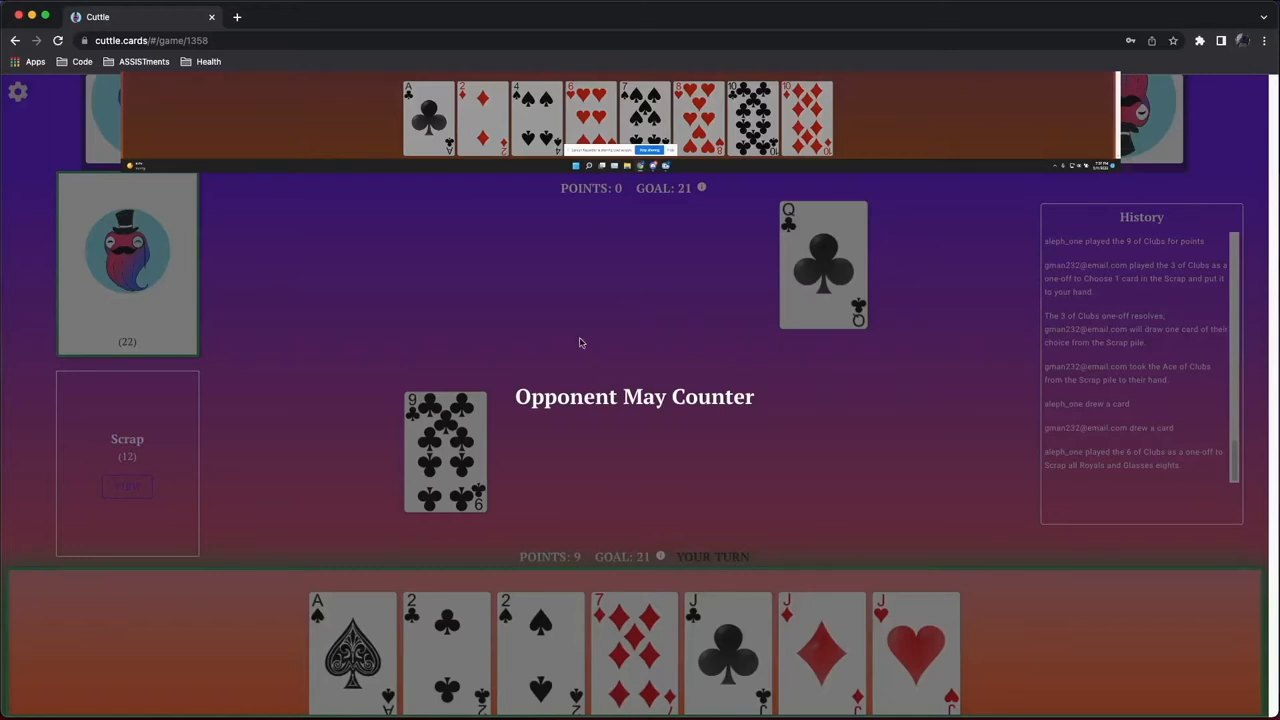
mouse_move(576, 340)
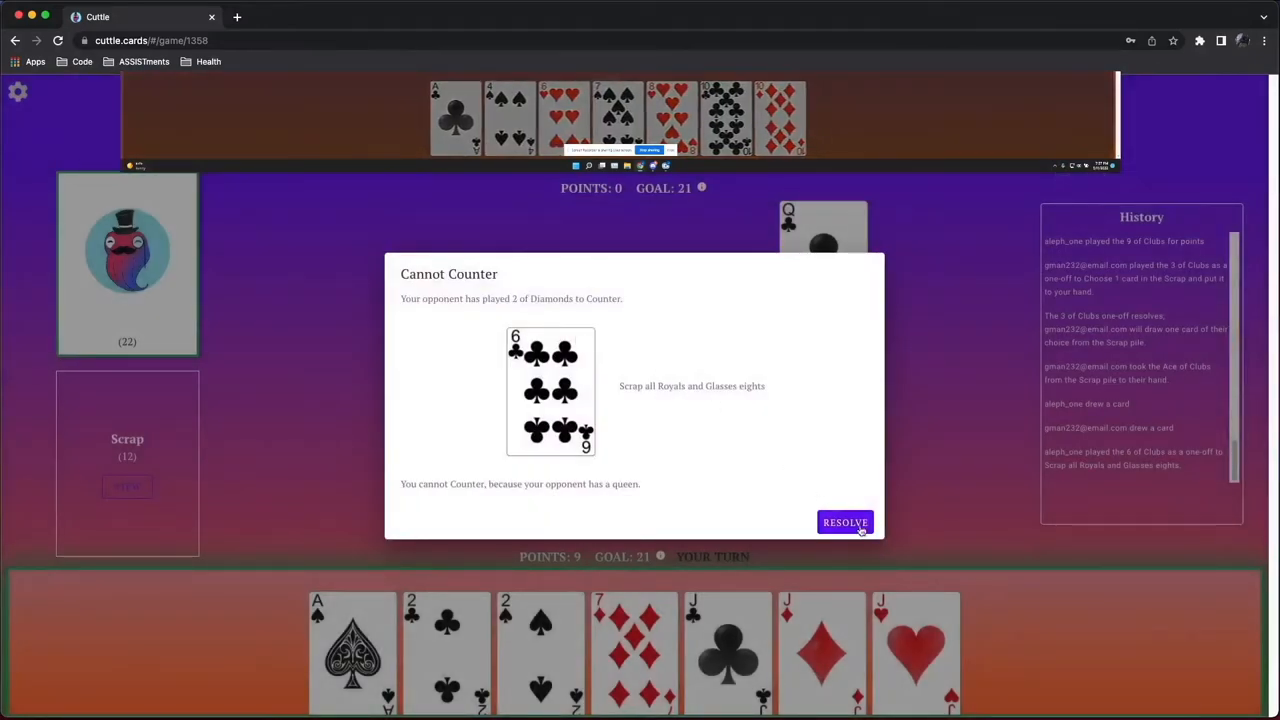
click(844, 522)
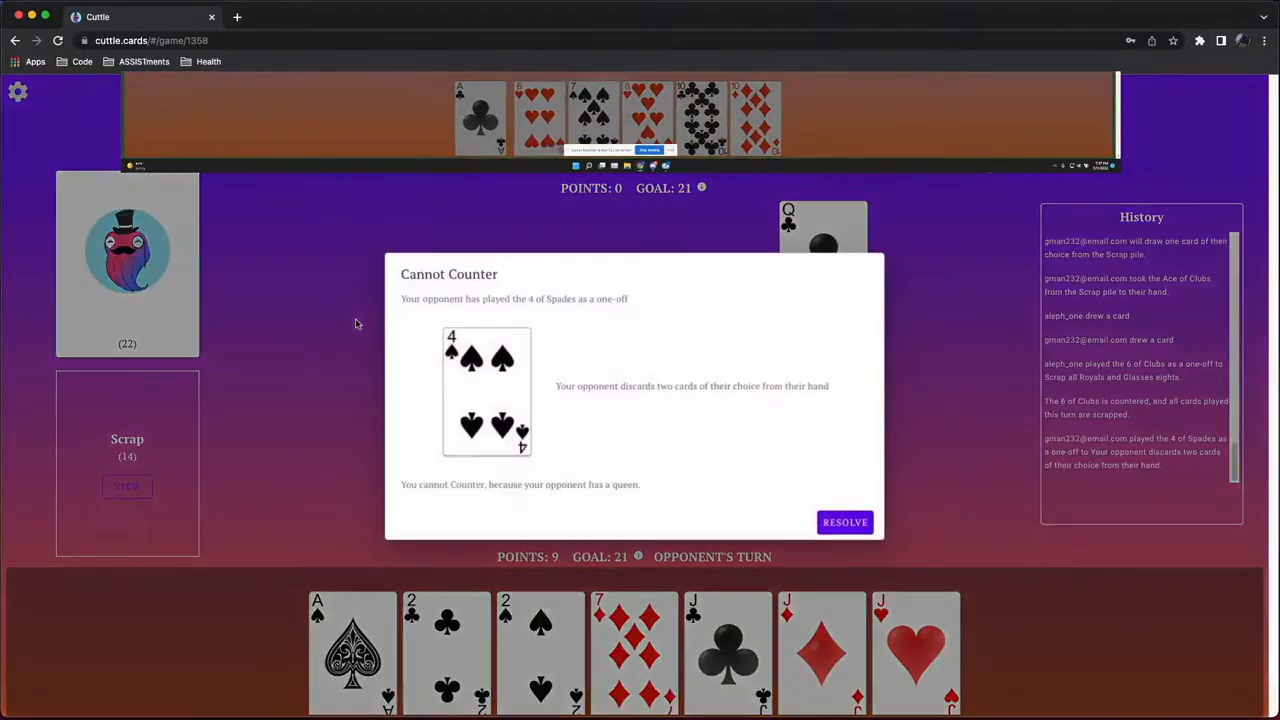
click(844, 522)
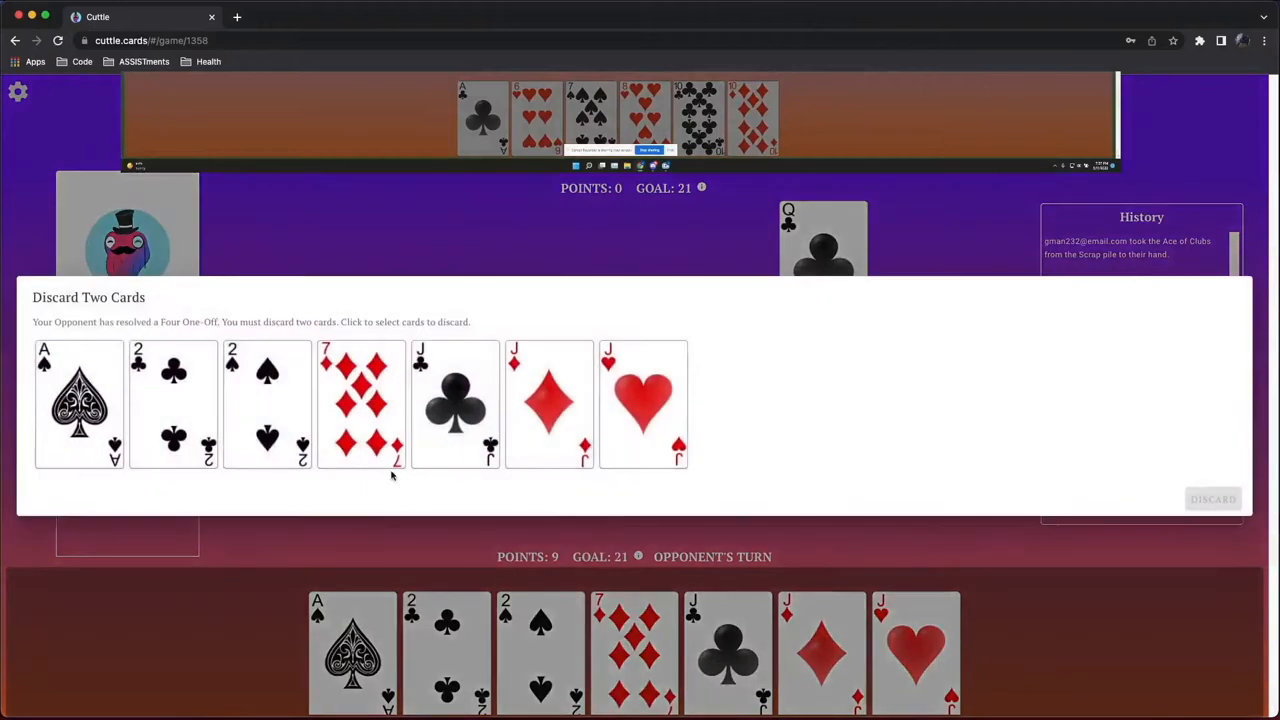
Discard the Jack of Clubs and Ace of Spades, keeping the 7 of Diamonds
click(456, 404)
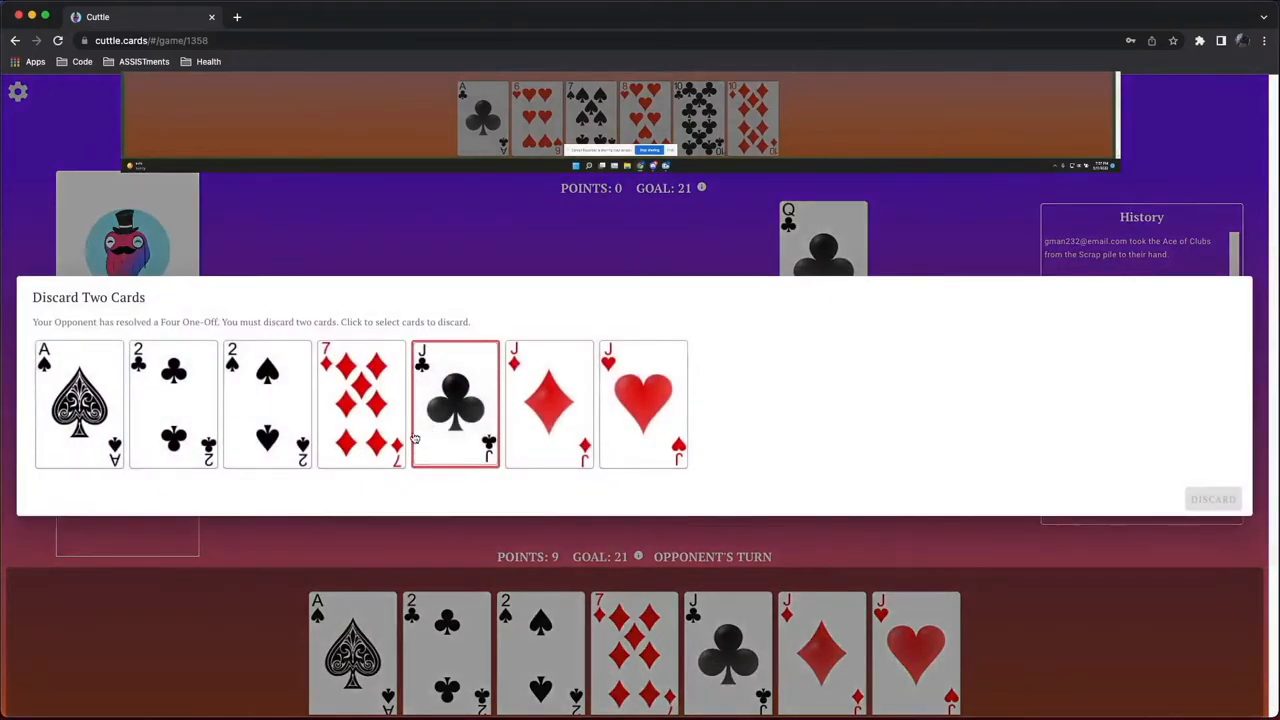
click(360, 404)
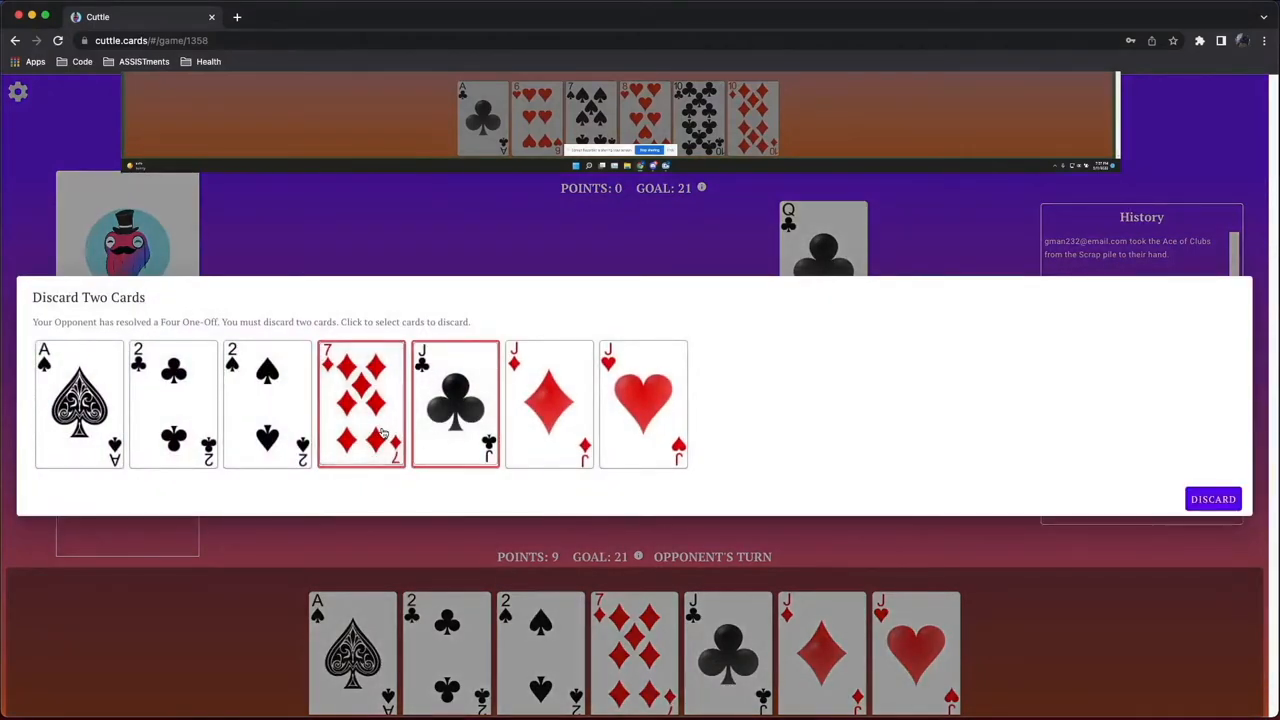
mouse_move(1212, 500)
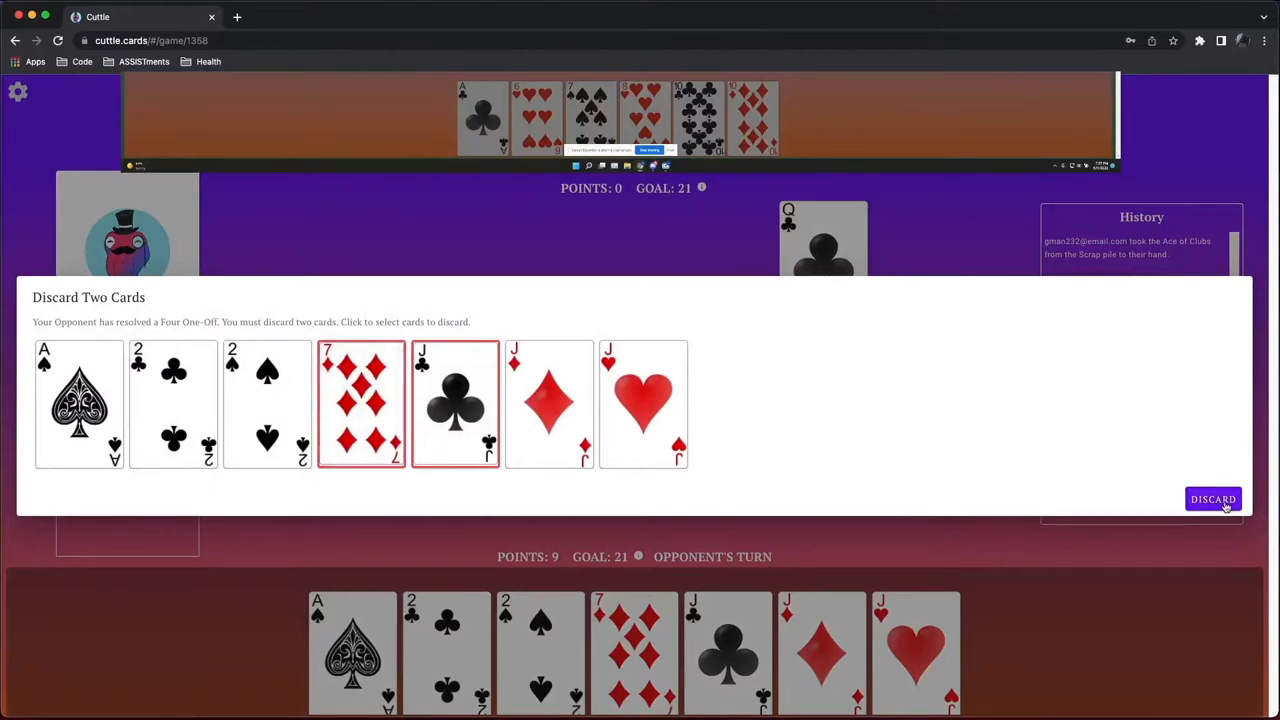
click(80, 404)
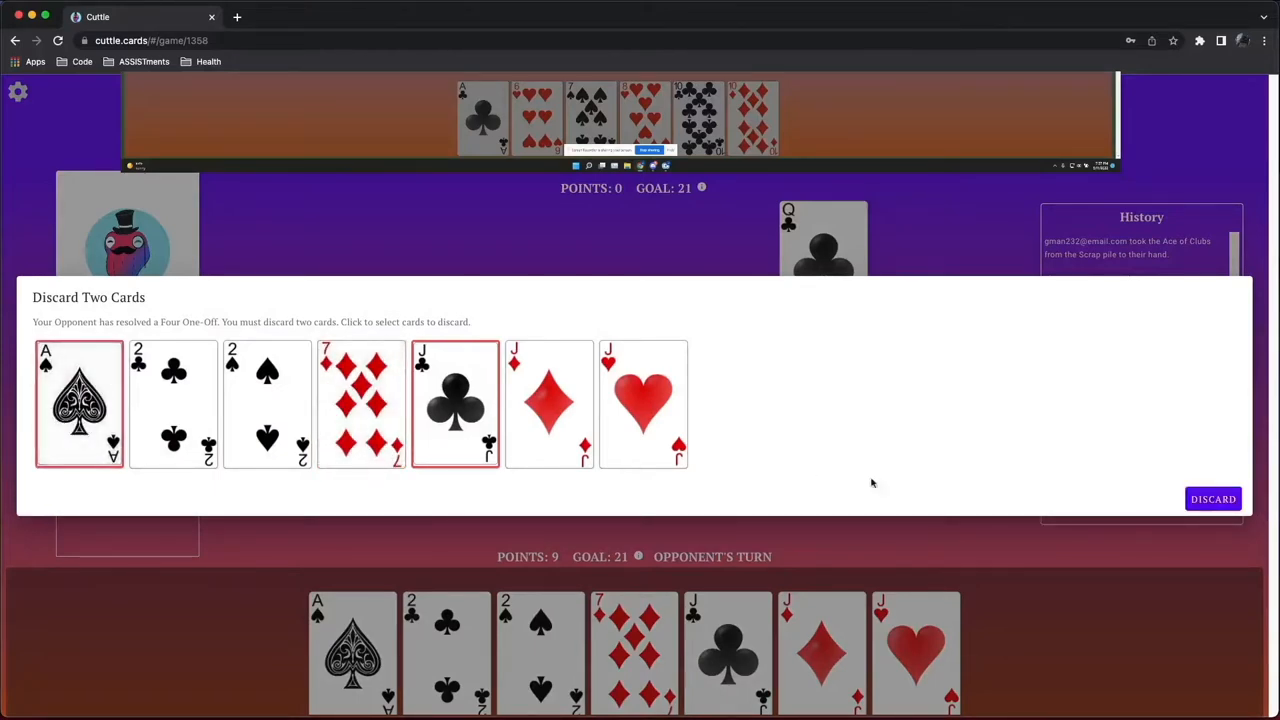
click(1212, 500)
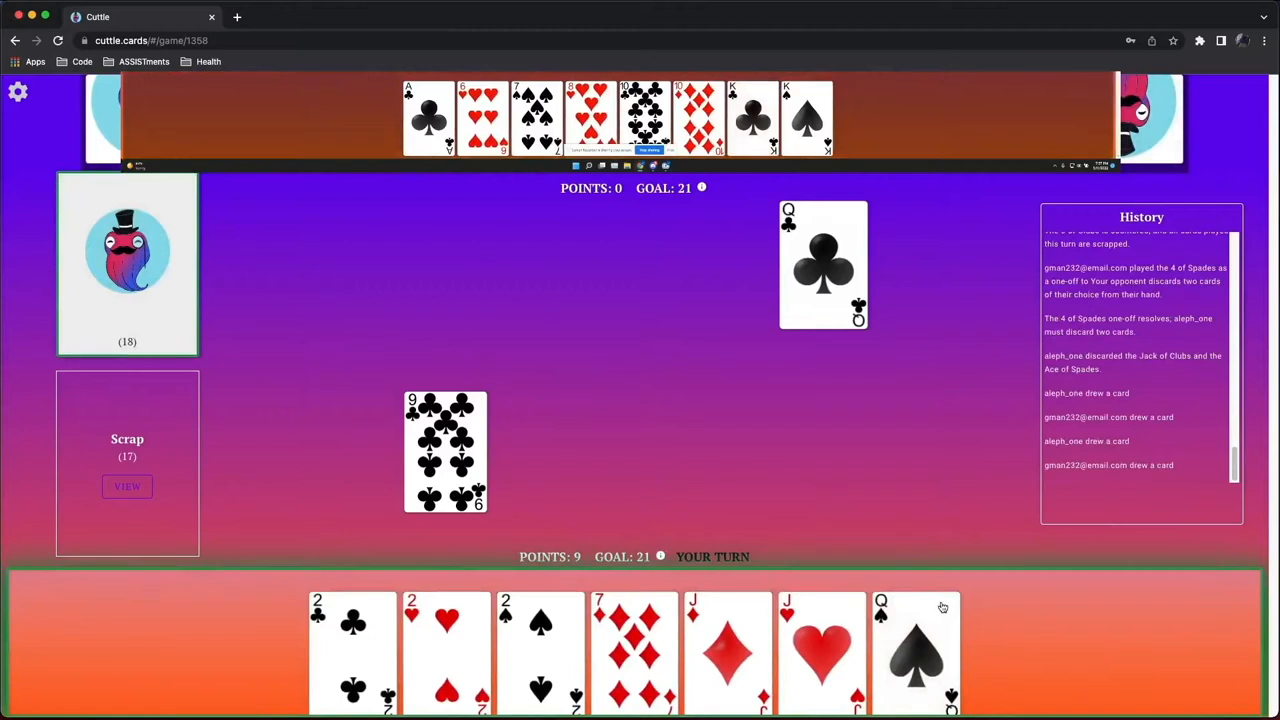
mouse_move(124, 312)
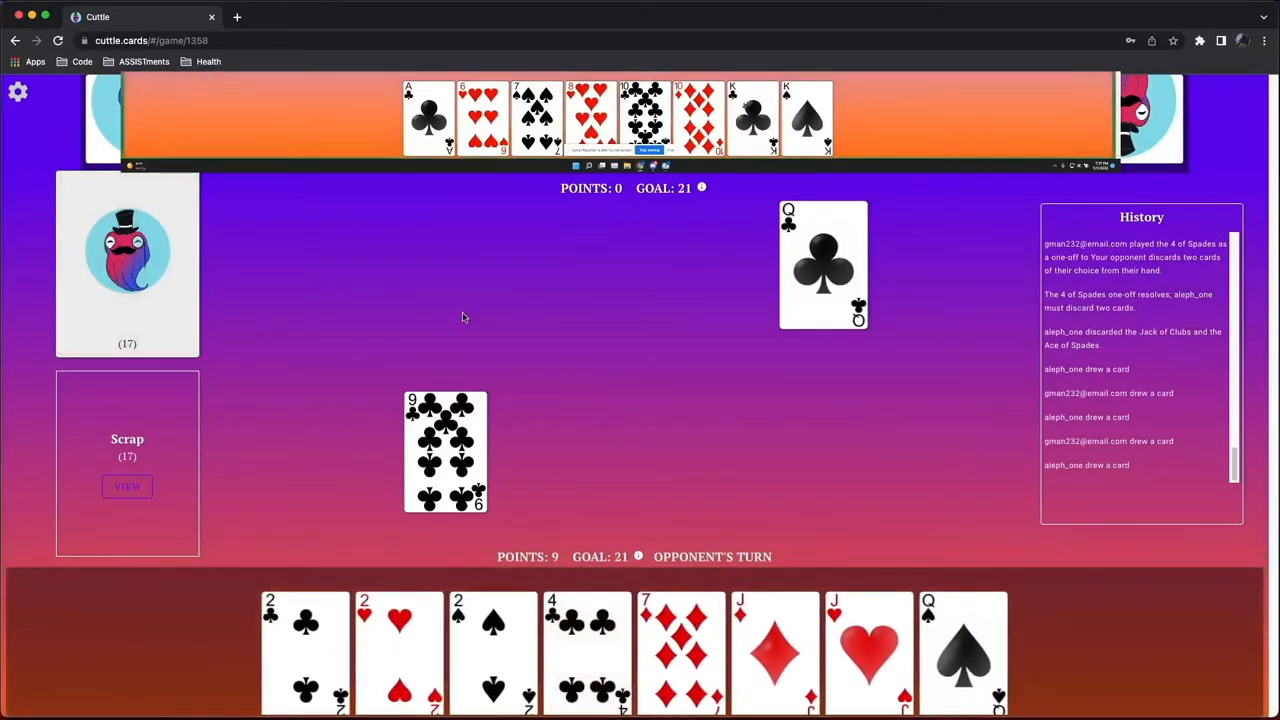
mouse_move(564, 348)
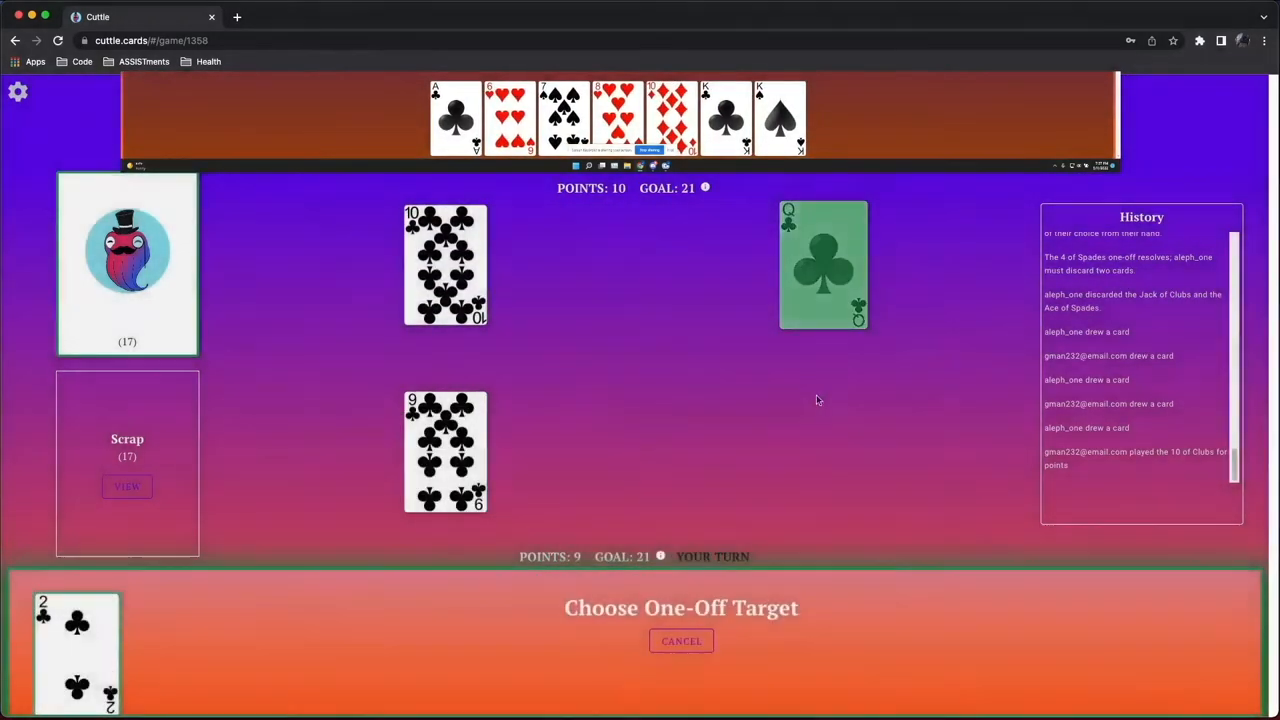
Scrap the Queen of Clubs with the 2 of Clubs and steal the 10 of Clubs with the Jack of Diamonds
click(822, 264)
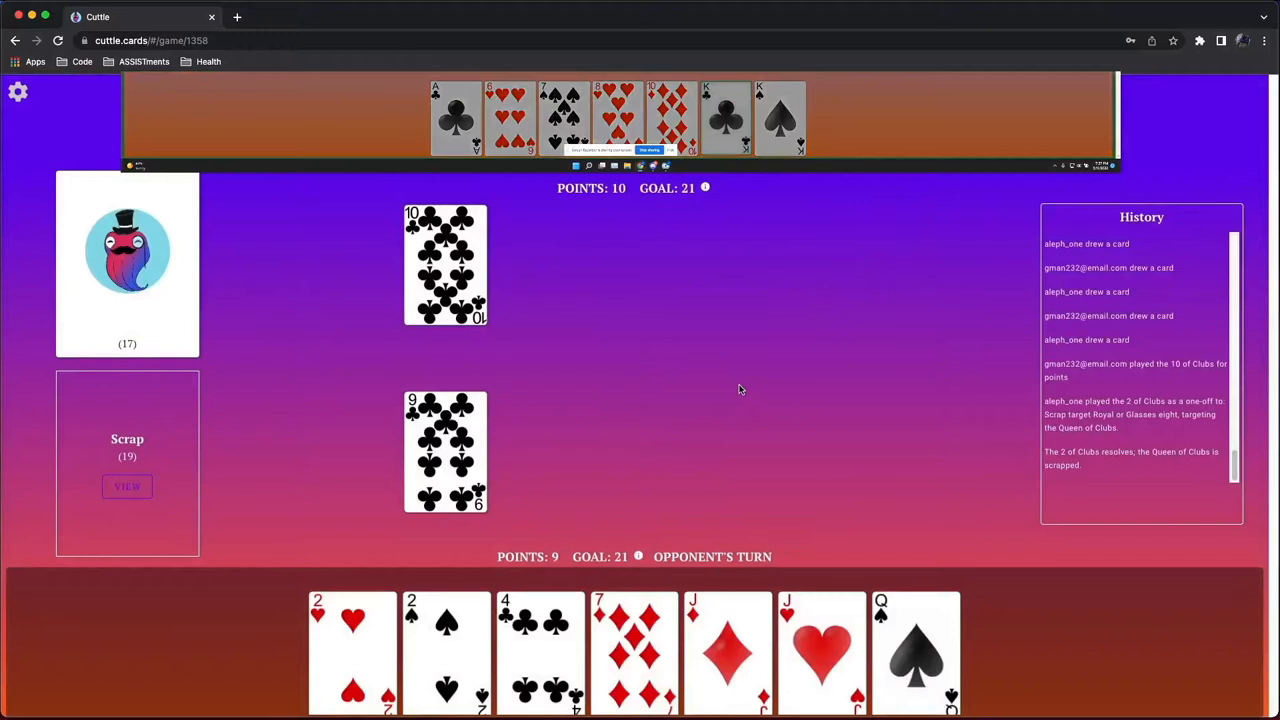
mouse_move(690, 410)
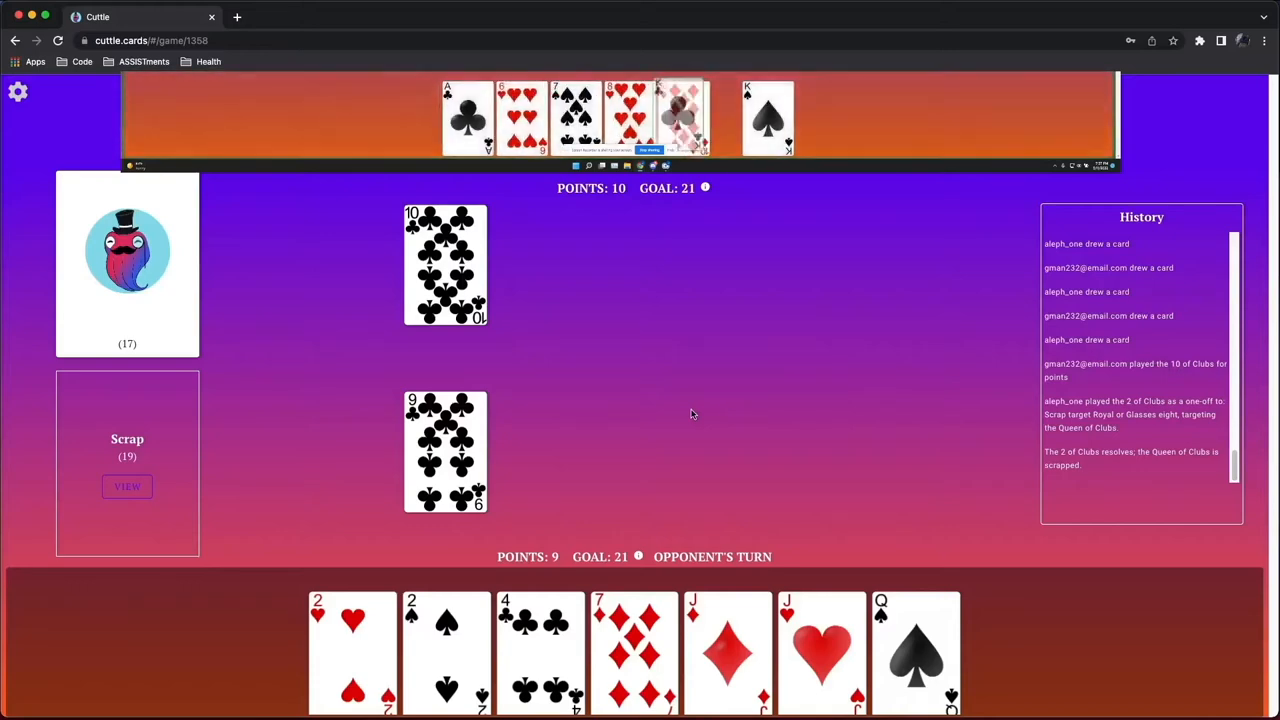
click(728, 650)
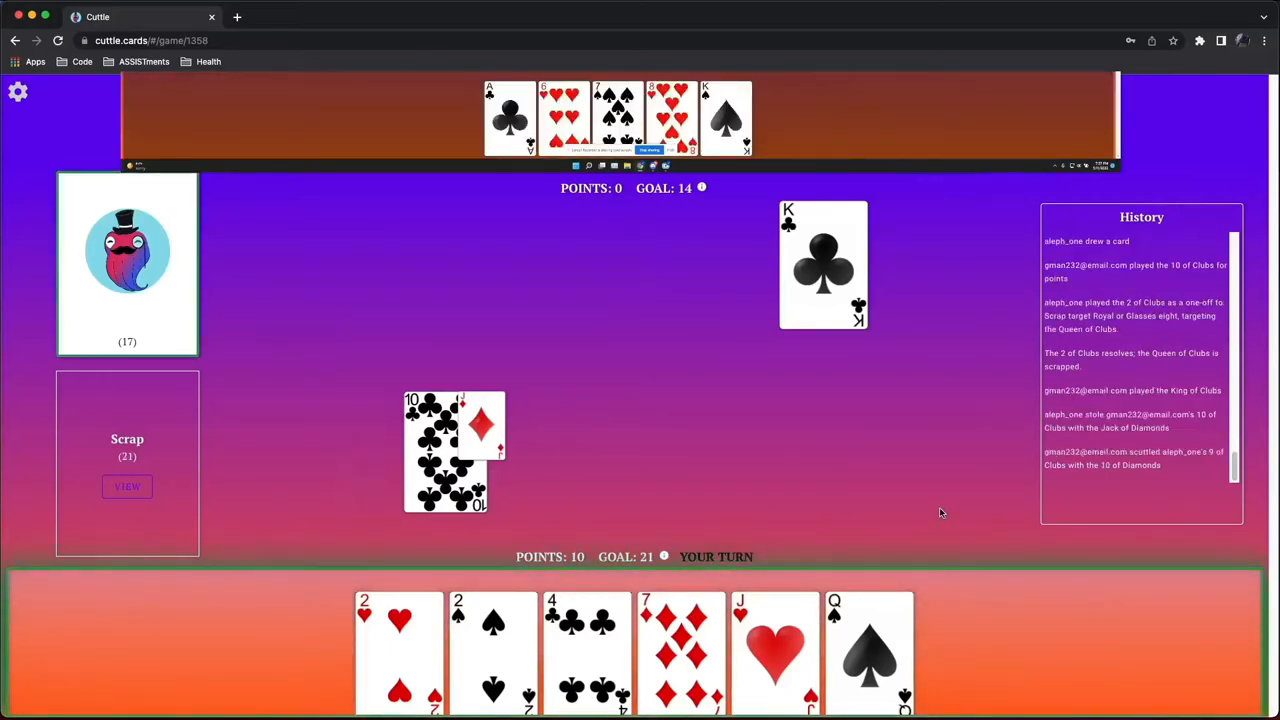
mouse_move(724, 590)
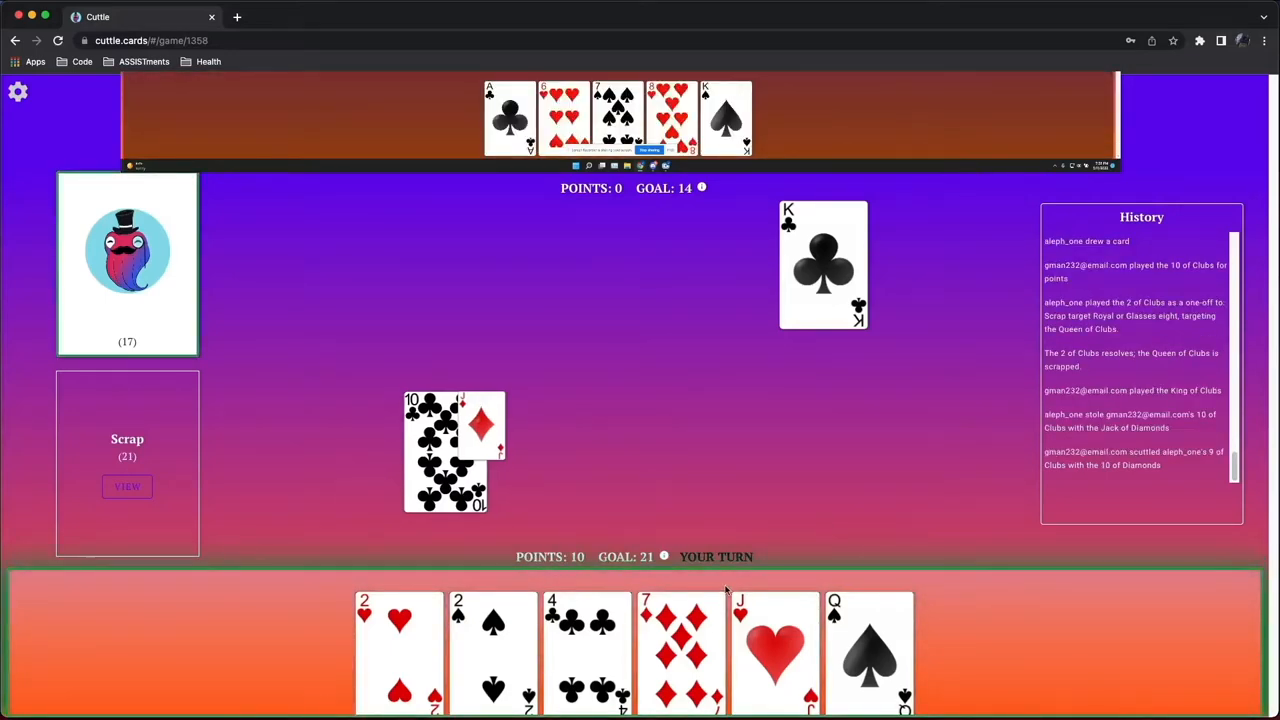
Force two discards with the 4 of Clubs one-off, draw a card, and check the scrap pile
click(680, 650)
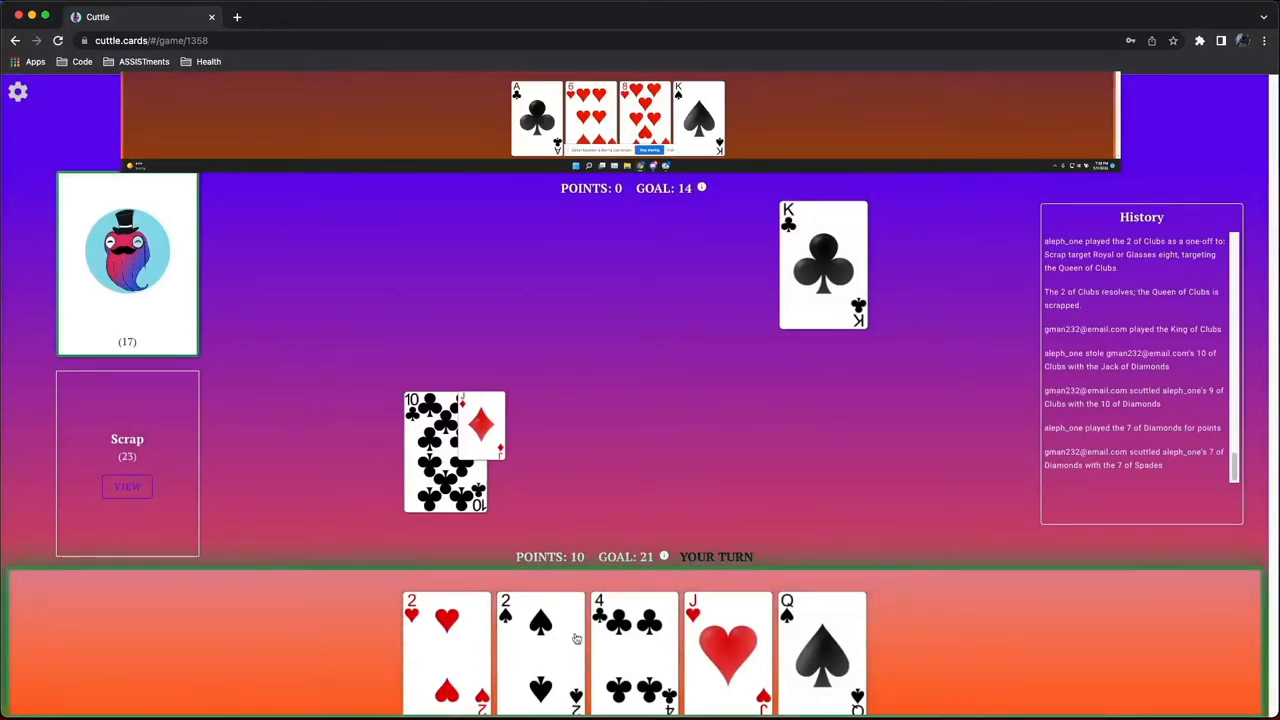
click(634, 650)
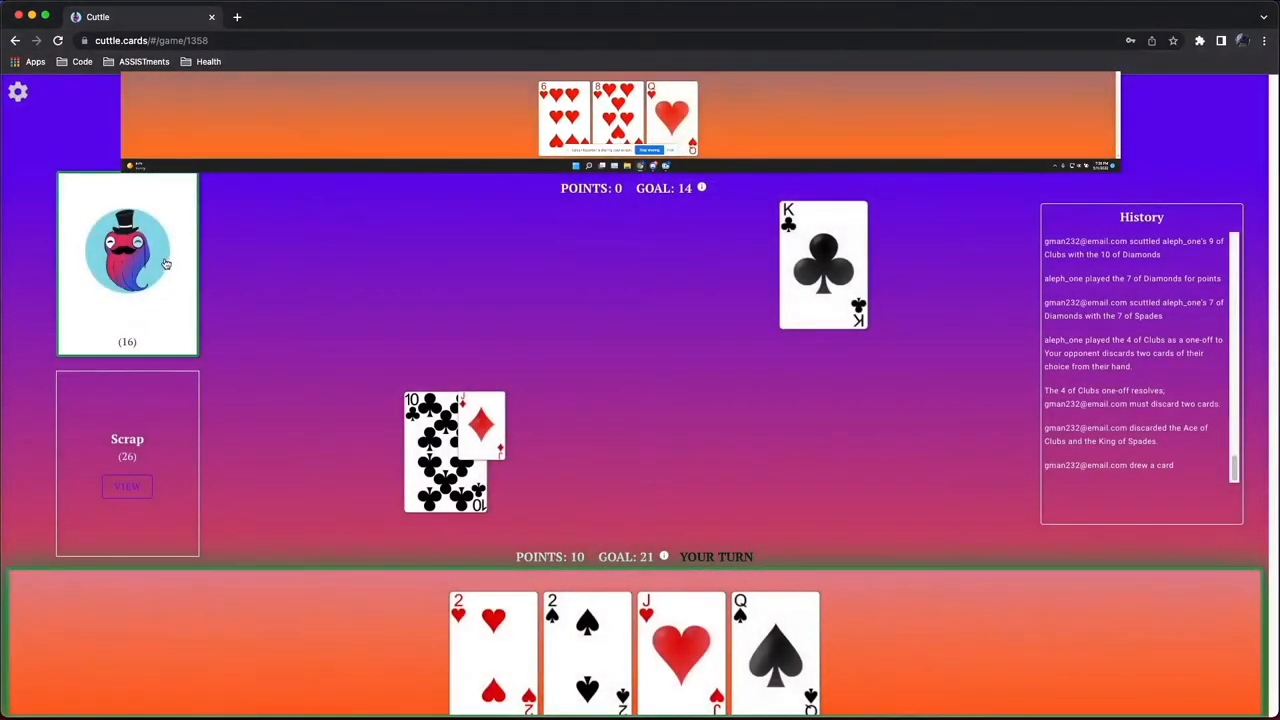
click(774, 650)
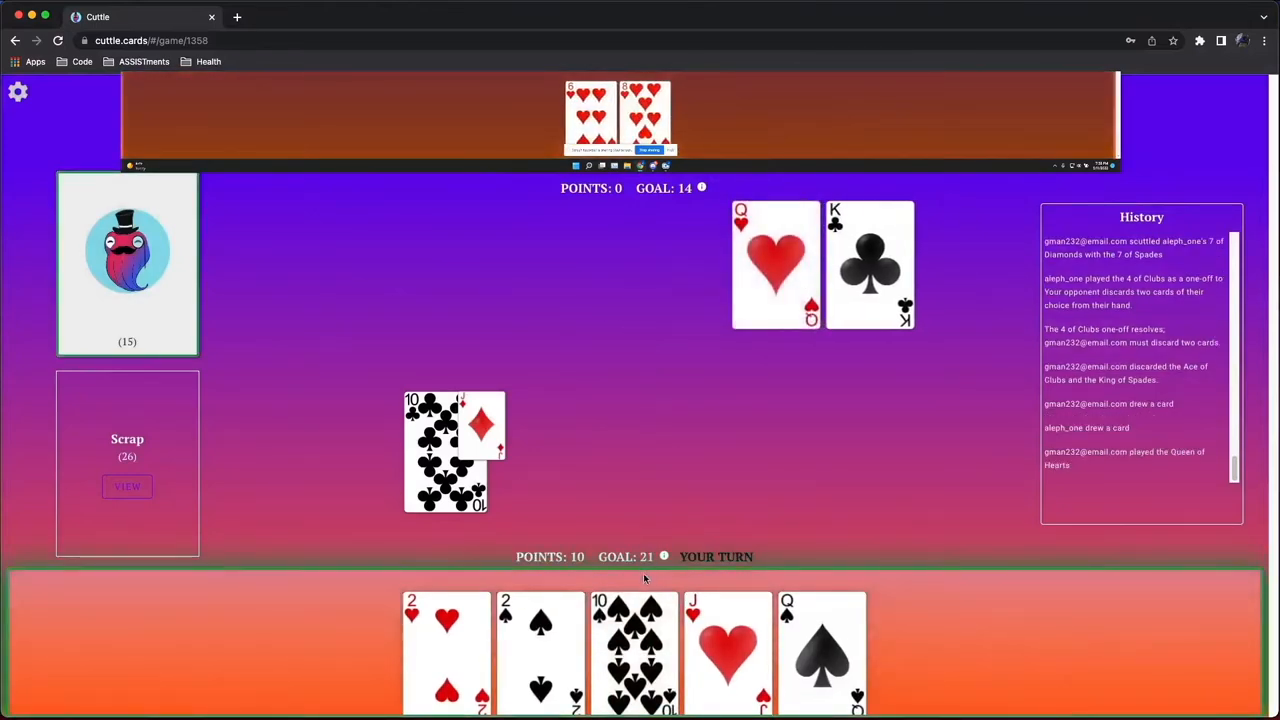
click(128, 488)
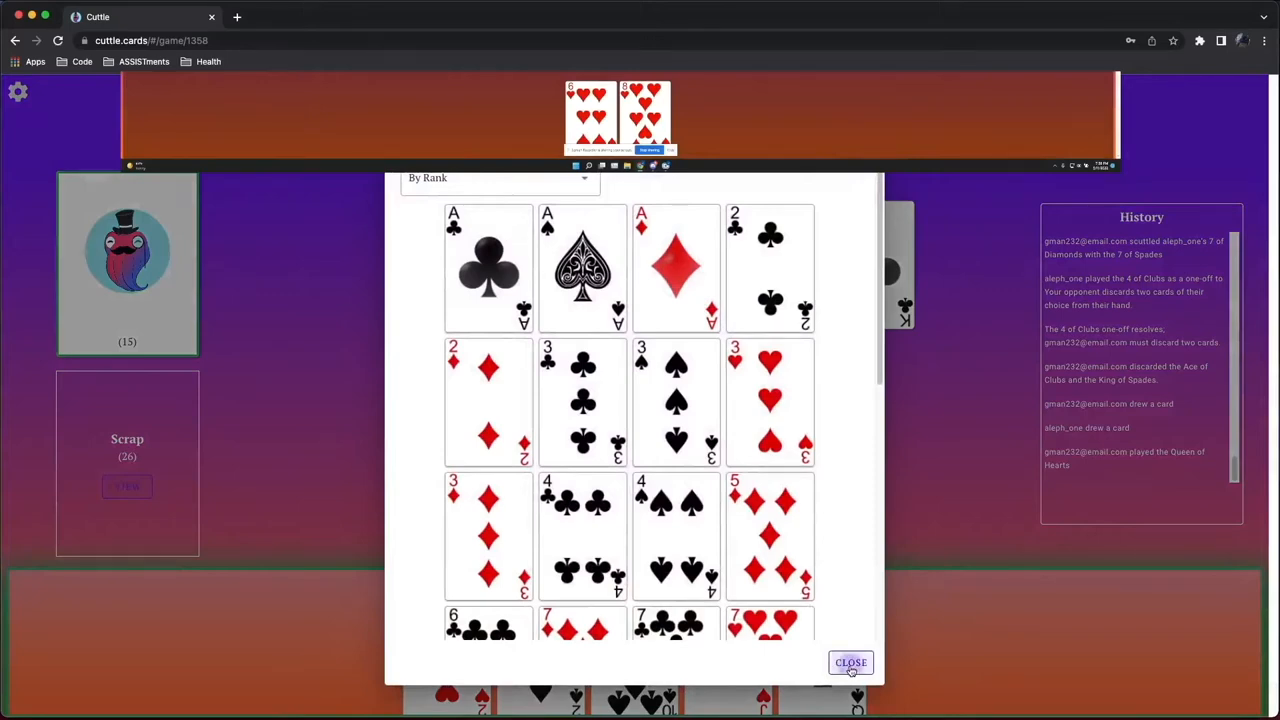
click(850, 662)
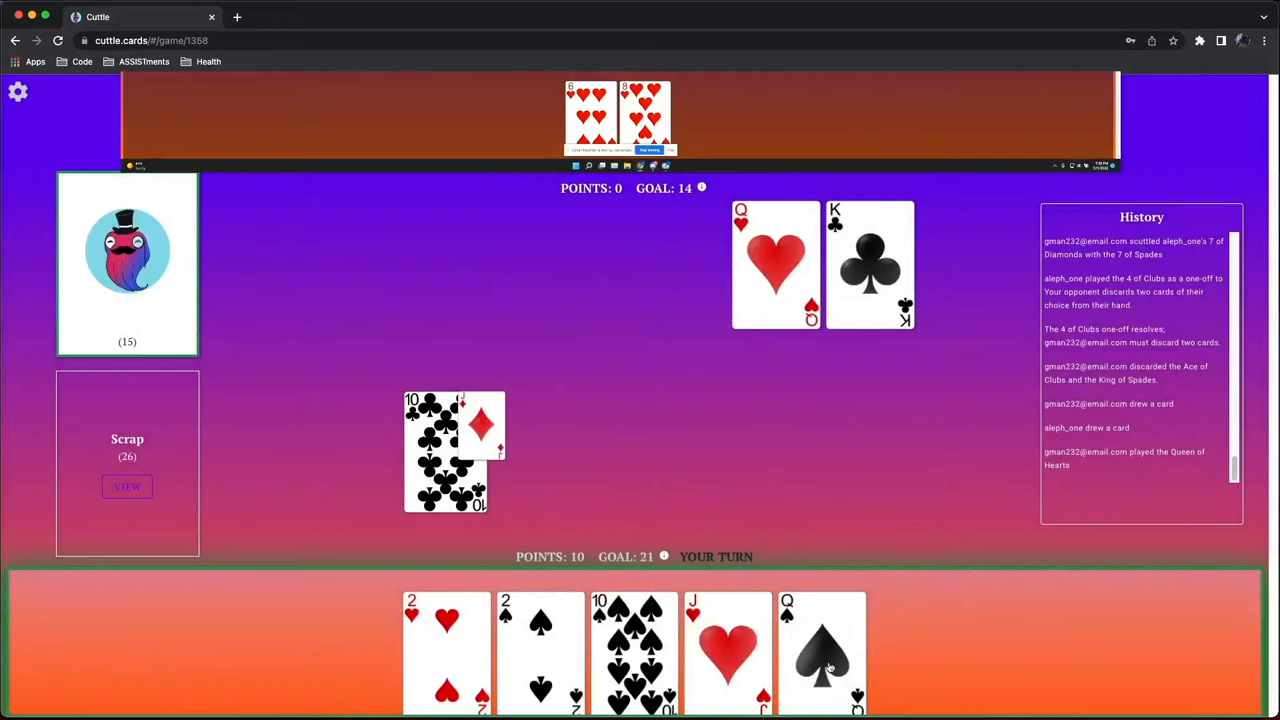
Scrap the opponent's Queen of Hearts with the 2 of Hearts one-off
click(820, 650)
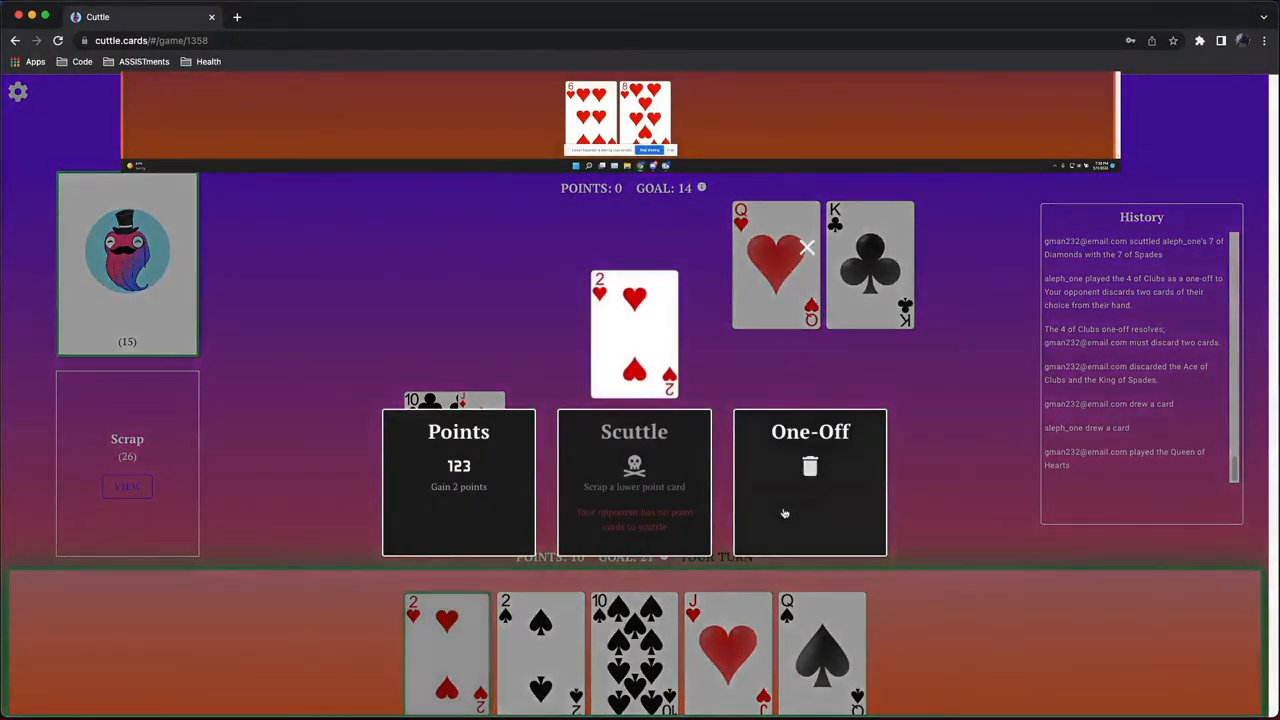
click(810, 480)
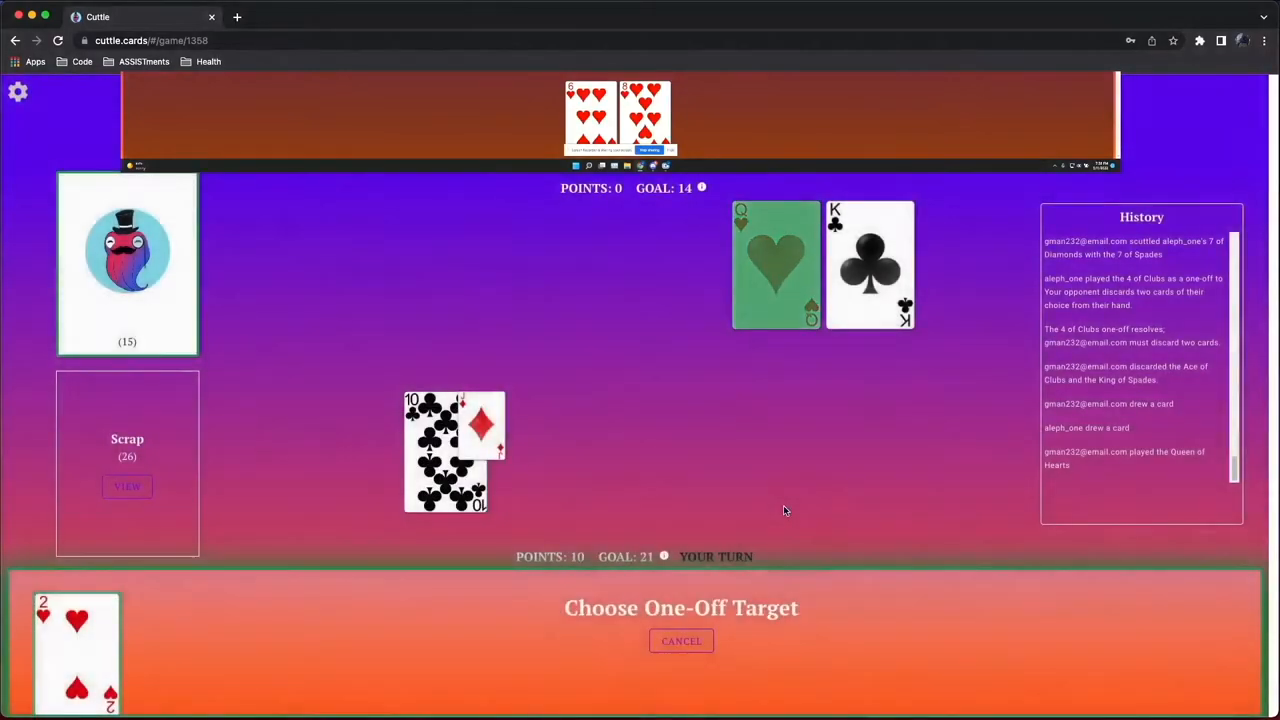
click(776, 264)
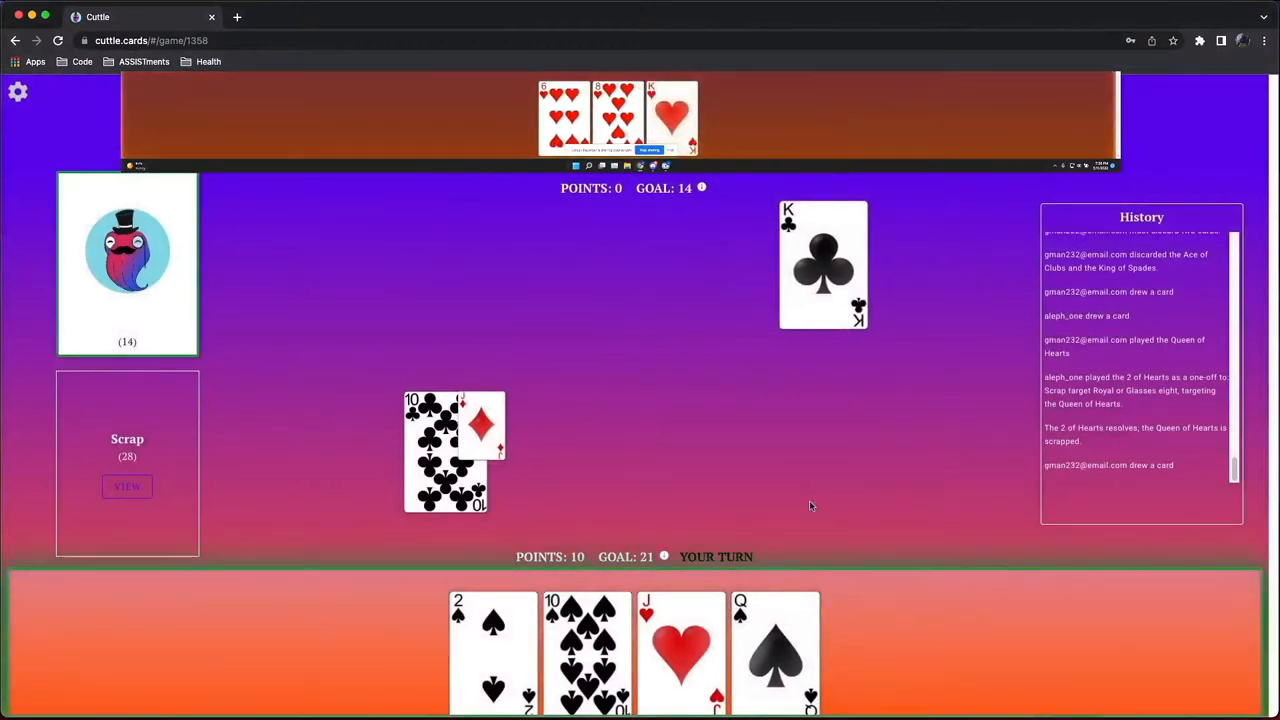
Play the Queen of Spades, score the 10 of Spades for 20 points, and counter the 6 of Hearts
click(776, 650)
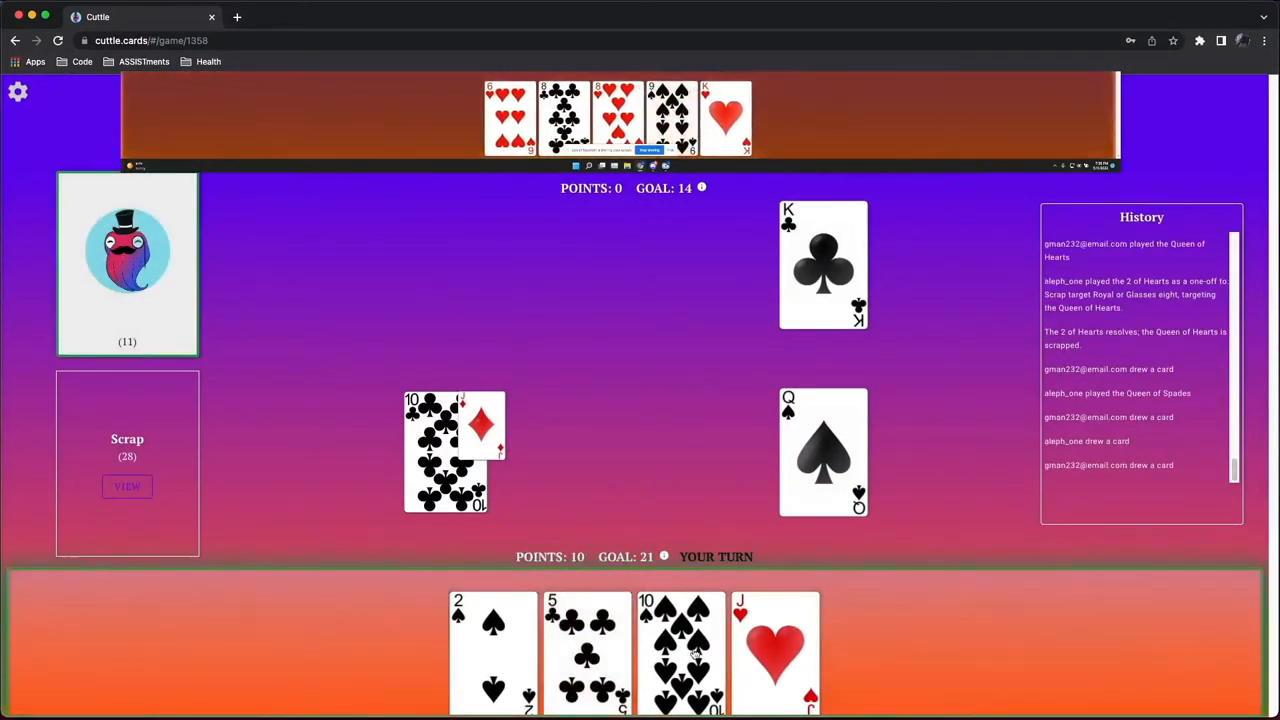
click(680, 650)
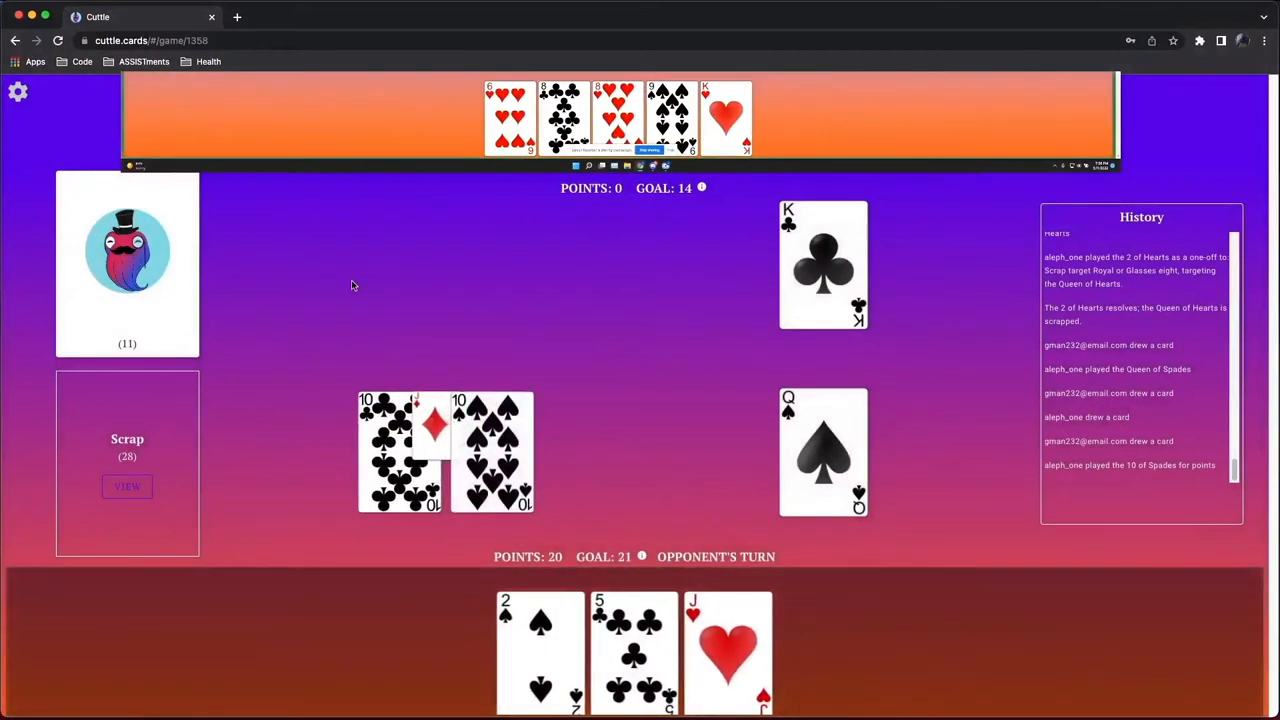
mouse_move(392, 300)
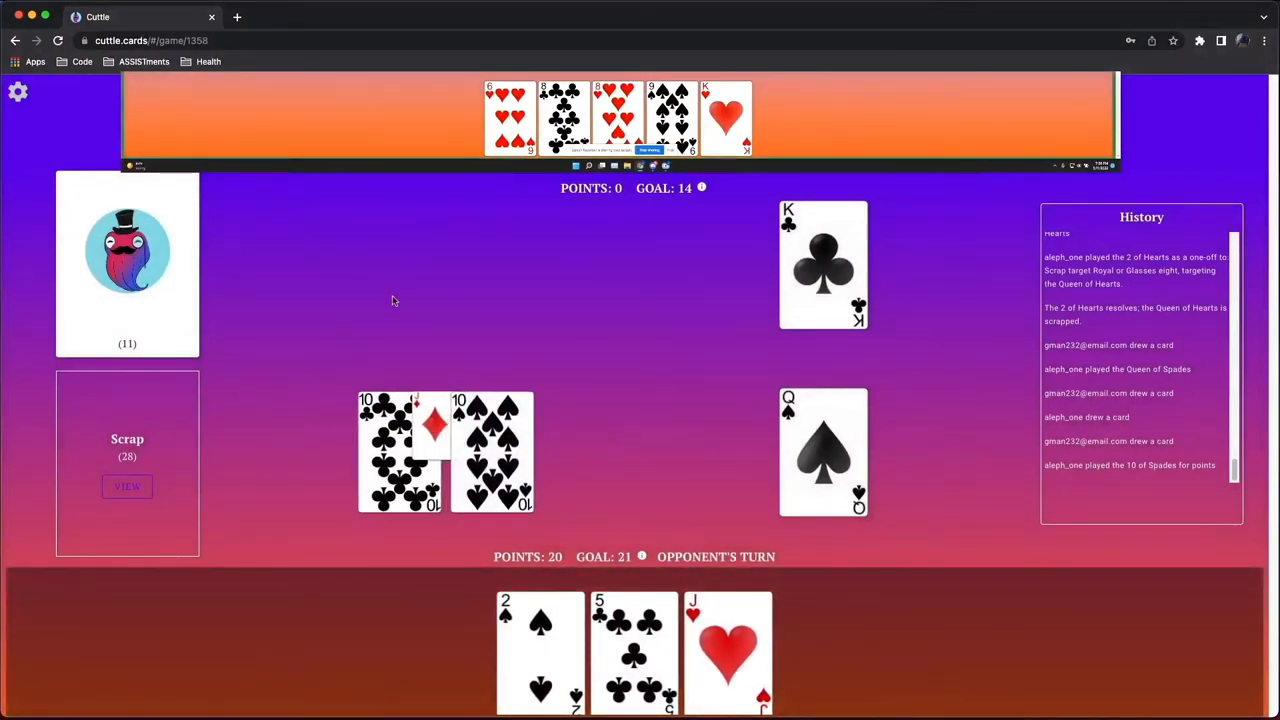
mouse_move(458, 314)
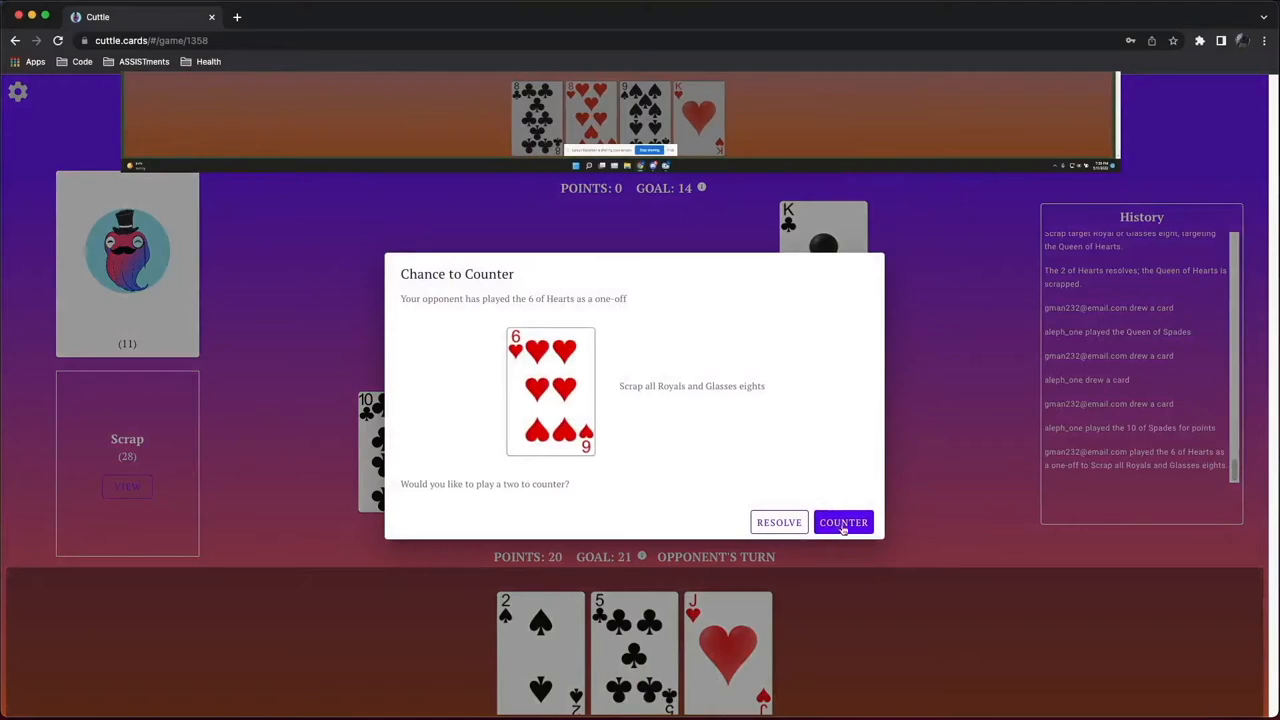
click(844, 522)
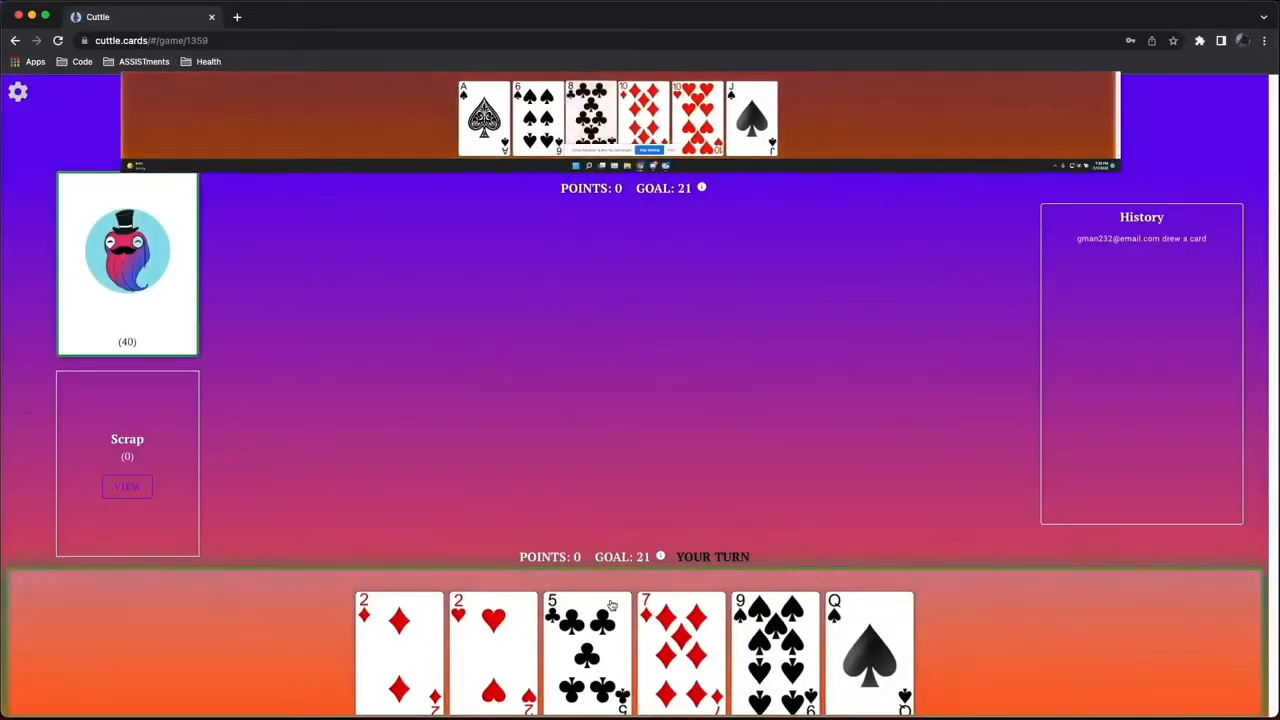
Draw two with the 5 of Clubs, then play the 7 of Diamonds one-off revealing the 7 of Spades
click(588, 650)
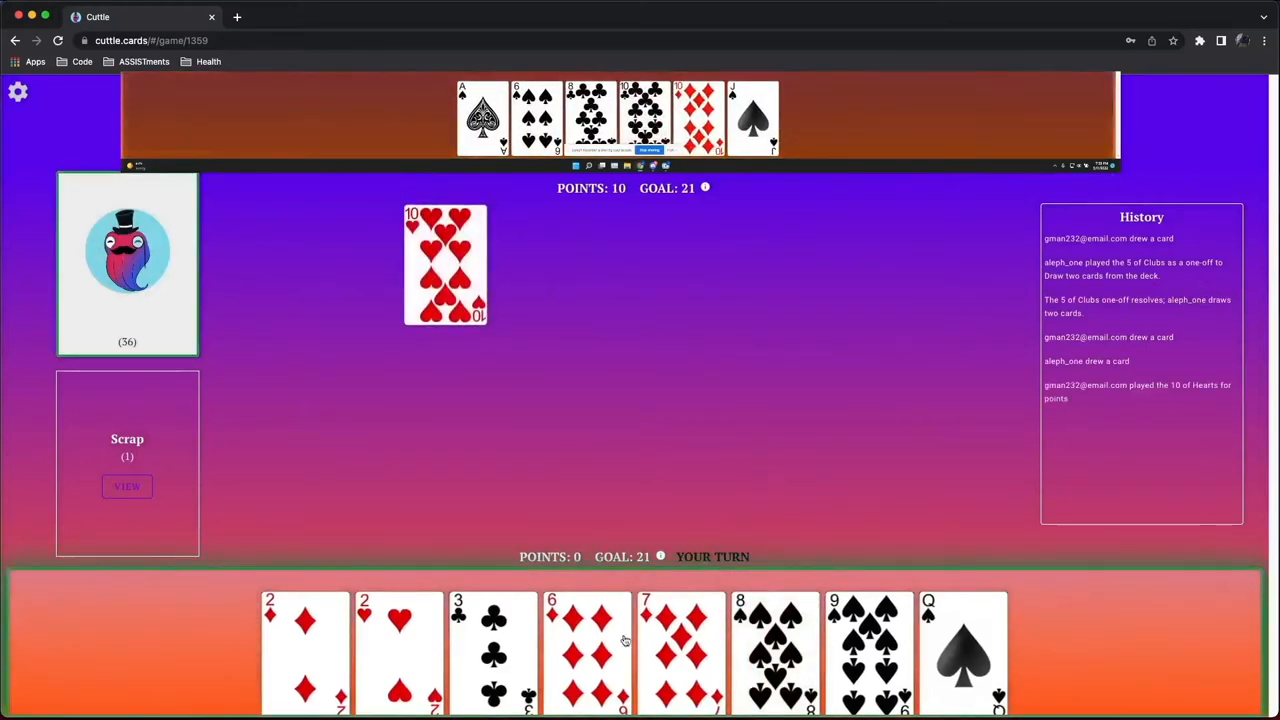
click(680, 650)
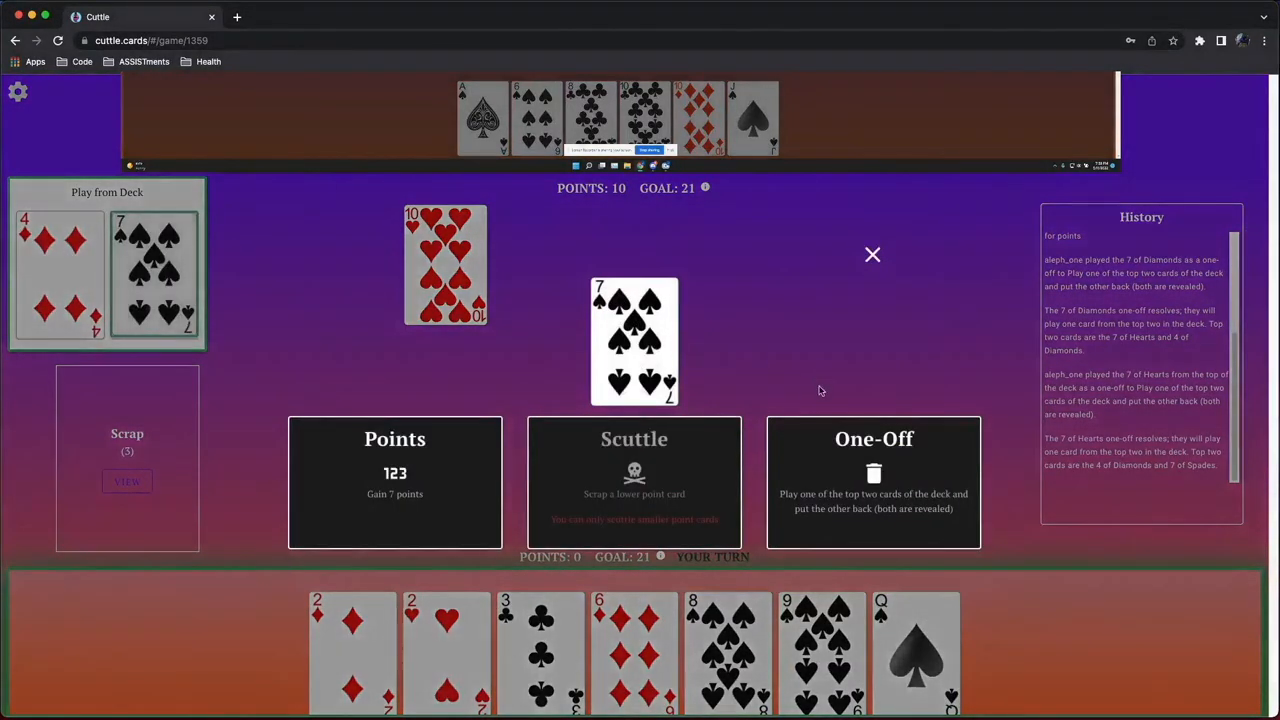
Fire the 7 of Spades one-off and lay the revealed 8 of Diamonds as a glasses eight
click(872, 482)
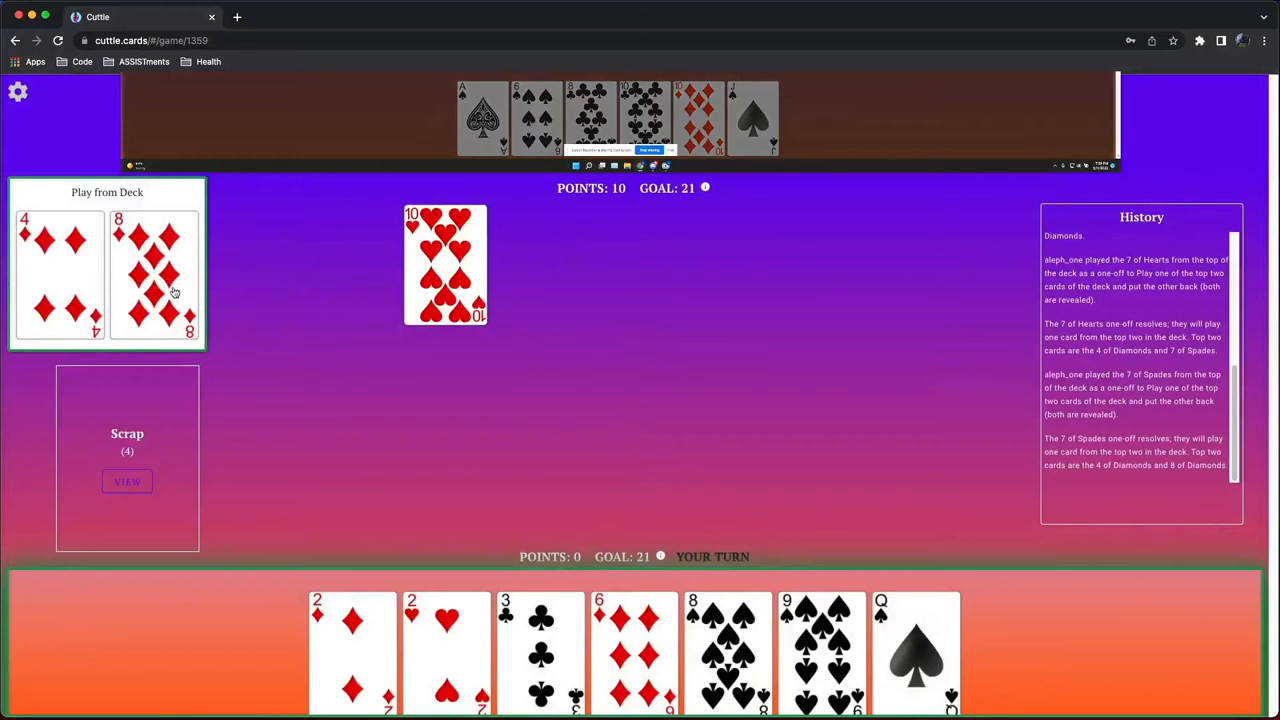
click(156, 276)
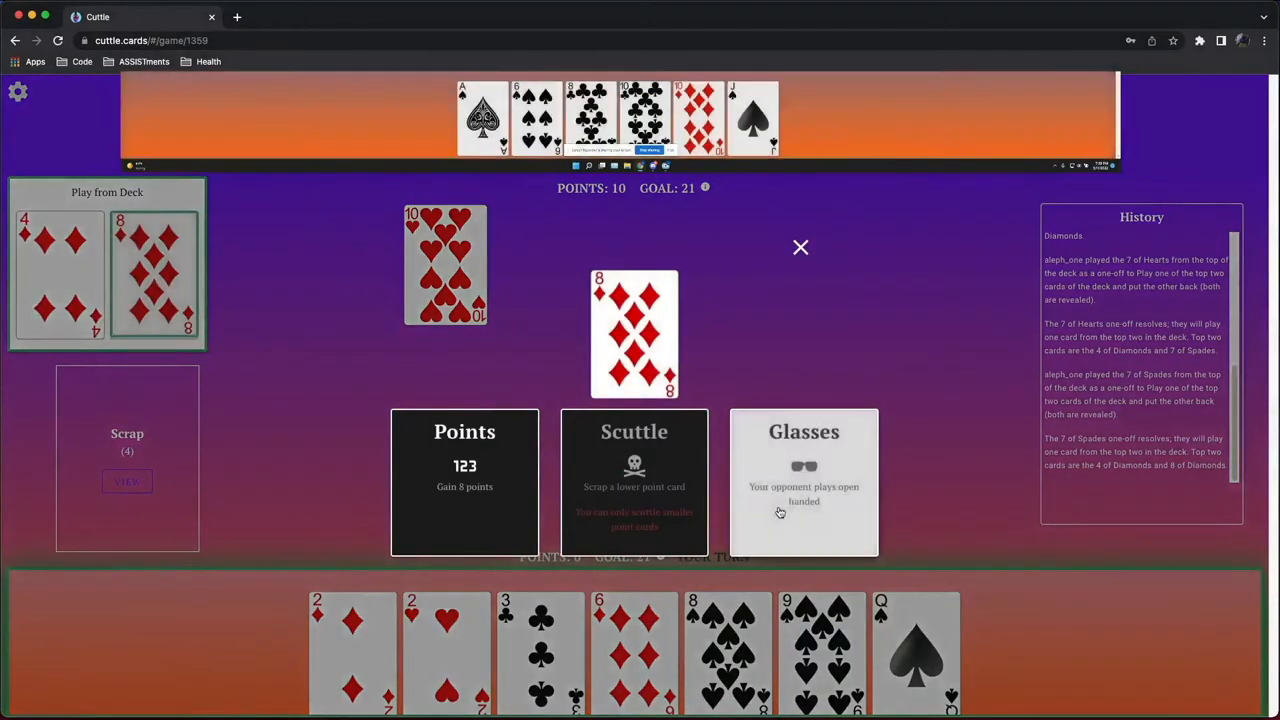
click(804, 480)
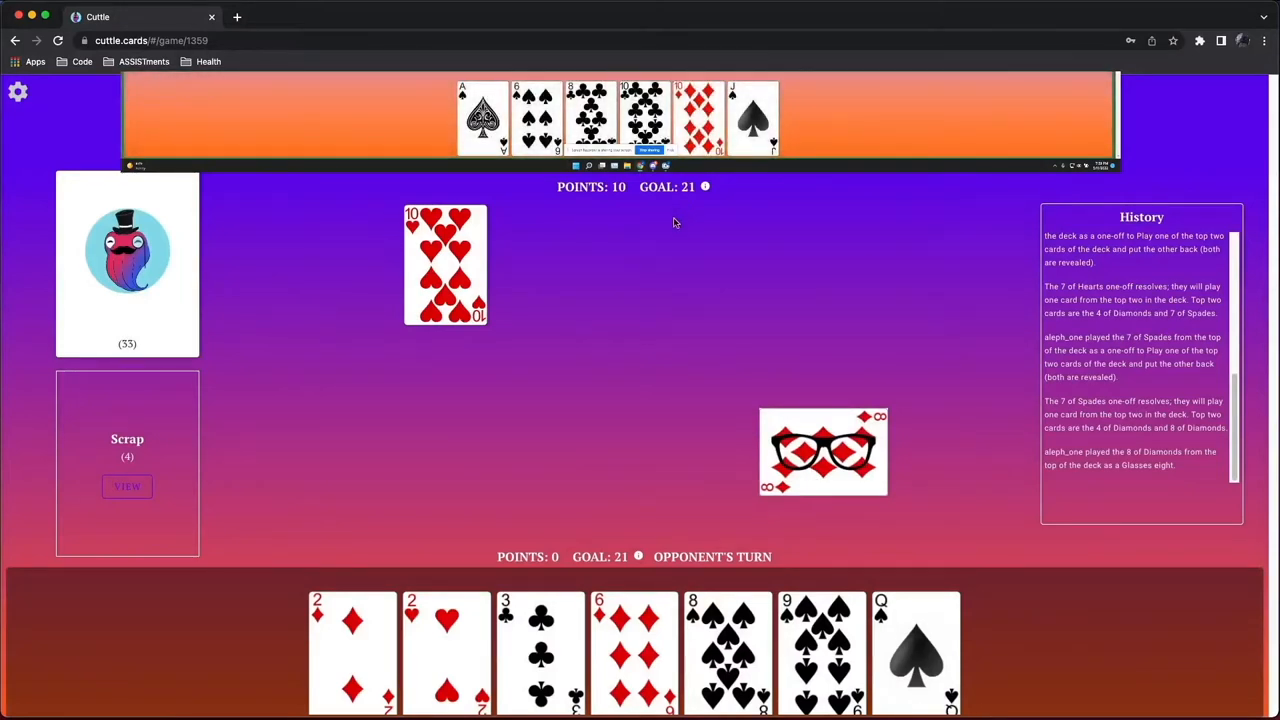
mouse_move(664, 232)
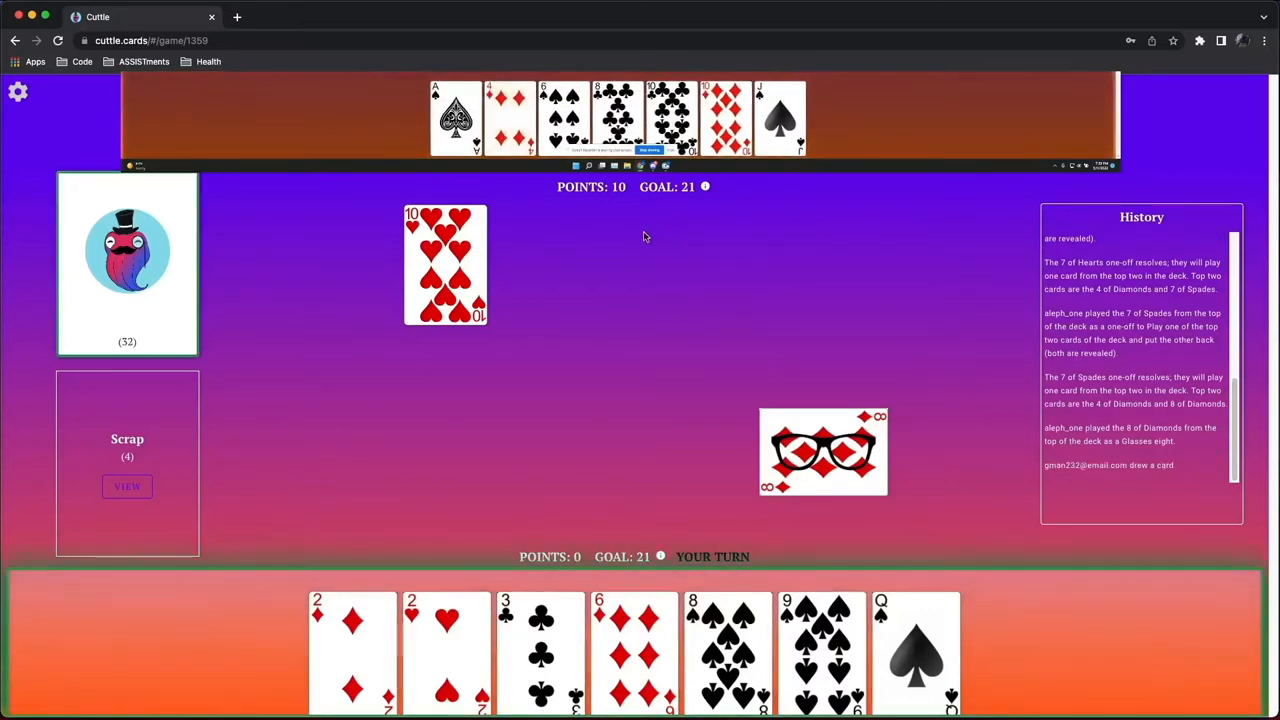
mouse_move(556, 226)
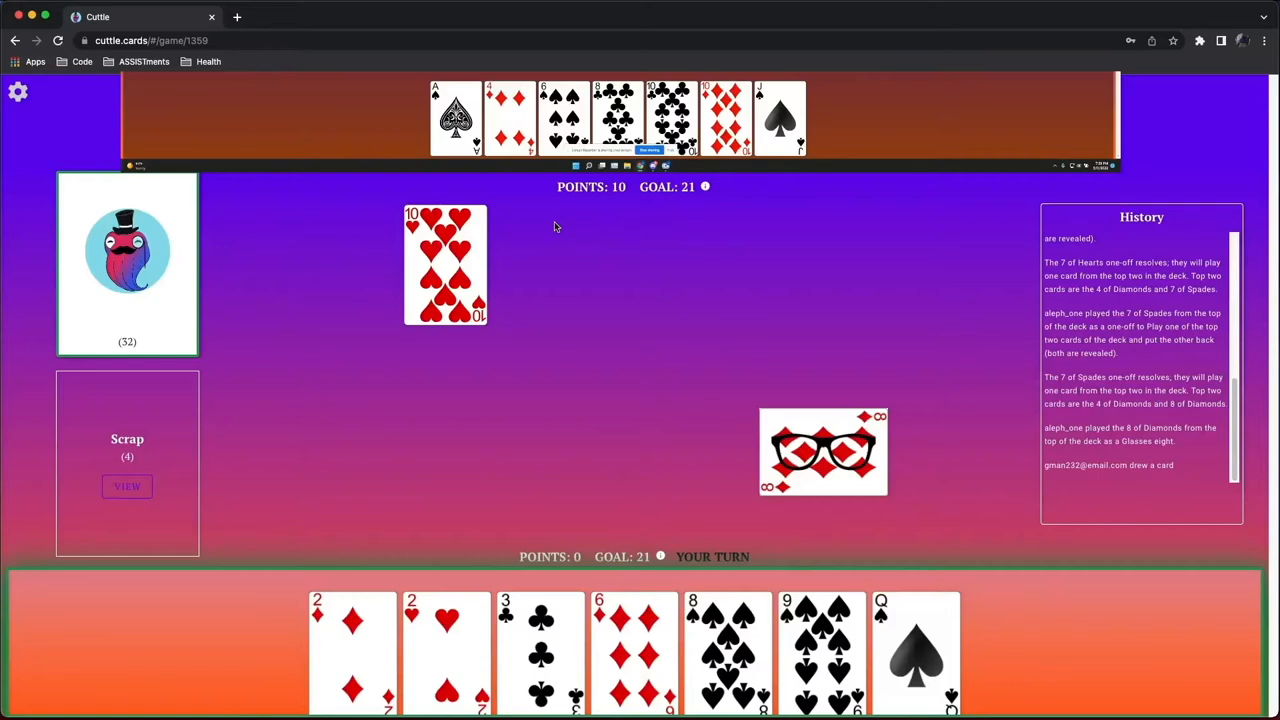
mouse_move(408, 282)
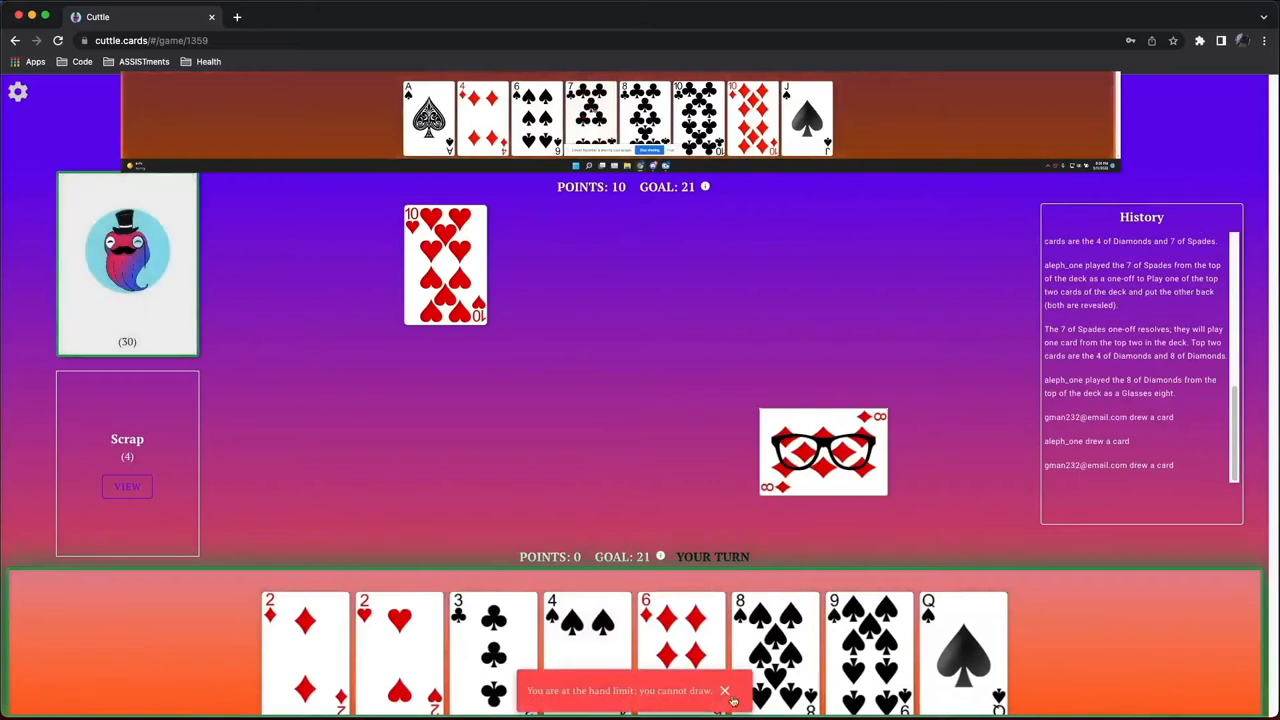
Put the Queen of Spades down as a royal, then counter the opponent's 6 of Spades with the 2 of Diamonds
click(962, 650)
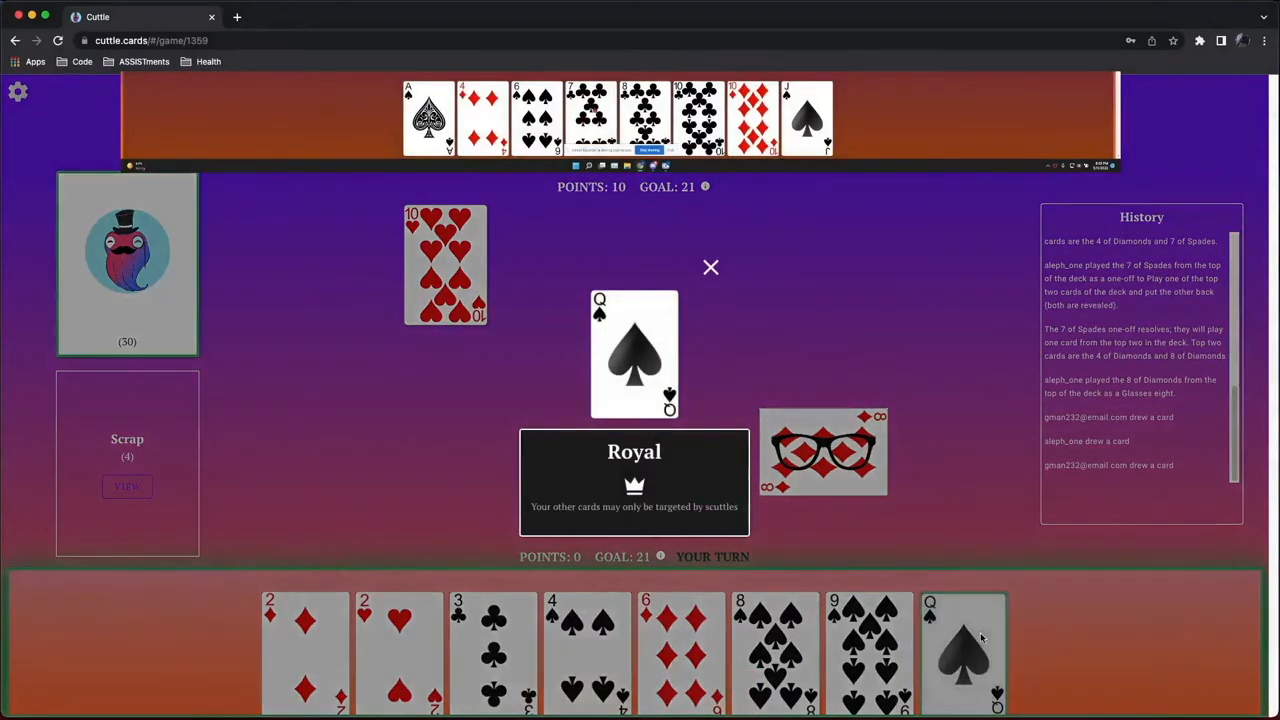
click(710, 268)
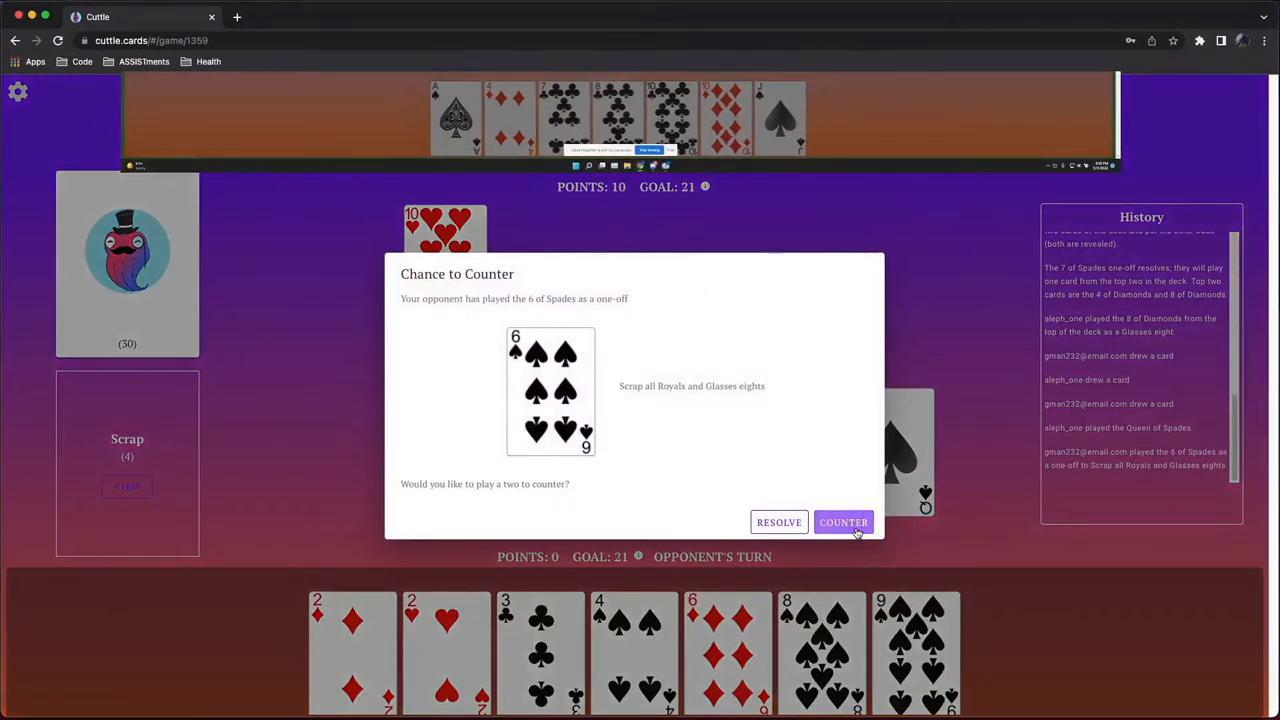
click(844, 522)
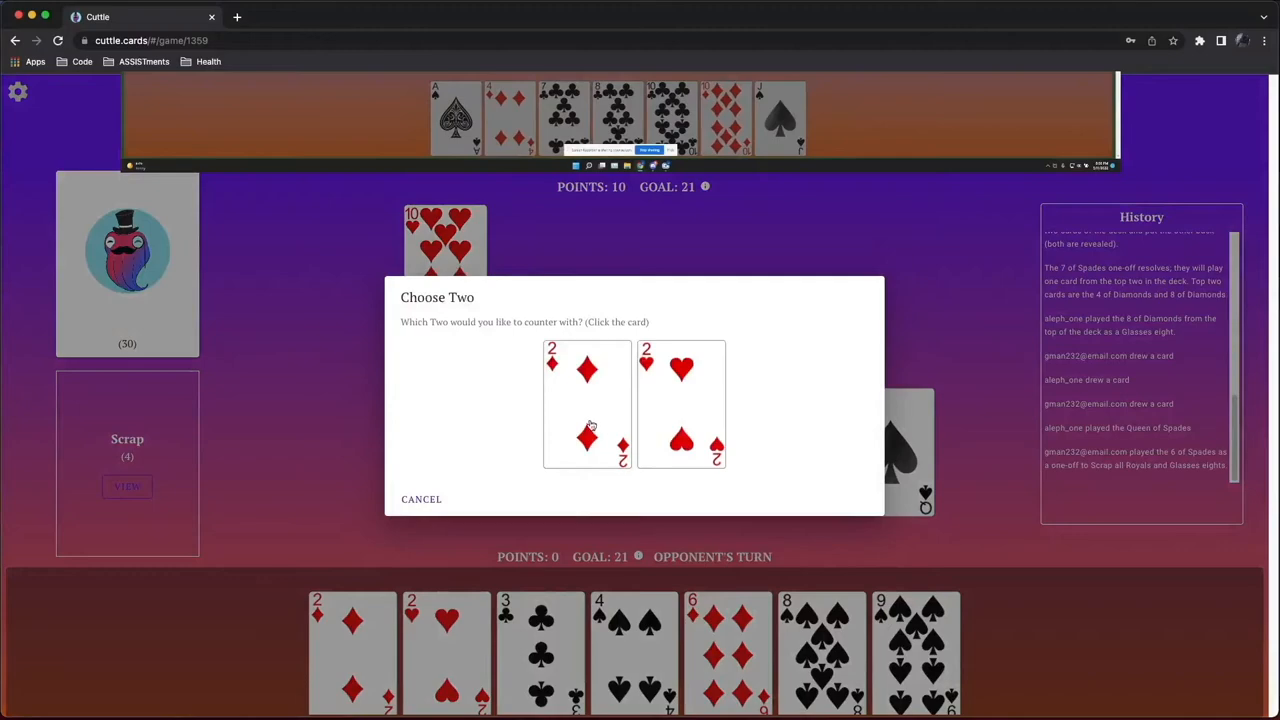
click(588, 404)
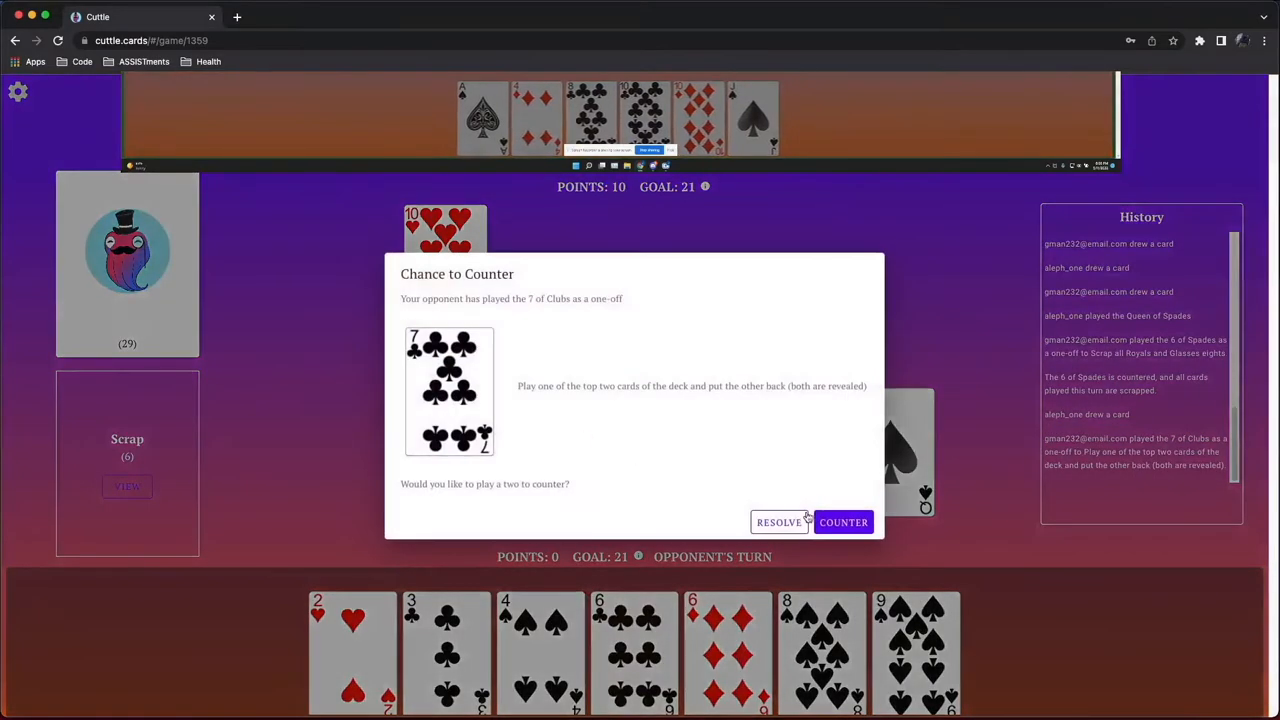
Let the opponent's 7 of Clubs and 4 of Clubs resolve, discarding the 3 of Clubs and 4 of Spades
click(780, 522)
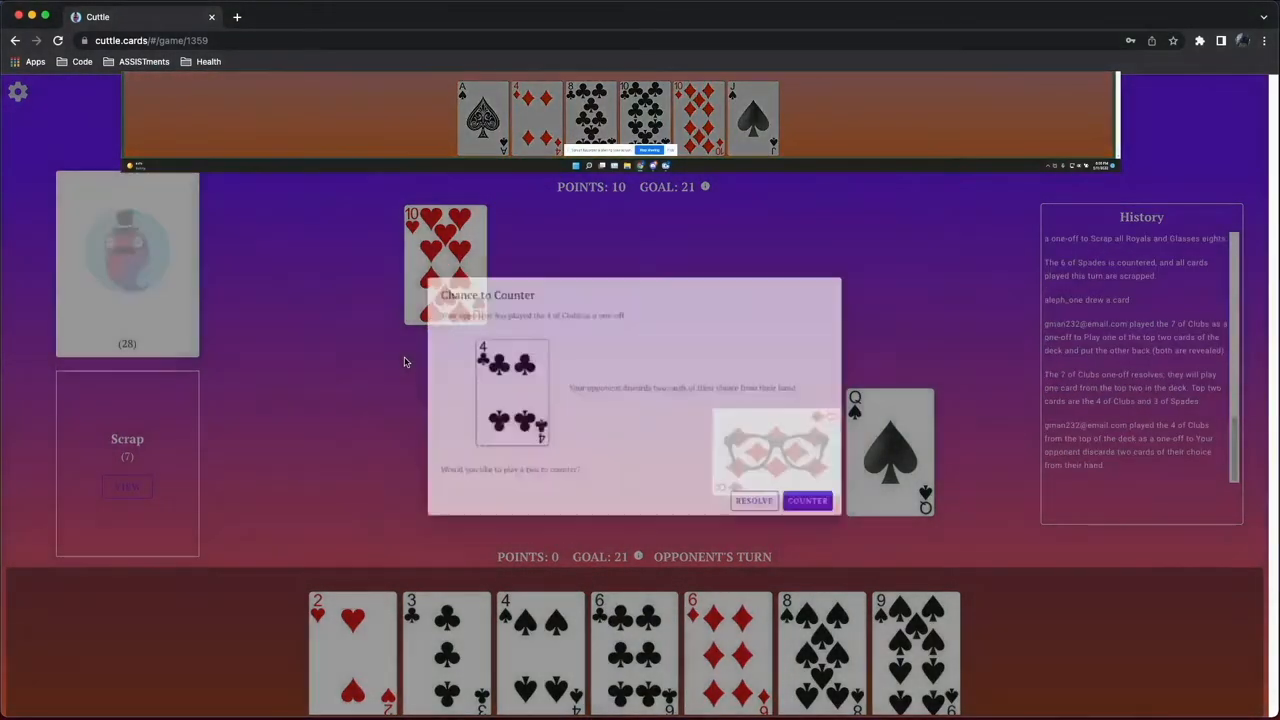
click(752, 500)
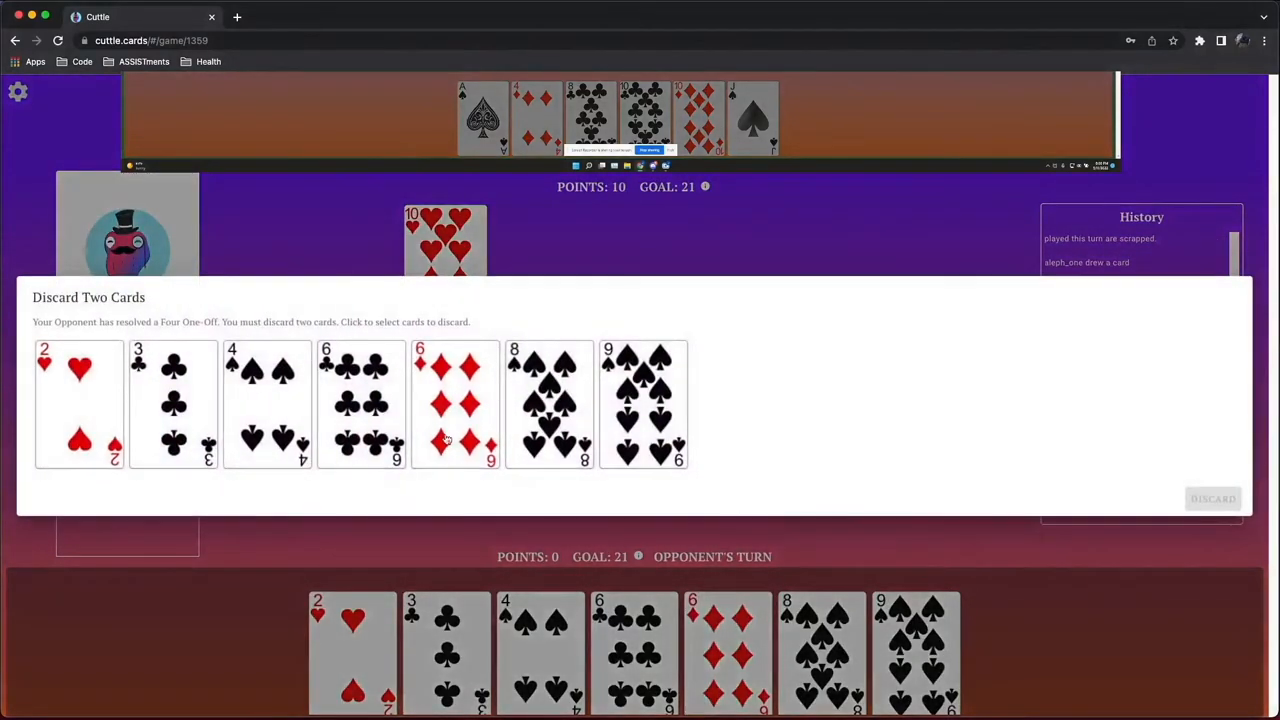
click(172, 404)
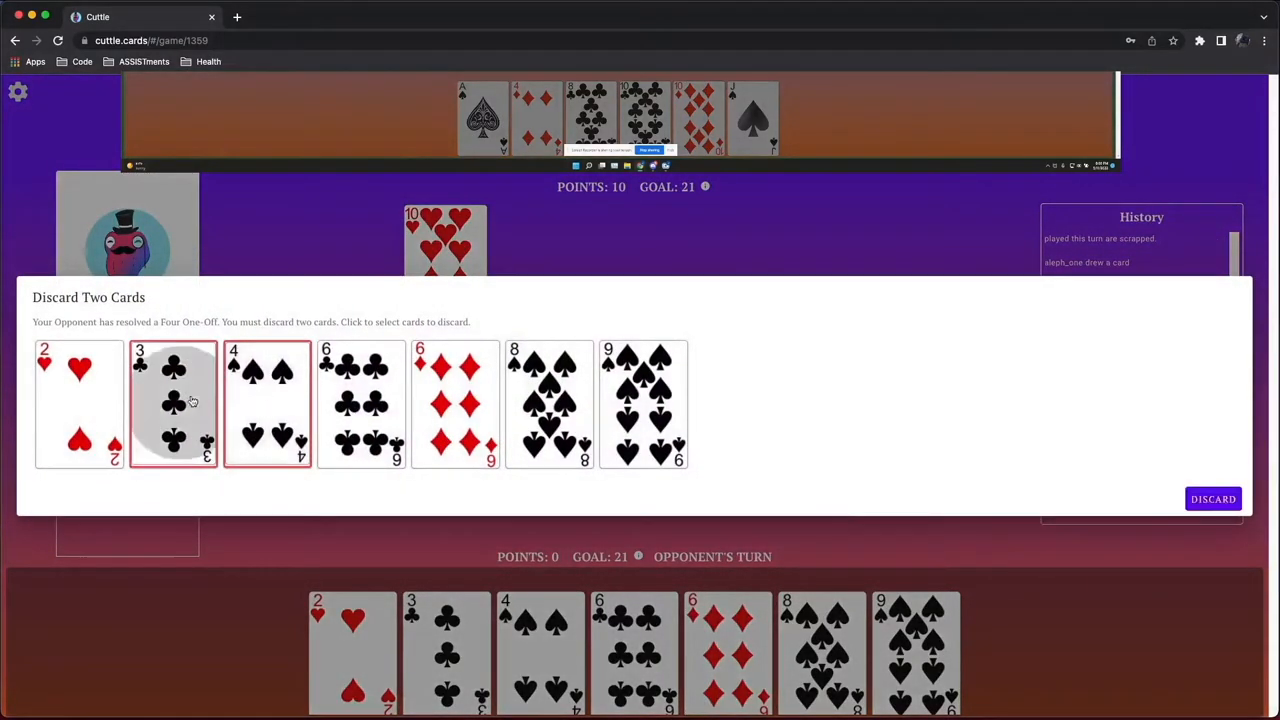
click(1212, 498)
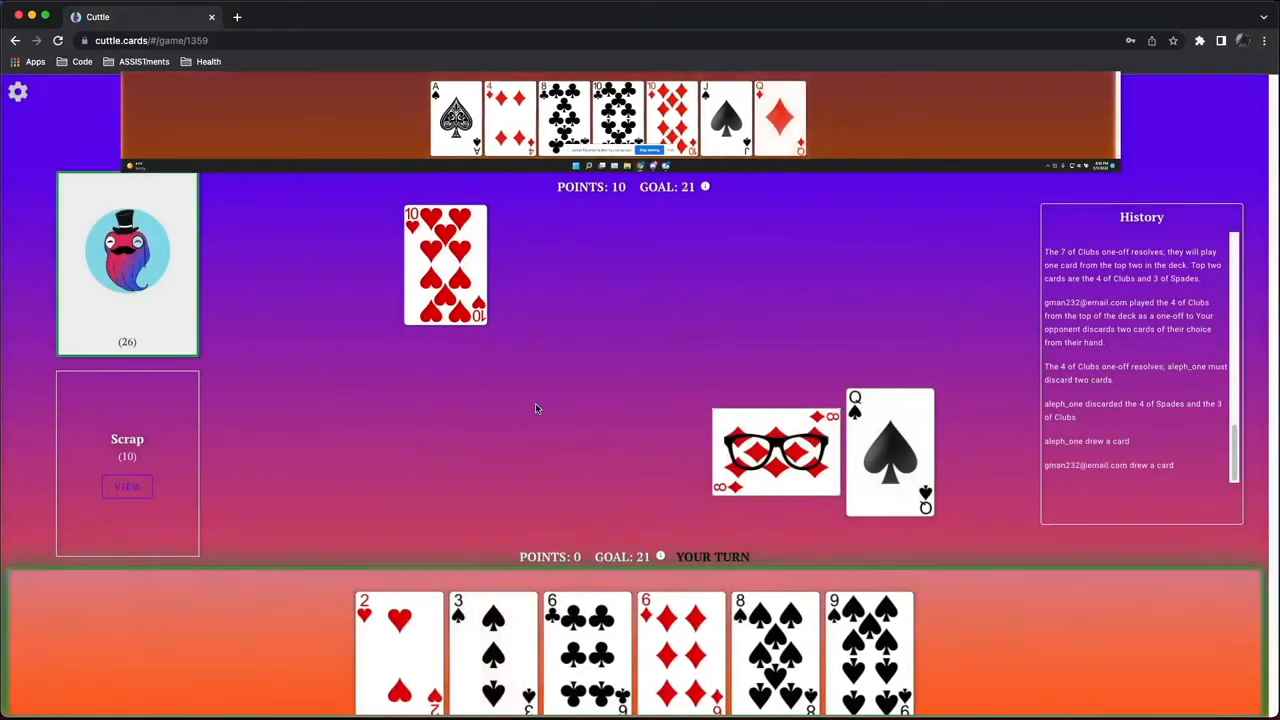
mouse_move(472, 404)
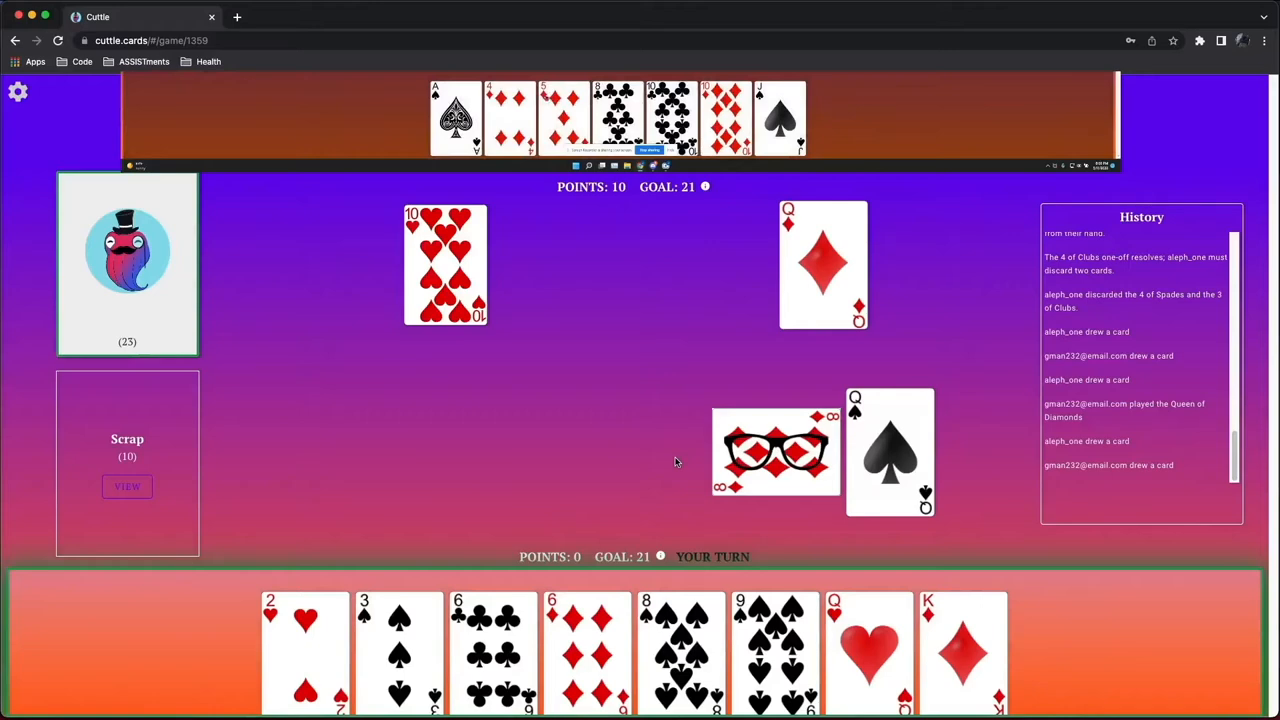
click(128, 486)
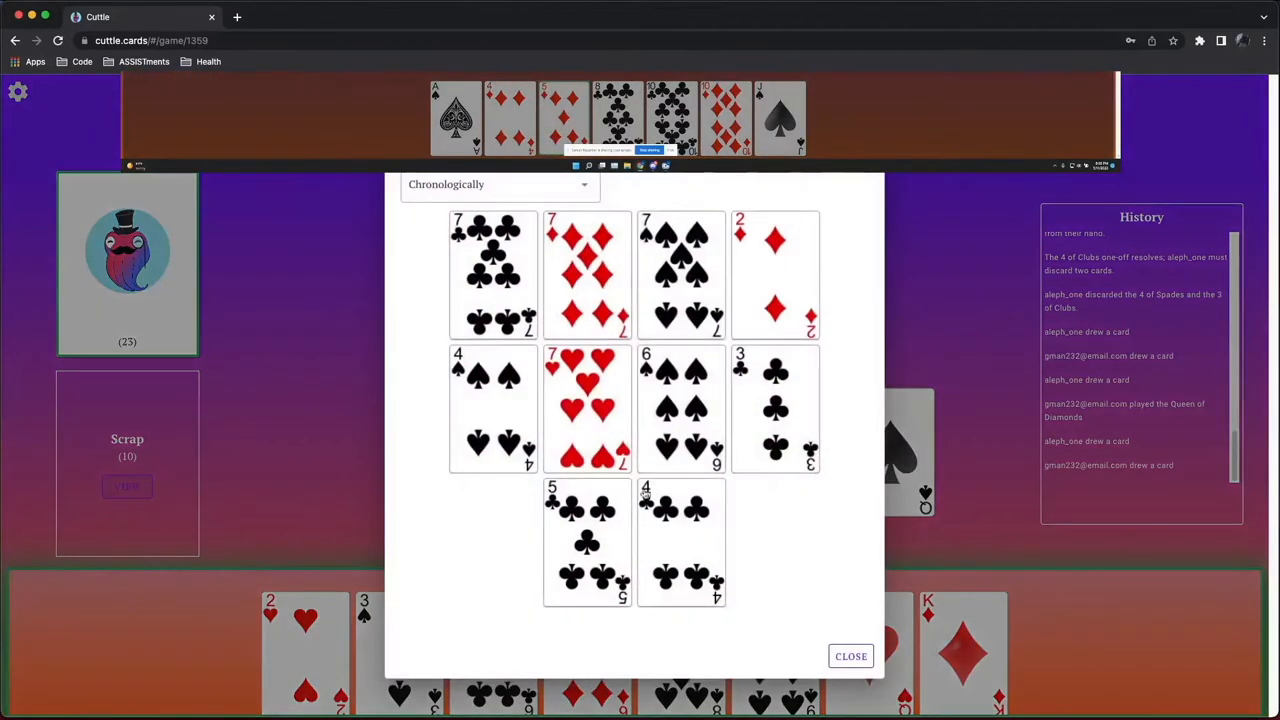
click(850, 656)
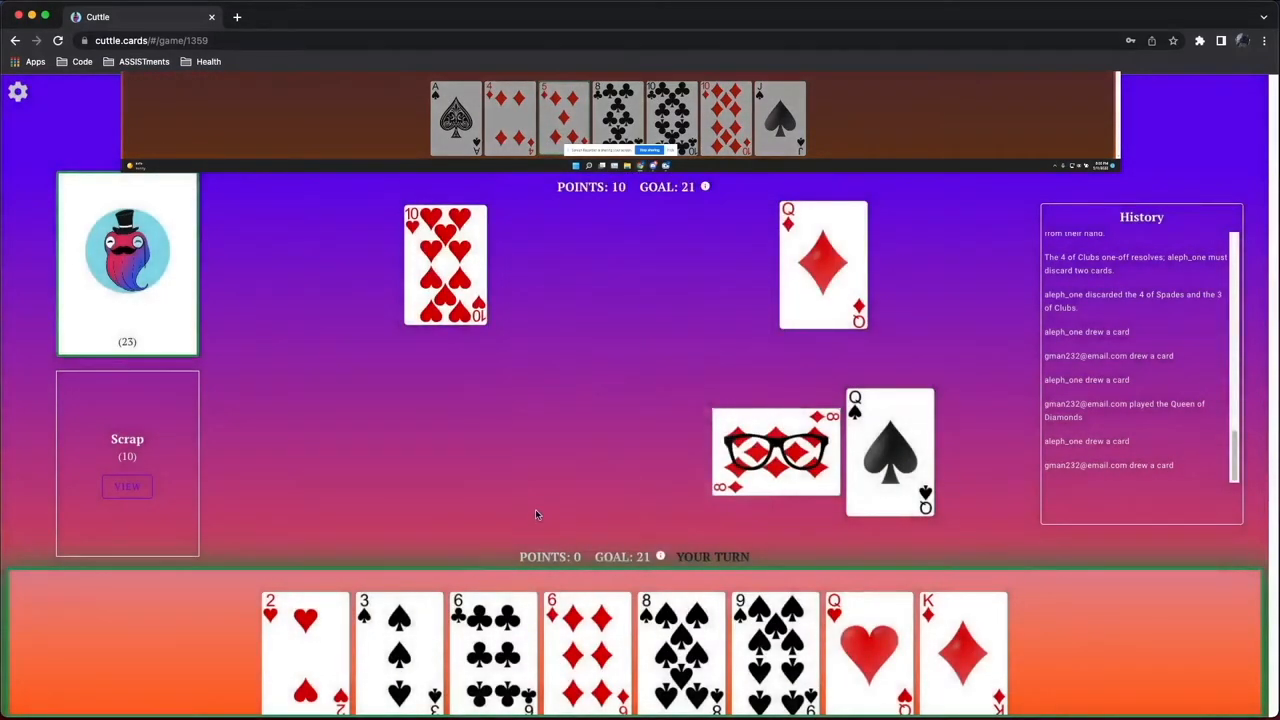
mouse_move(556, 516)
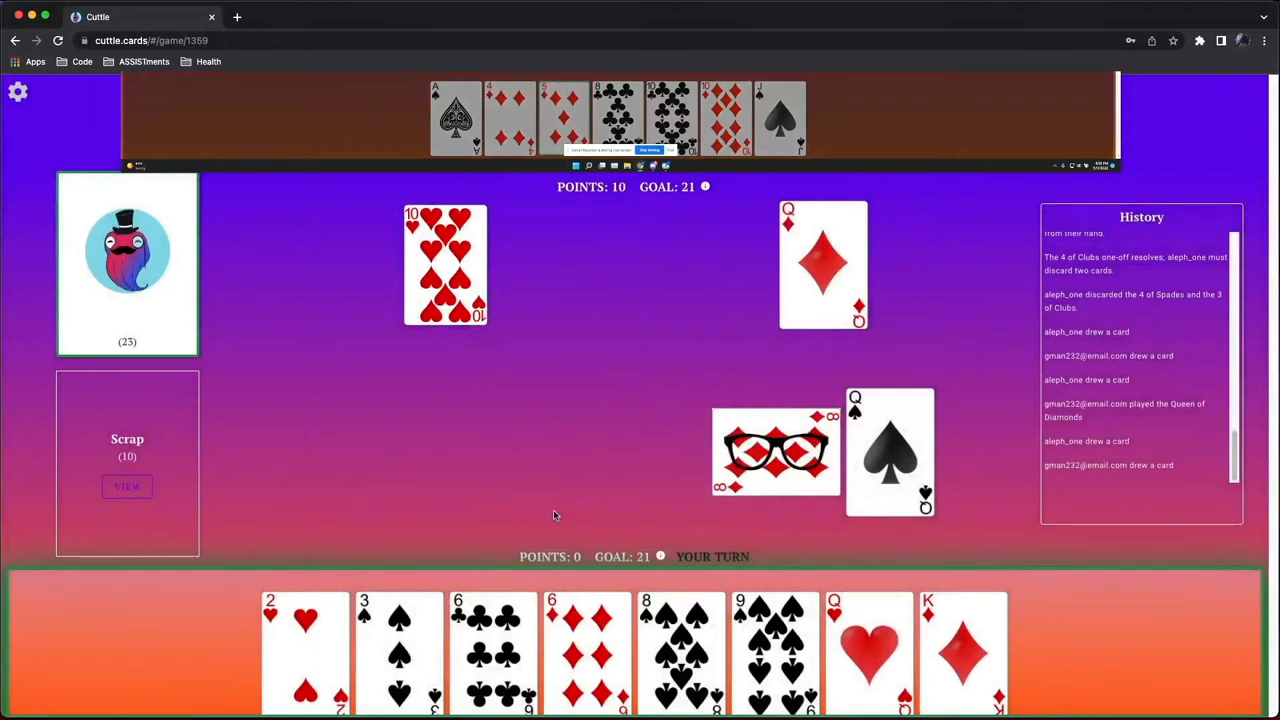
mouse_move(540, 516)
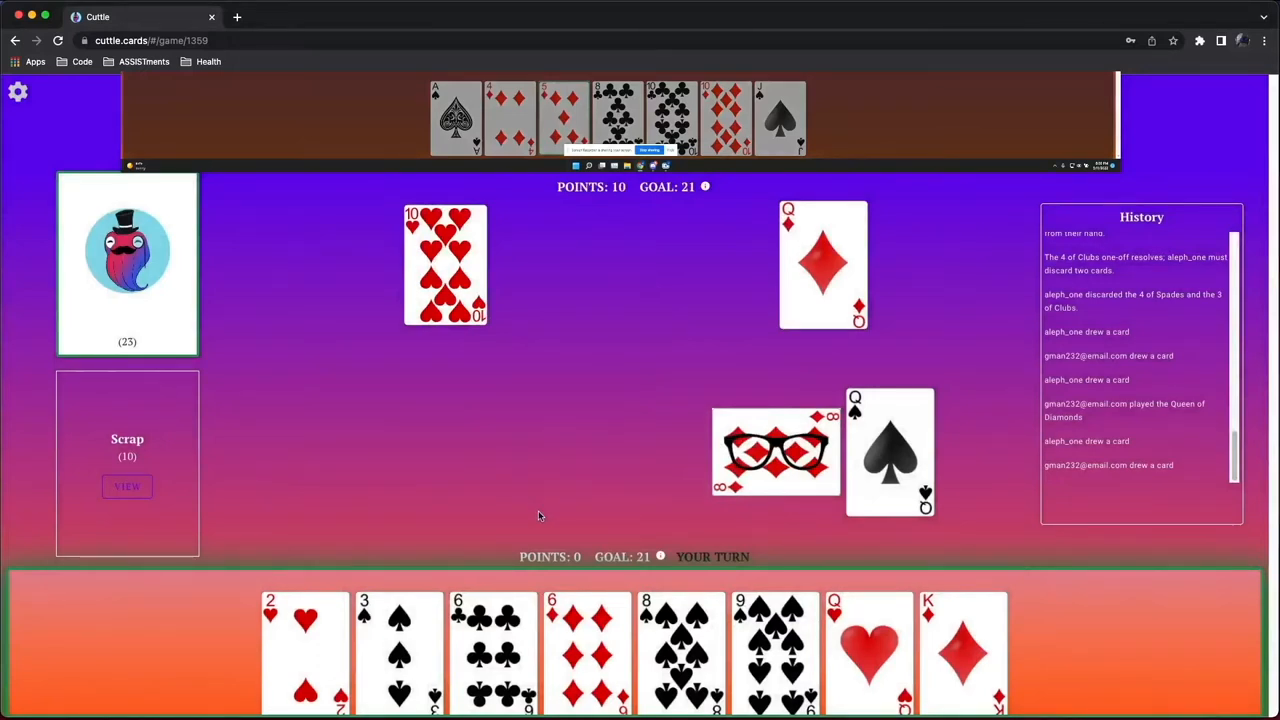
mouse_move(544, 504)
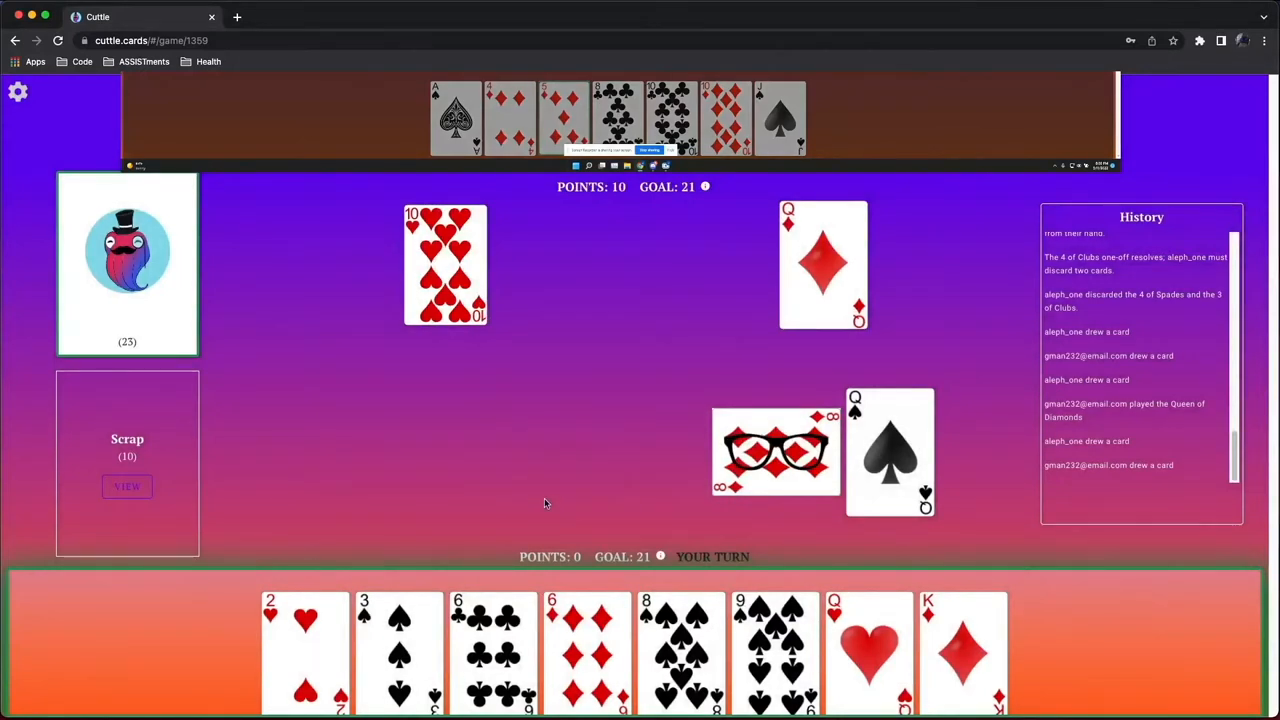
mouse_move(204, 506)
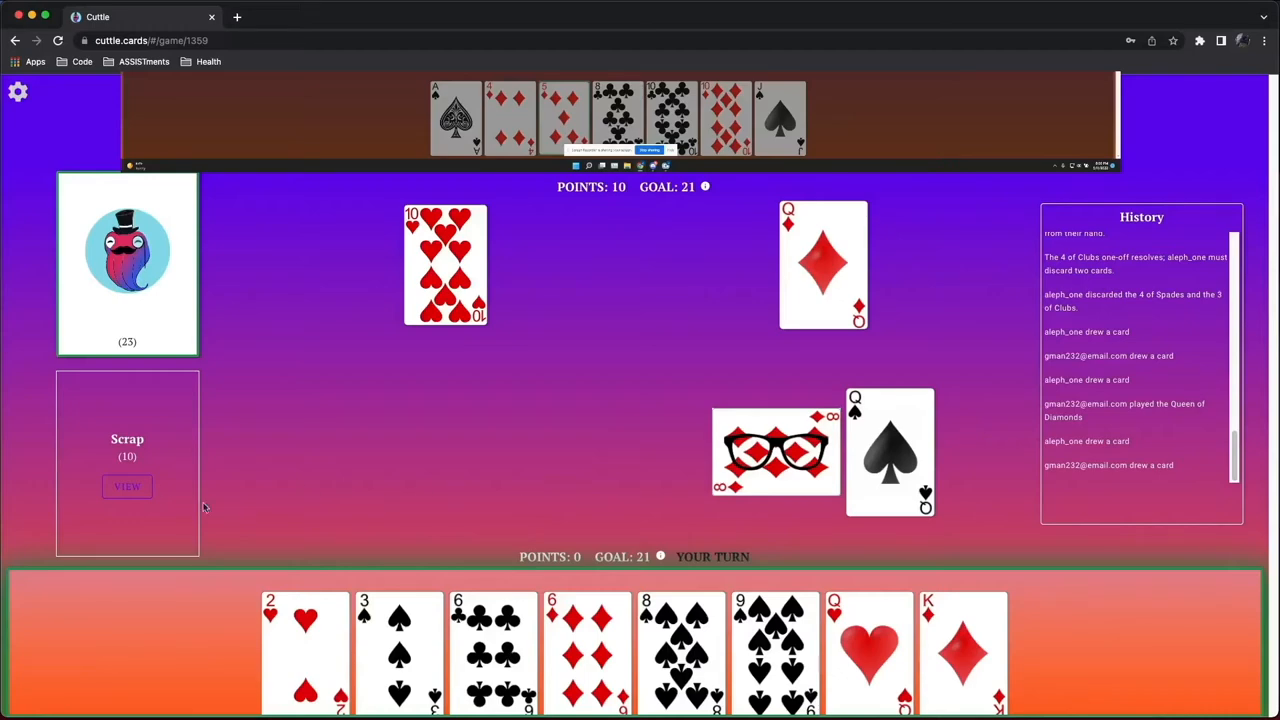
click(128, 486)
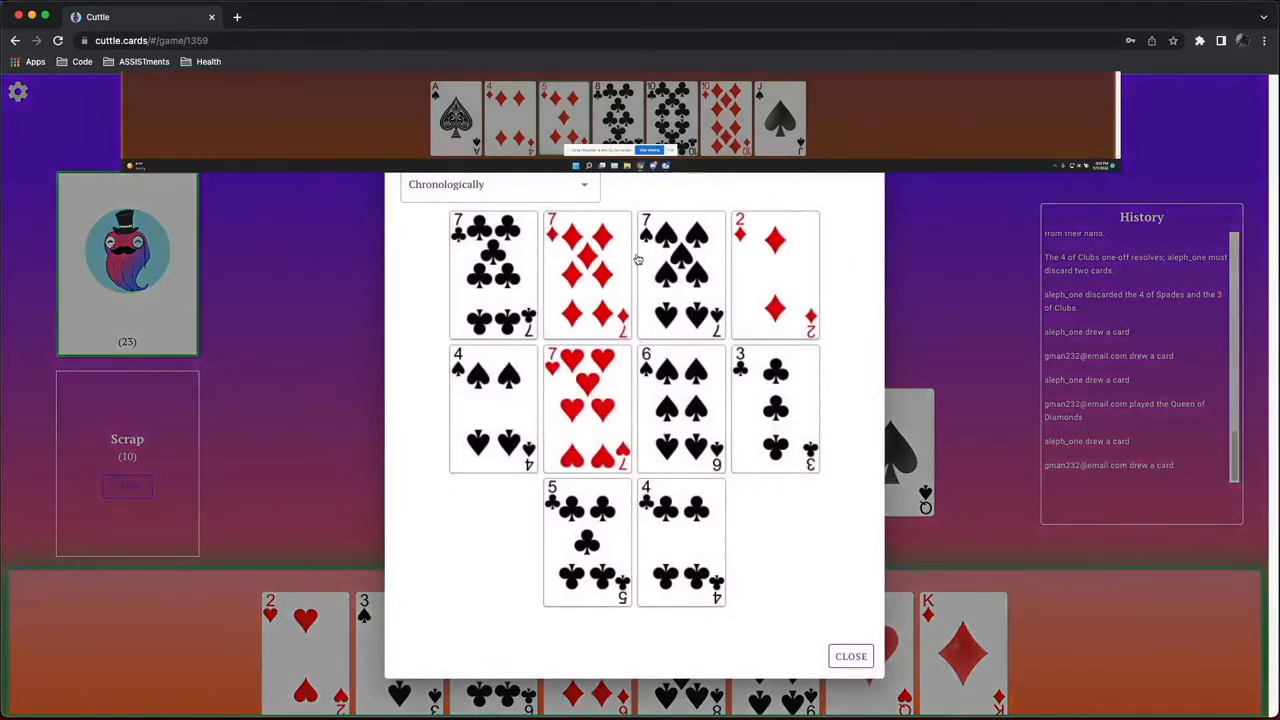
click(850, 656)
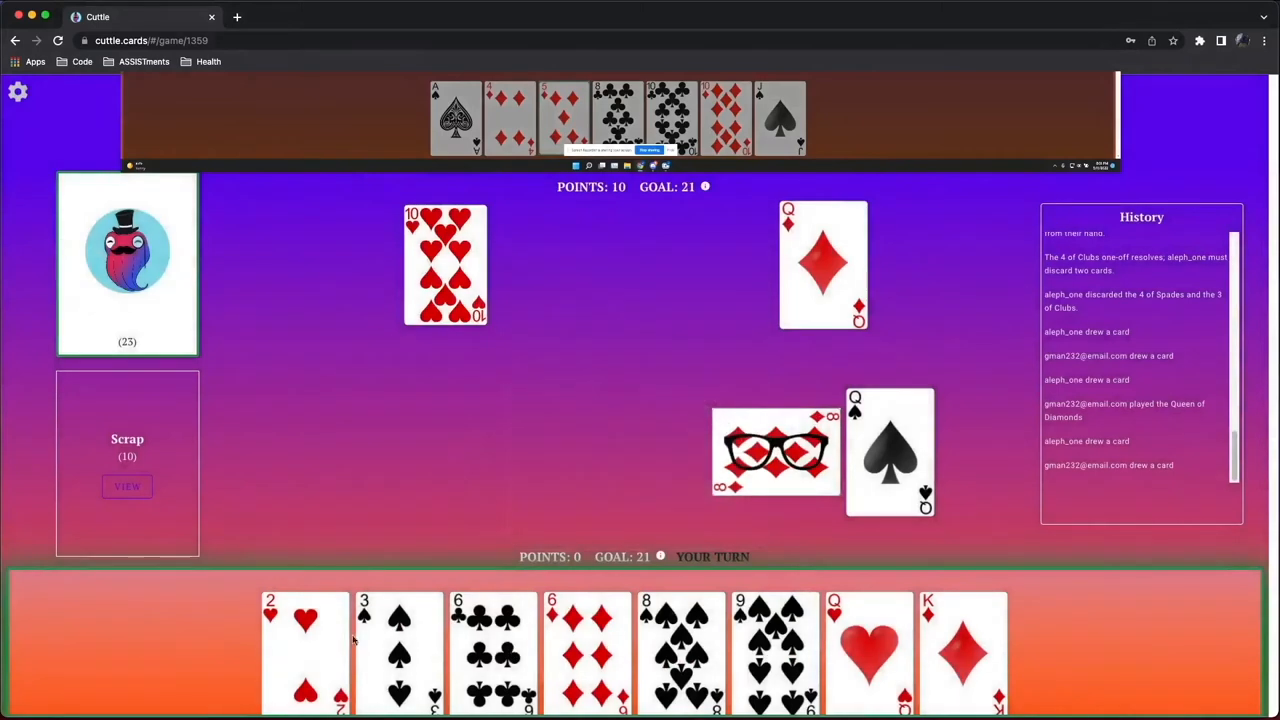
mouse_move(590, 632)
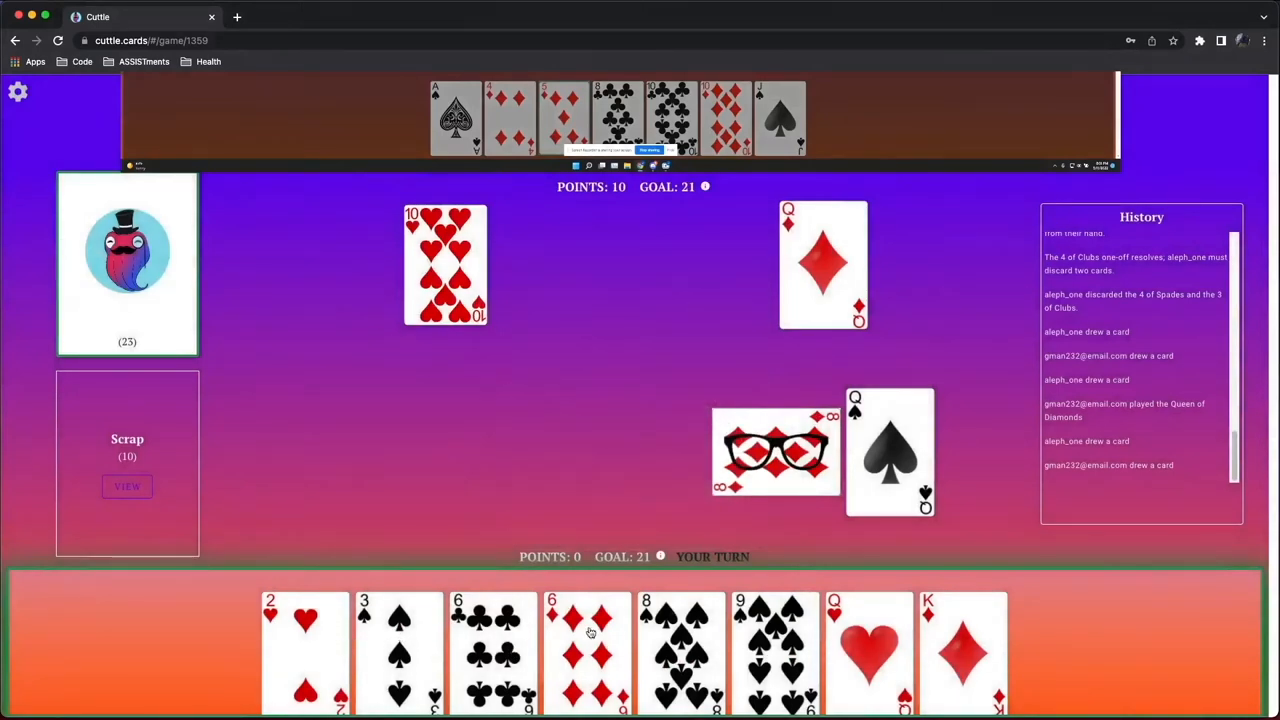
mouse_move(644, 408)
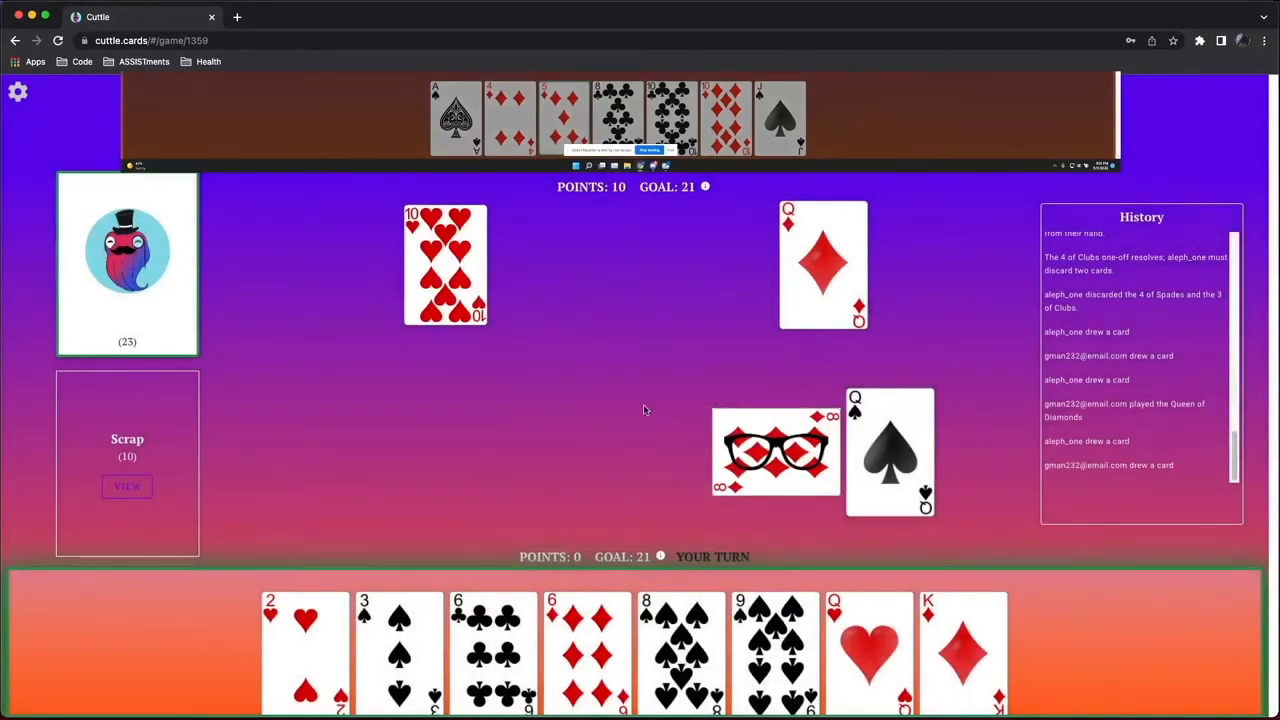
mouse_move(606, 448)
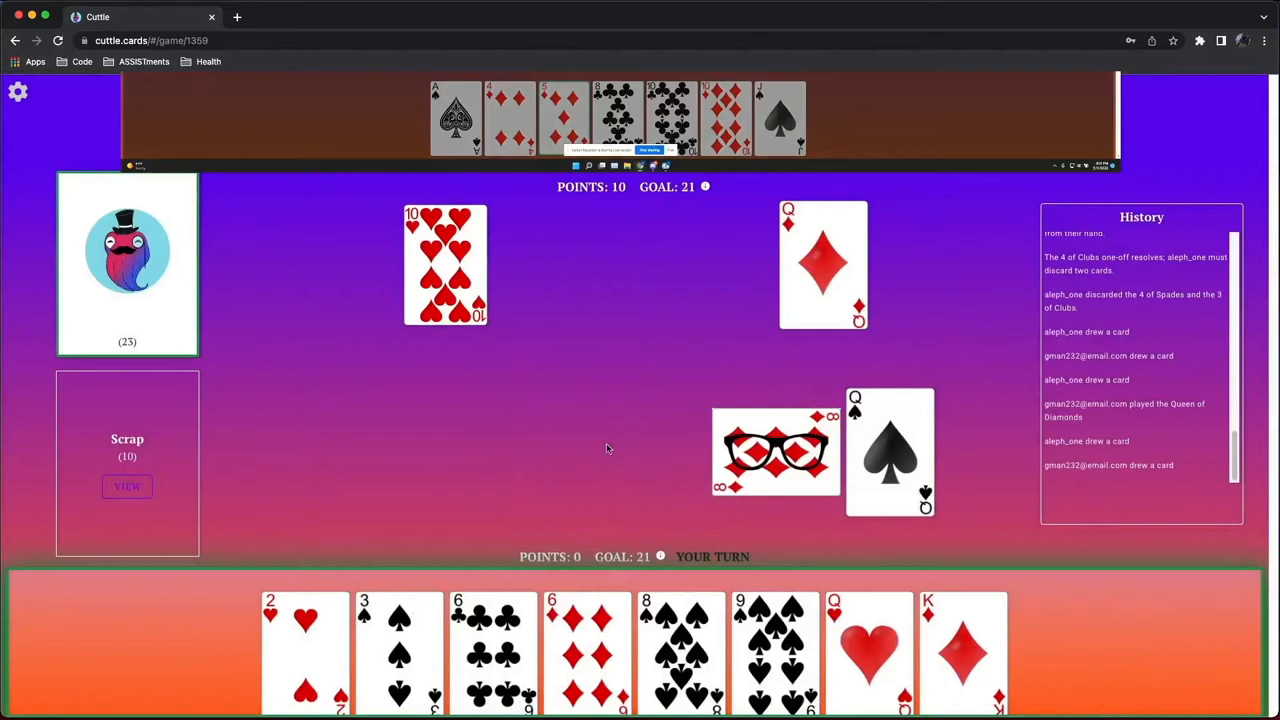
mouse_move(560, 448)
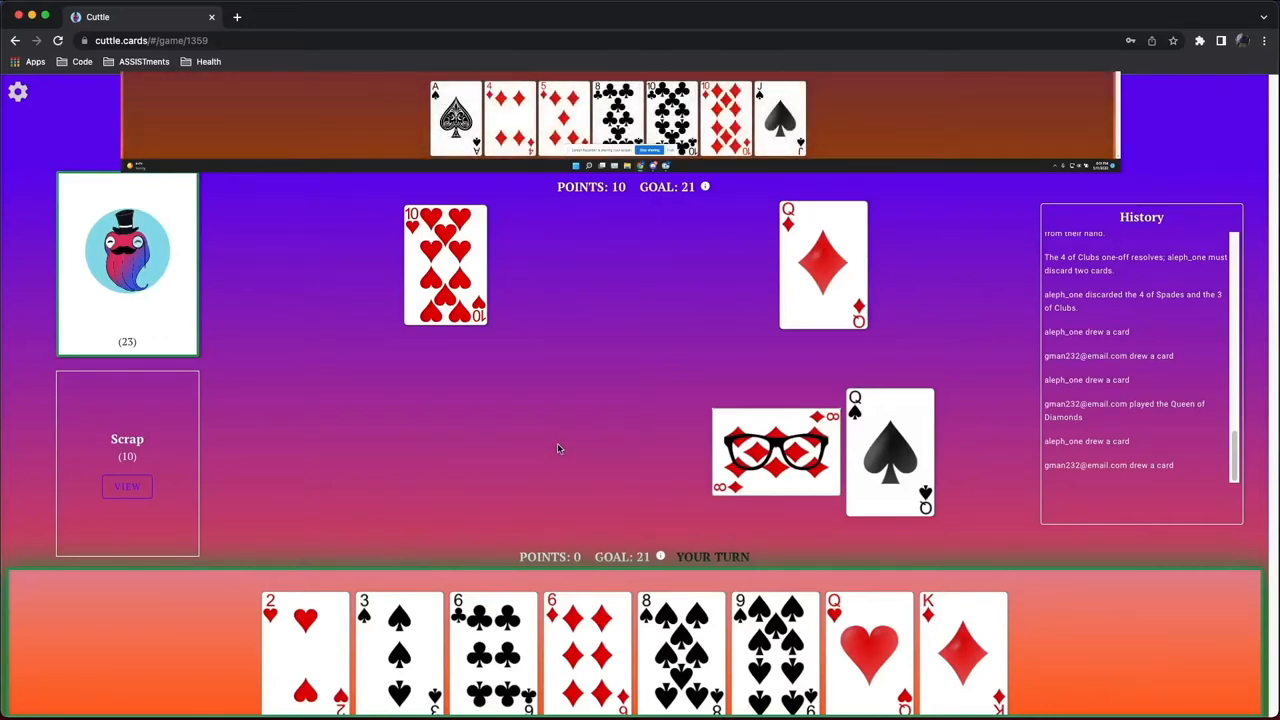
mouse_move(520, 464)
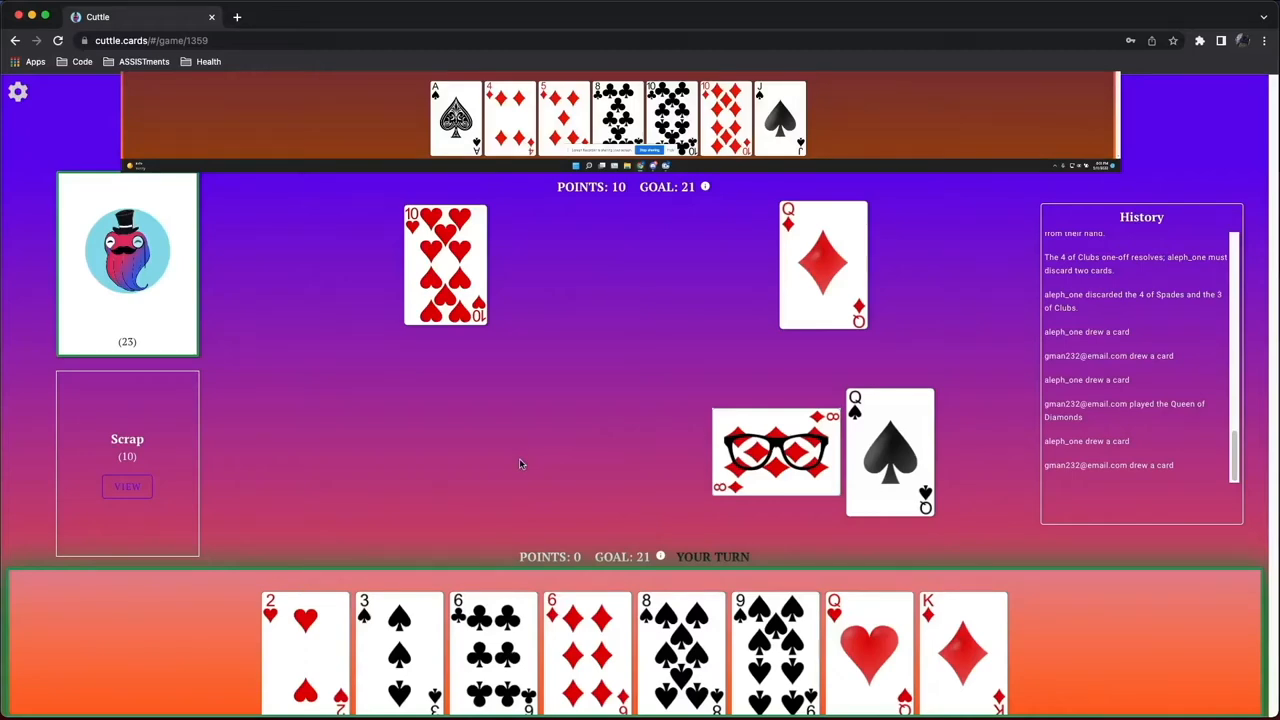
click(128, 486)
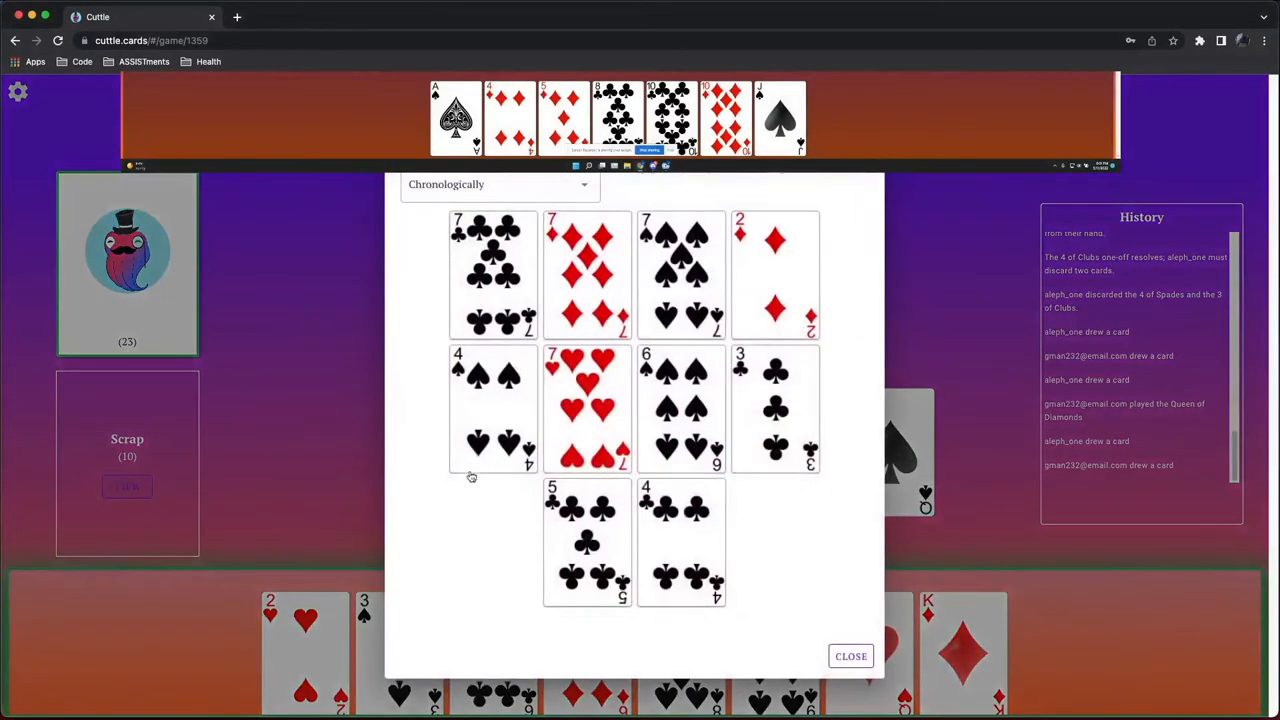
mouse_move(458, 494)
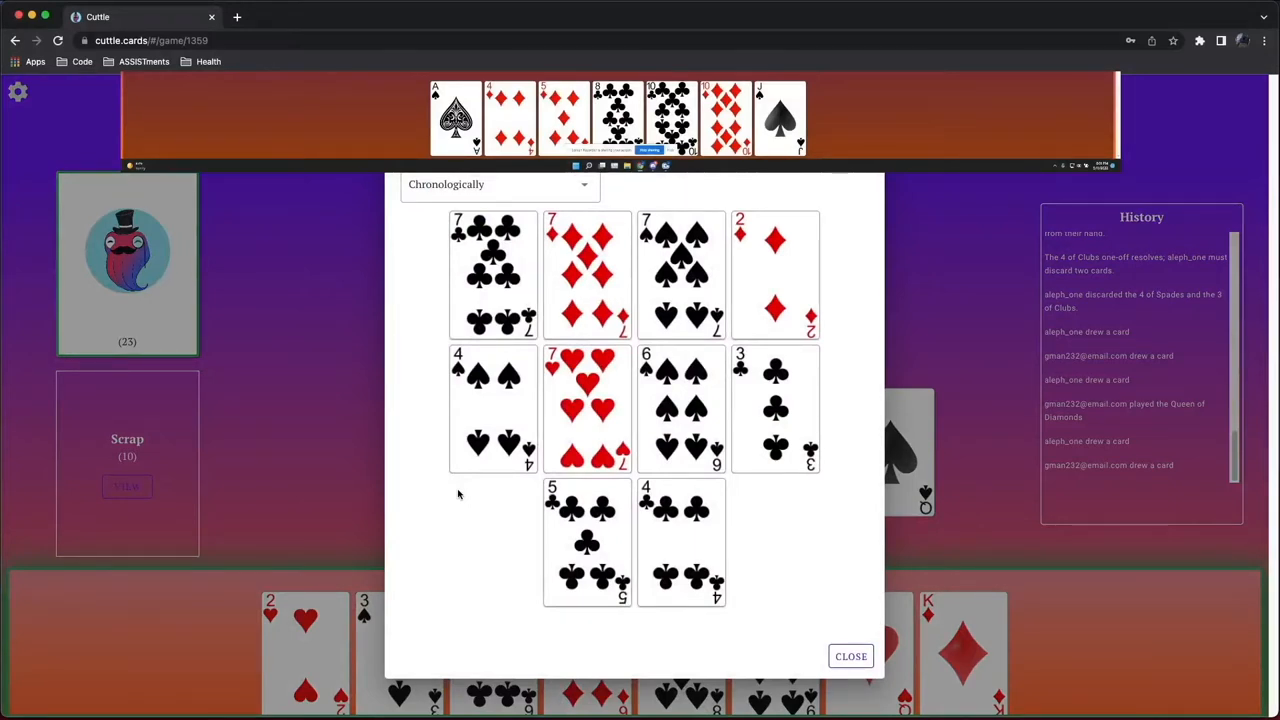
mouse_move(870, 680)
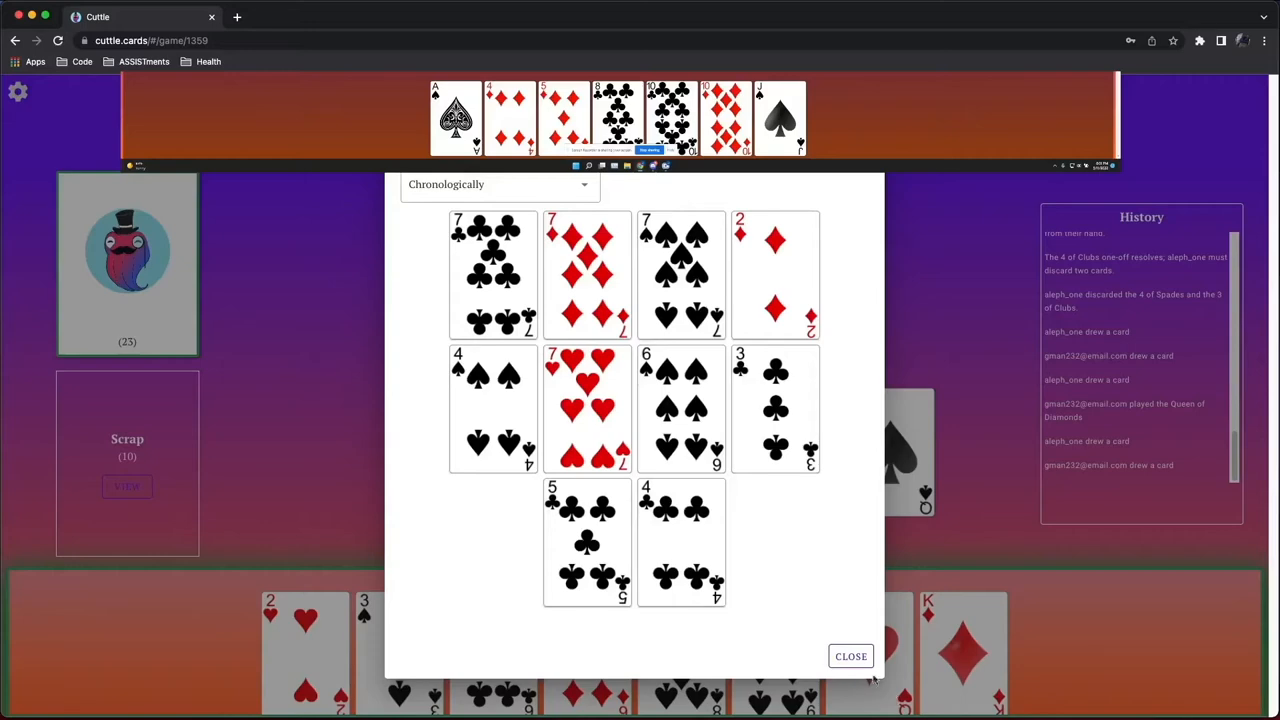
click(850, 656)
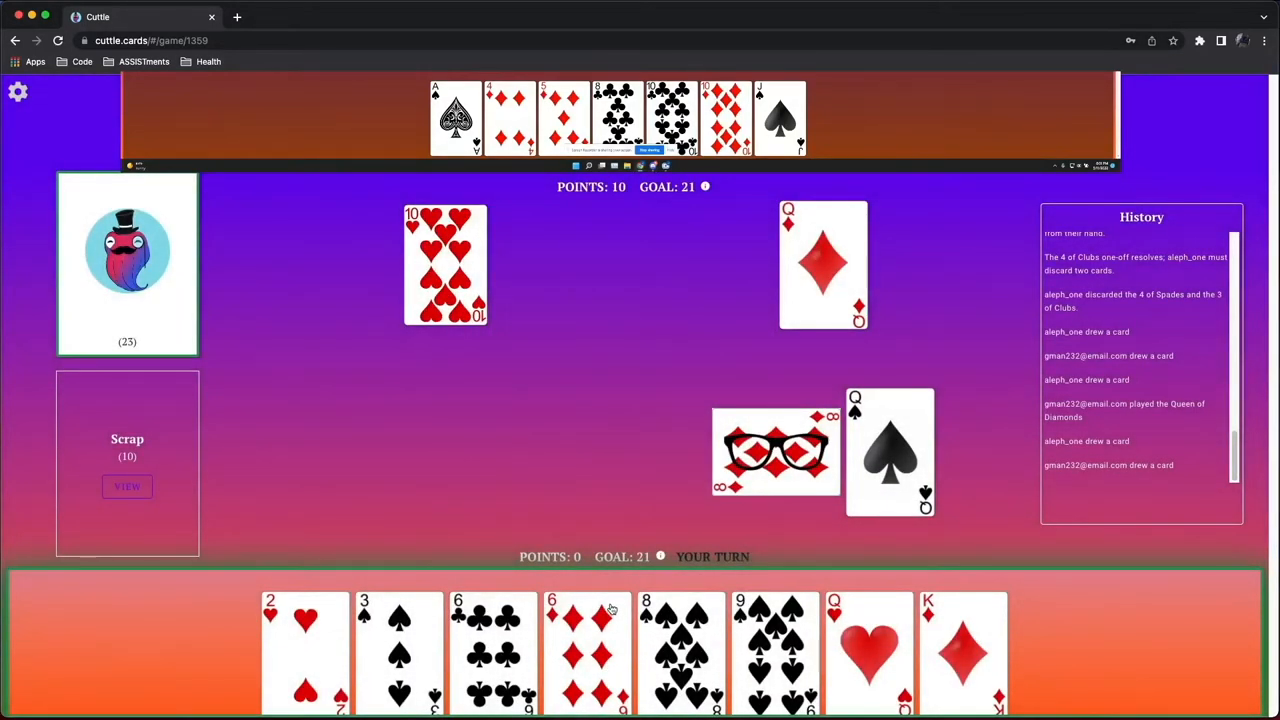
mouse_move(964, 650)
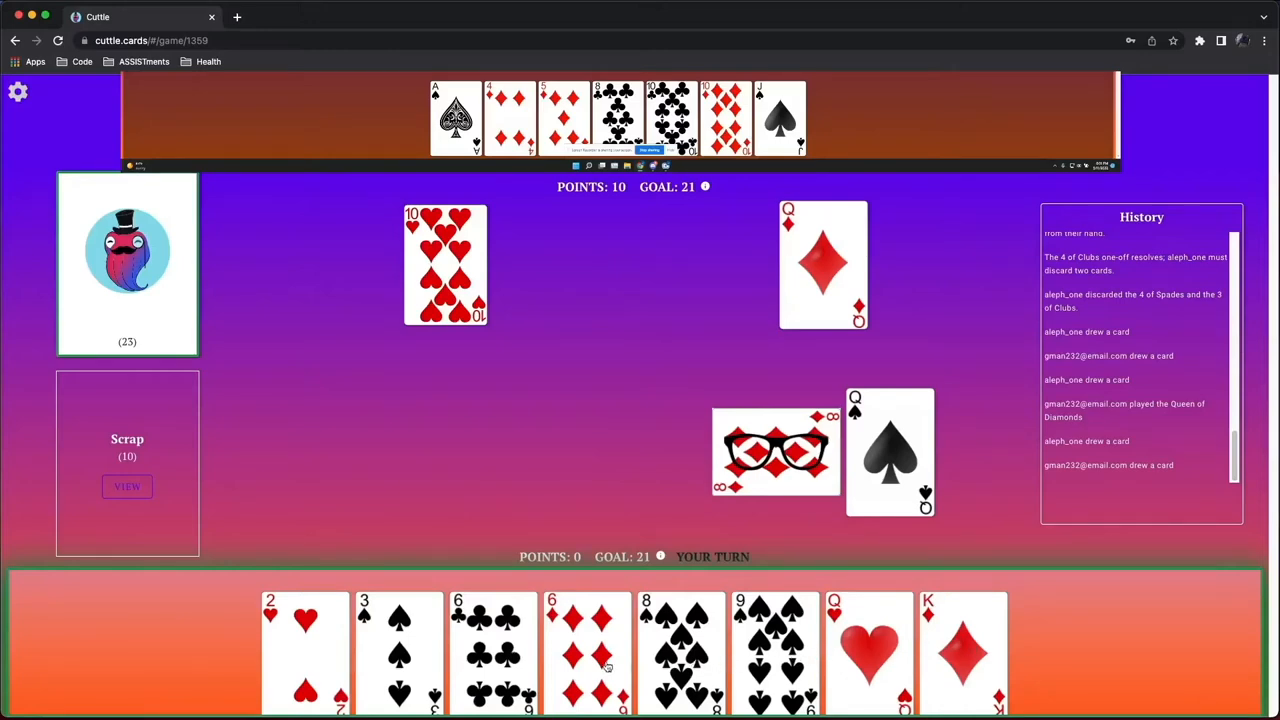
Score 6 with the 6 of Clubs, accept the 5 of Diamonds one-off, and lay the King of Diamonds as a royal
click(492, 650)
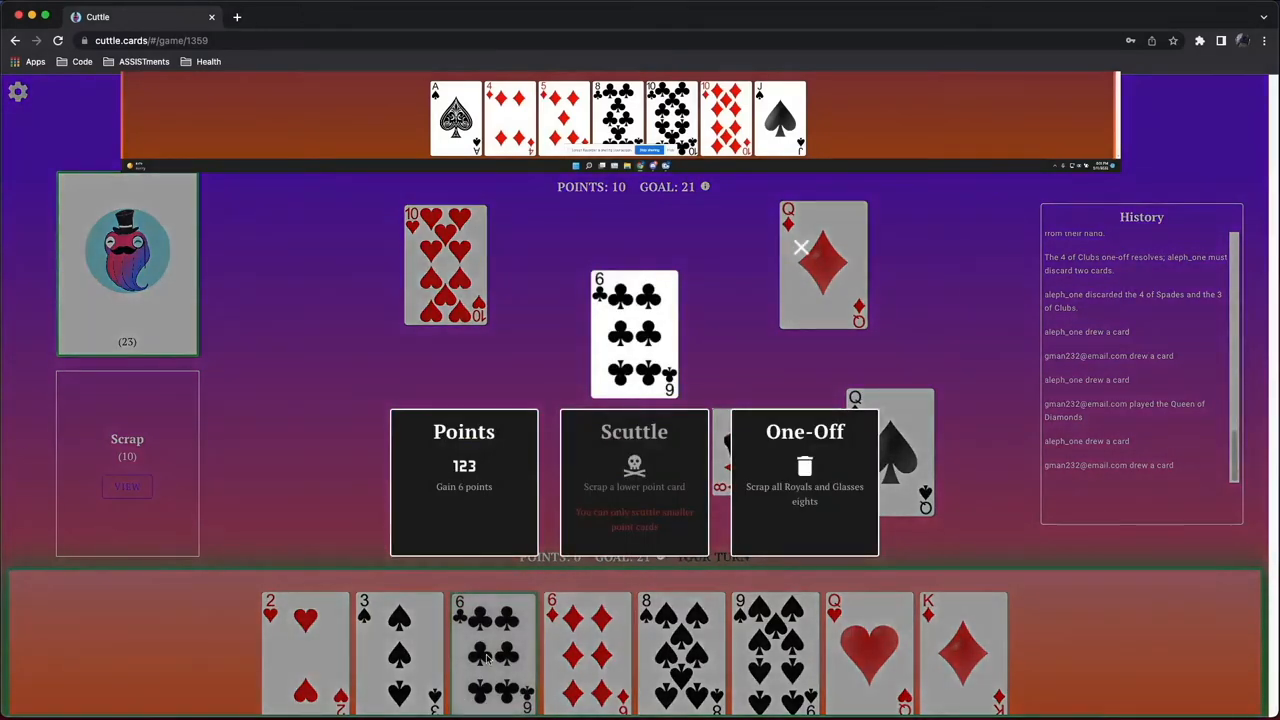
mouse_move(468, 564)
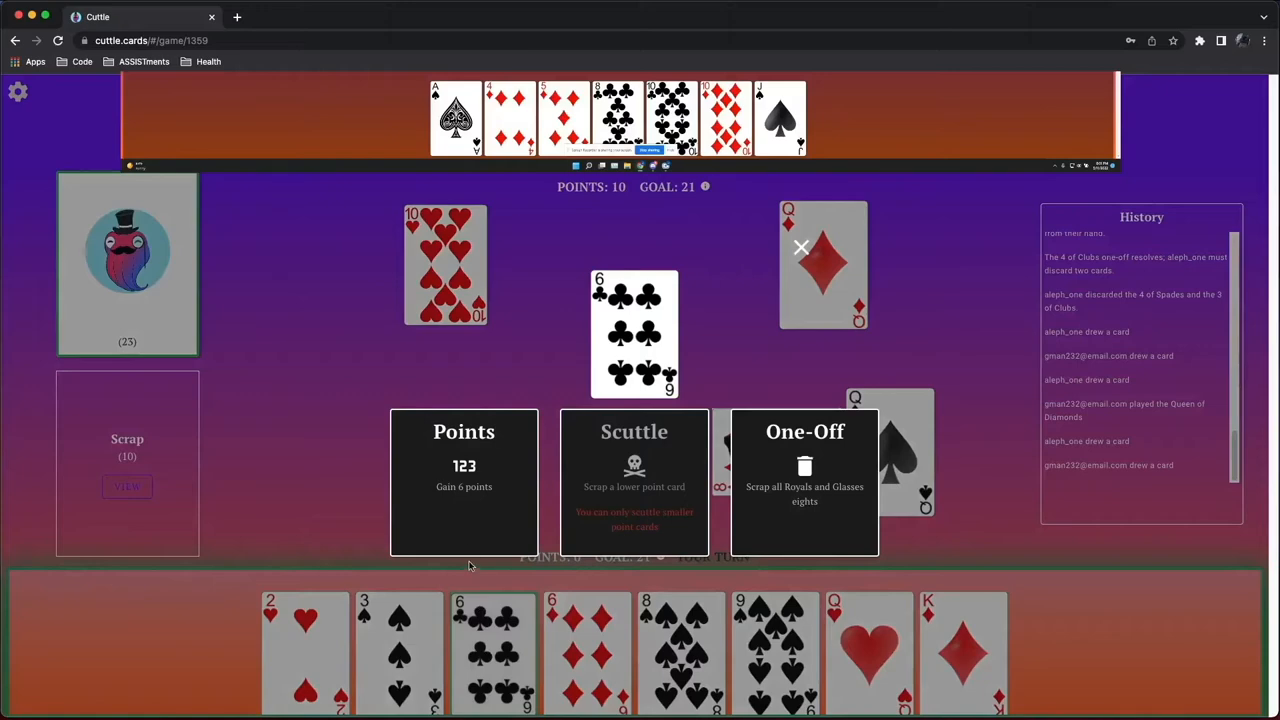
click(464, 480)
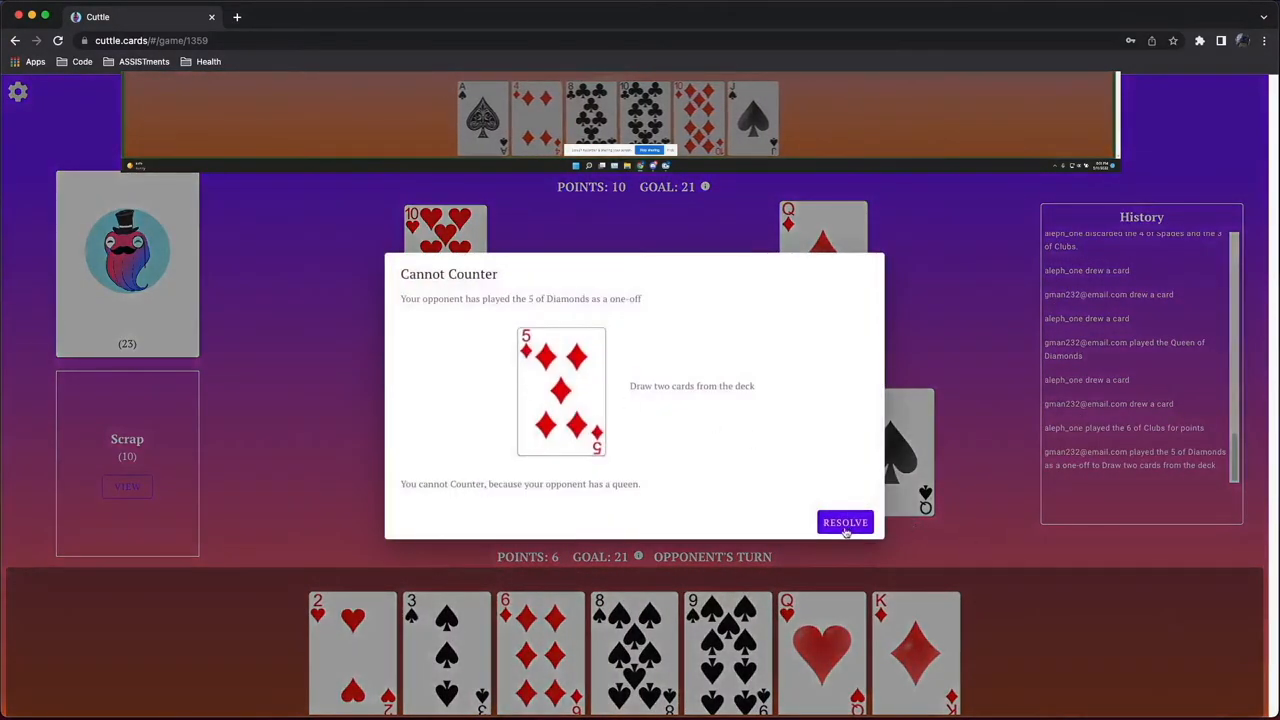
click(844, 522)
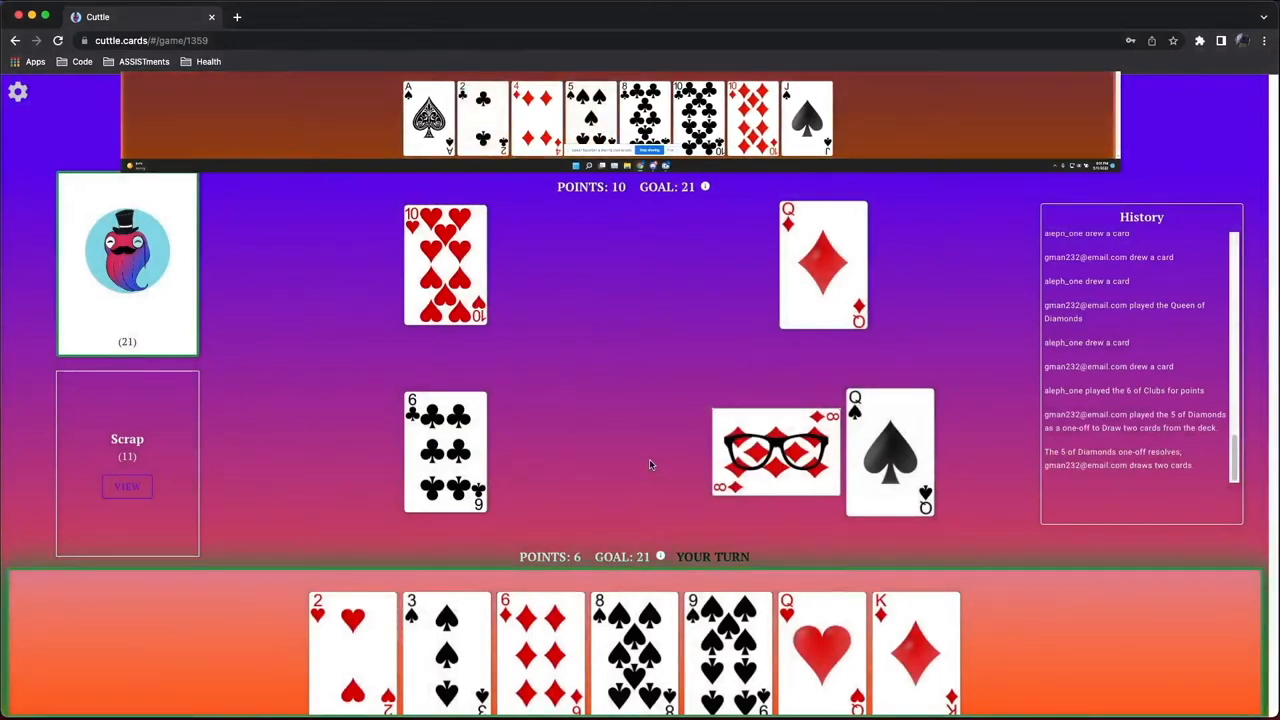
click(916, 650)
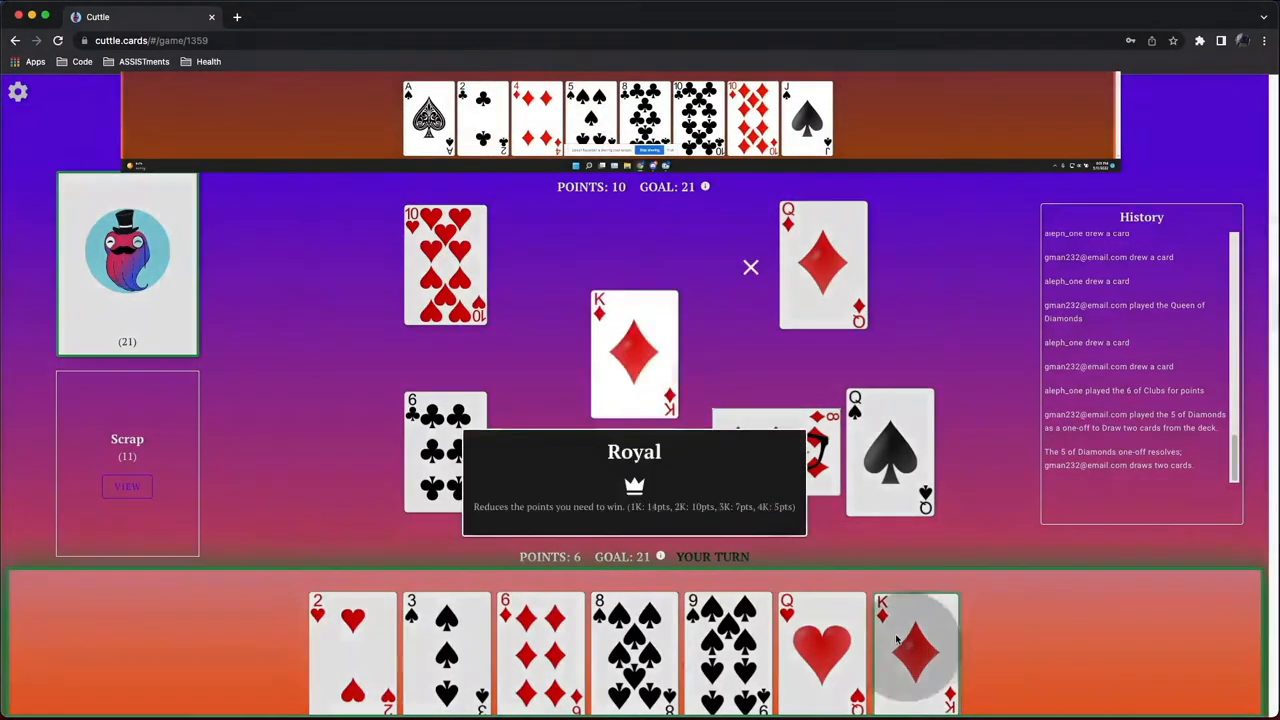
click(916, 650)
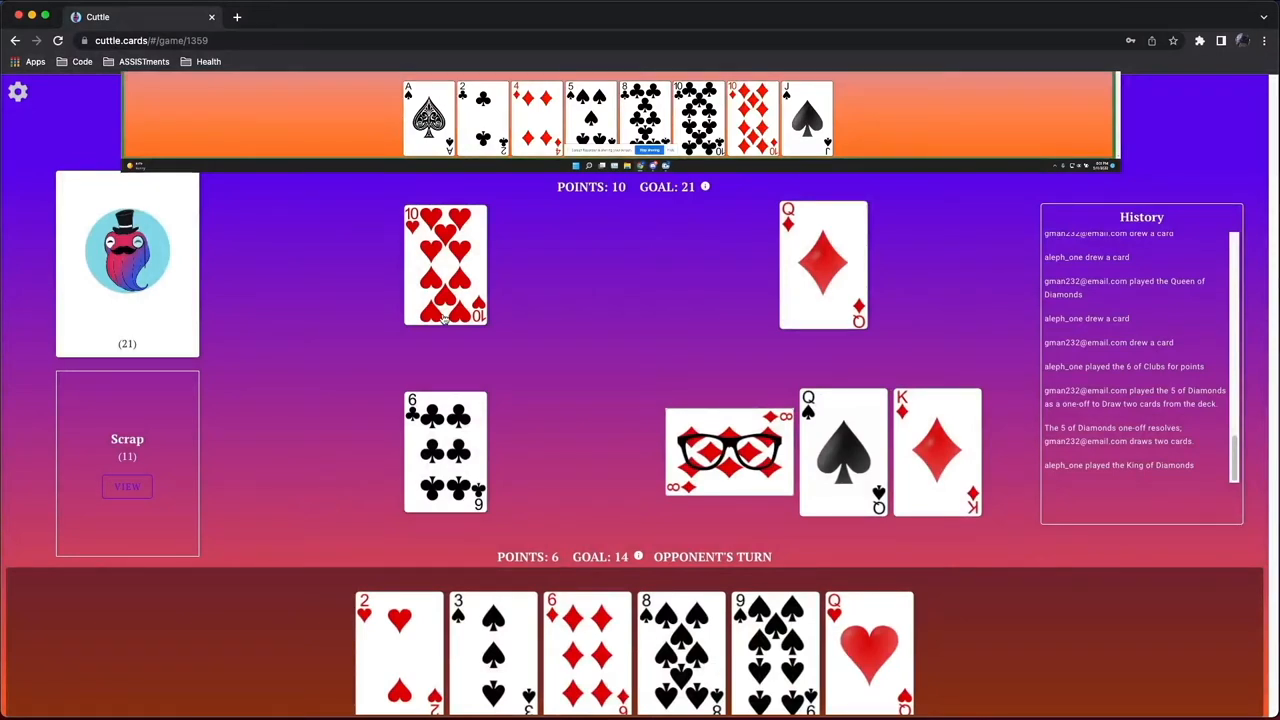
mouse_move(712, 582)
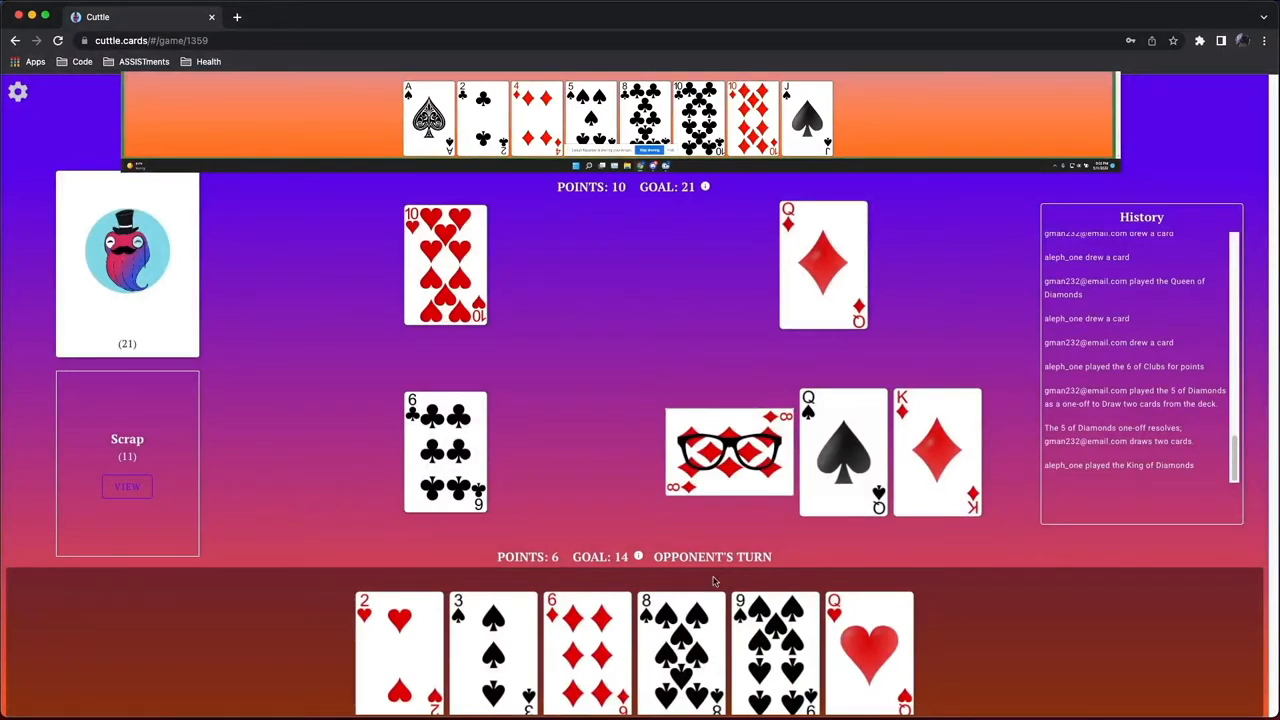
mouse_move(640, 388)
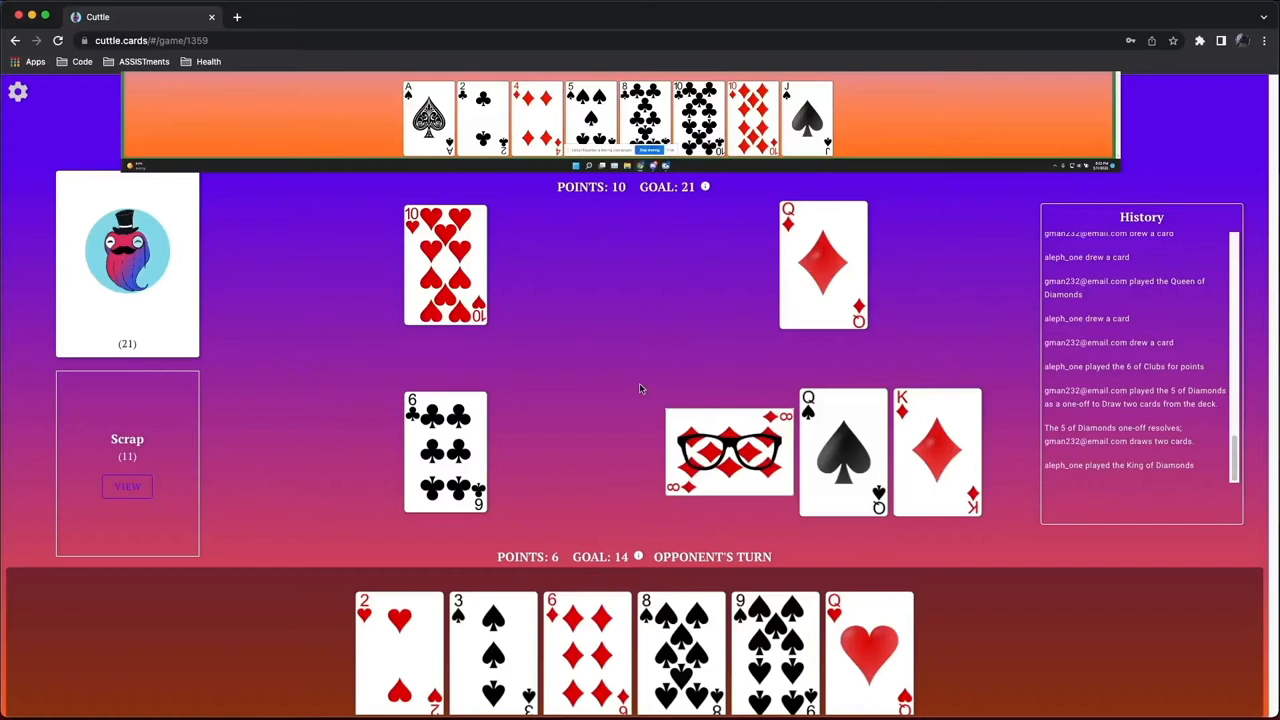
mouse_move(632, 376)
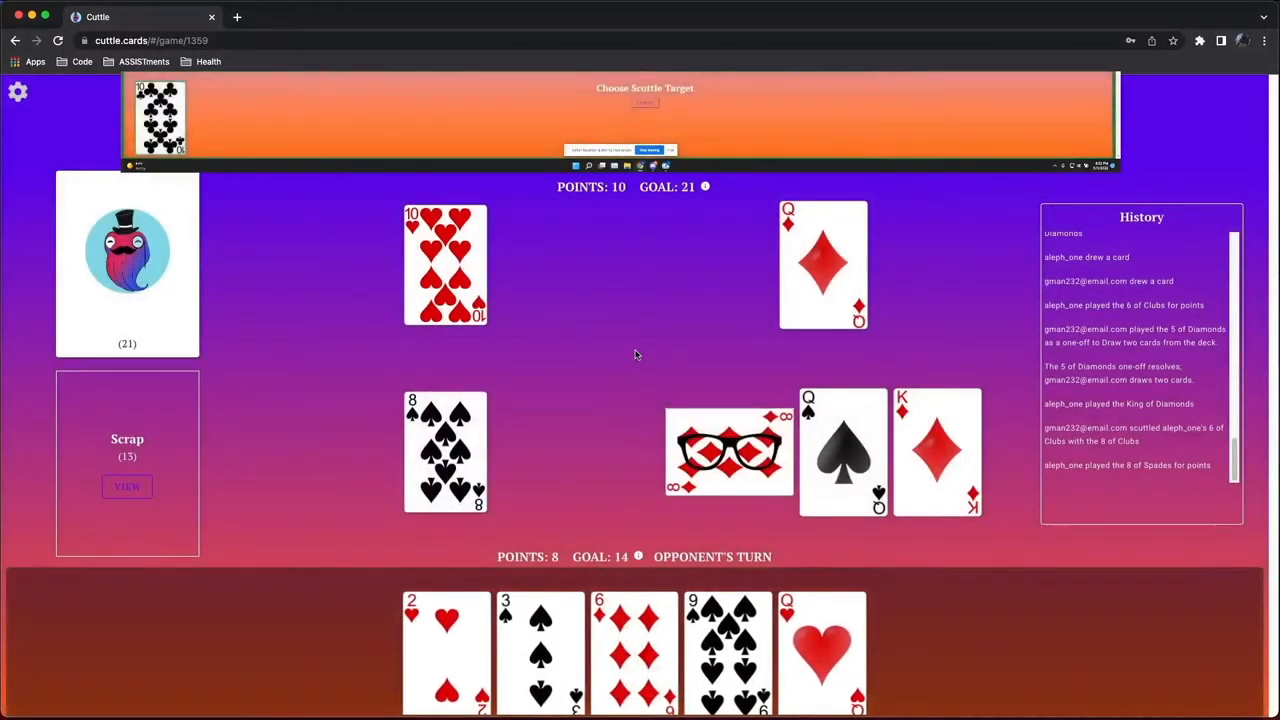
mouse_move(604, 348)
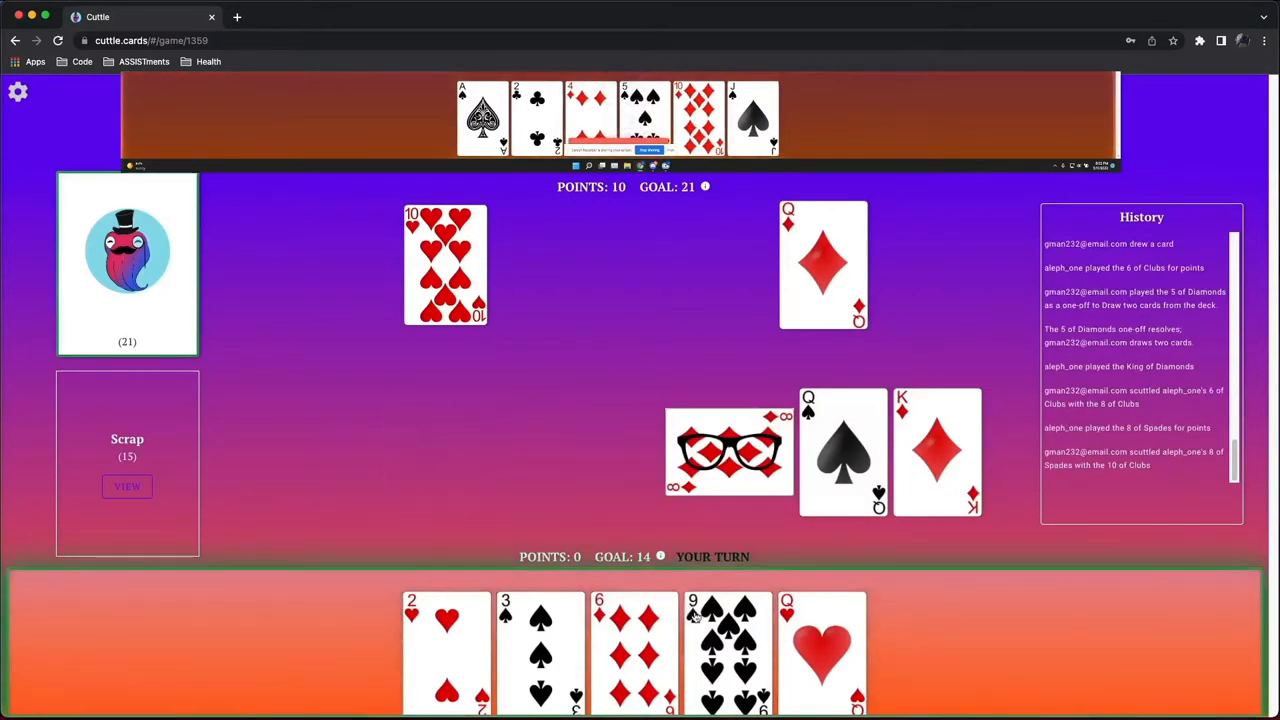
Score with the 9 of Spades, then accept the opponent's uncounterable 5 of Spades one-off
click(728, 650)
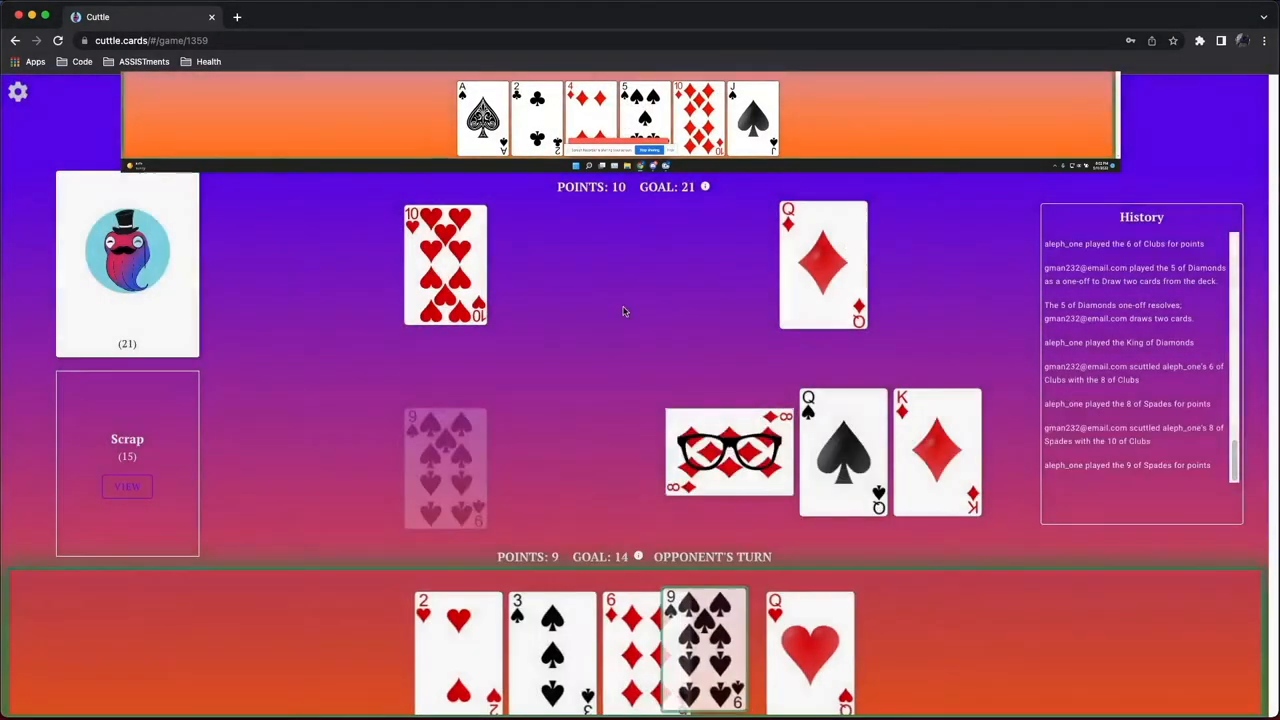
click(704, 650)
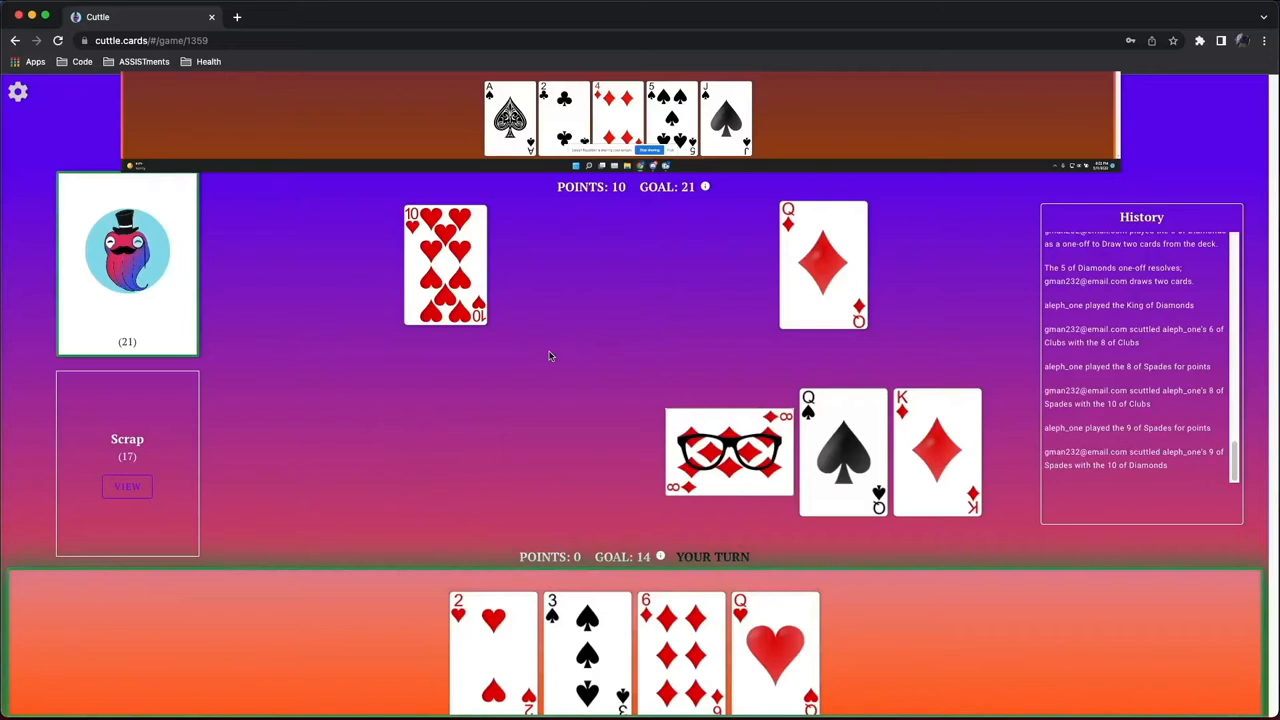
mouse_move(230, 350)
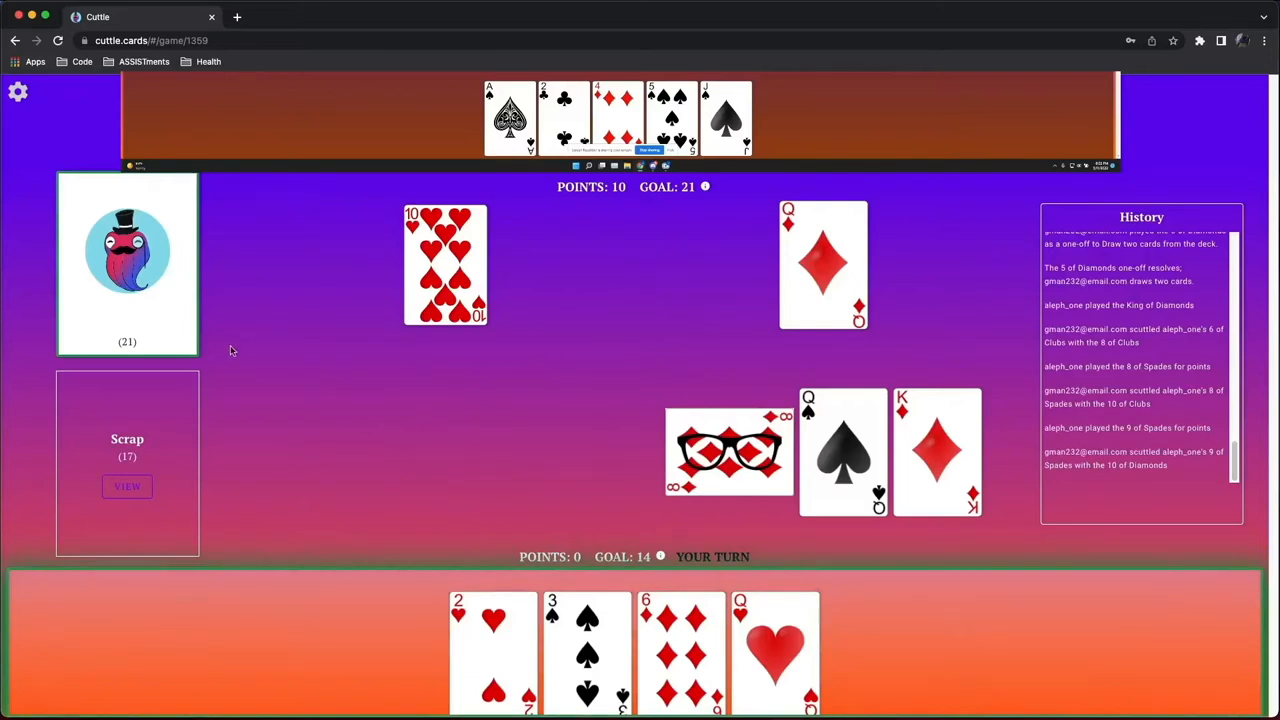
mouse_move(244, 378)
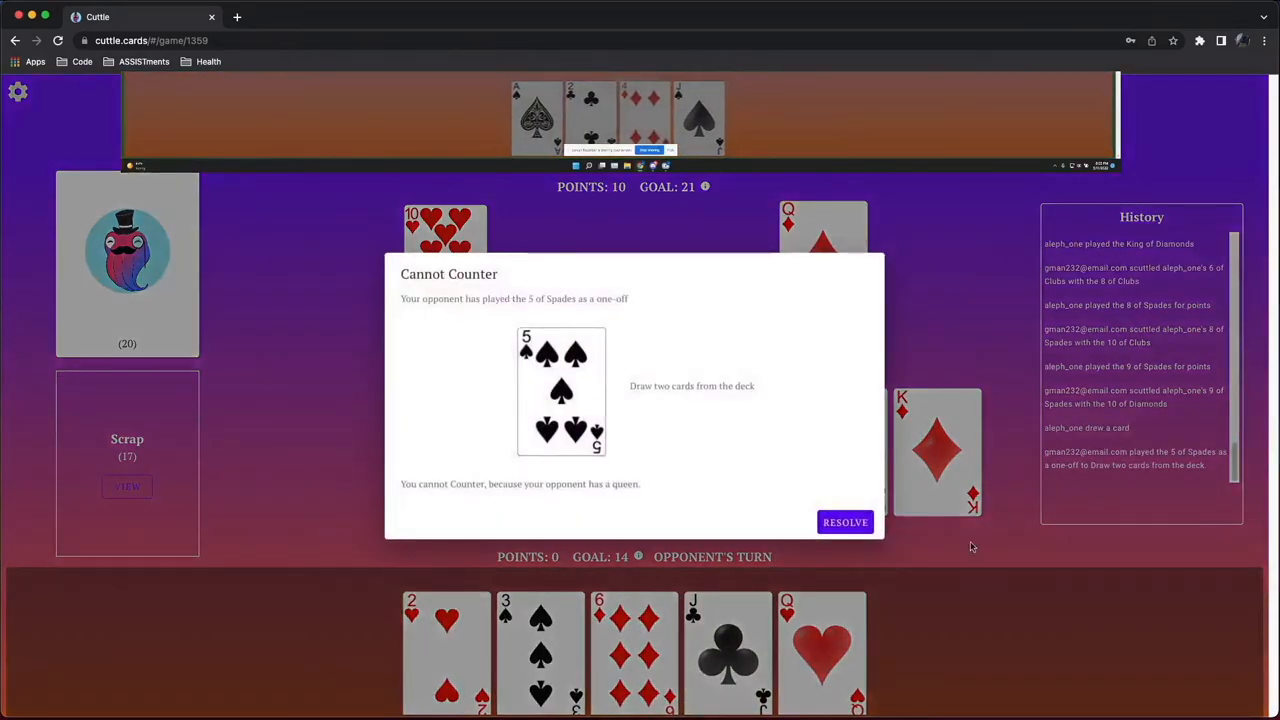
click(844, 522)
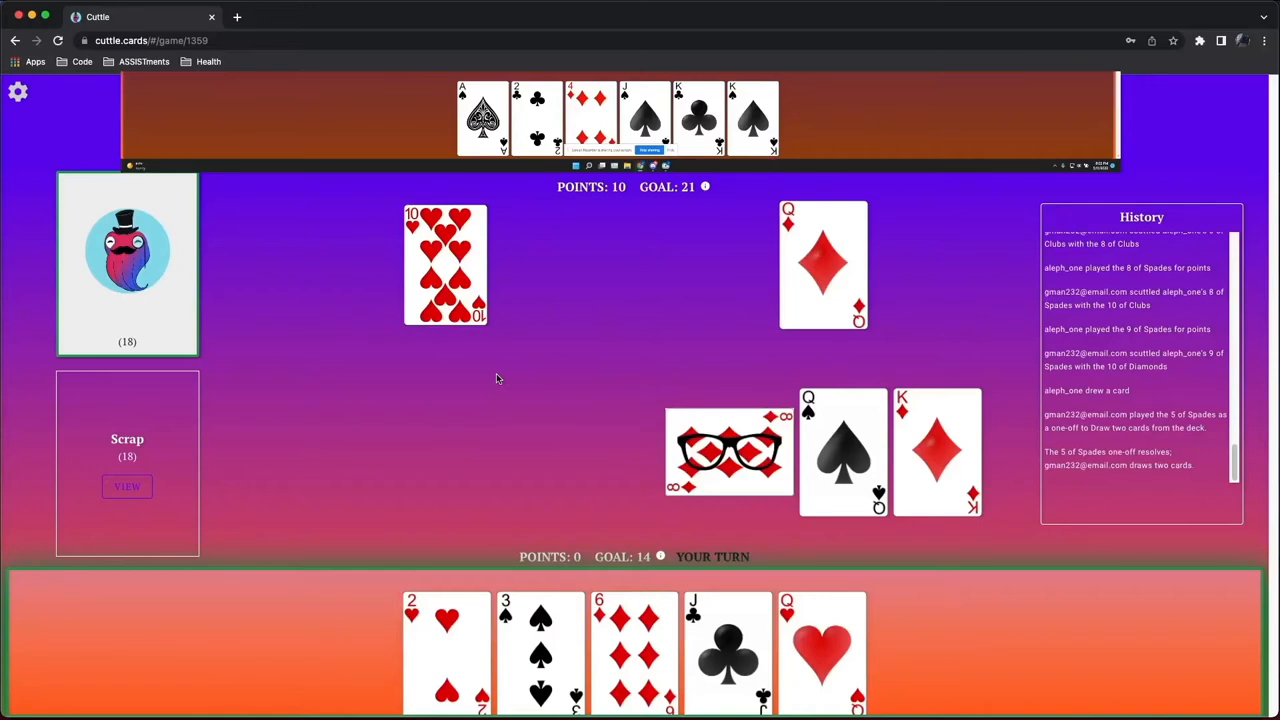
Review the scrap pile, then draw the 8 of Hearts from the deck
click(128, 488)
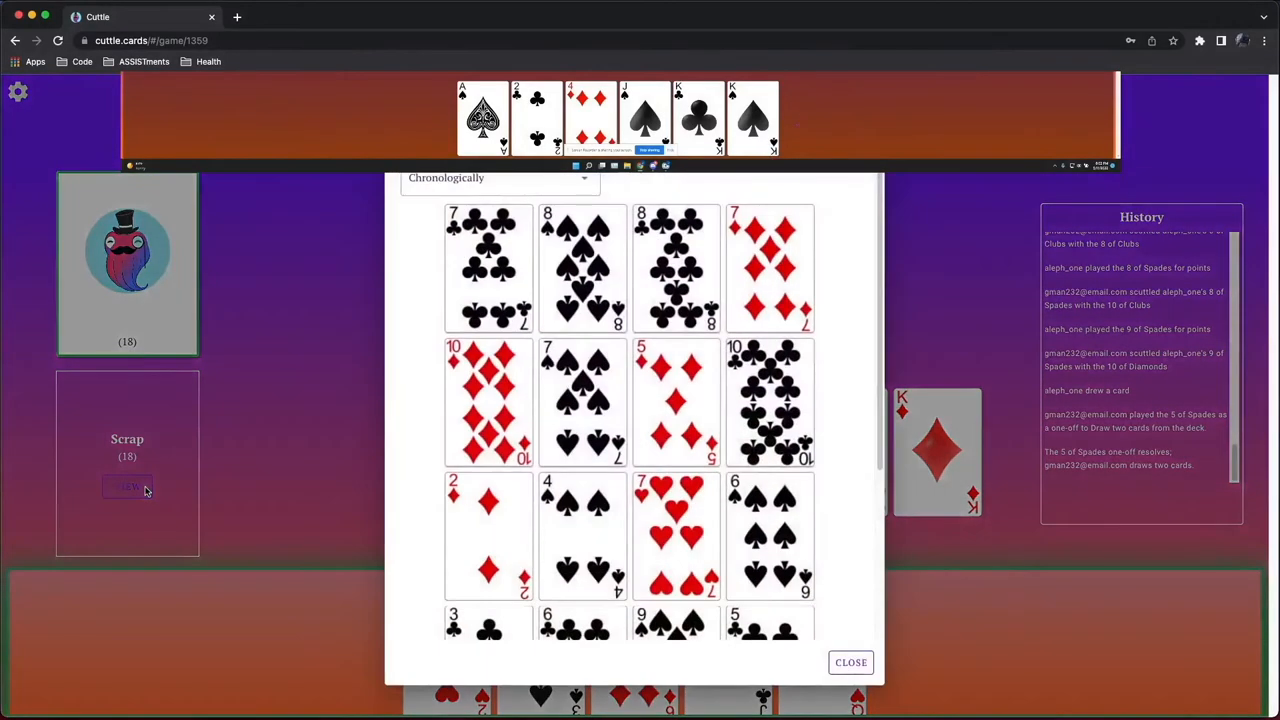
scroll(down, 3)
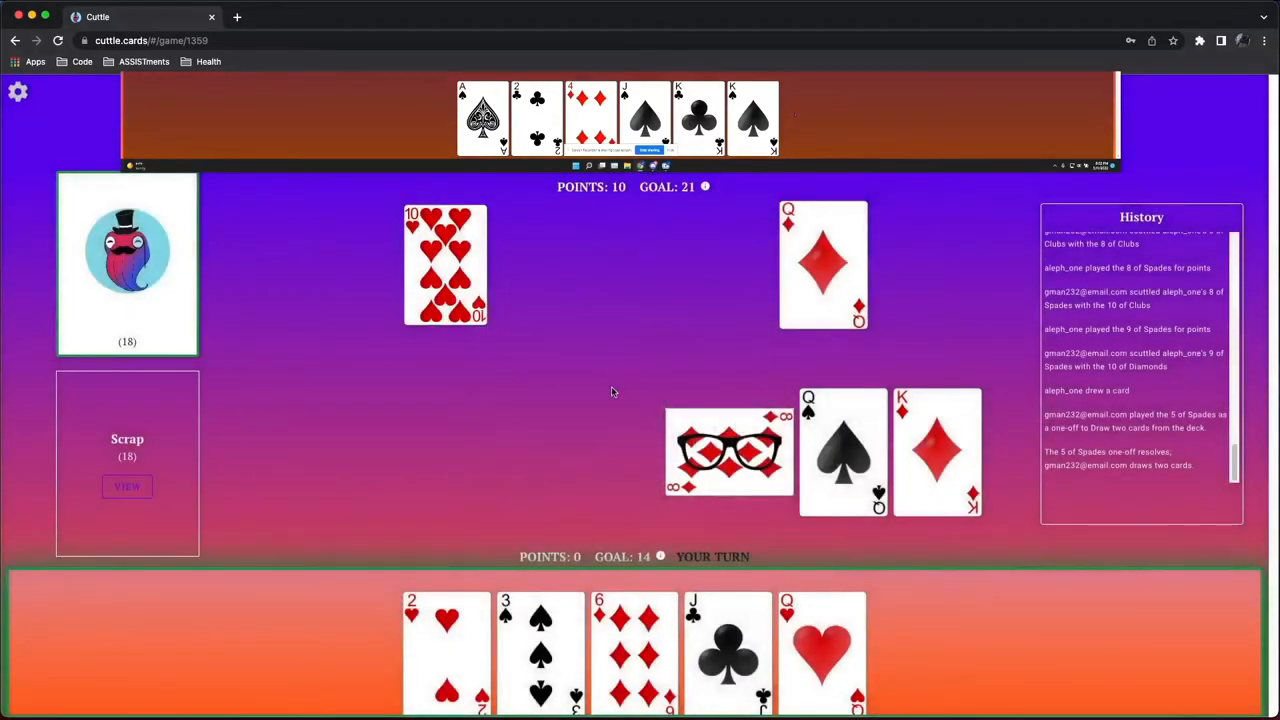
mouse_move(612, 418)
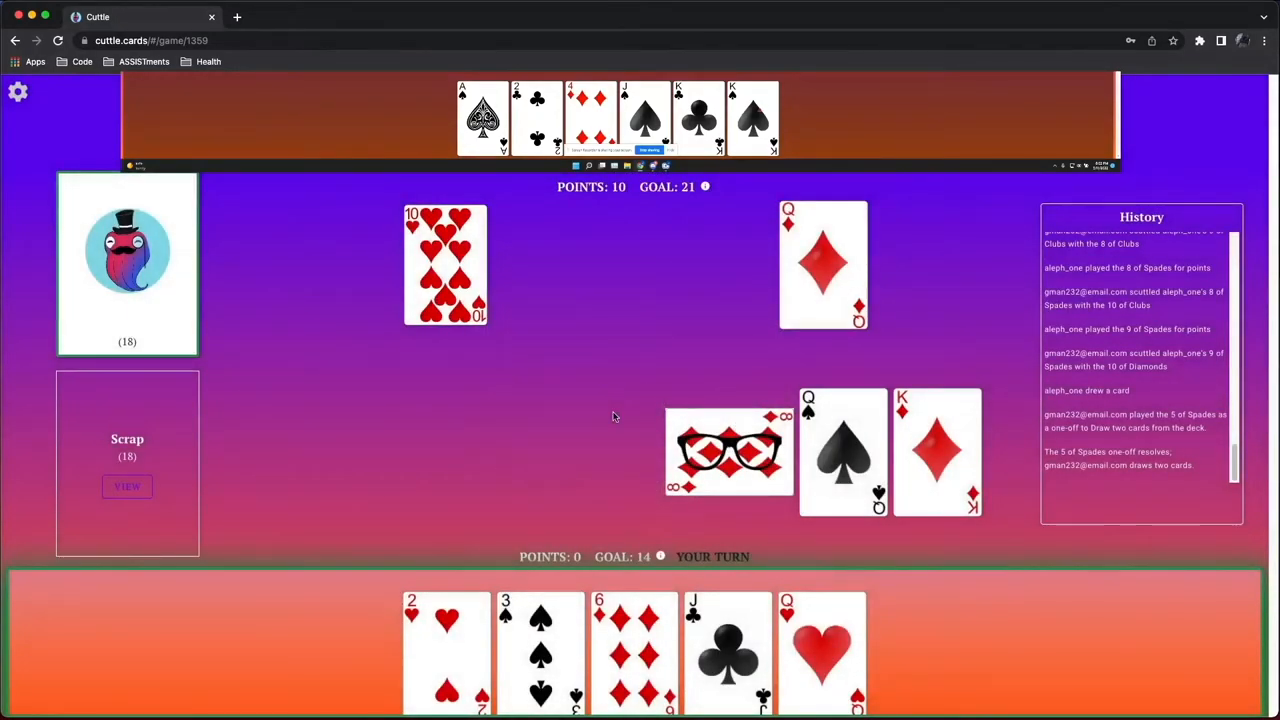
mouse_move(600, 440)
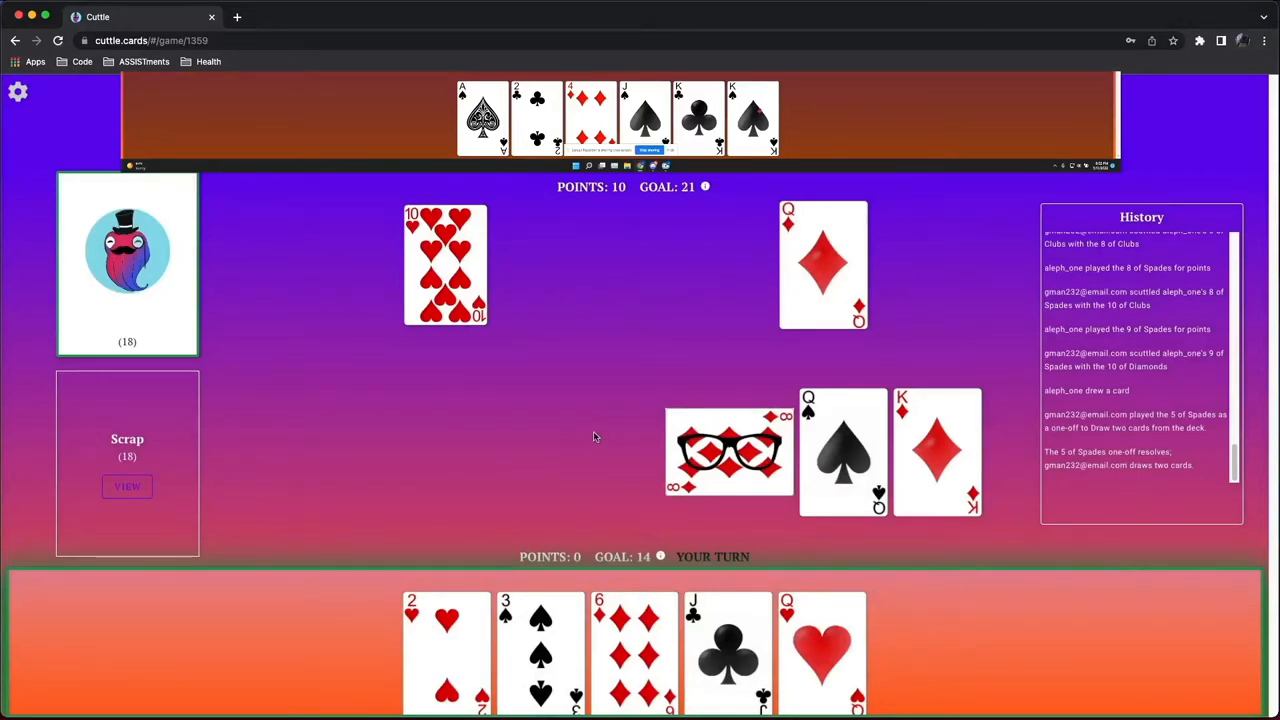
mouse_move(586, 440)
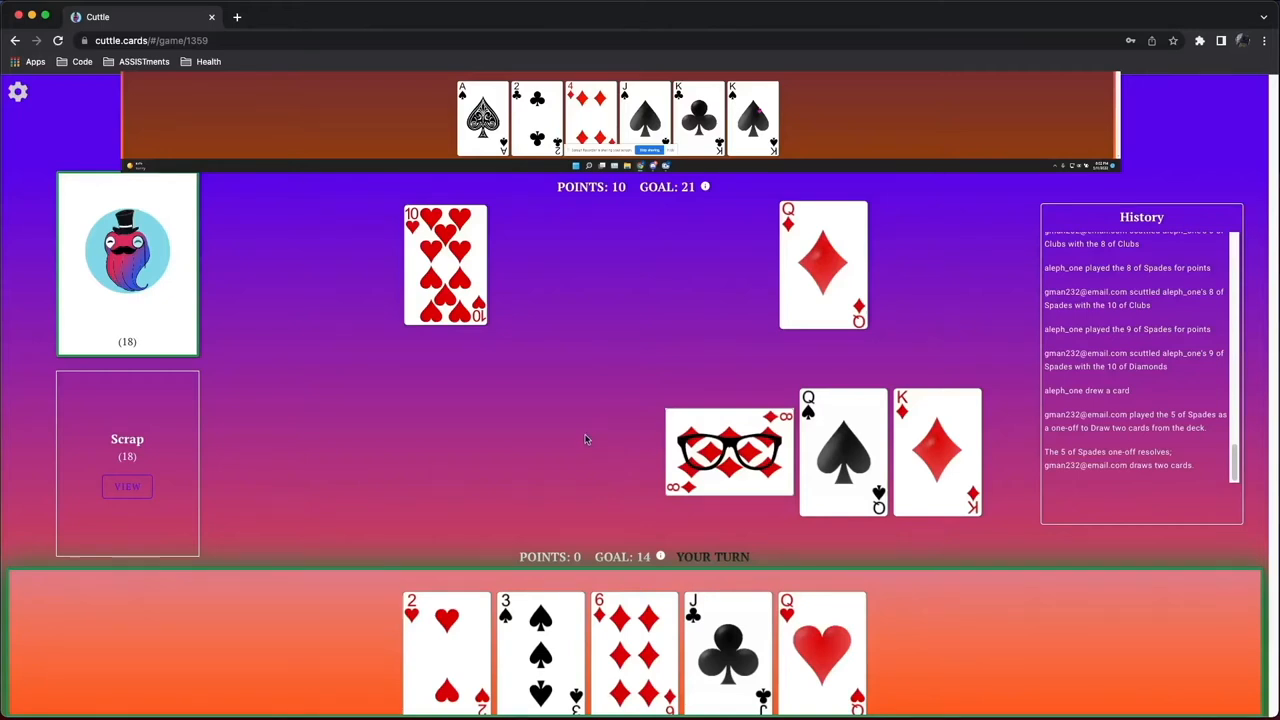
mouse_move(582, 448)
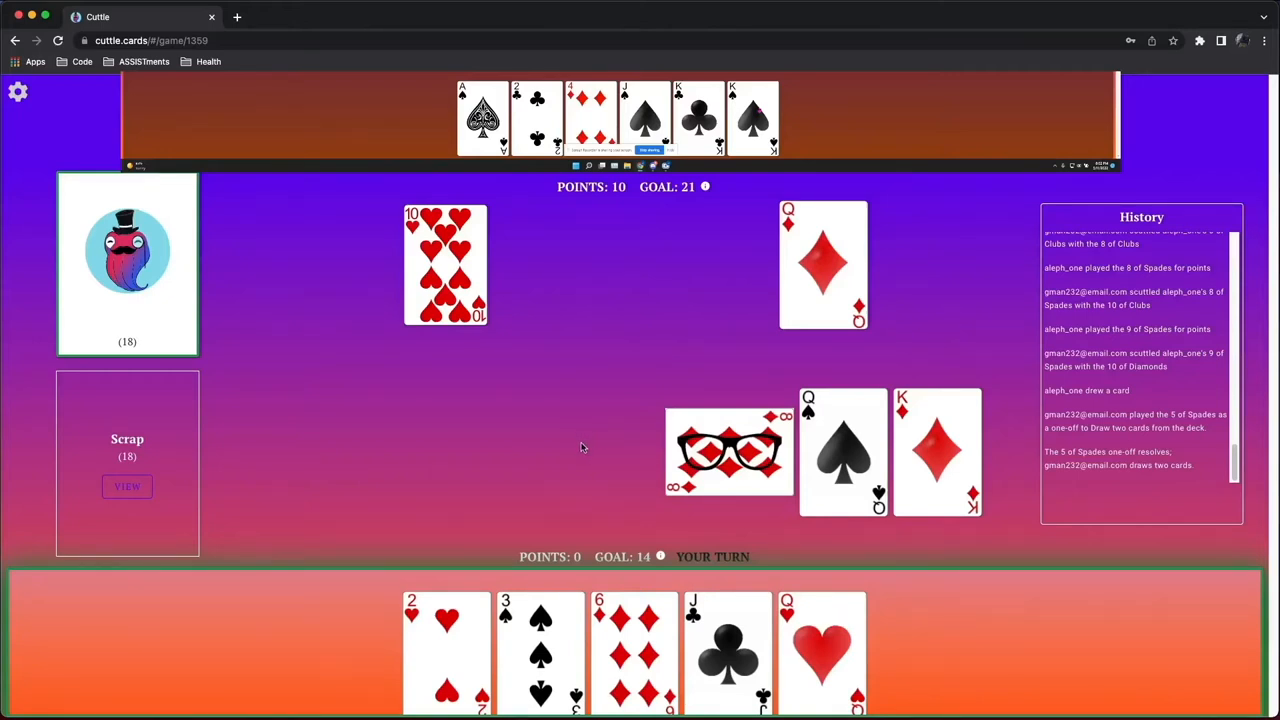
mouse_move(598, 456)
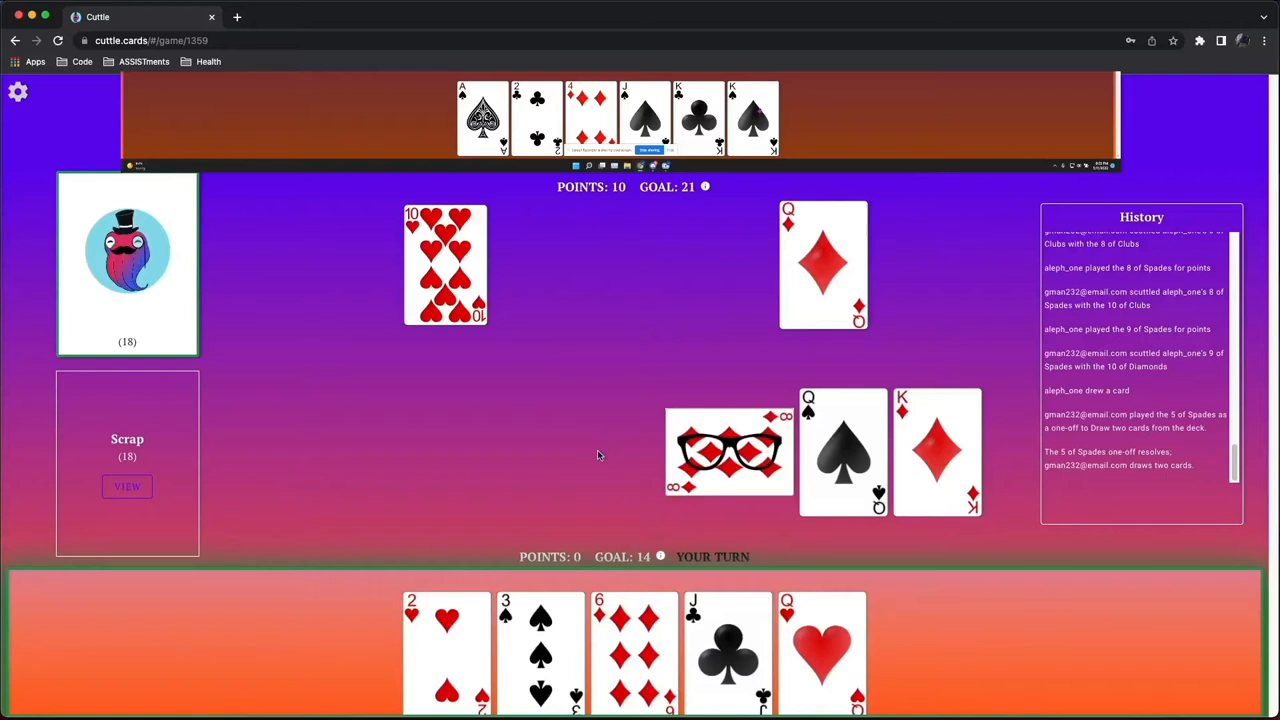
mouse_move(484, 512)
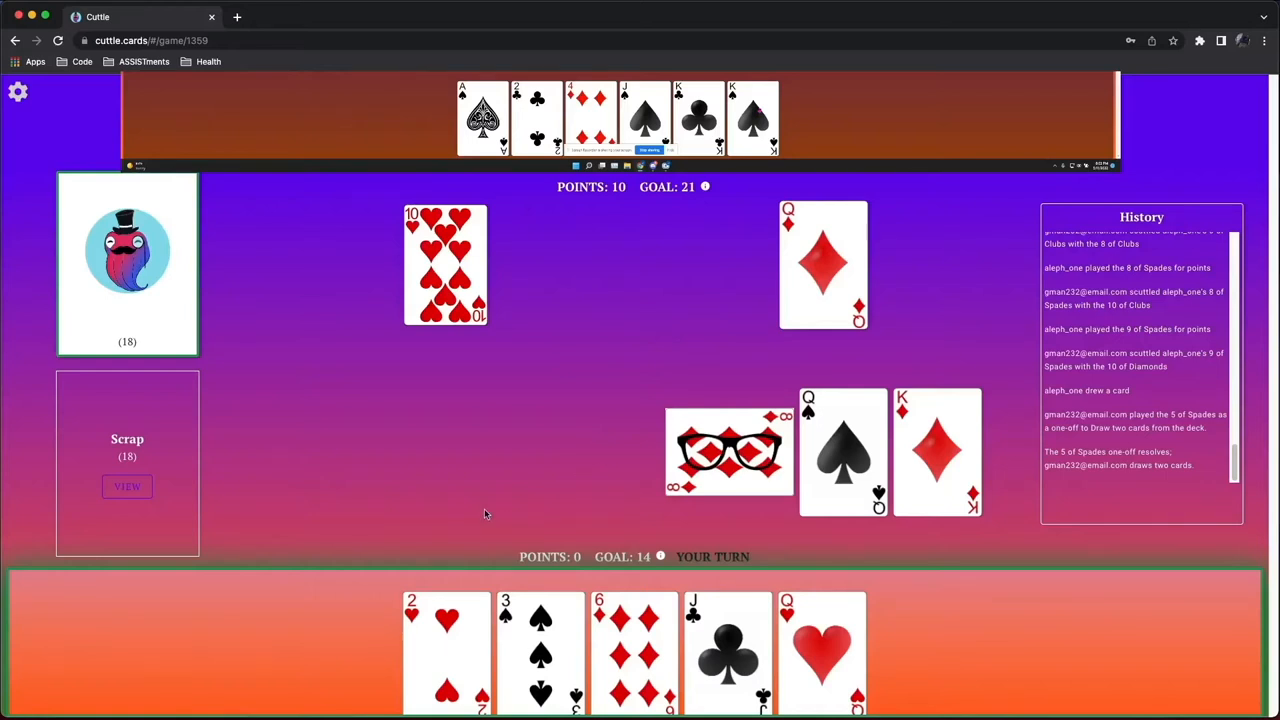
mouse_move(368, 512)
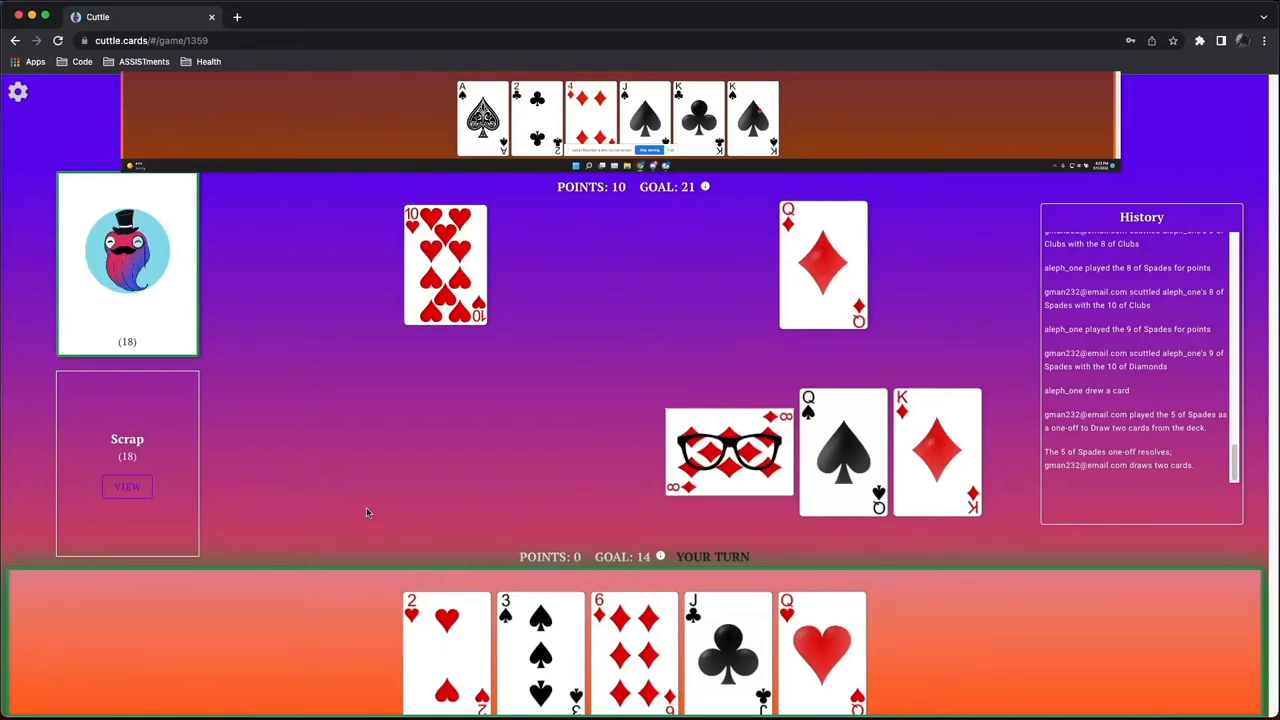
mouse_move(212, 500)
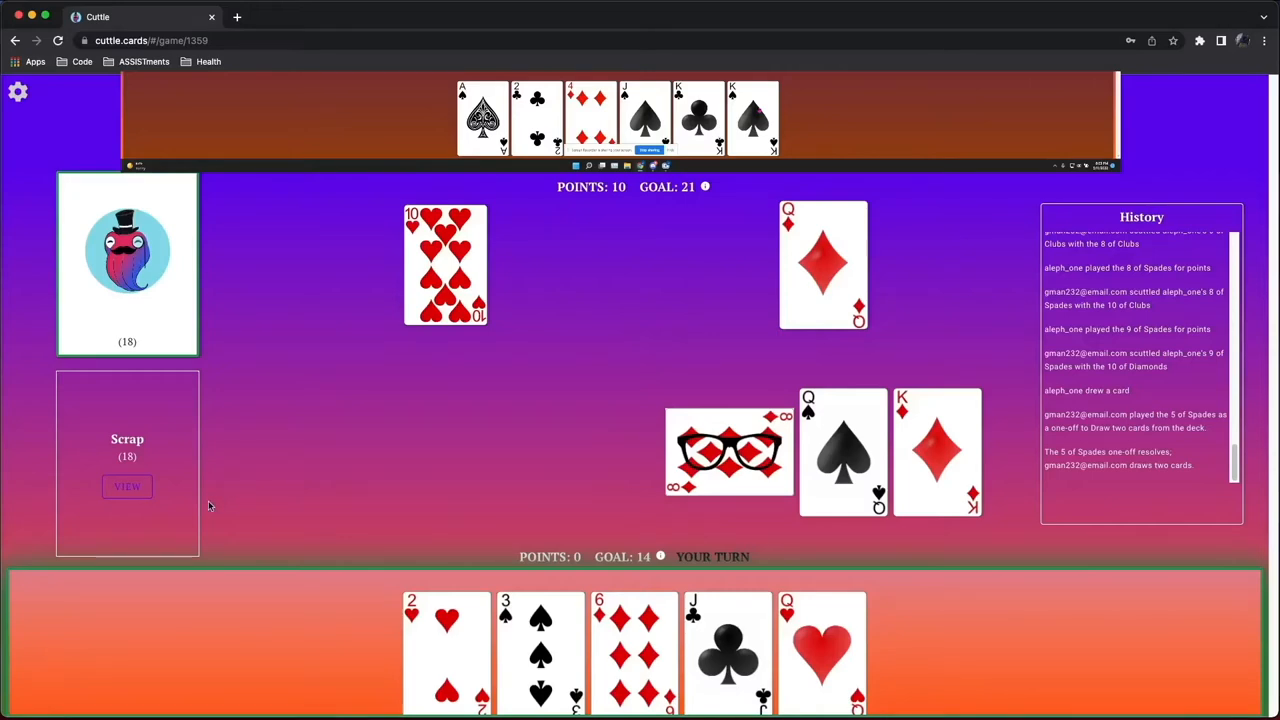
click(128, 486)
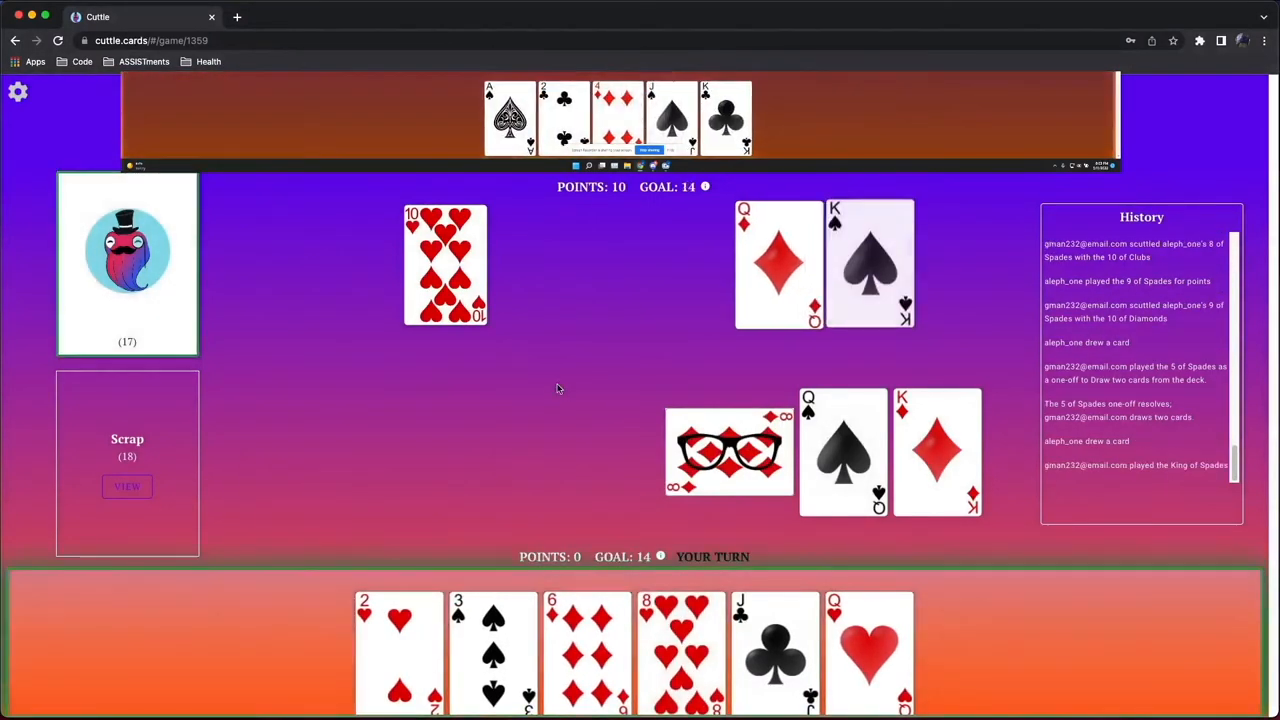
Scrap all royals with the 6 of Diamonds, jack the 10 of Hearts, target the Jack of Spades with the 2 of Hearts, and accept the counter
click(586, 650)
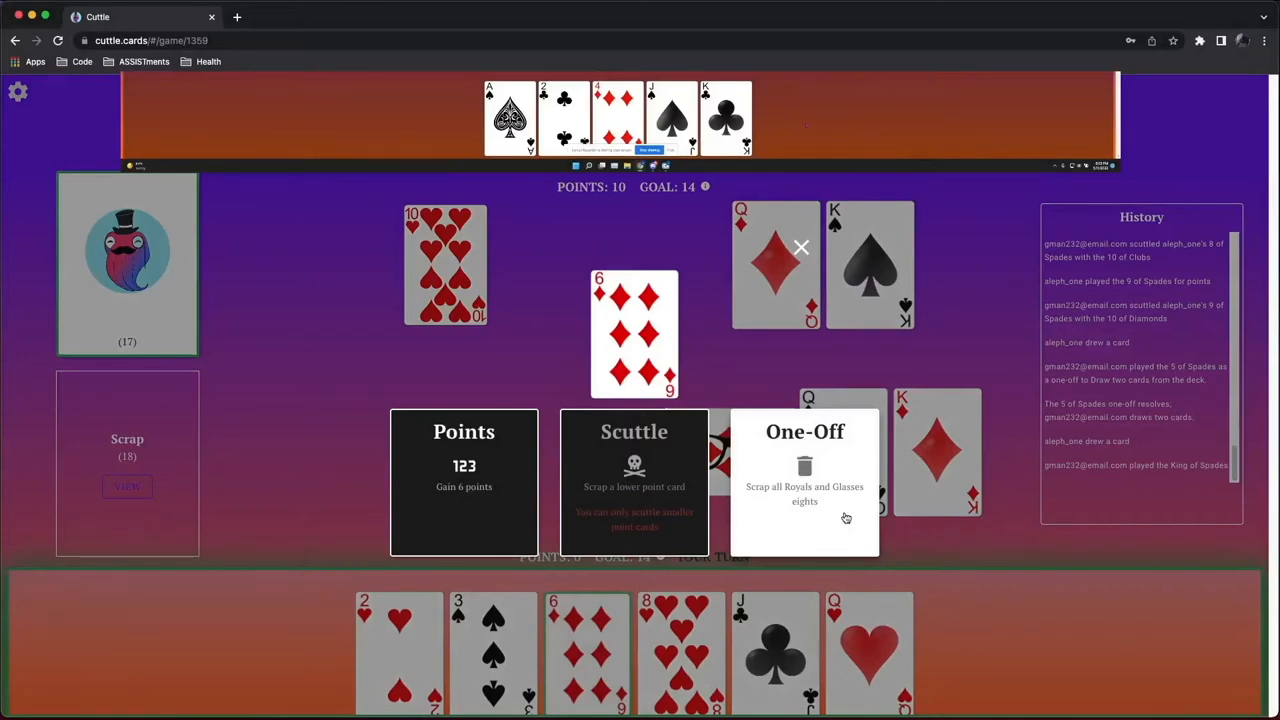
click(804, 480)
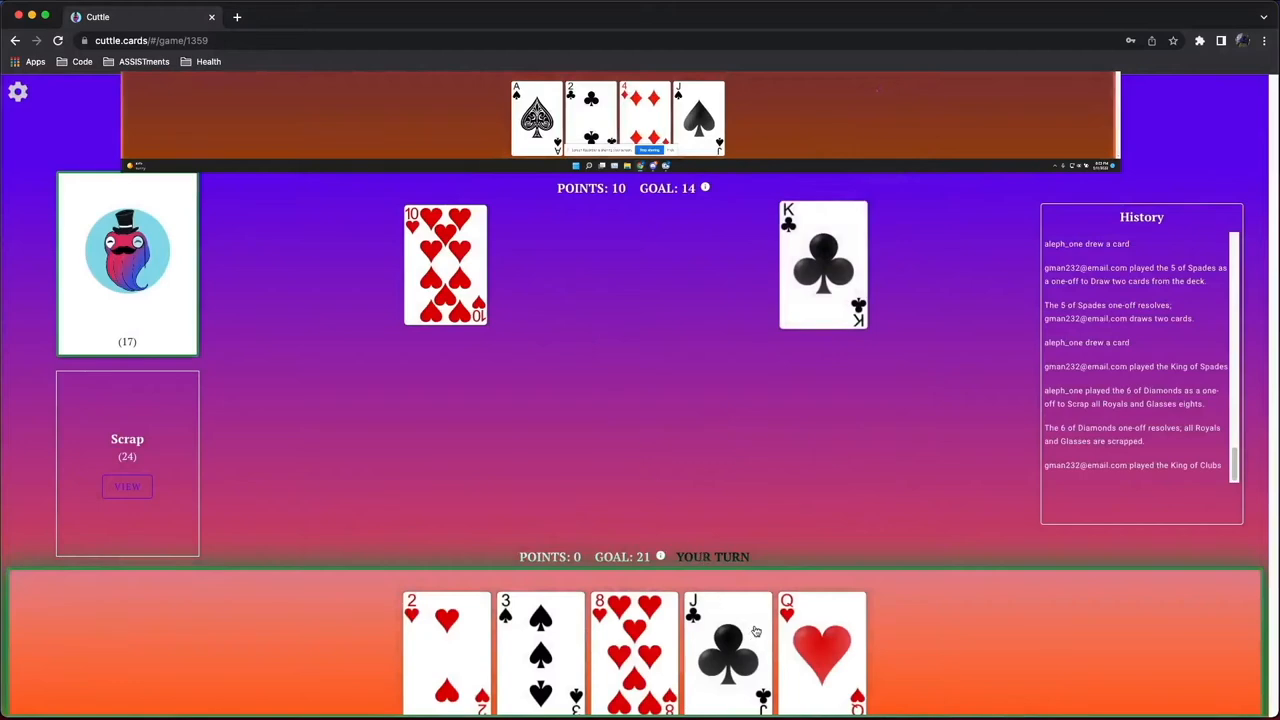
click(728, 650)
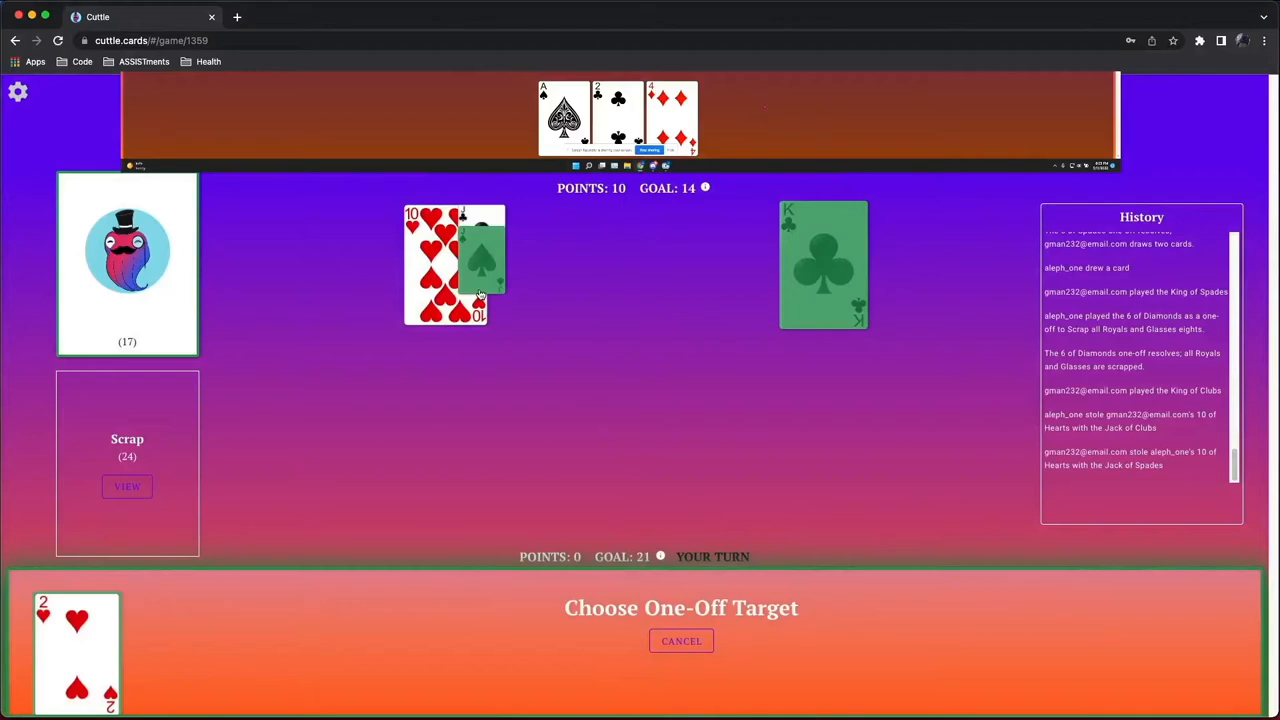
click(824, 264)
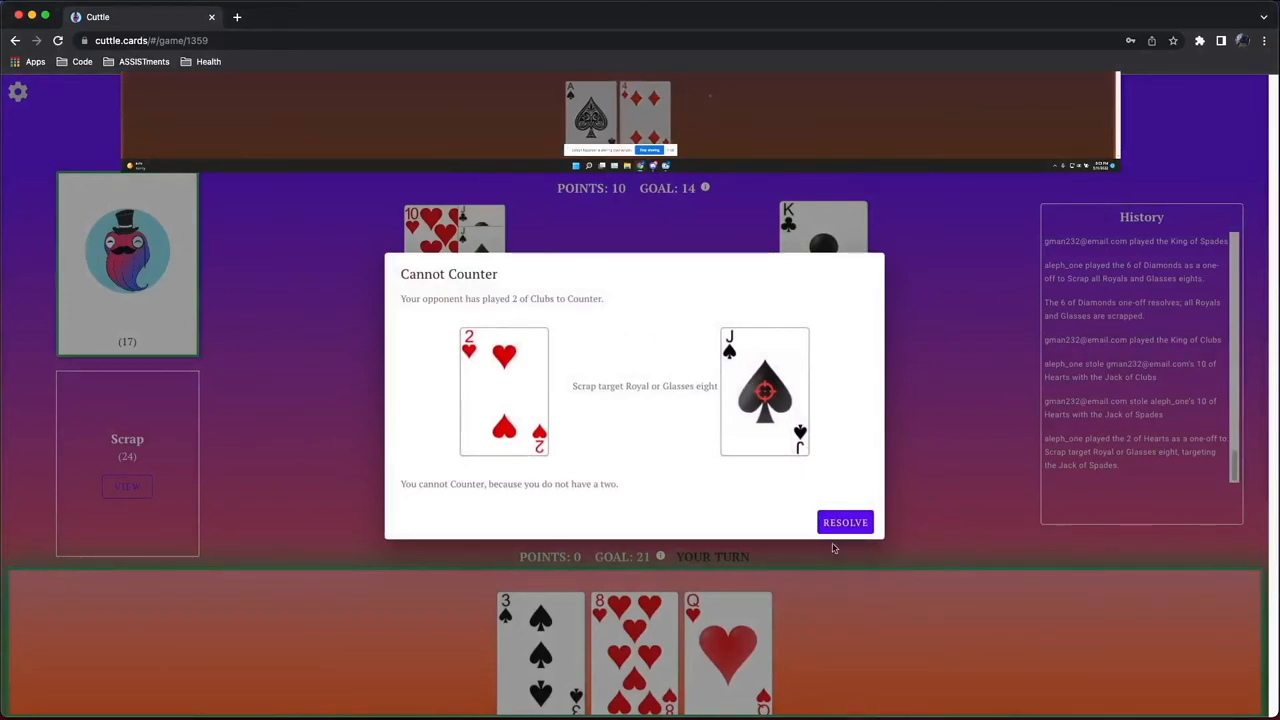
mouse_move(844, 522)
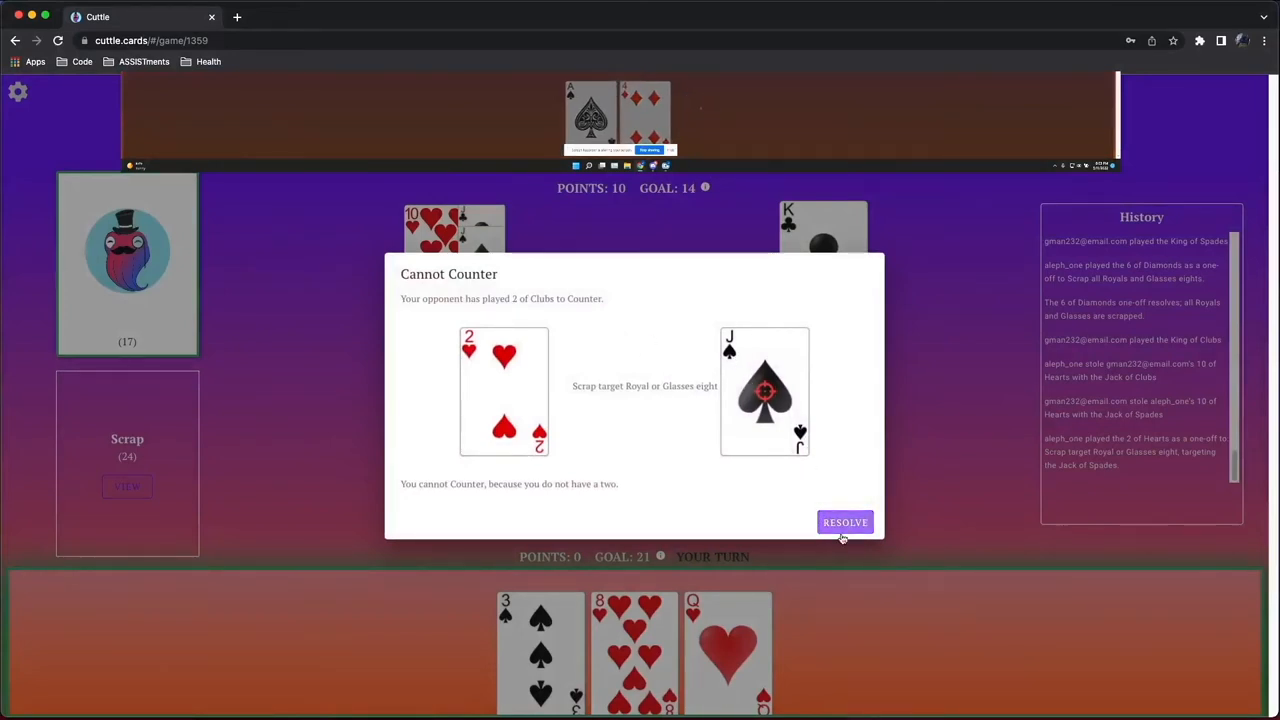
click(844, 522)
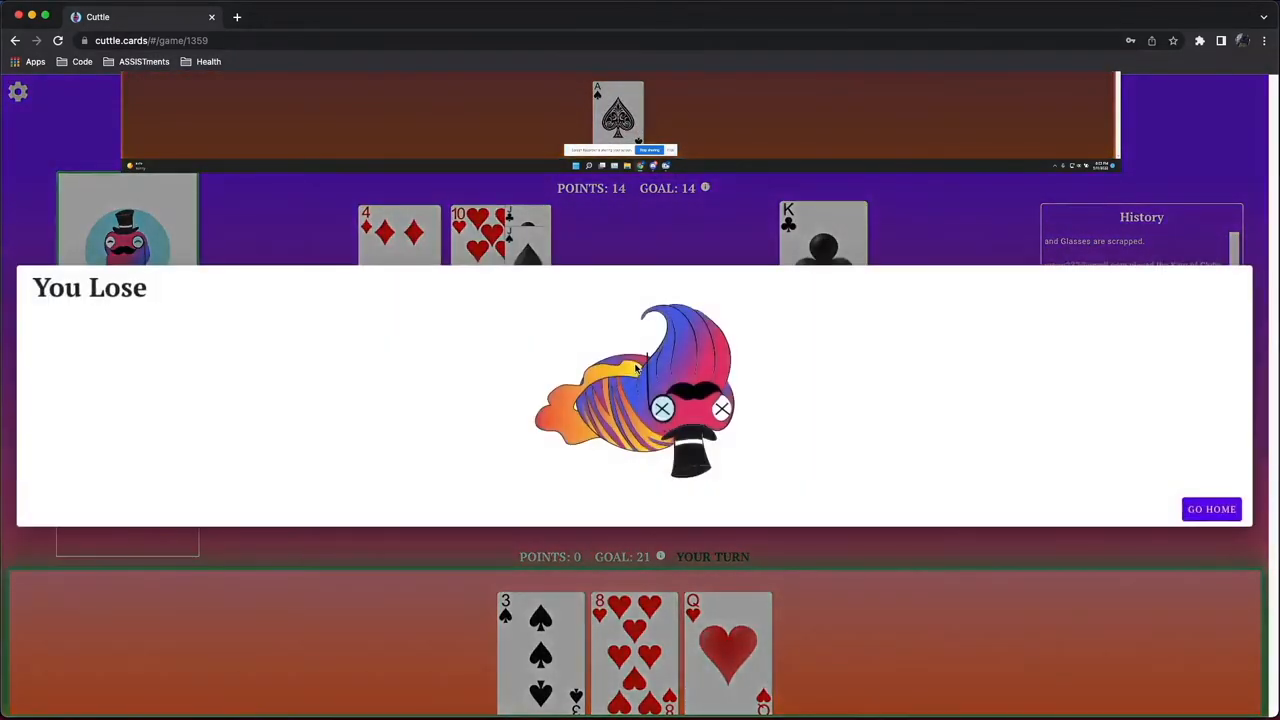
Leave the loss screen, let the 5 of Hearts resolve, and score 4 with the 4 of Diamonds
click(1212, 510)
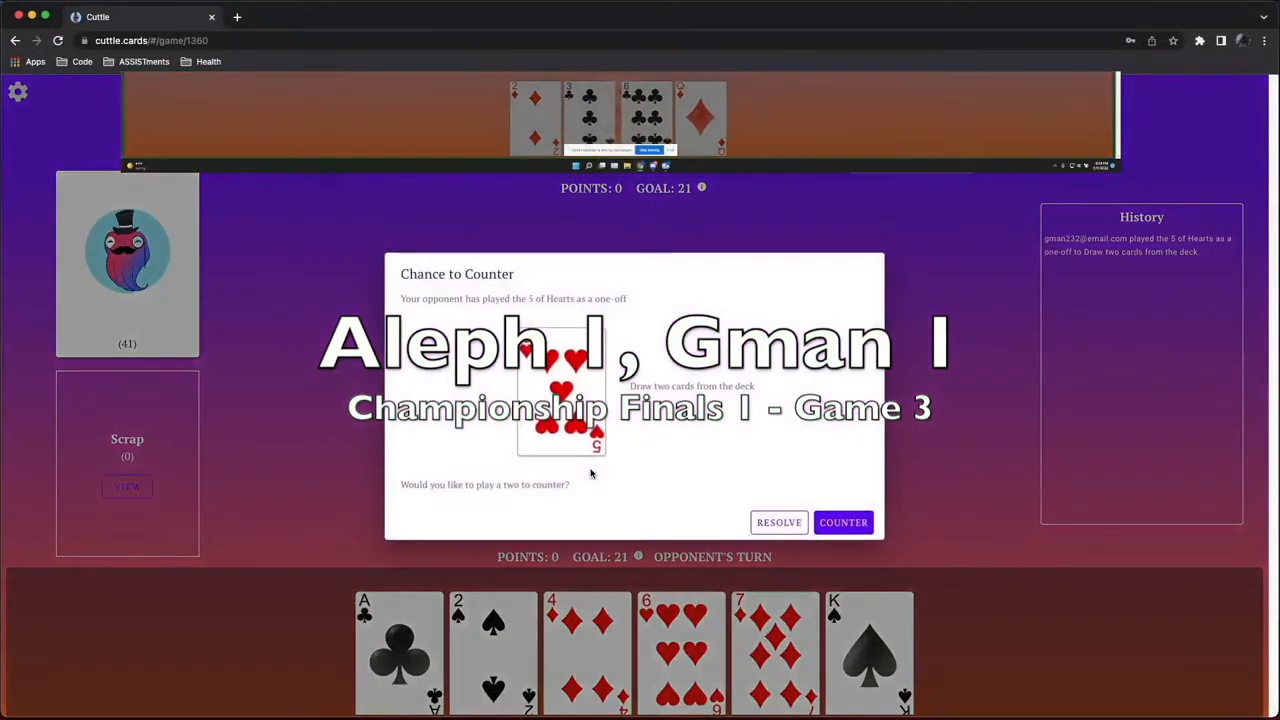
click(778, 522)
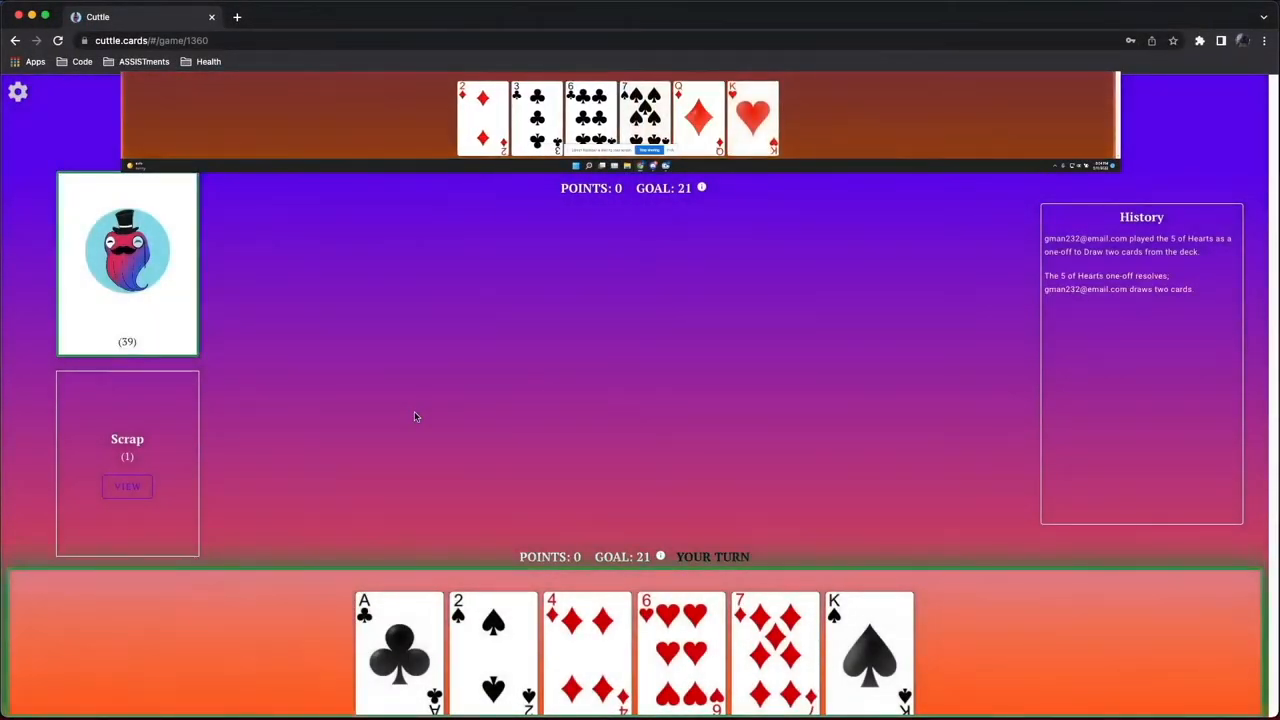
mouse_move(784, 600)
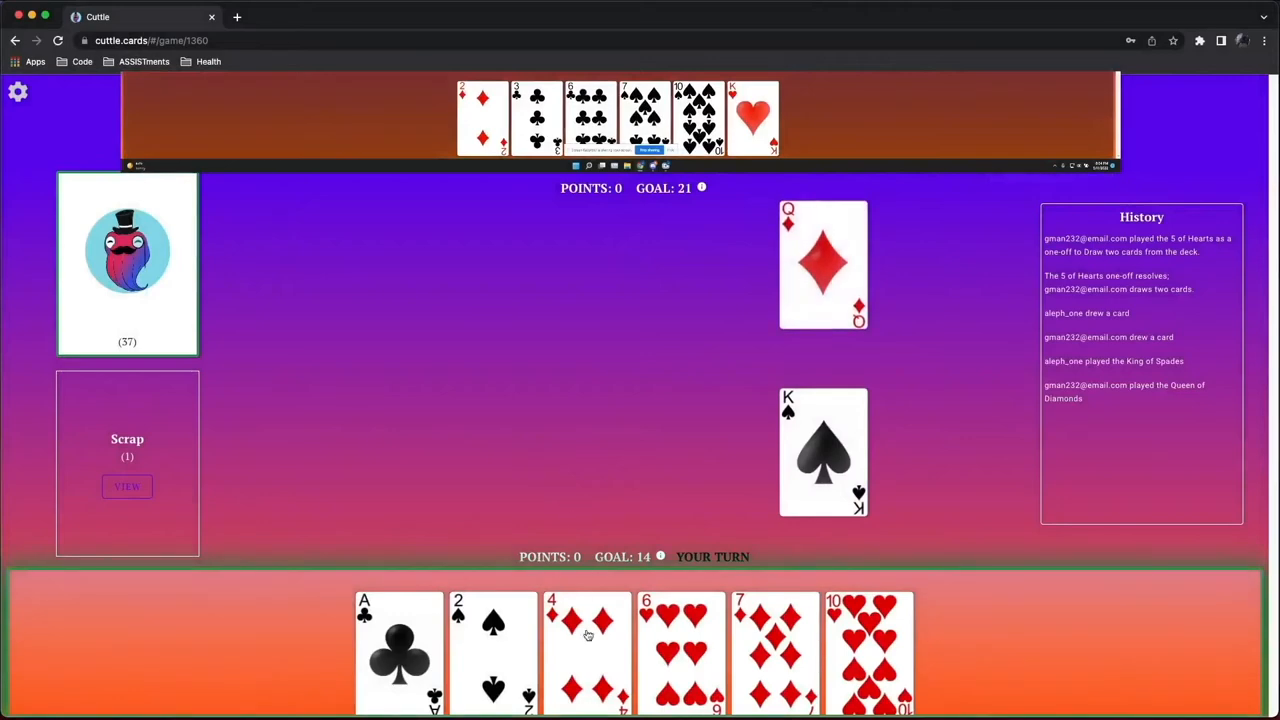
click(588, 650)
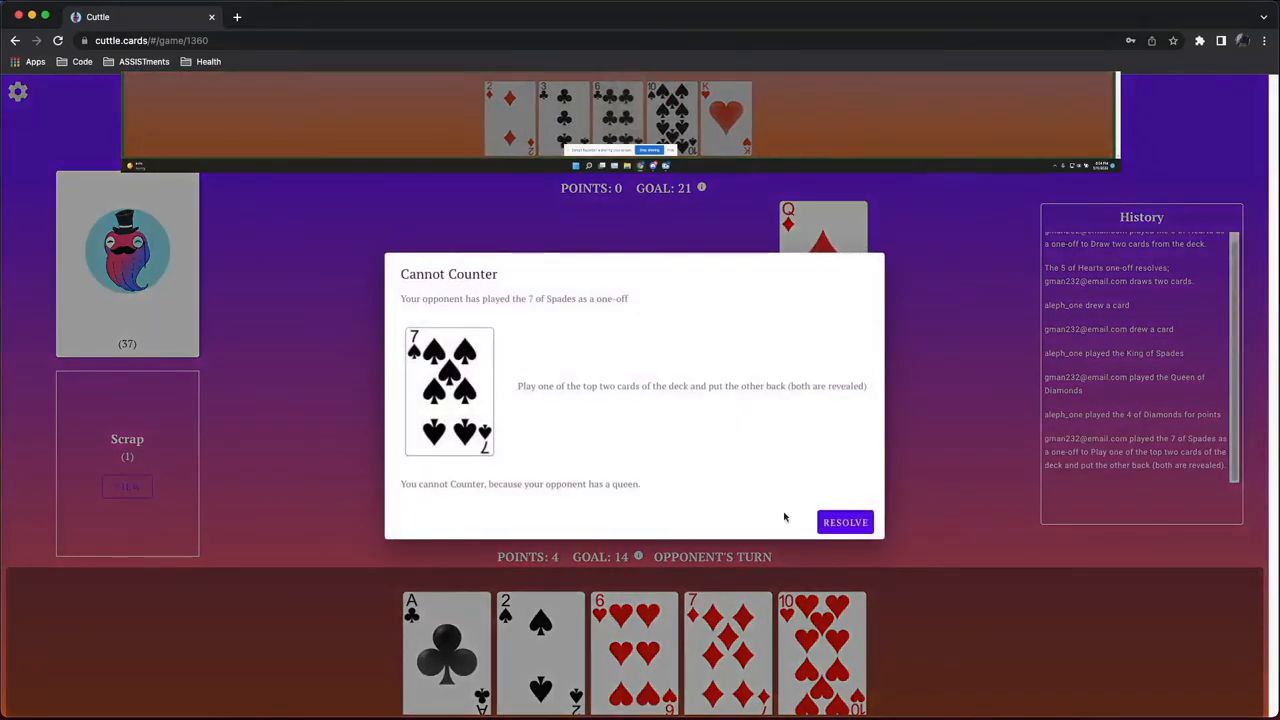
Accept the 7 of Spades and 4 of Clubs one-offs and discard two cards, reaching Game 4 of the finals
click(844, 520)
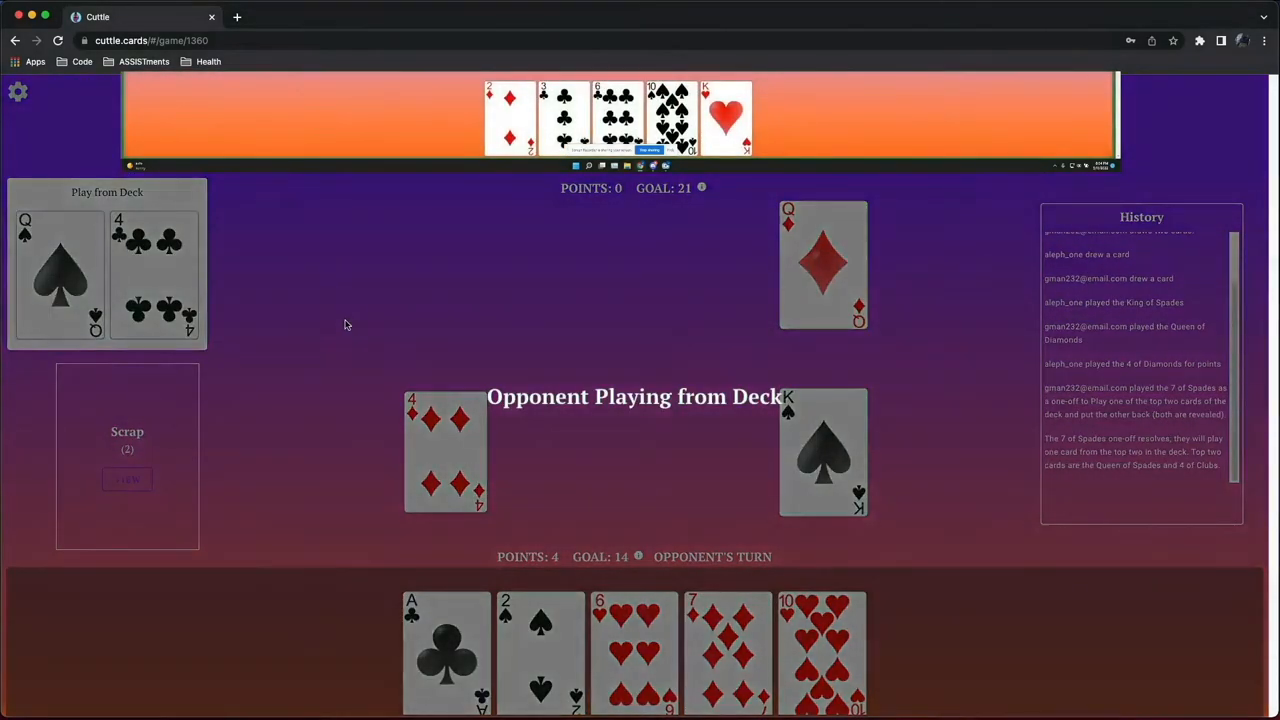
mouse_move(402, 264)
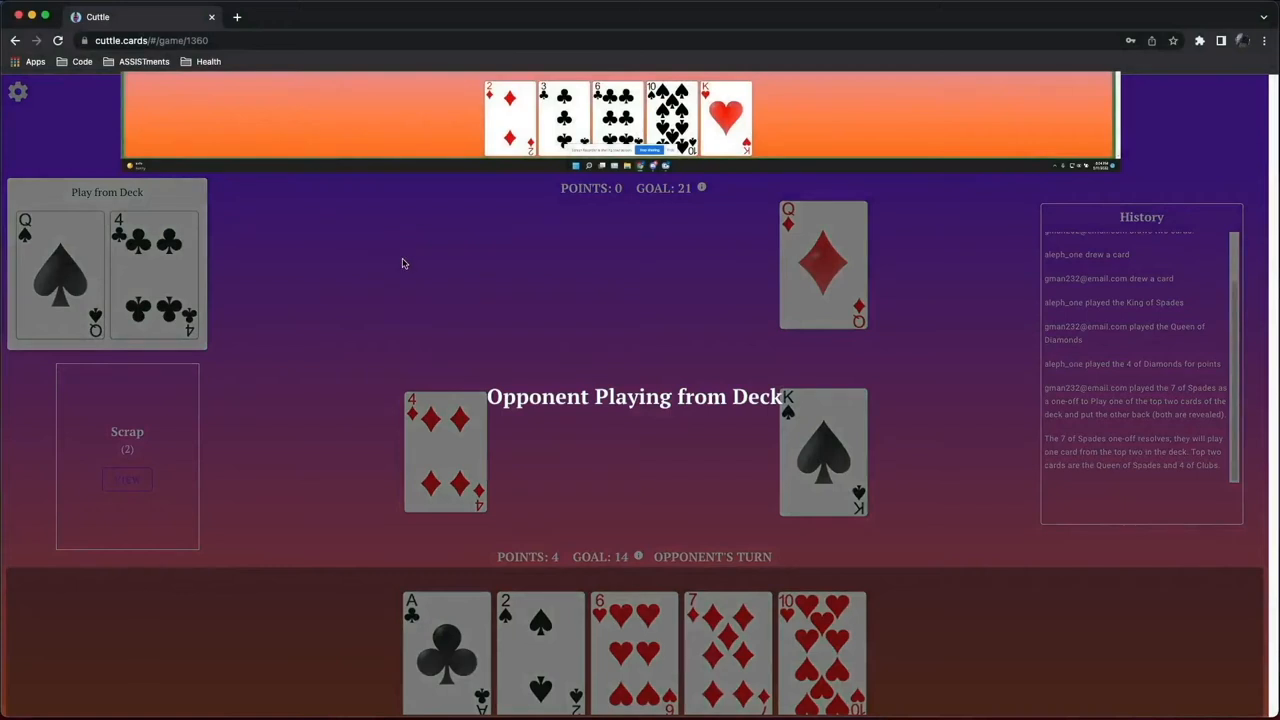
mouse_move(484, 328)
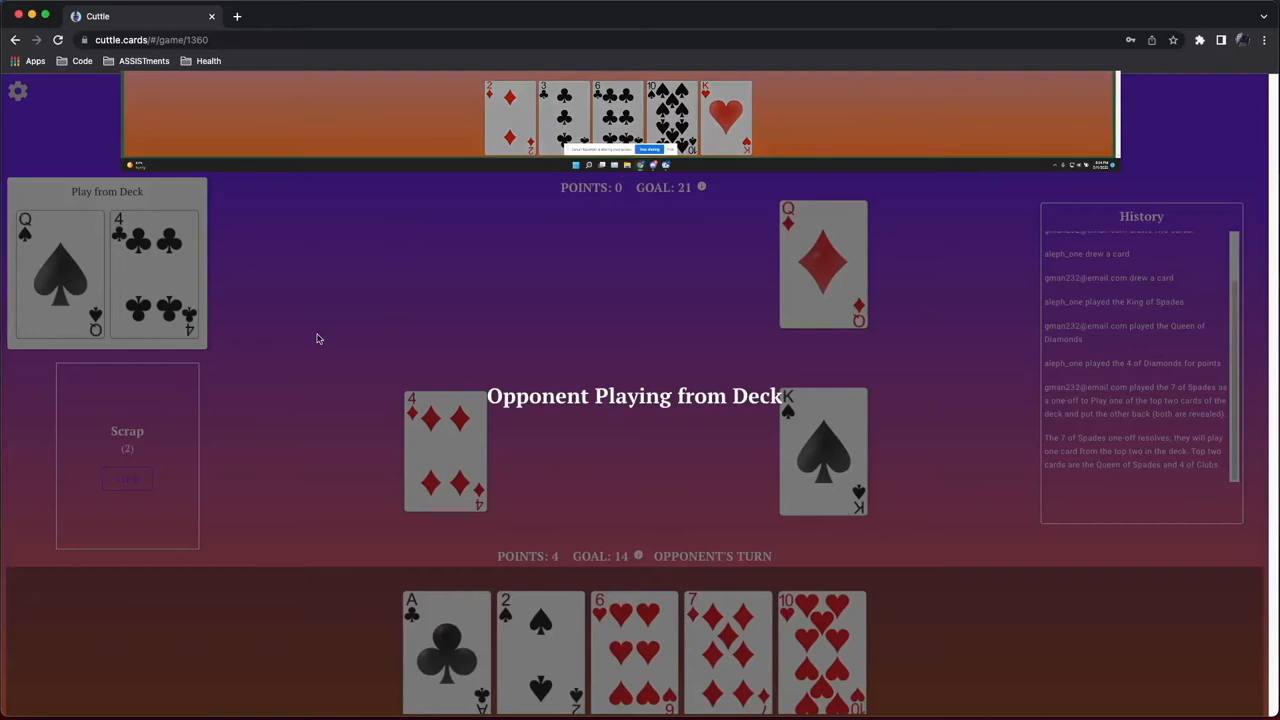
mouse_move(366, 240)
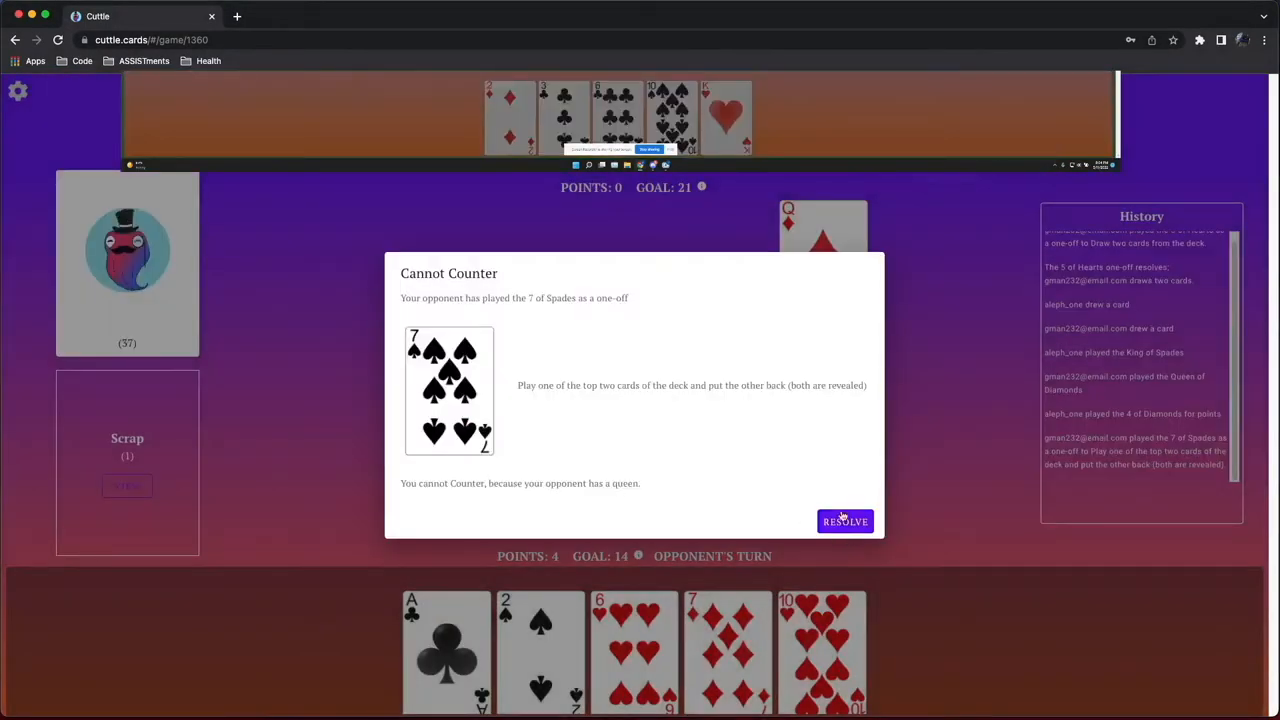
click(844, 520)
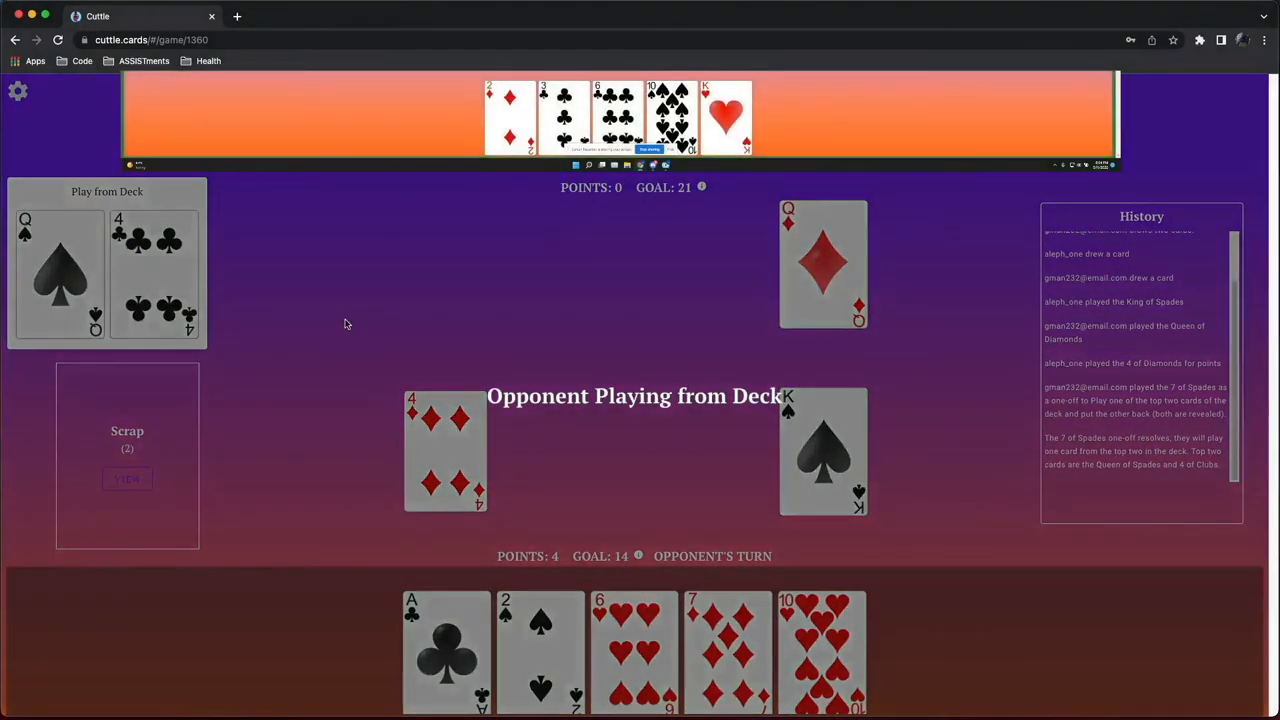
mouse_move(380, 244)
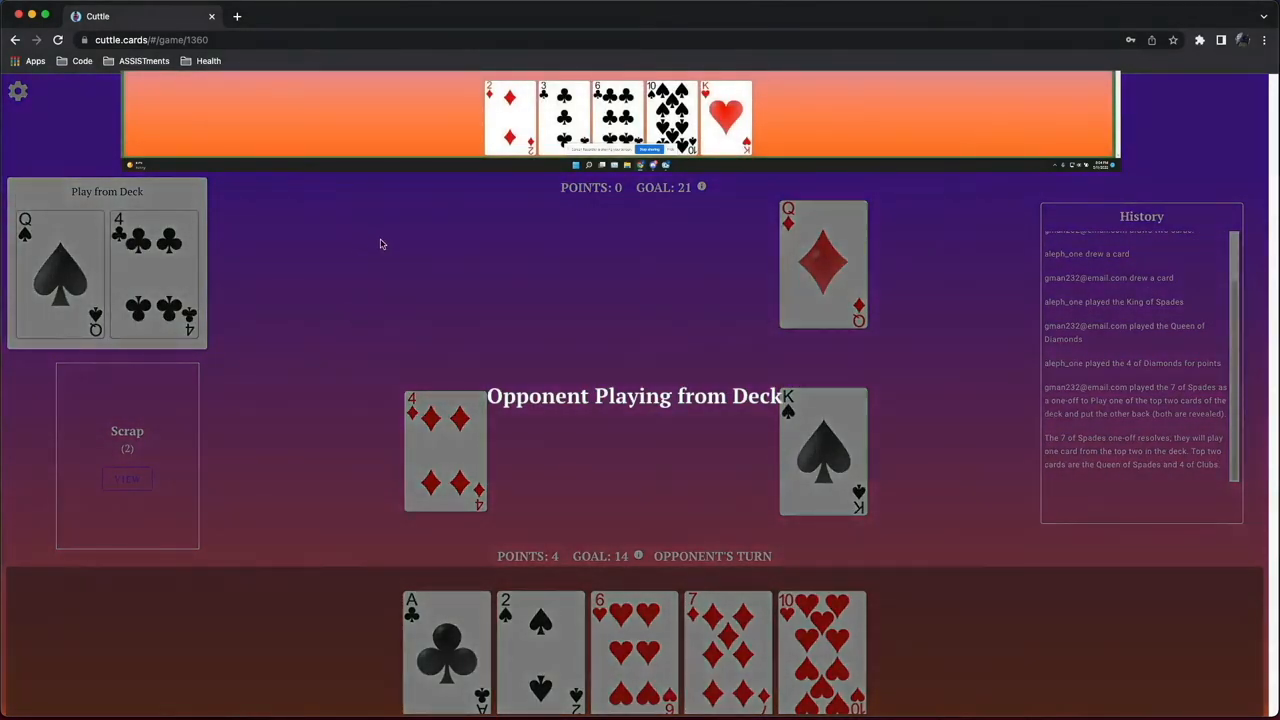
mouse_move(420, 264)
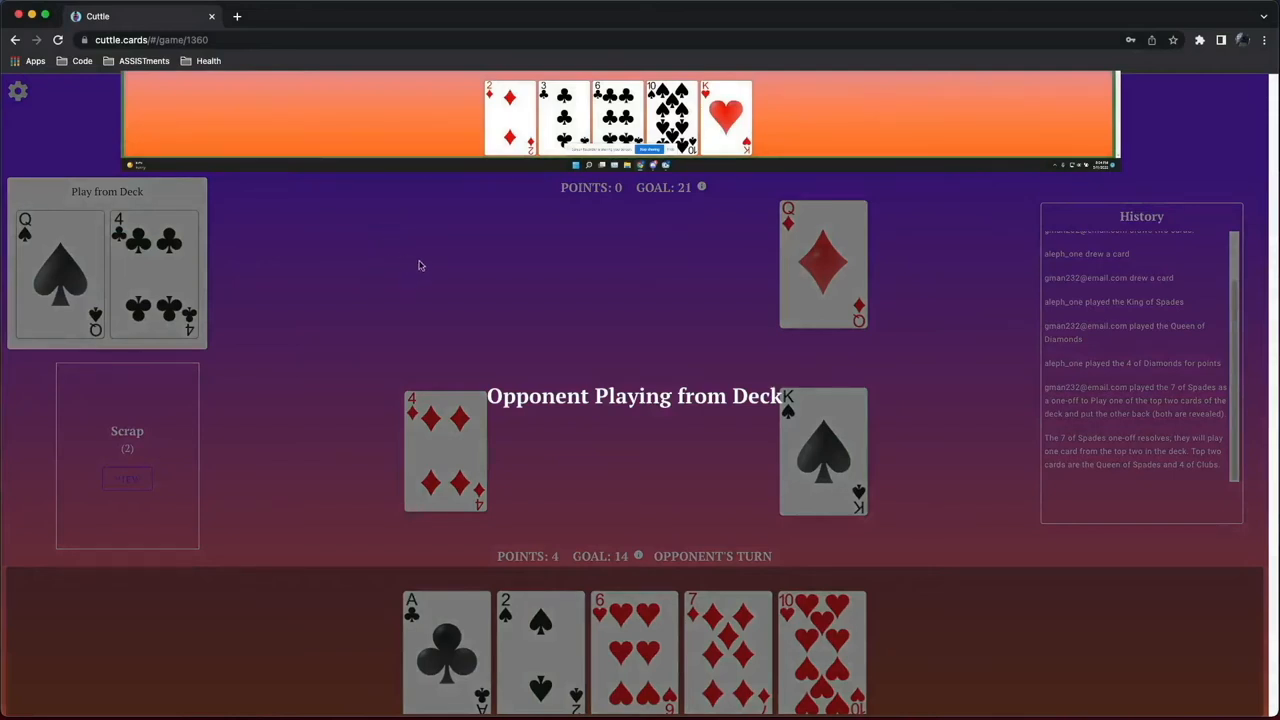
mouse_move(444, 348)
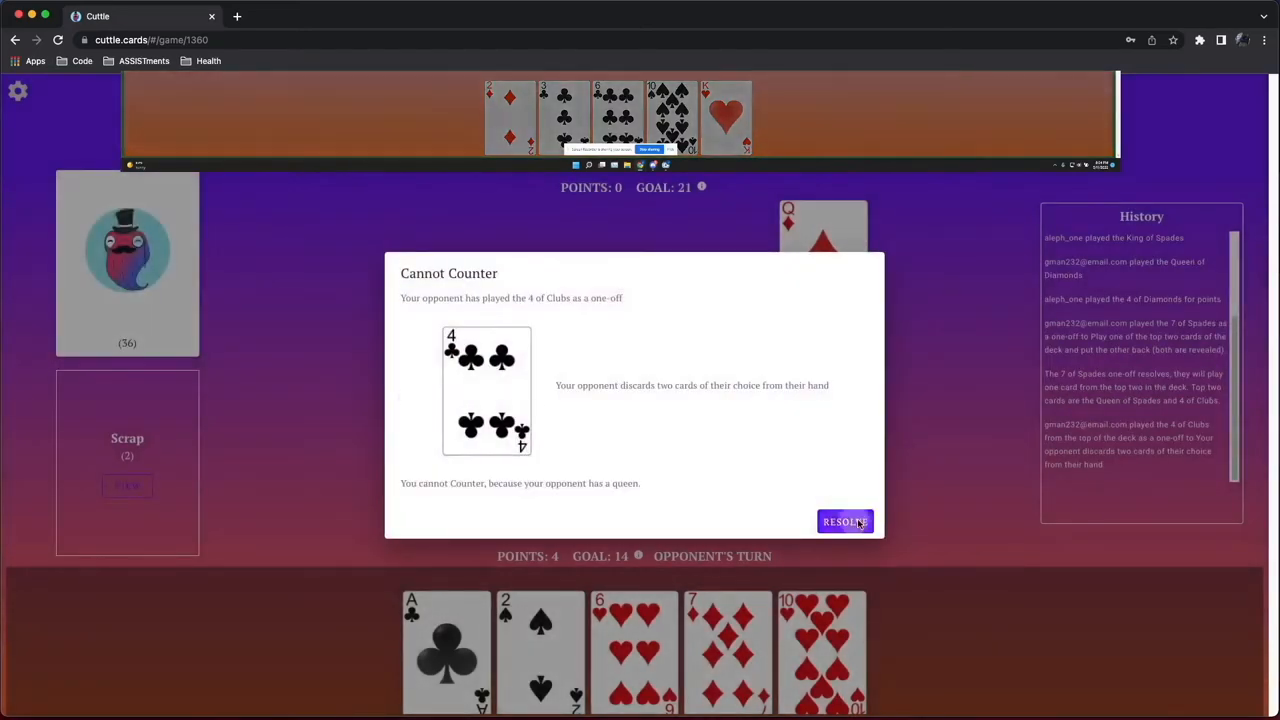
click(844, 520)
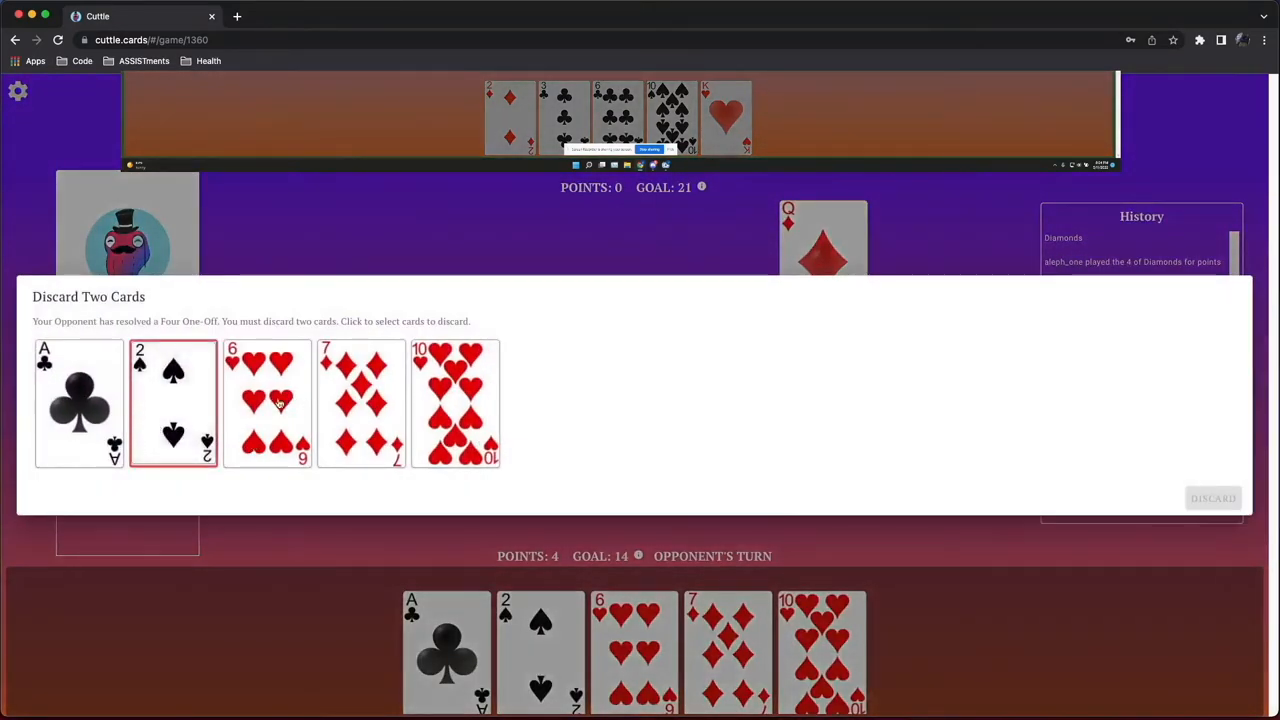
click(172, 404)
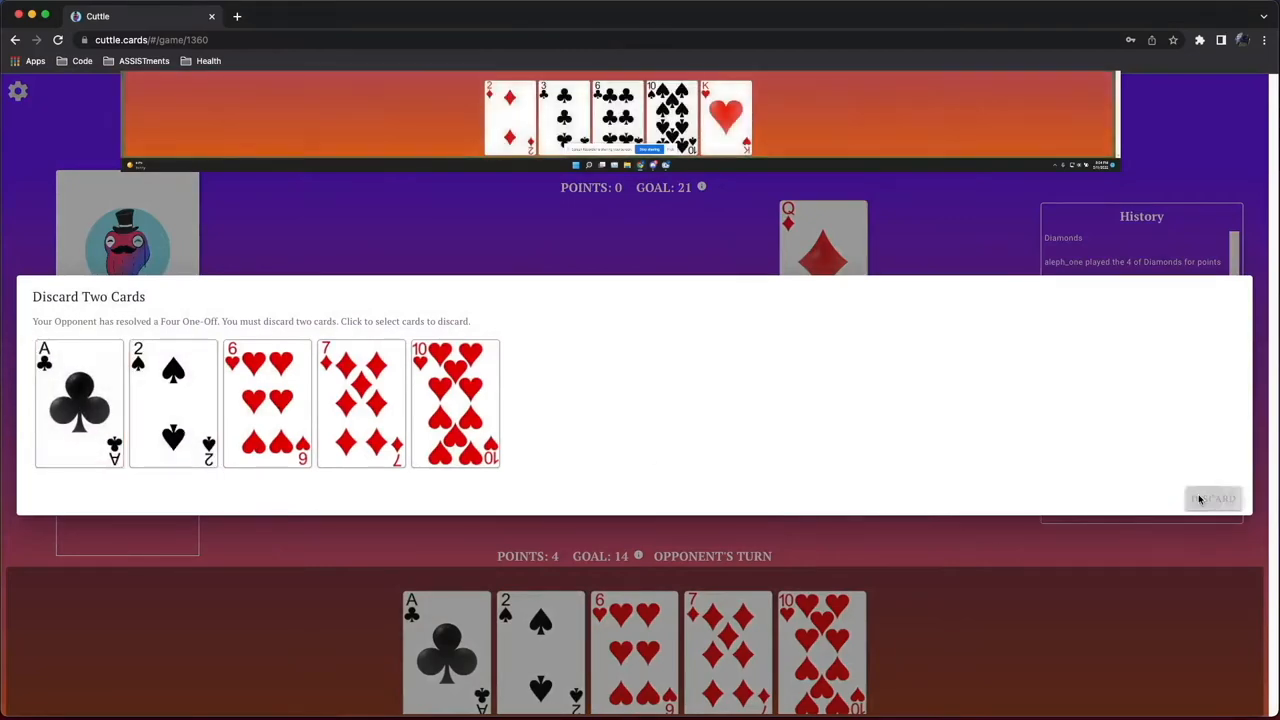
click(1212, 498)
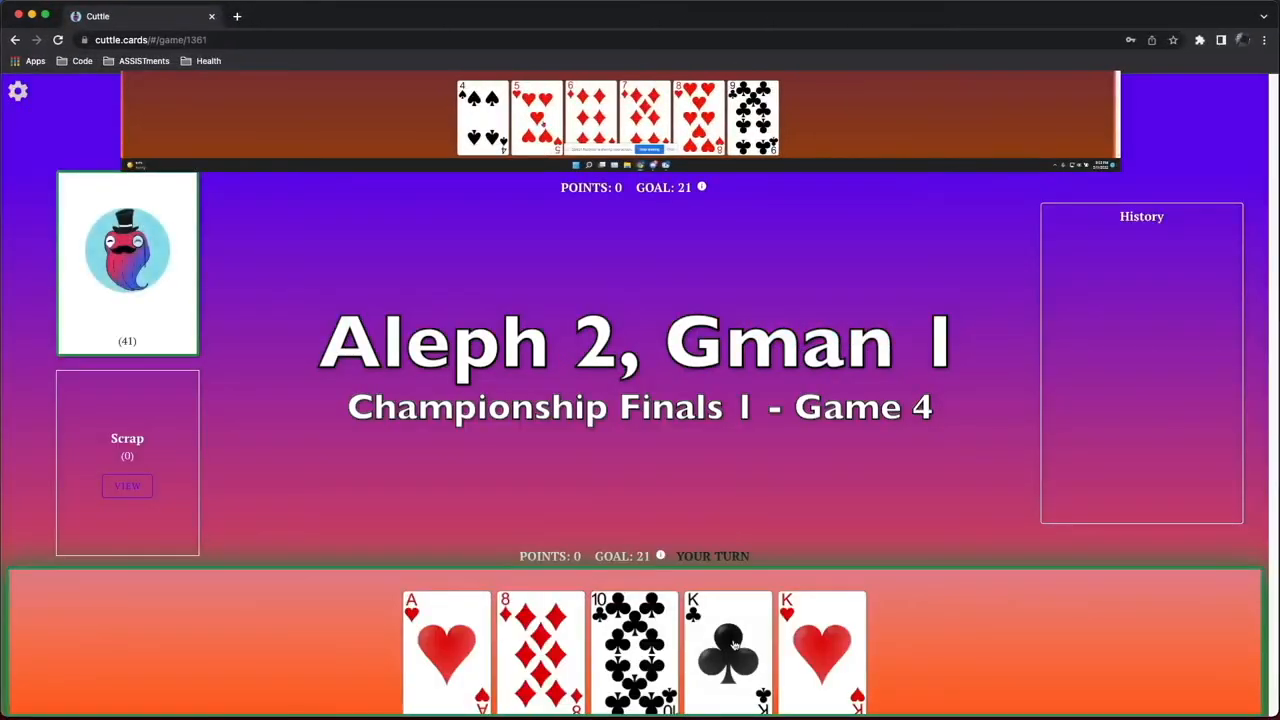
Lay the King of Clubs, score with the 8 of Diamonds, add the King of Hearts, and accept the opponent's 6 of Diamonds one-off
click(728, 650)
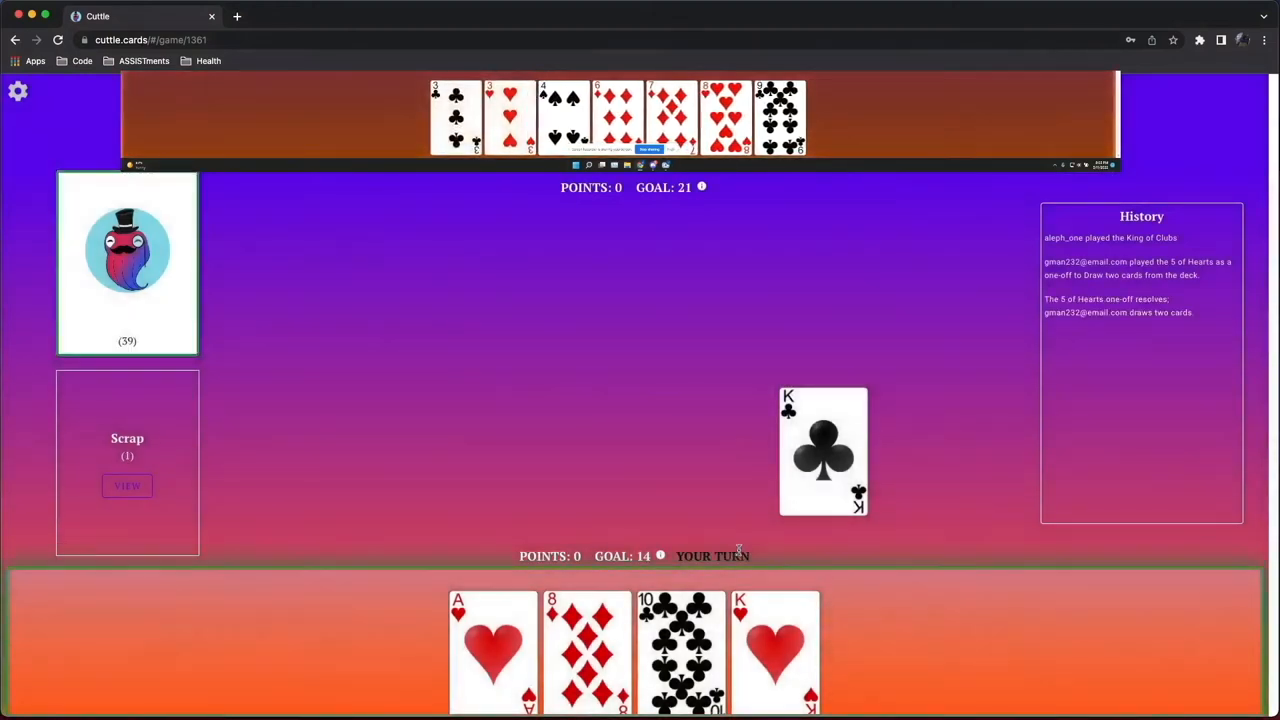
click(588, 650)
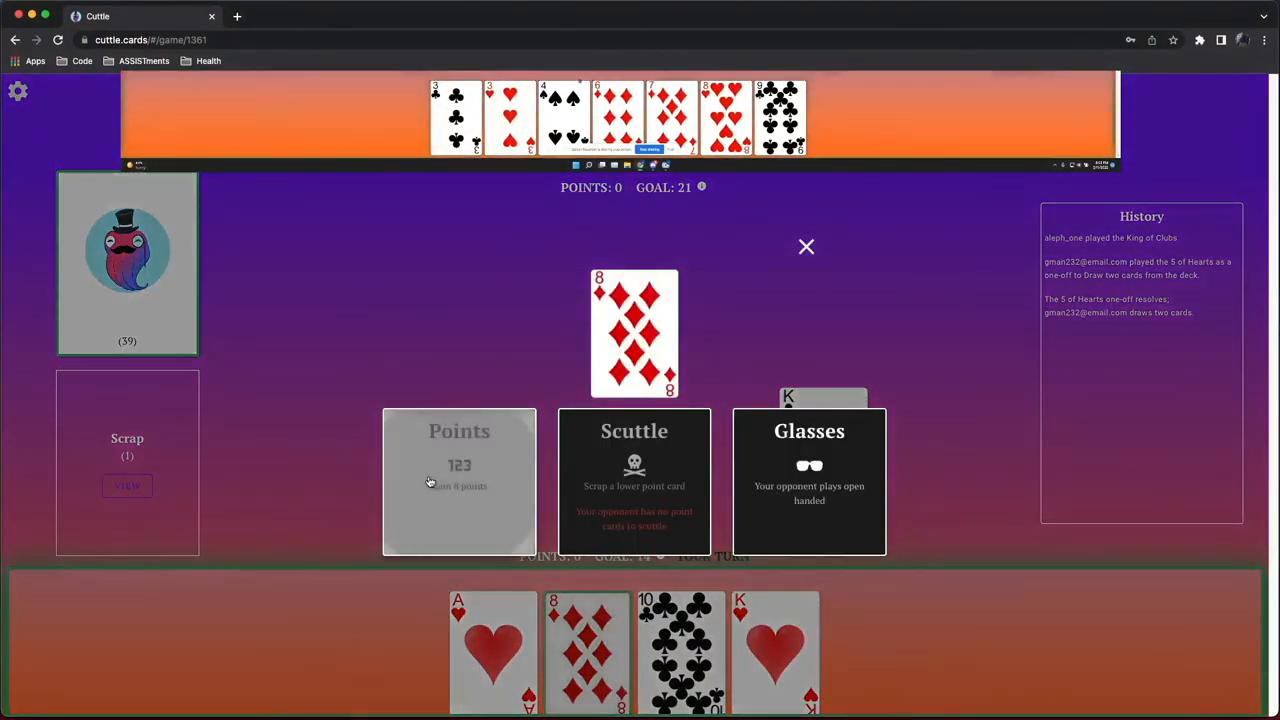
click(460, 480)
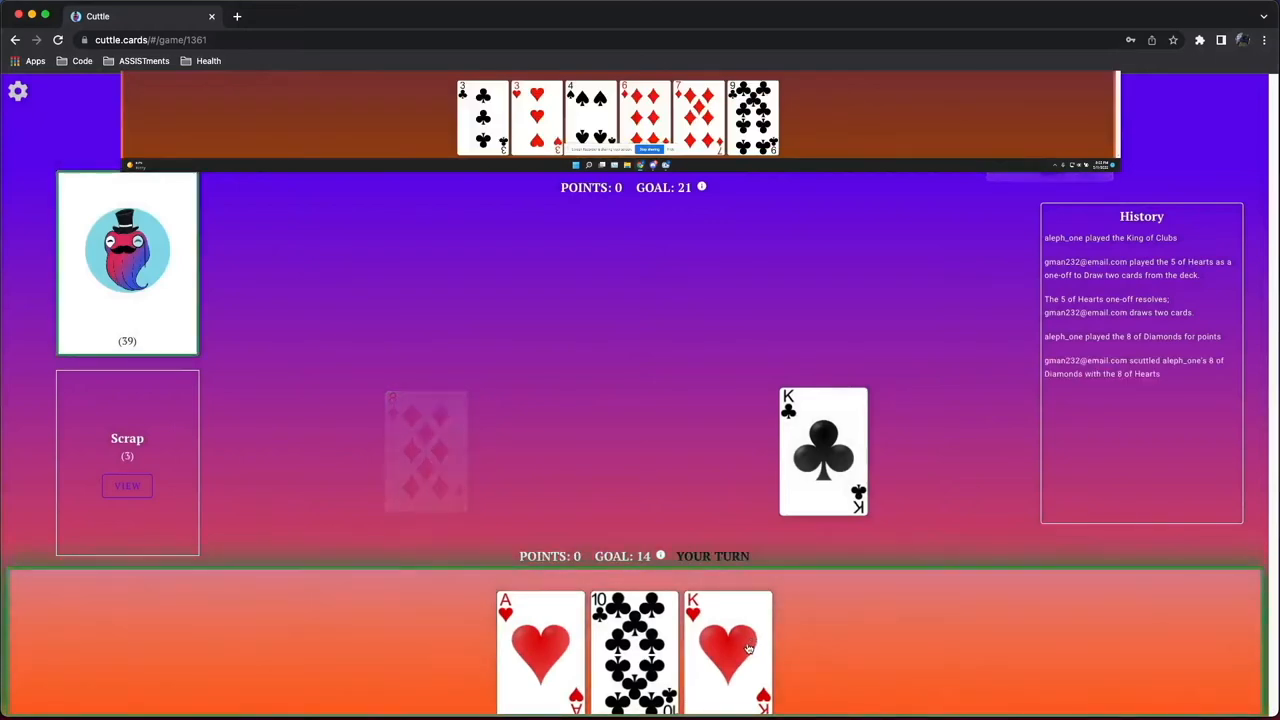
click(728, 650)
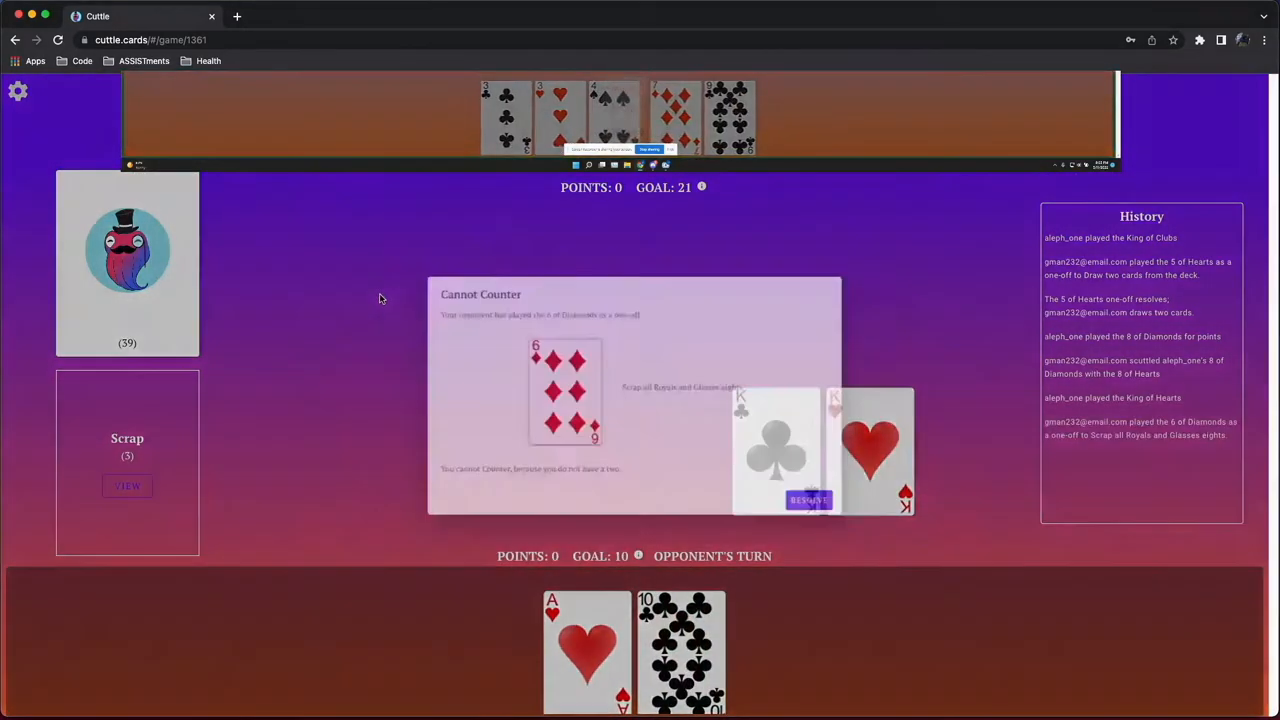
click(808, 500)
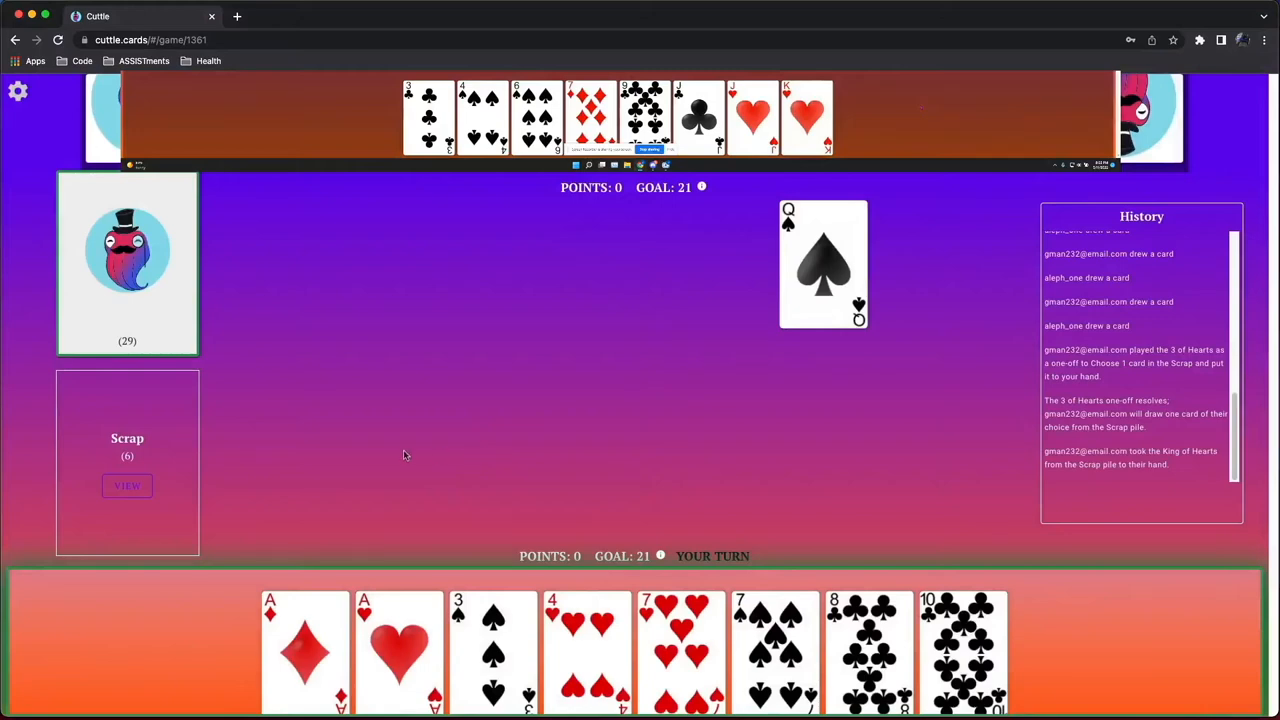
mouse_move(148, 506)
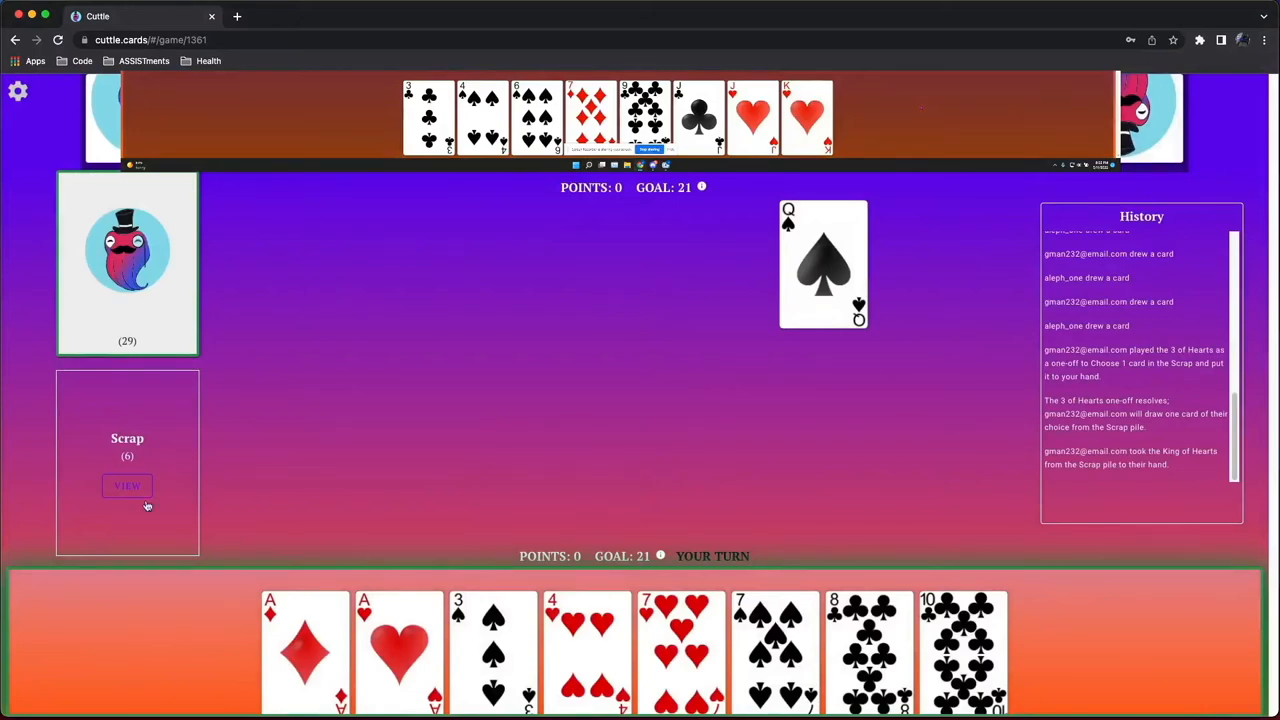
Check the scrap, wipe all royals with the recovered 6 of Diamonds, let the 7 of Diamonds resolve, and ready the Ace of Diamonds
click(128, 486)
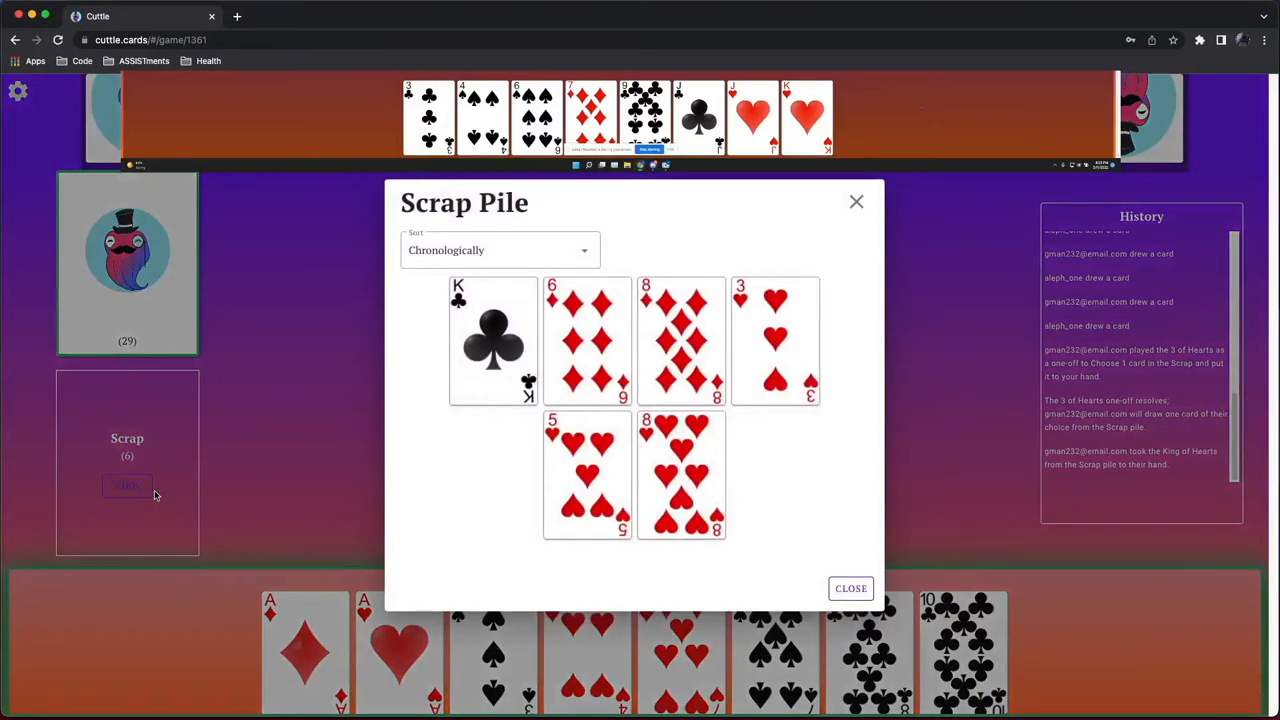
mouse_move(852, 588)
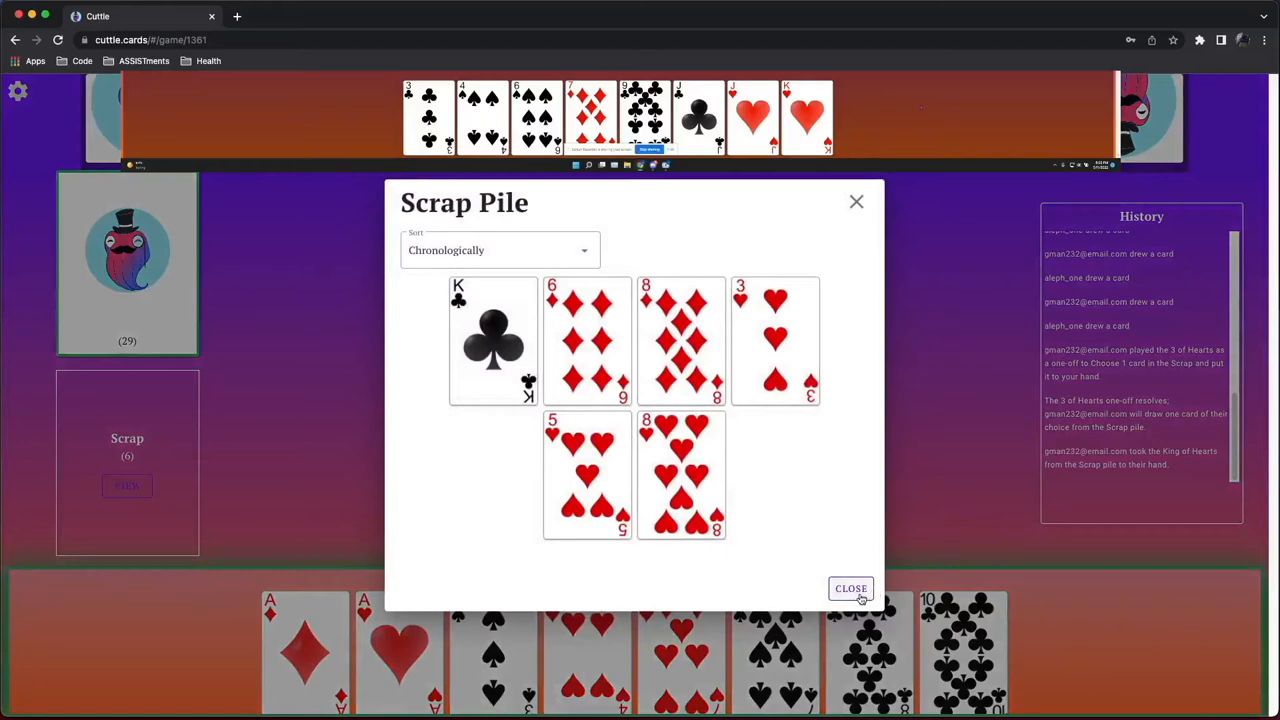
click(850, 588)
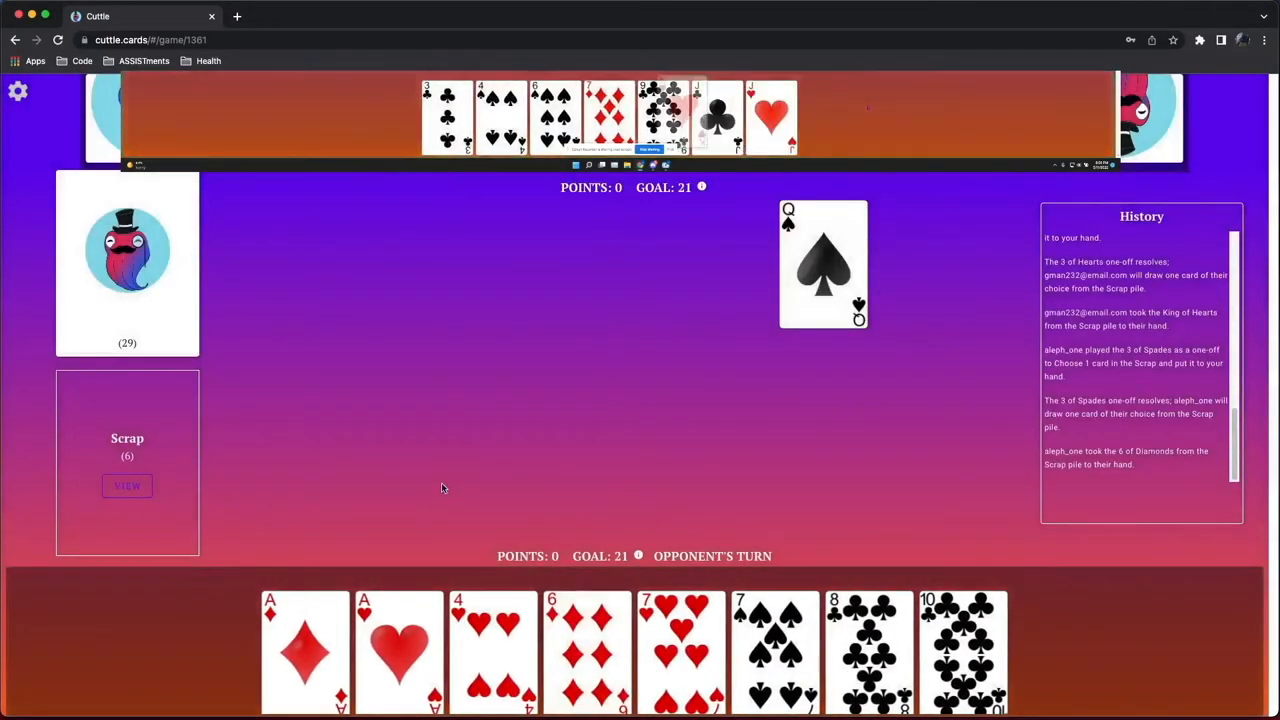
click(586, 650)
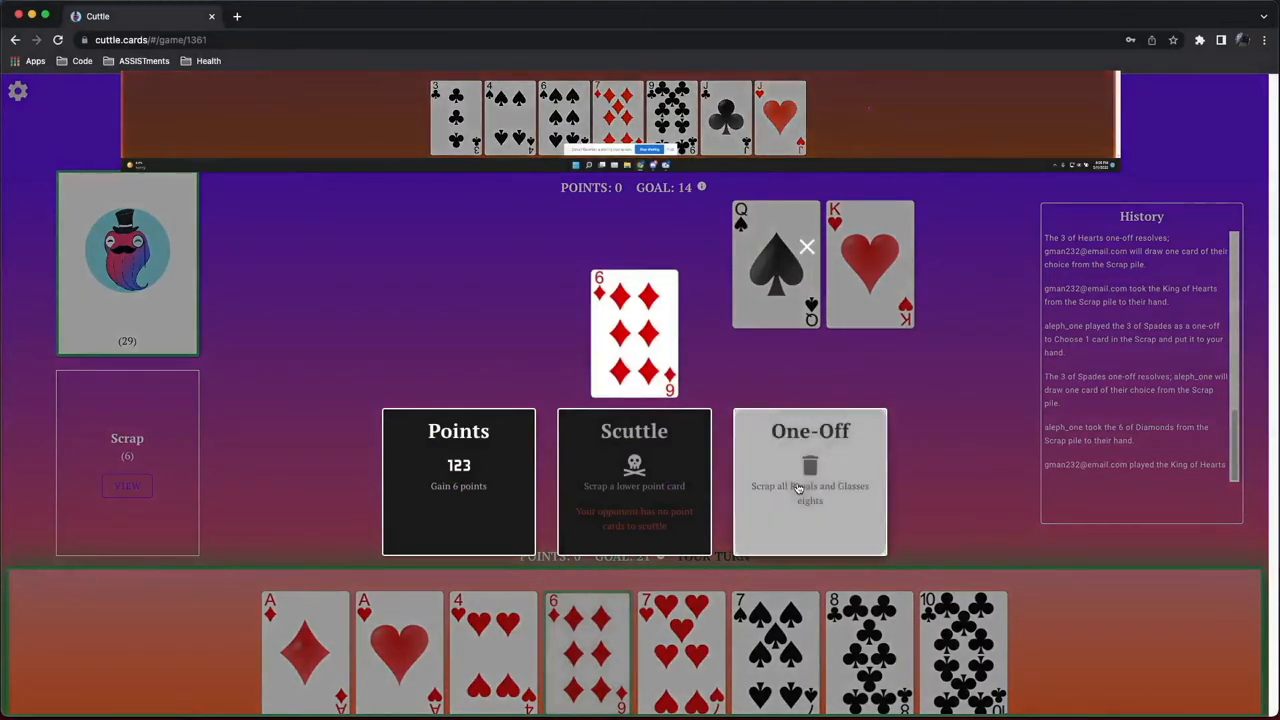
click(808, 480)
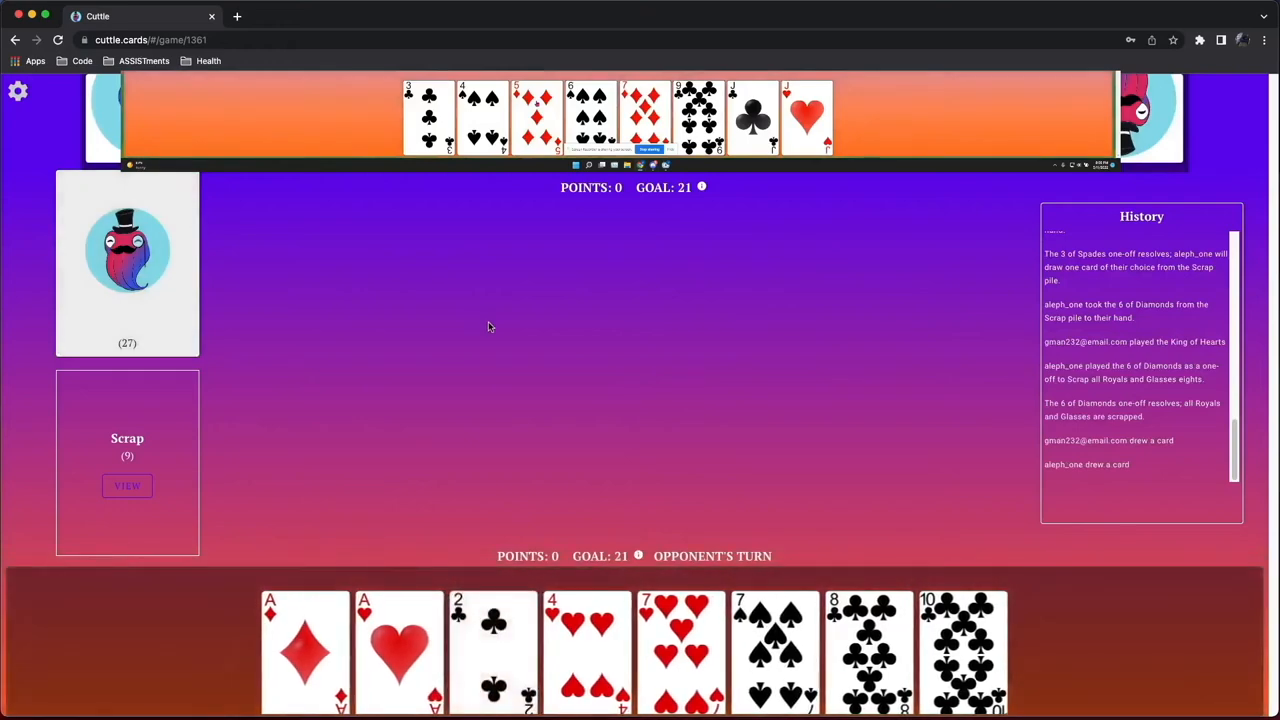
mouse_move(672, 448)
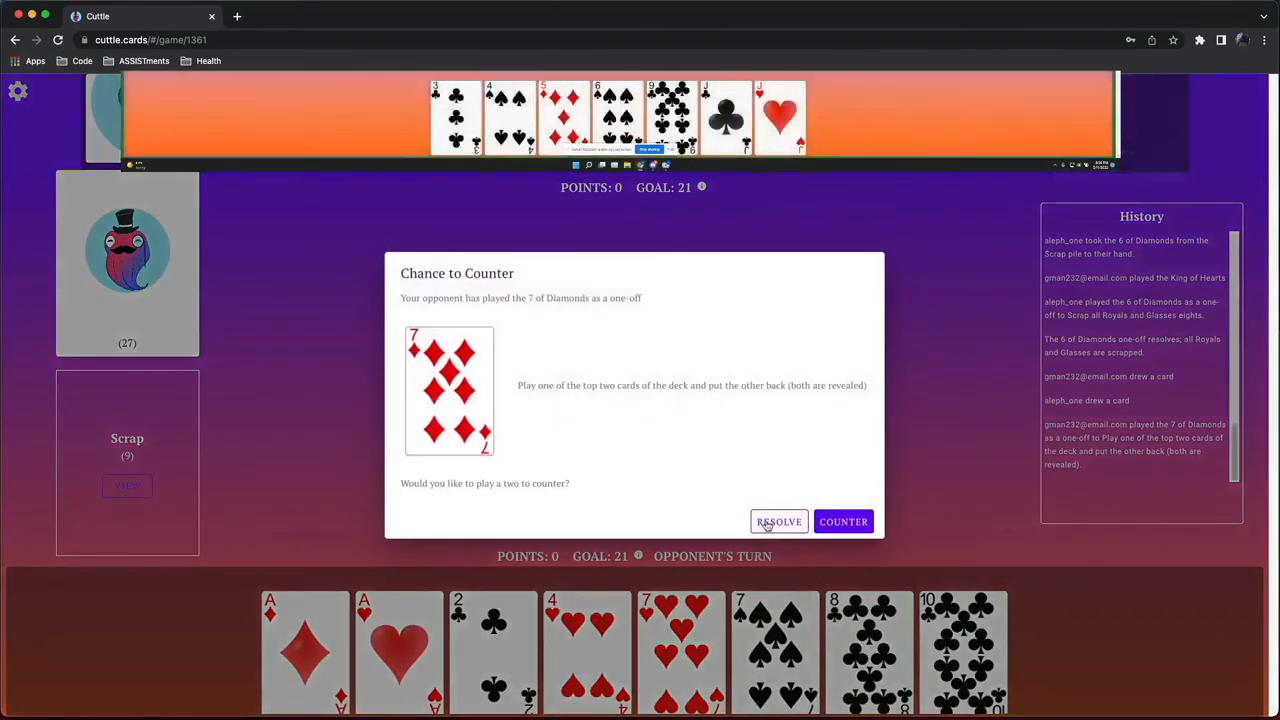
click(780, 520)
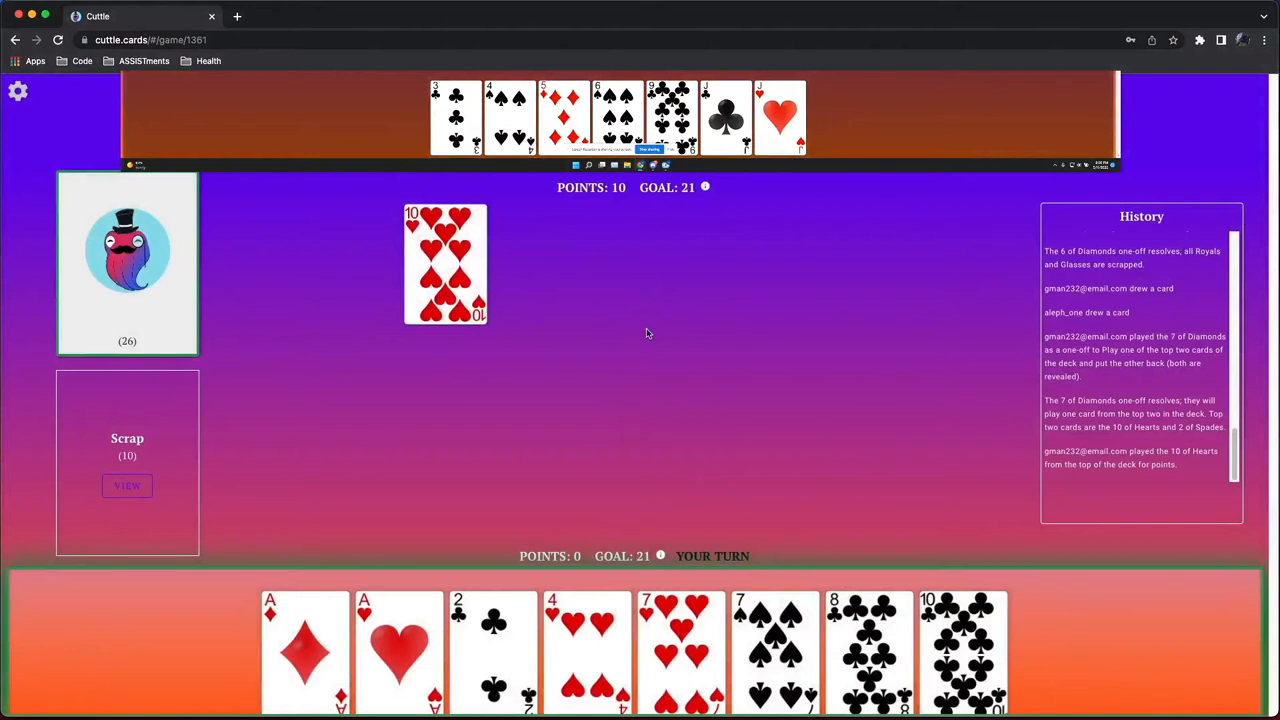
mouse_move(744, 444)
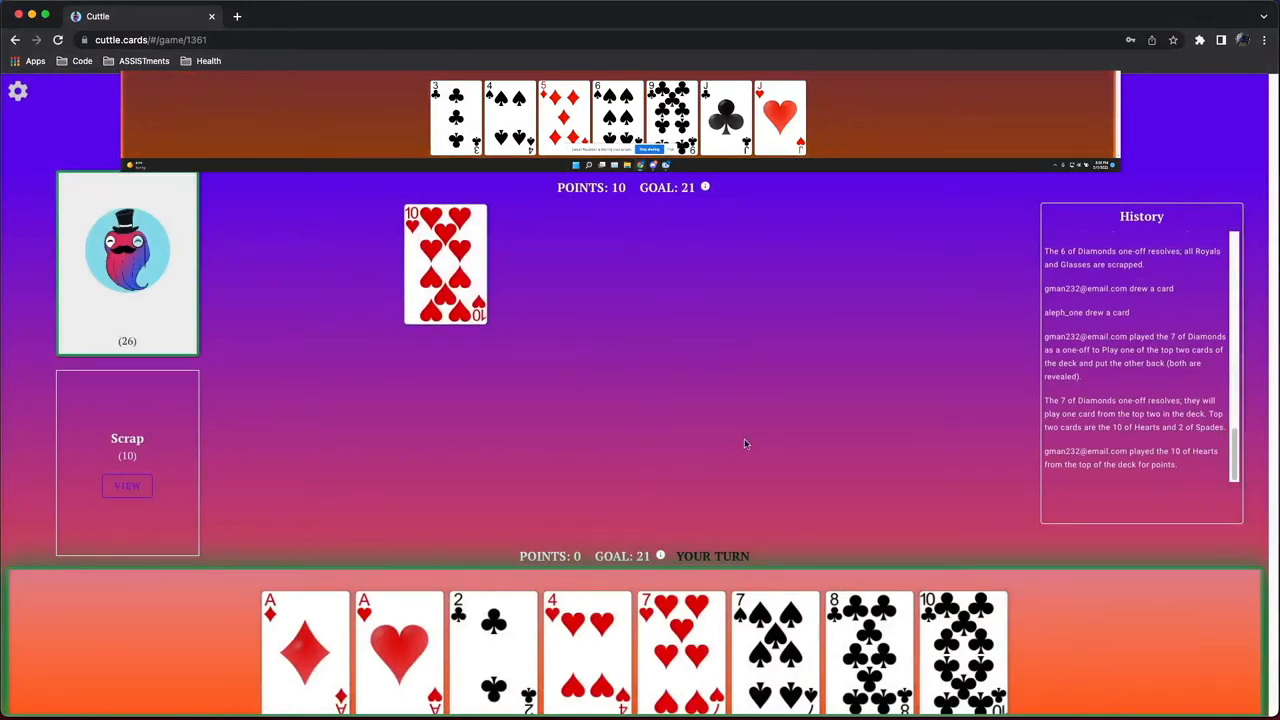
mouse_move(726, 458)
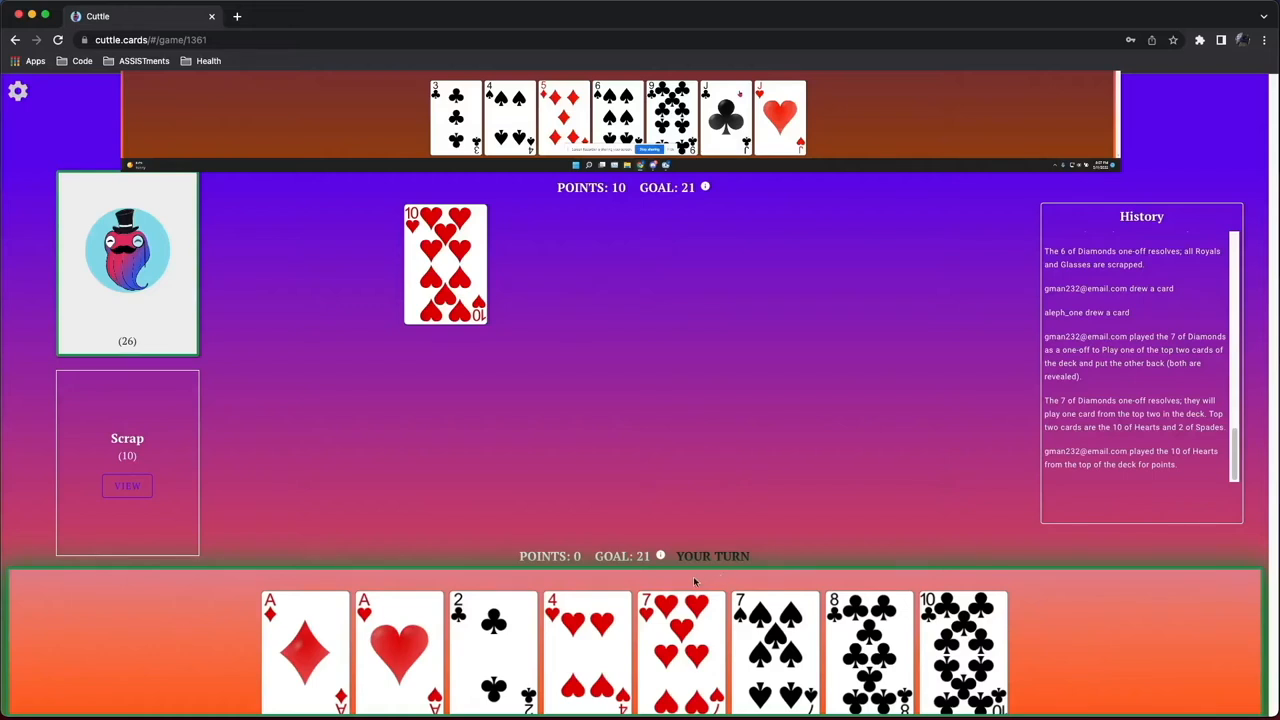
mouse_move(648, 560)
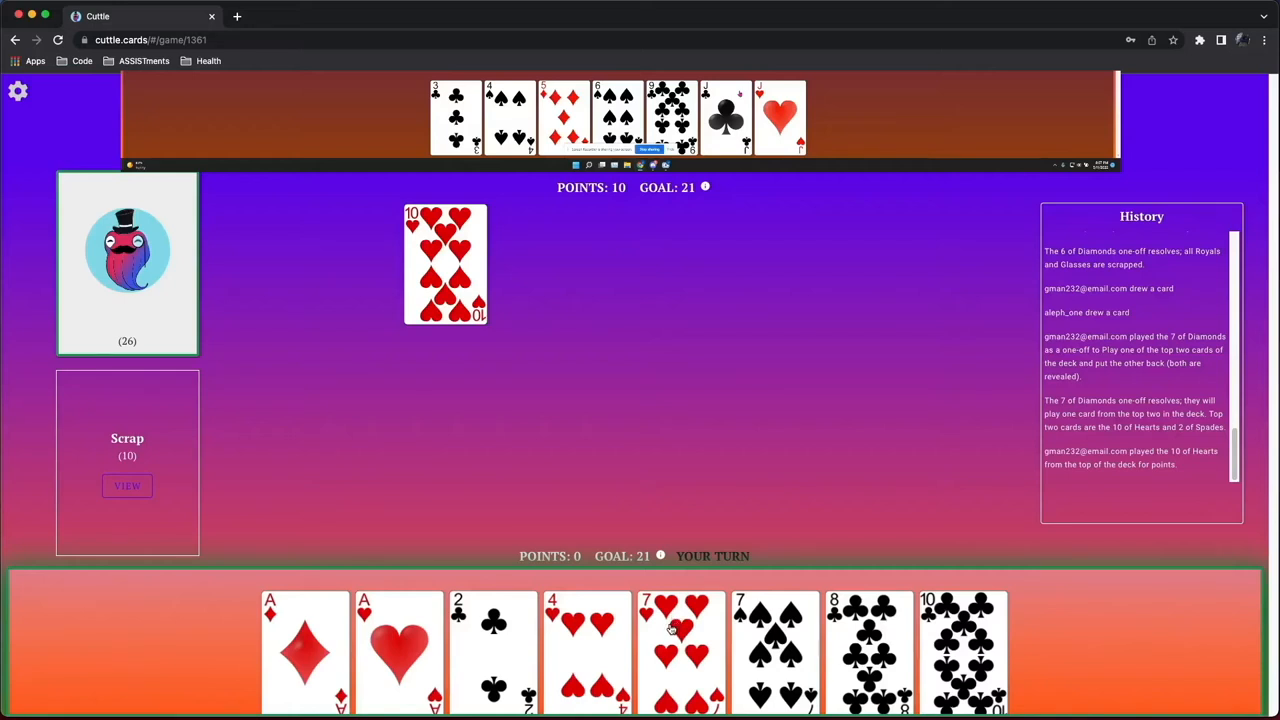
mouse_move(670, 630)
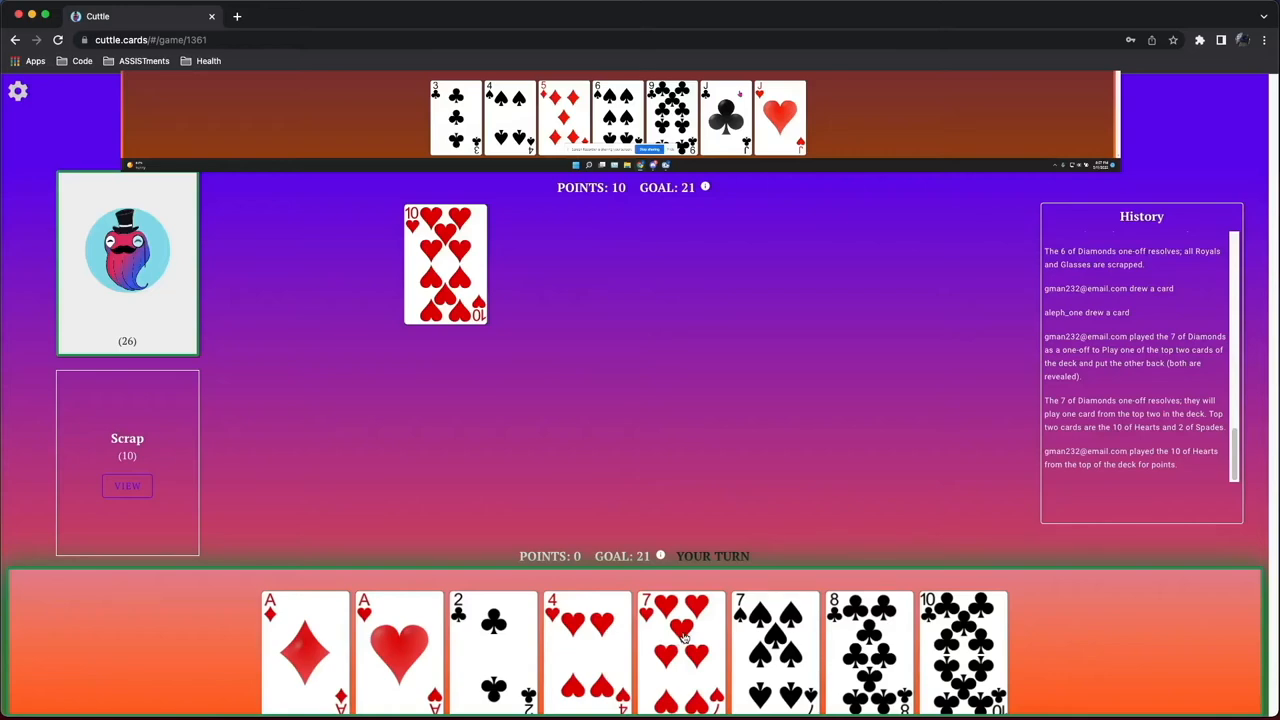
click(304, 650)
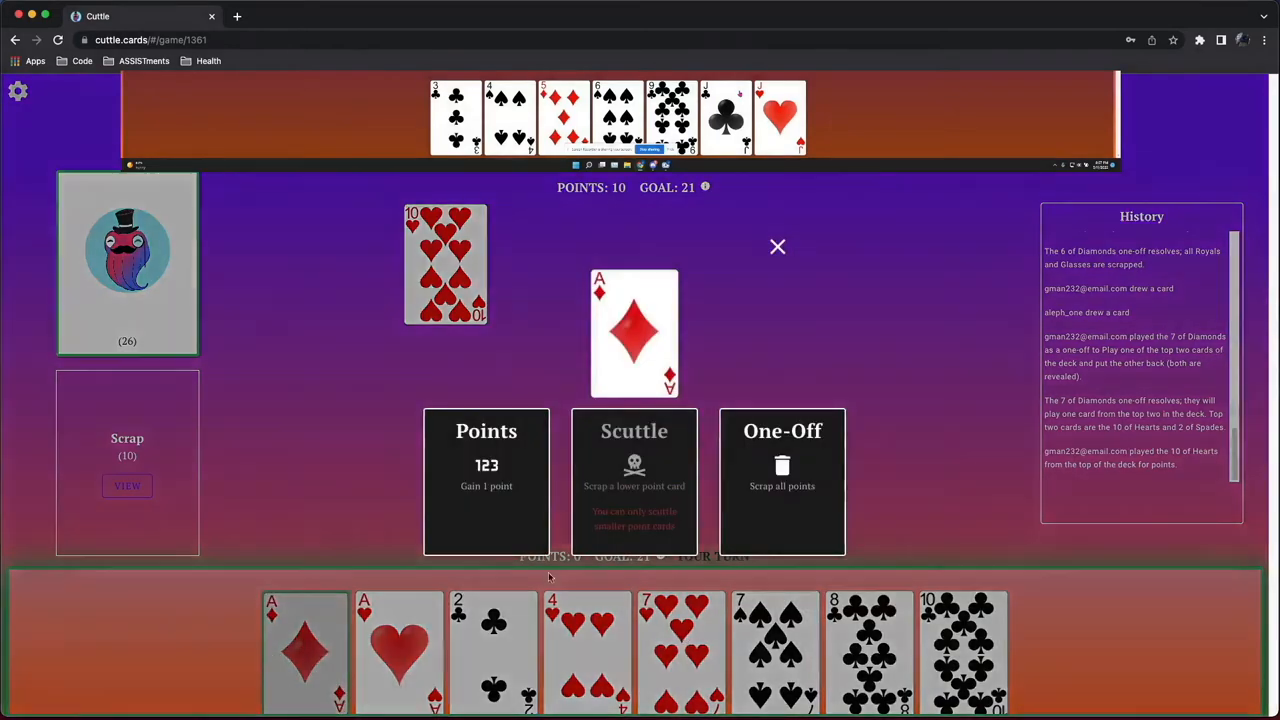
Scrap all points with the Ace of Diamonds, let the 3 of Clubs resolve, and lay the King of Spades before drawing
click(782, 480)
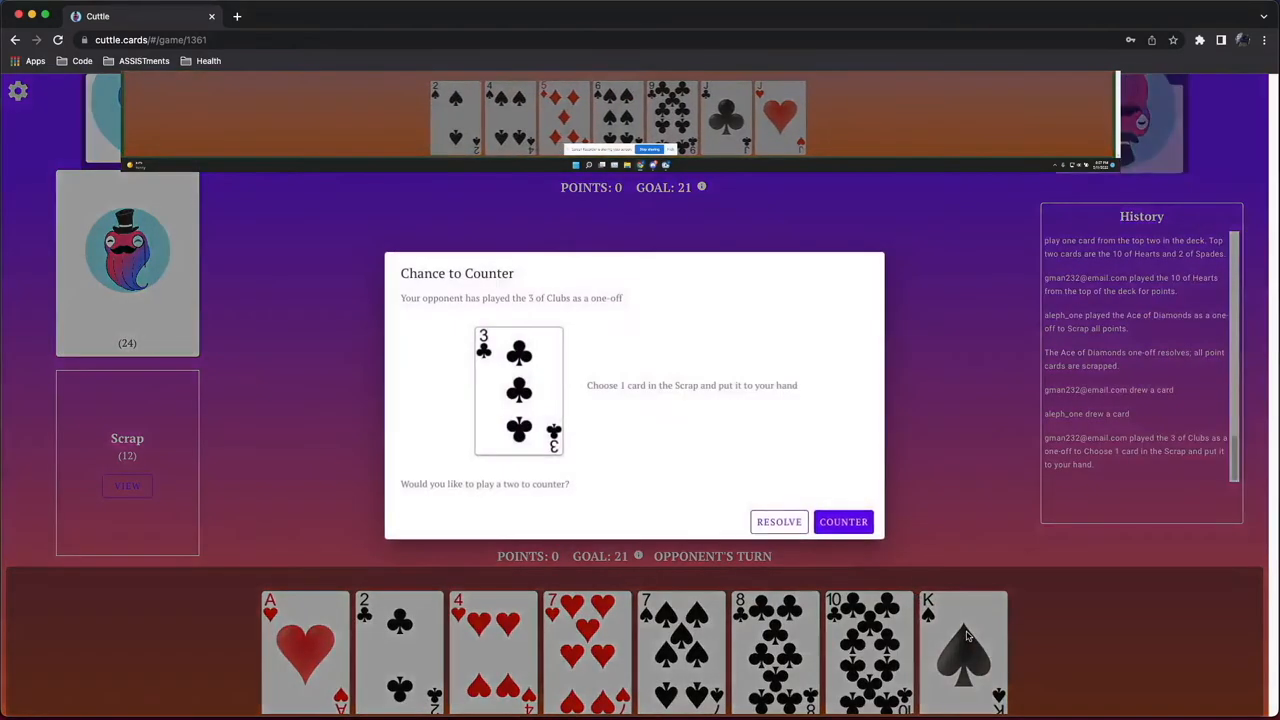
click(780, 520)
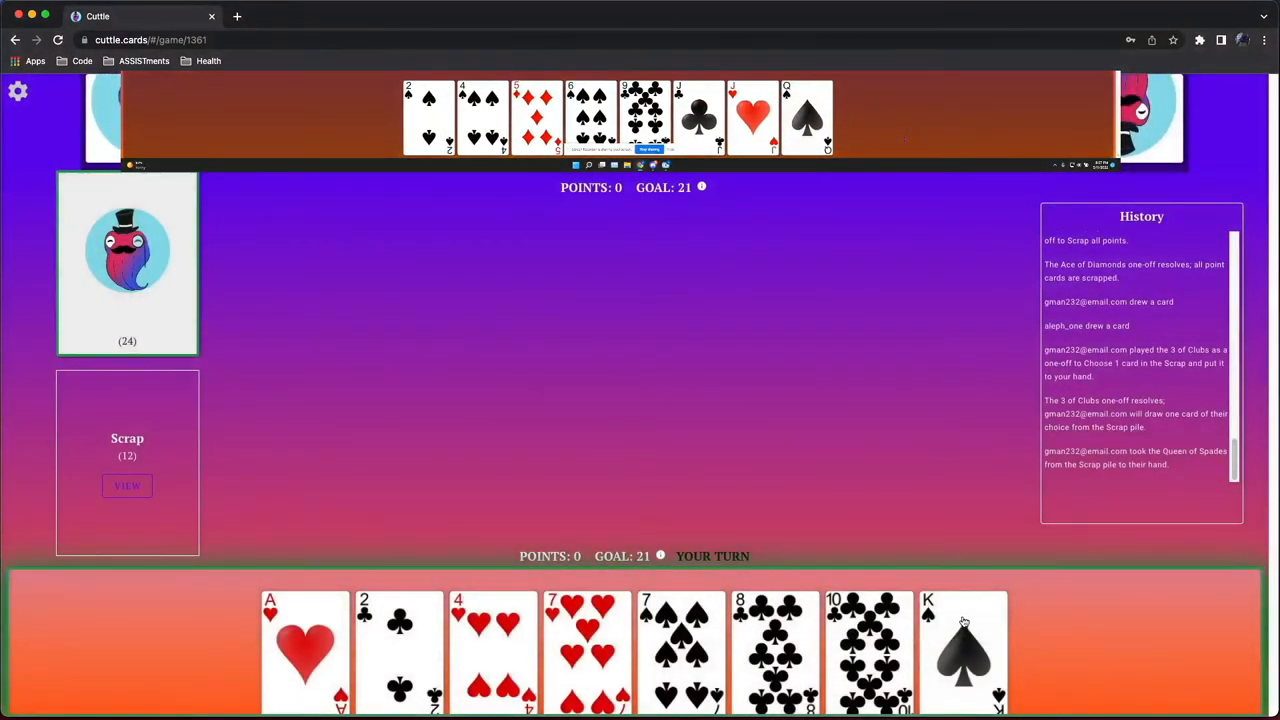
click(962, 650)
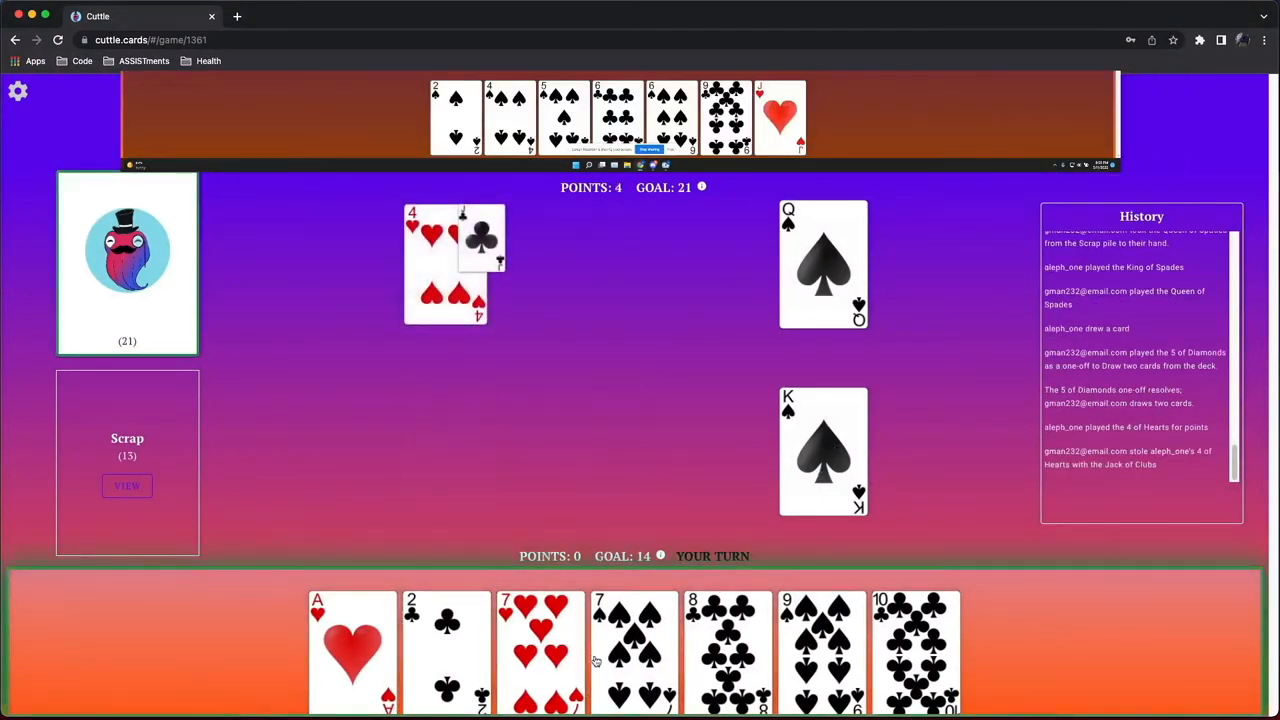
mouse_move(210, 436)
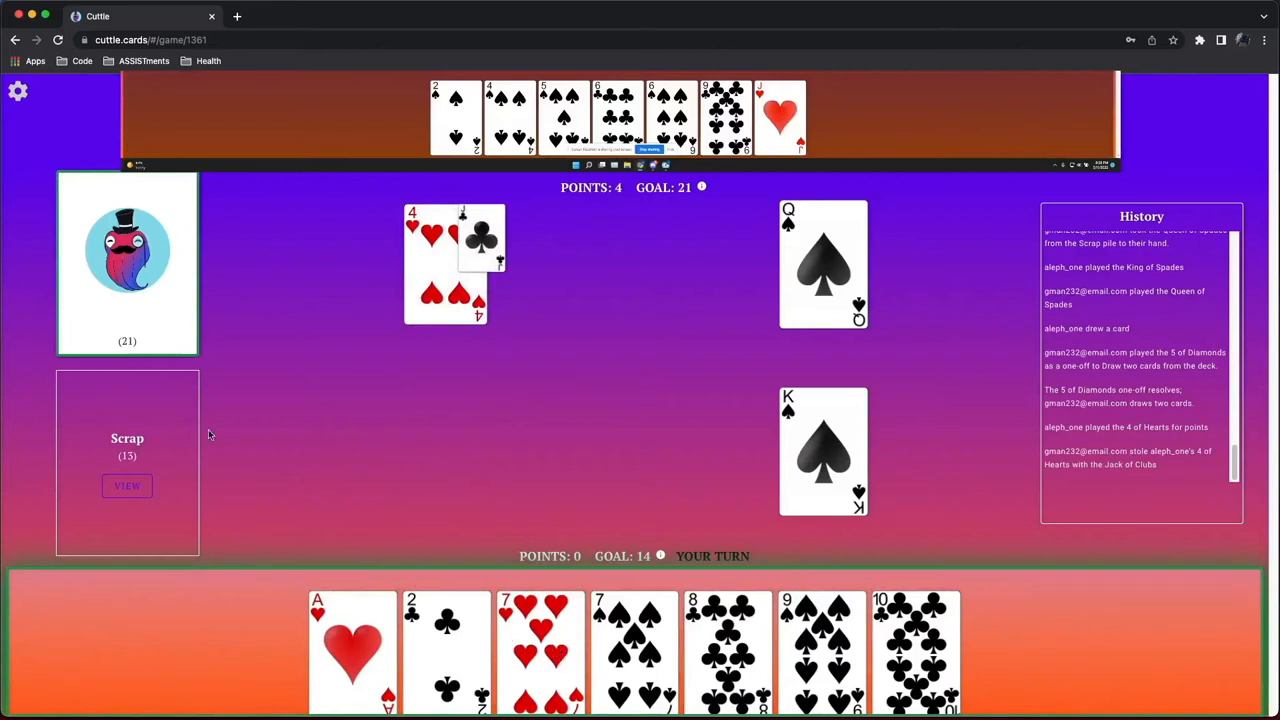
mouse_move(544, 662)
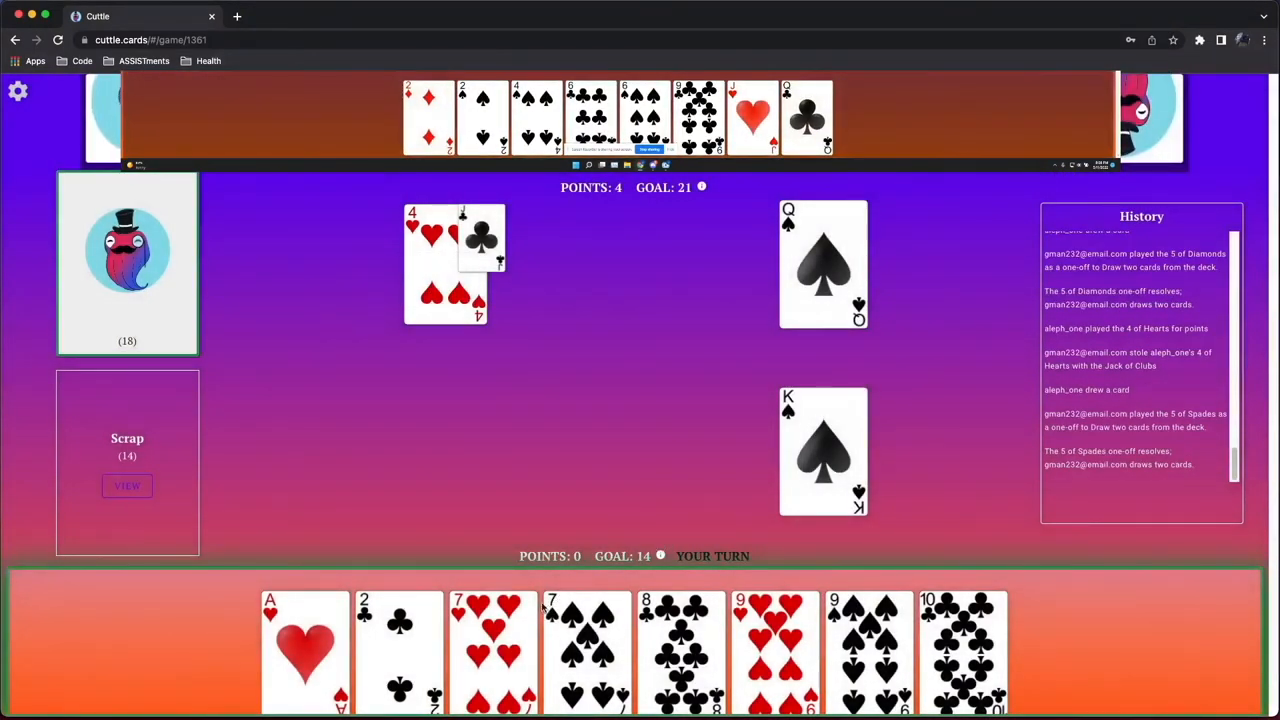
click(128, 486)
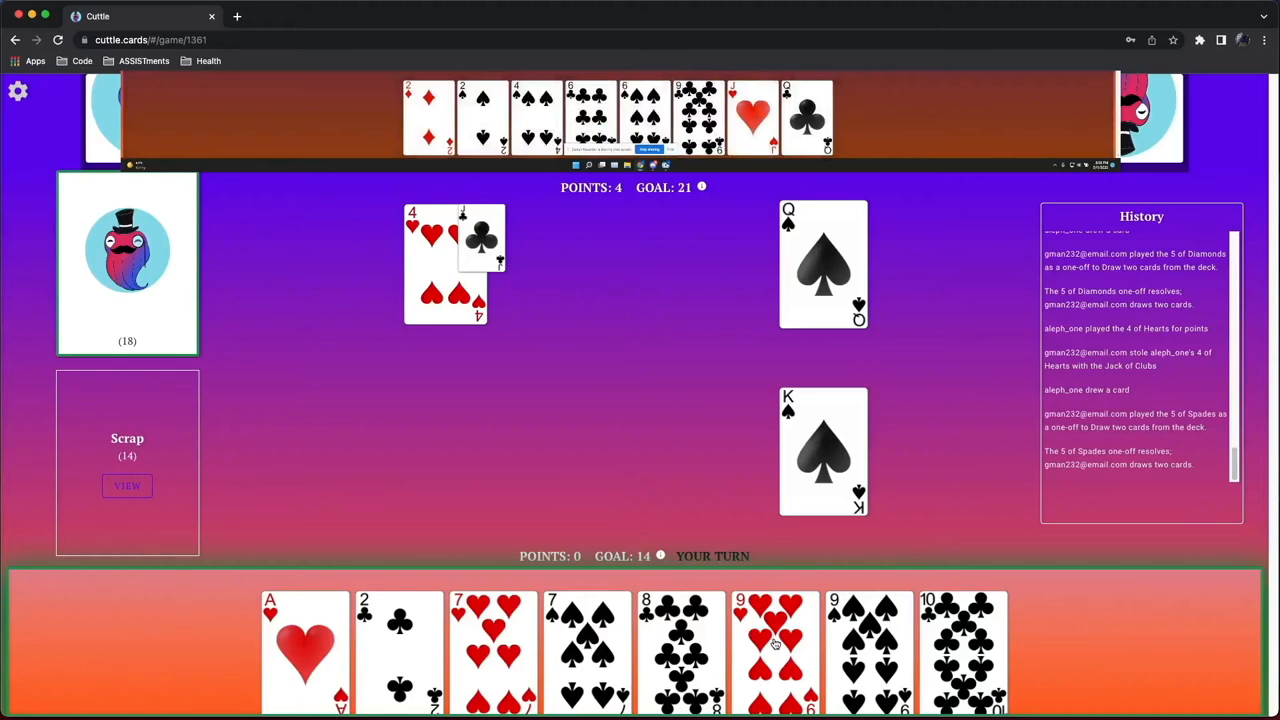
Put the 8 of Clubs on the board as a Glasses eight, revealing the opponent's hand
click(680, 650)
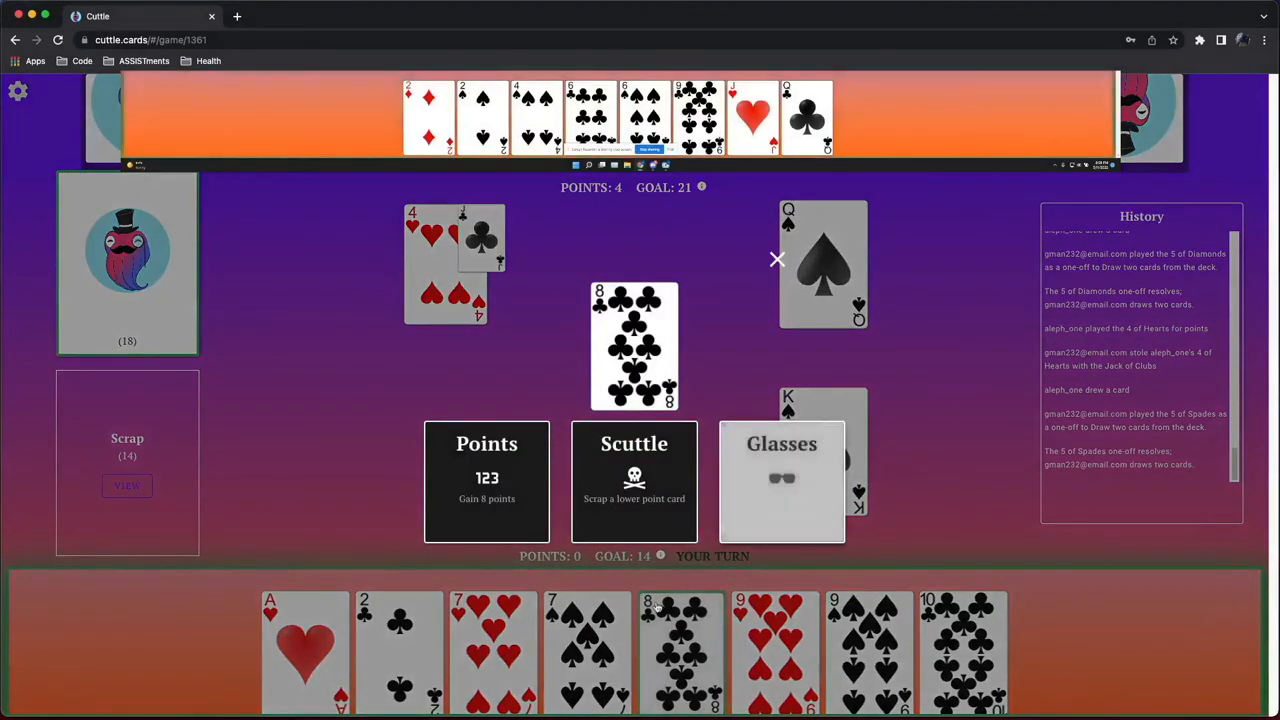
click(780, 480)
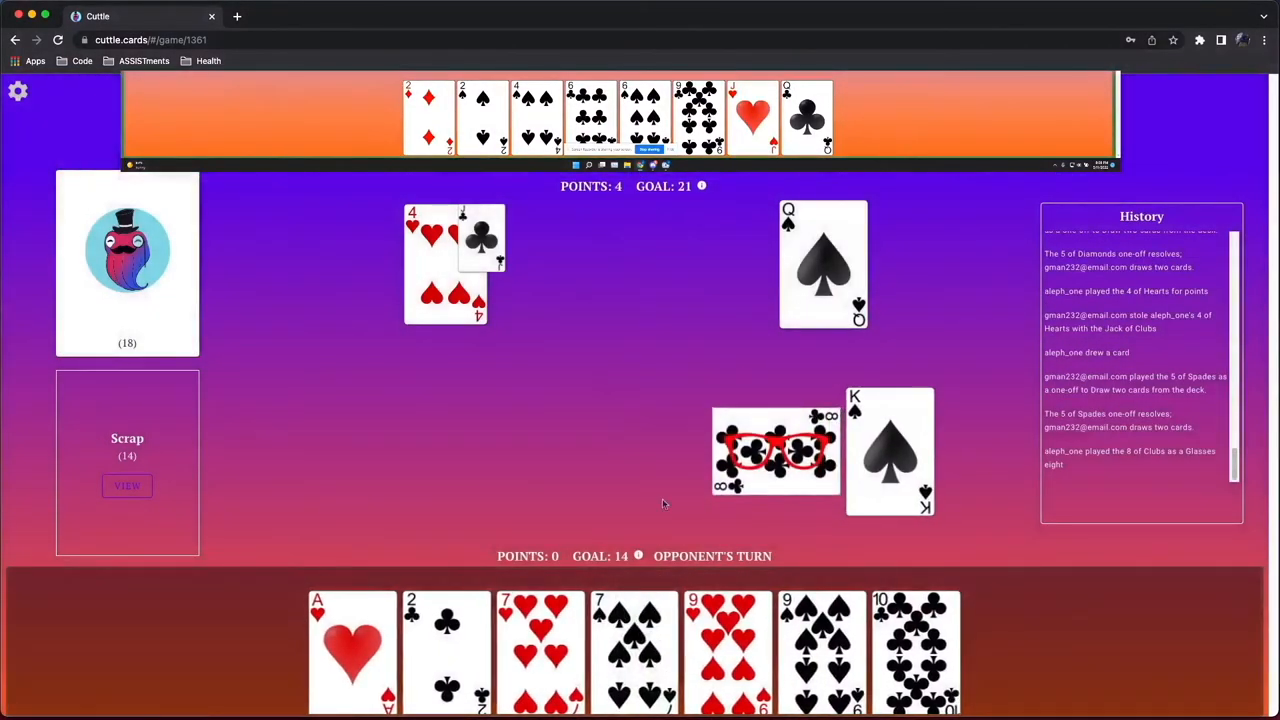
mouse_move(684, 432)
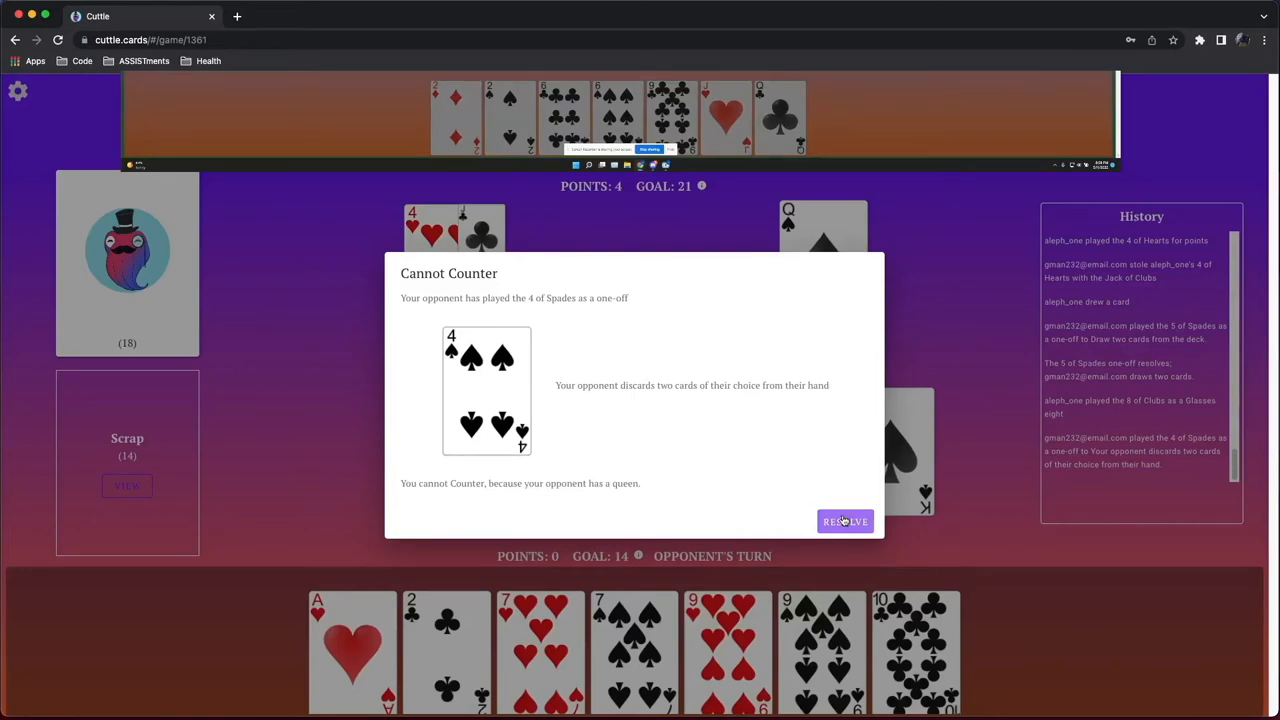
Accept the opponent's 4 of Spades one-off and discard the 2 of Clubs and 7 of Hearts
click(844, 520)
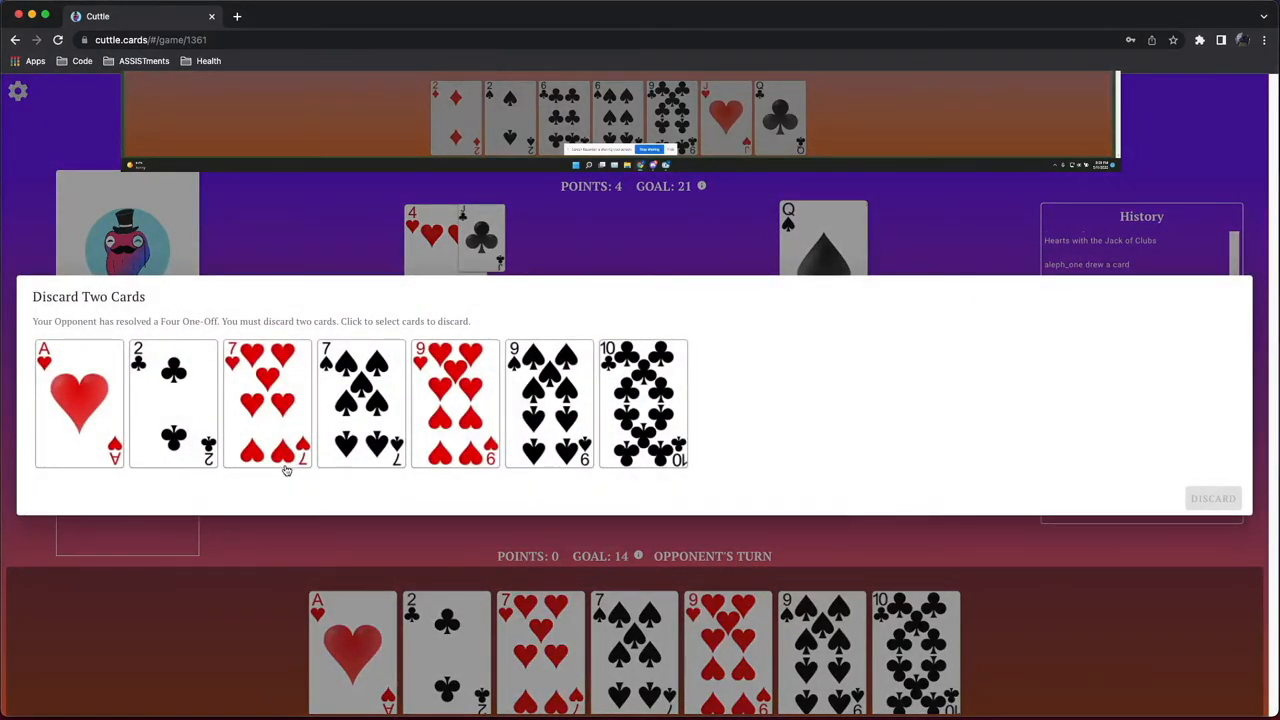
mouse_move(188, 500)
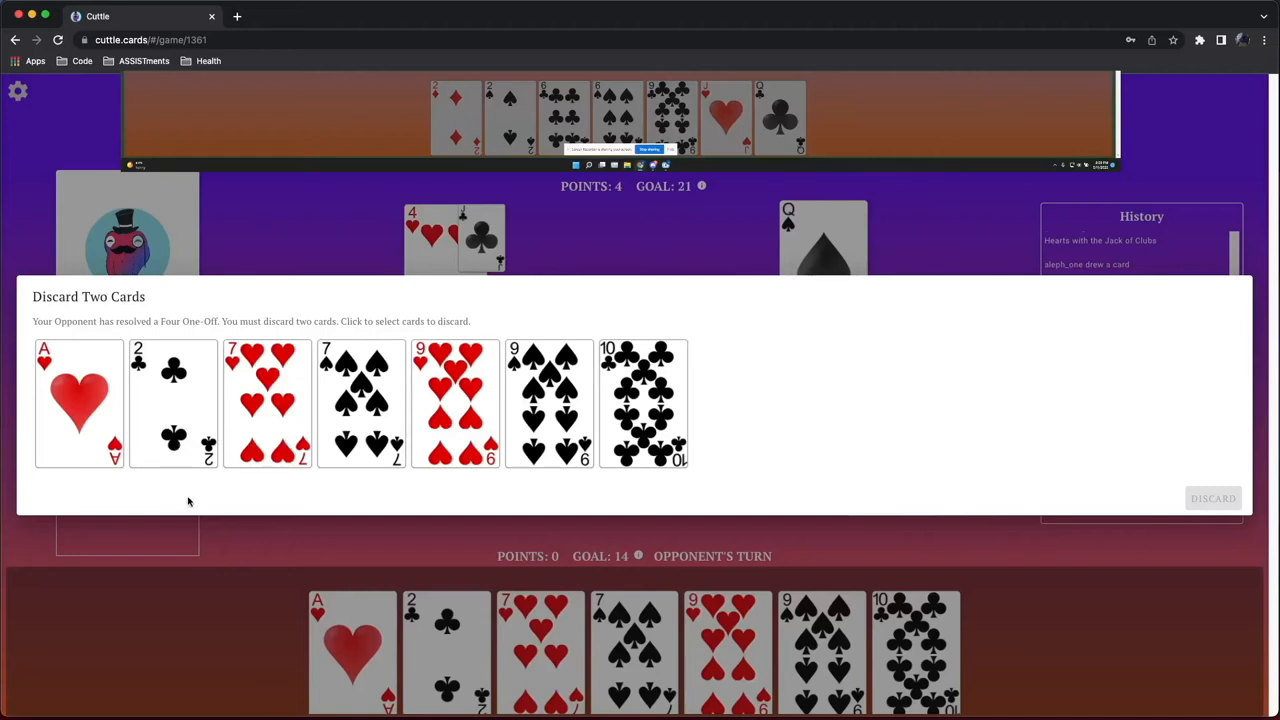
mouse_move(178, 464)
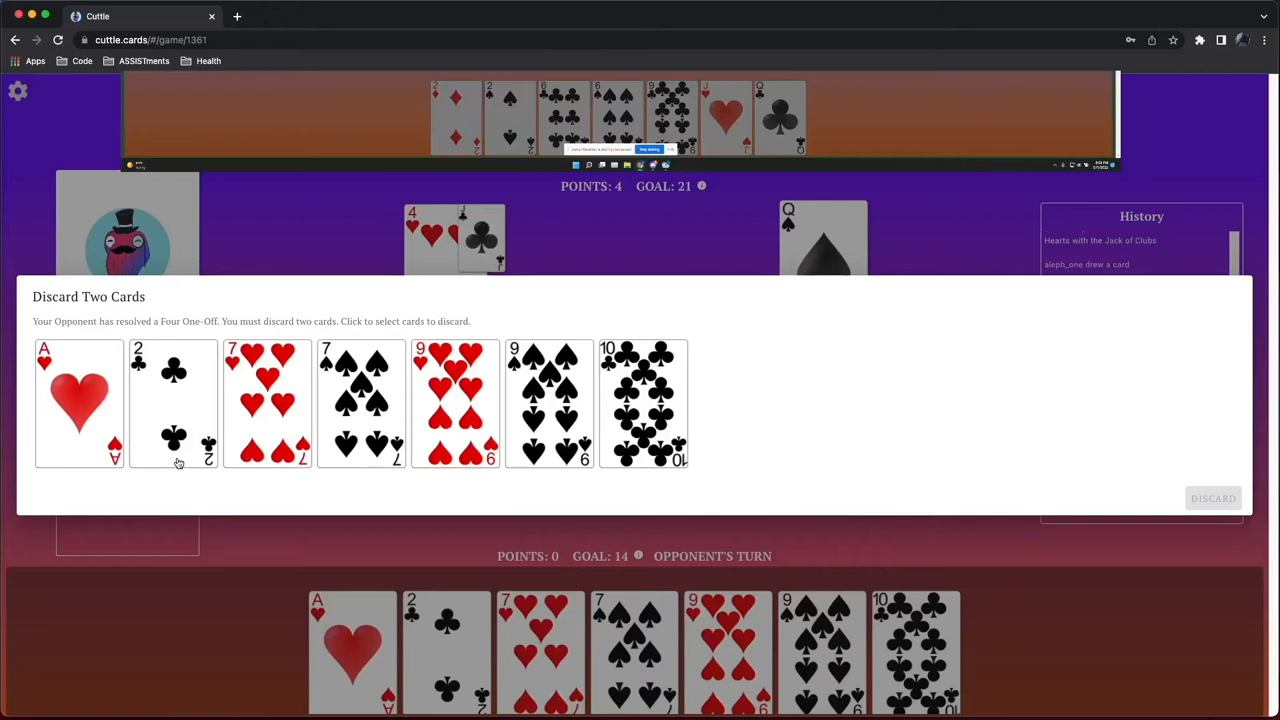
click(268, 404)
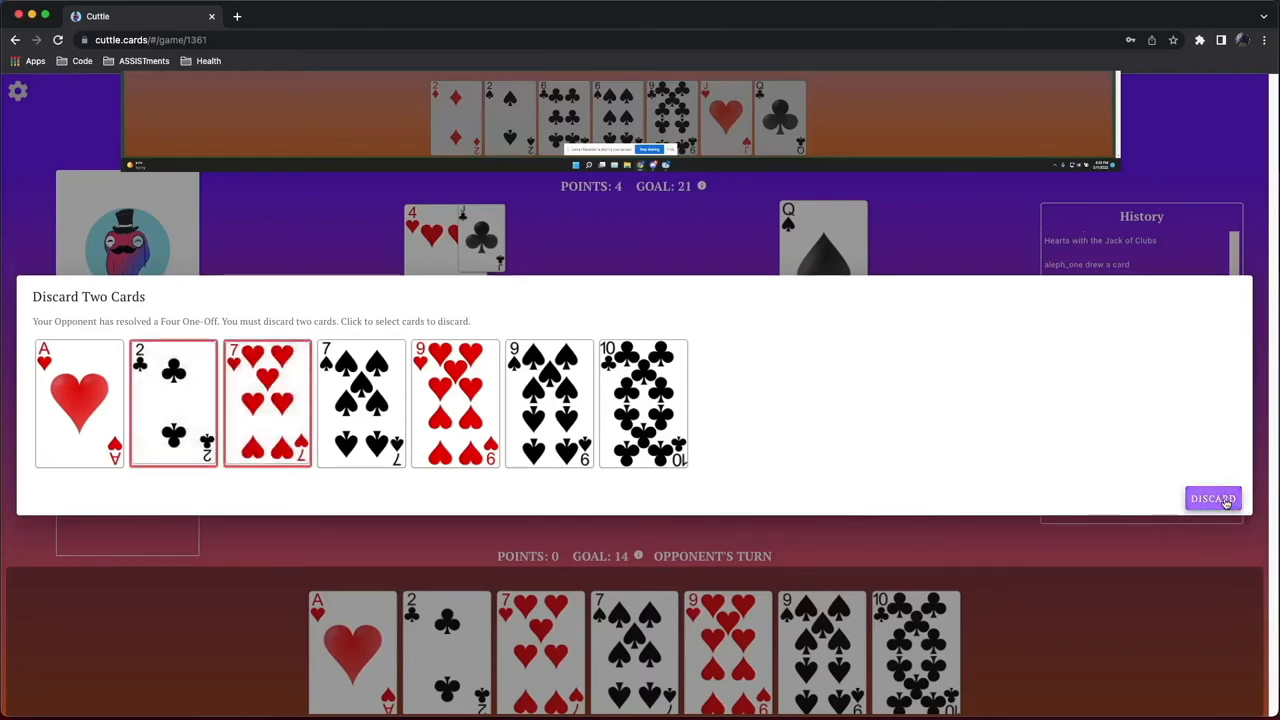
click(1212, 498)
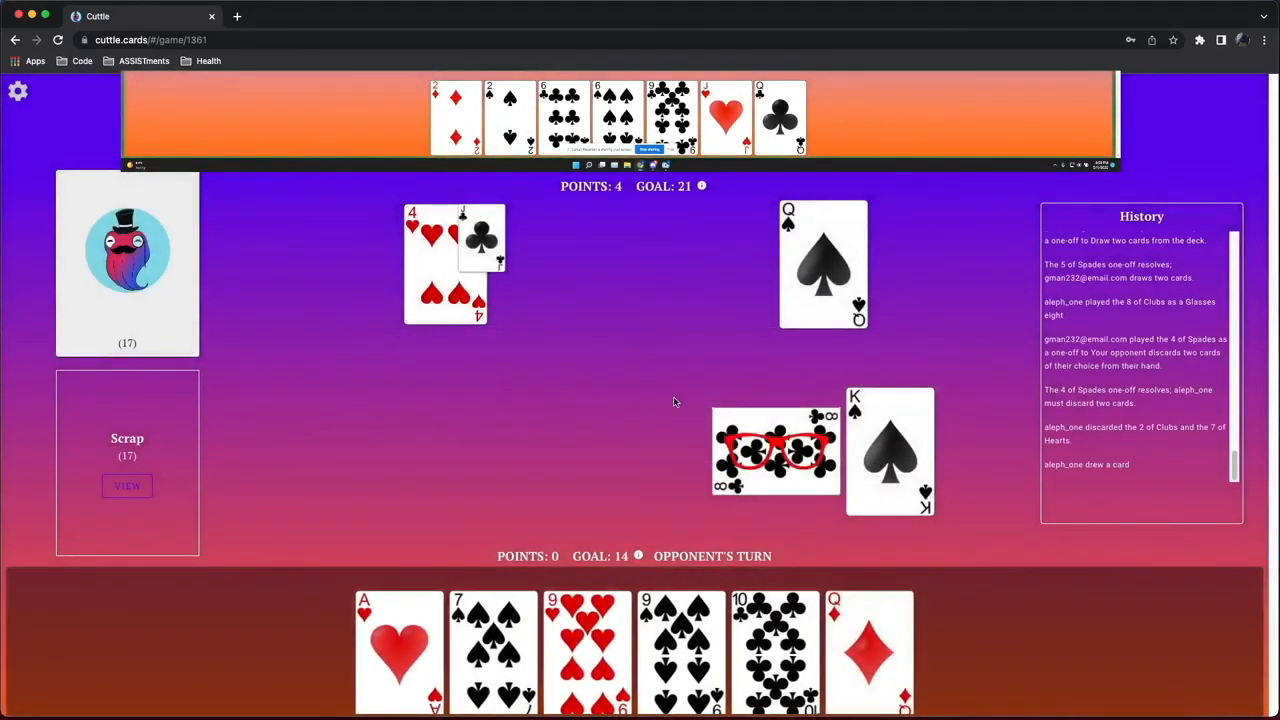
mouse_move(644, 344)
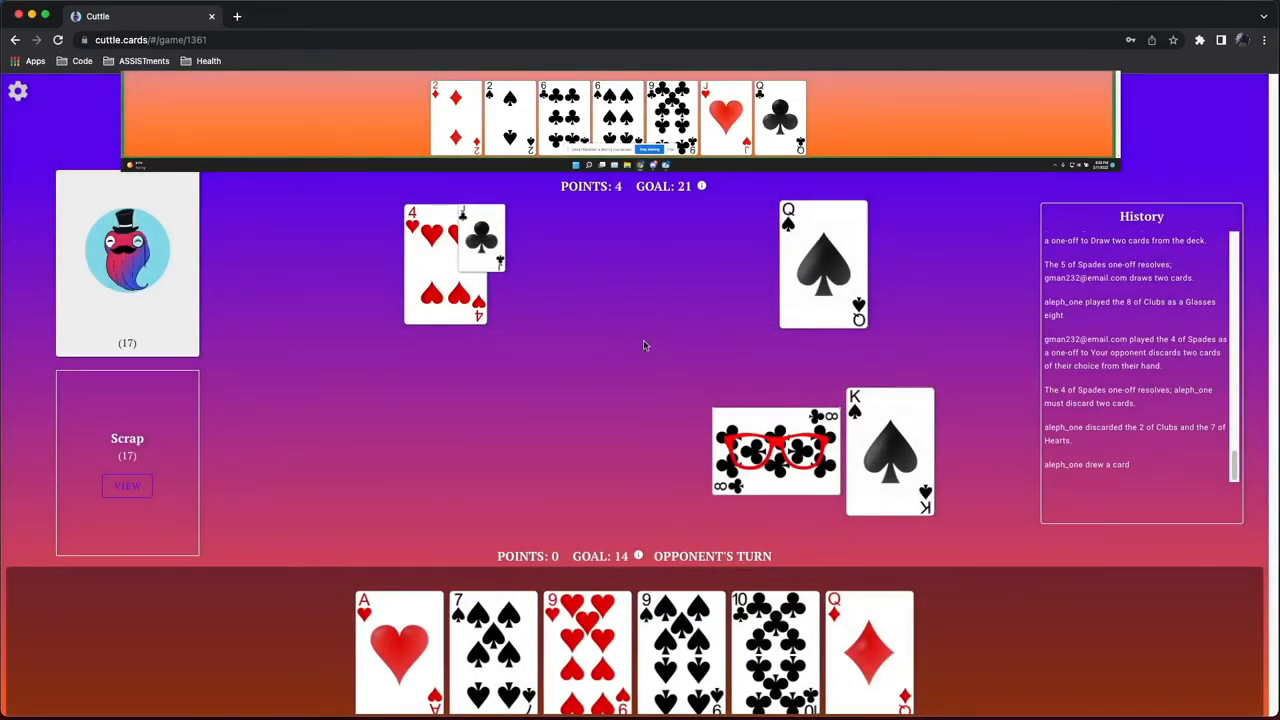
mouse_move(952, 550)
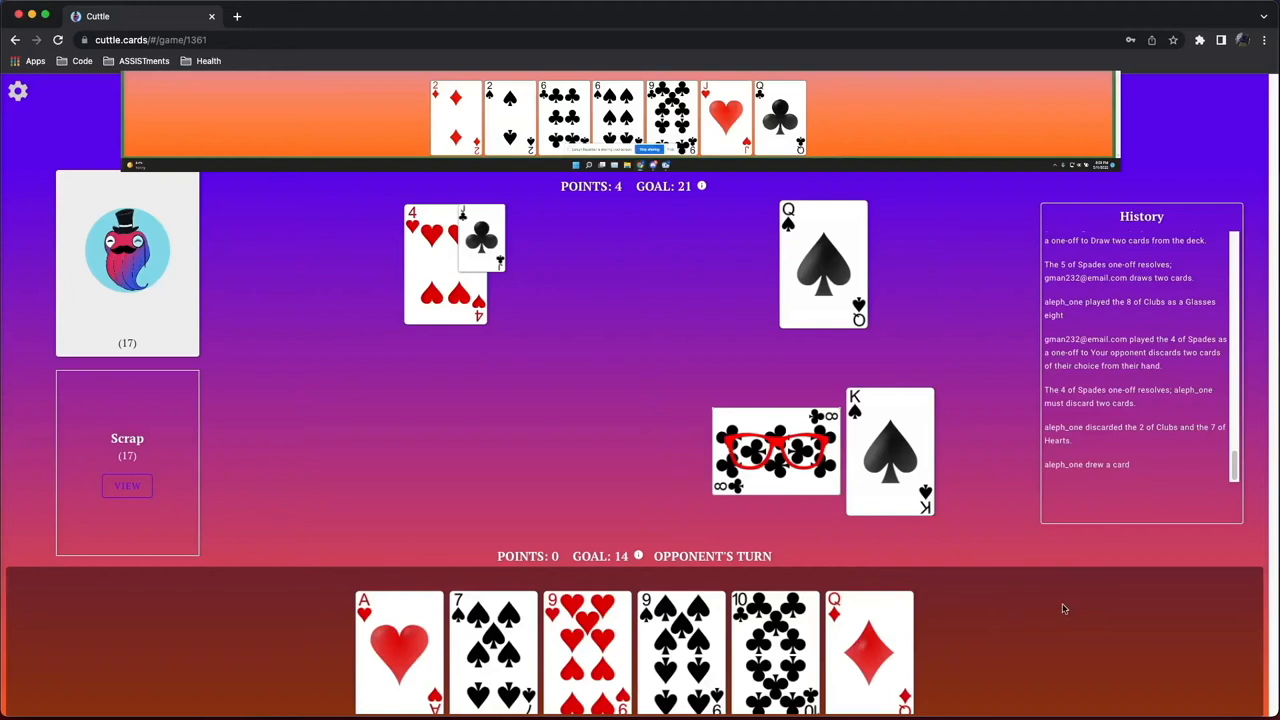
mouse_move(1052, 610)
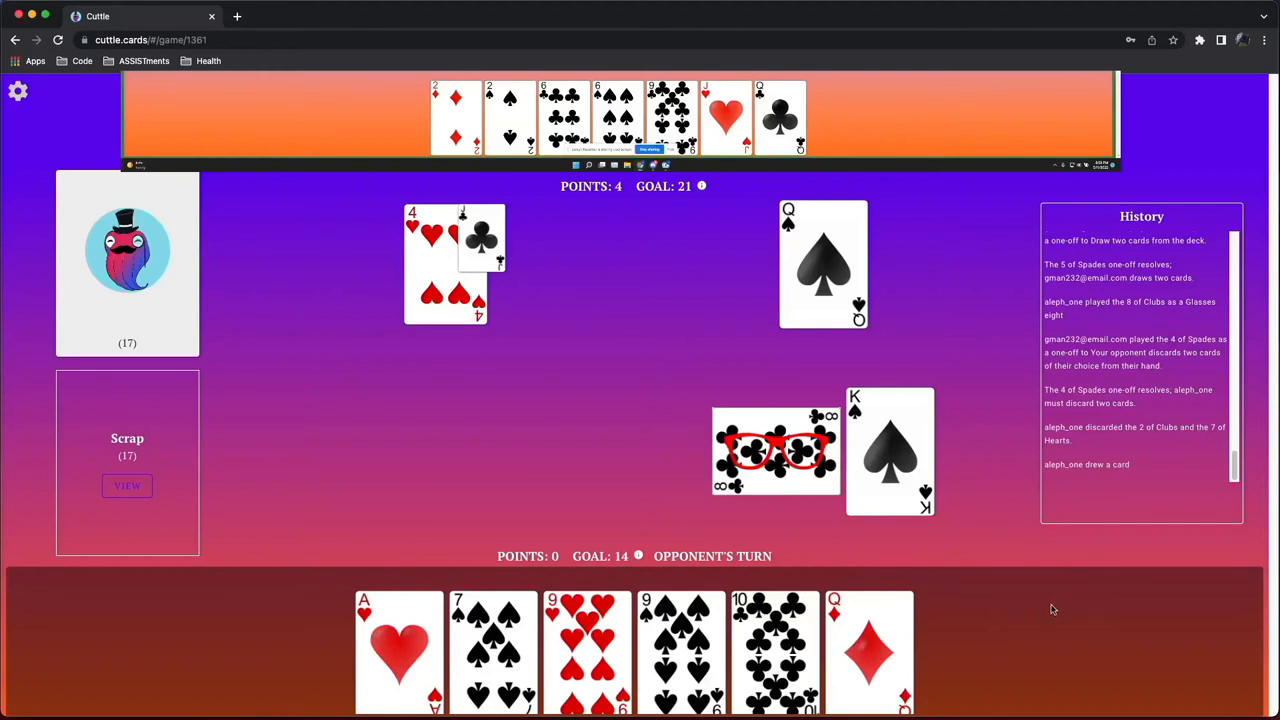
mouse_move(1056, 550)
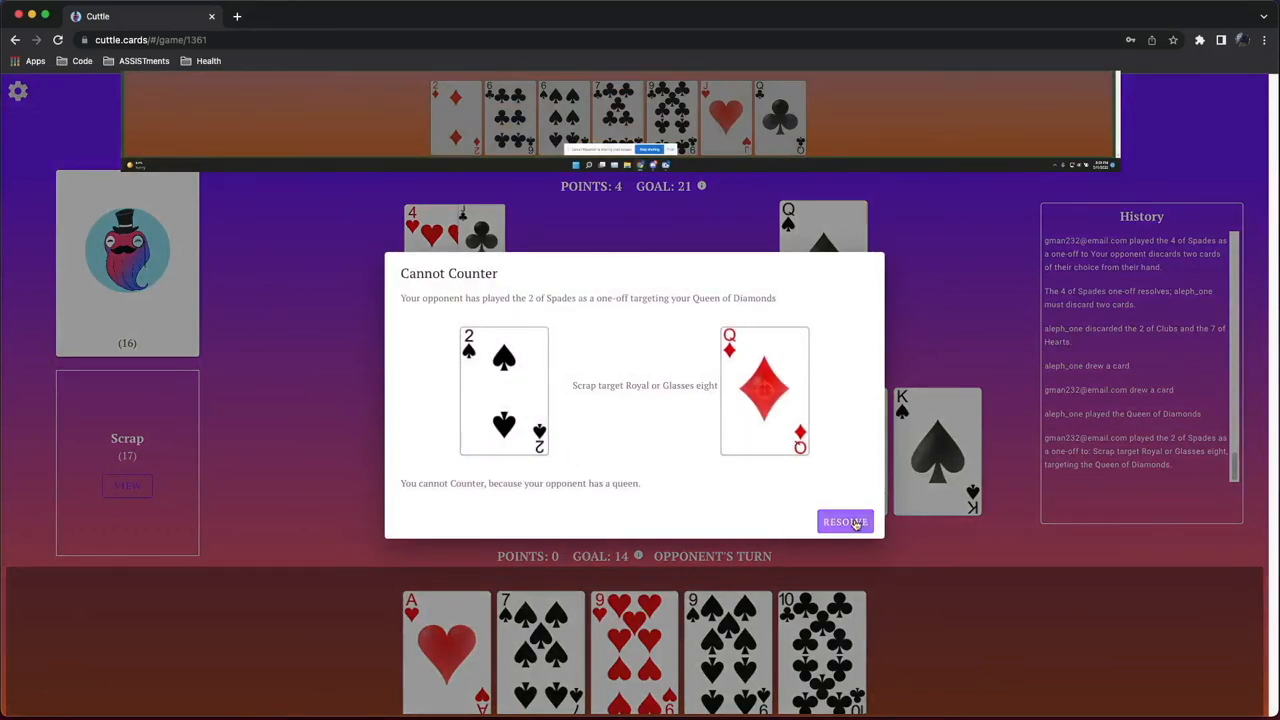
Resolve the uncounterable 2 of Spades so the Queen of Diamonds is scrapped
click(844, 520)
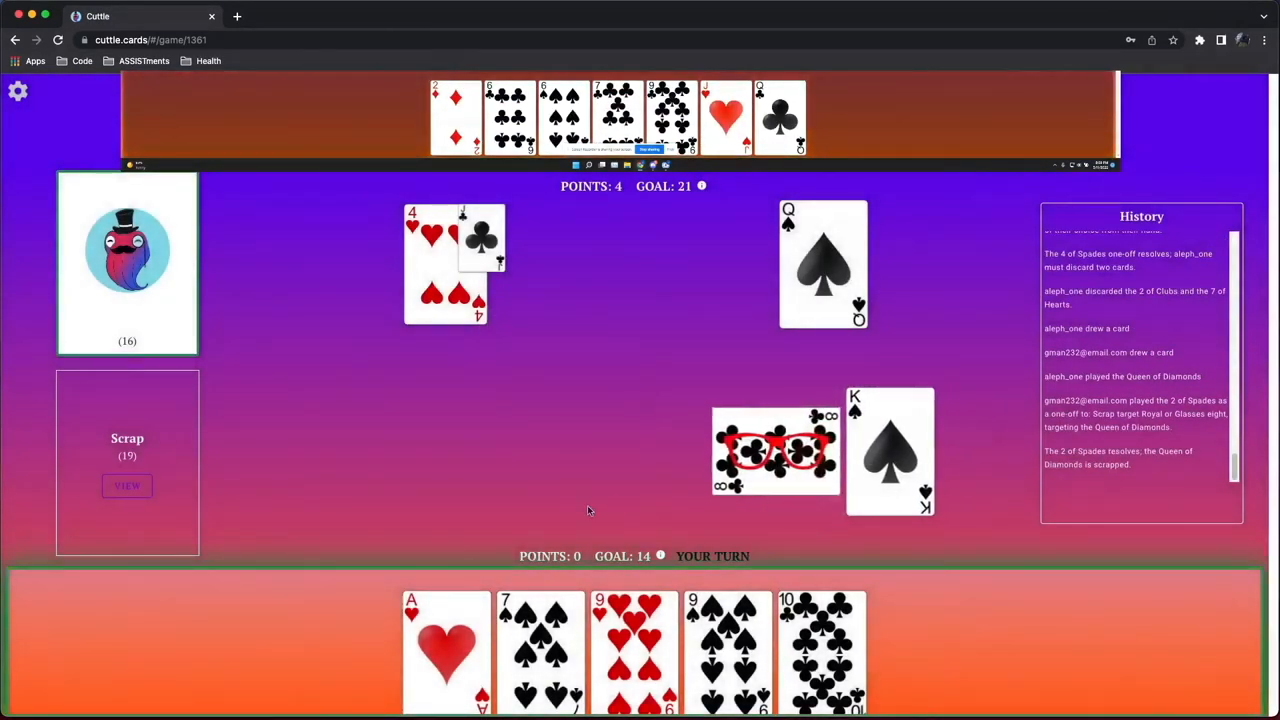
mouse_move(594, 516)
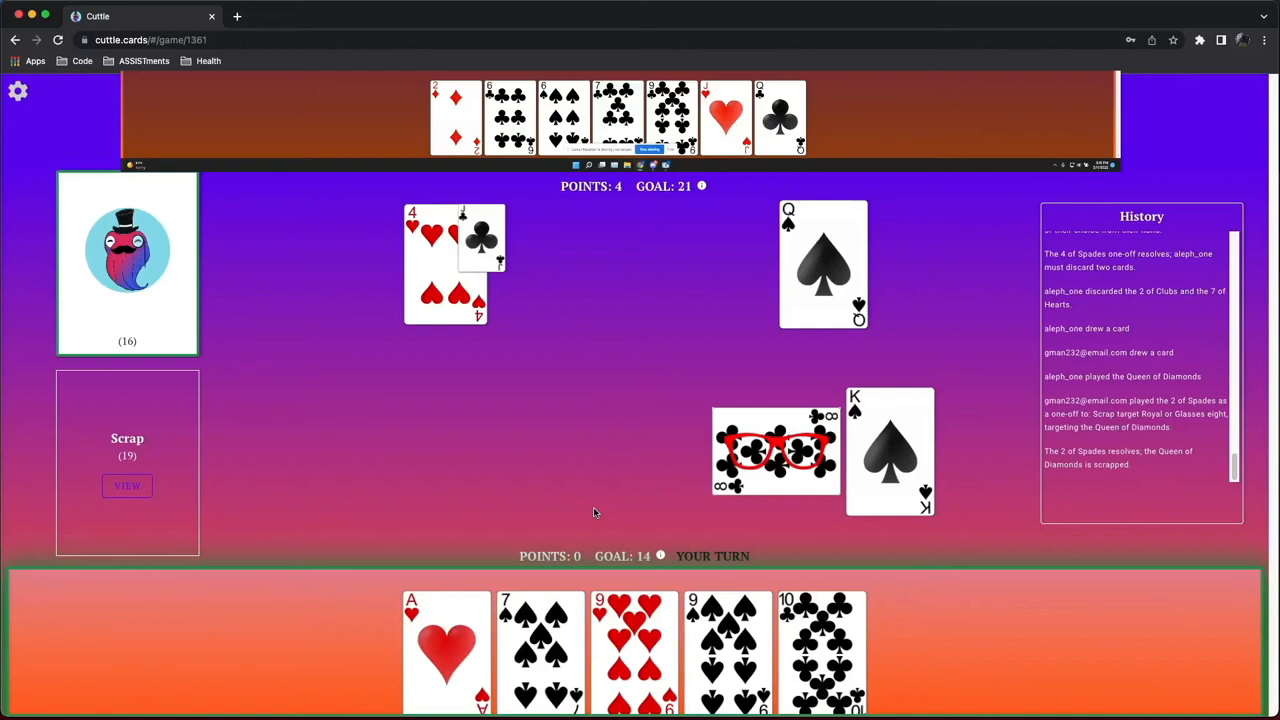
mouse_move(576, 350)
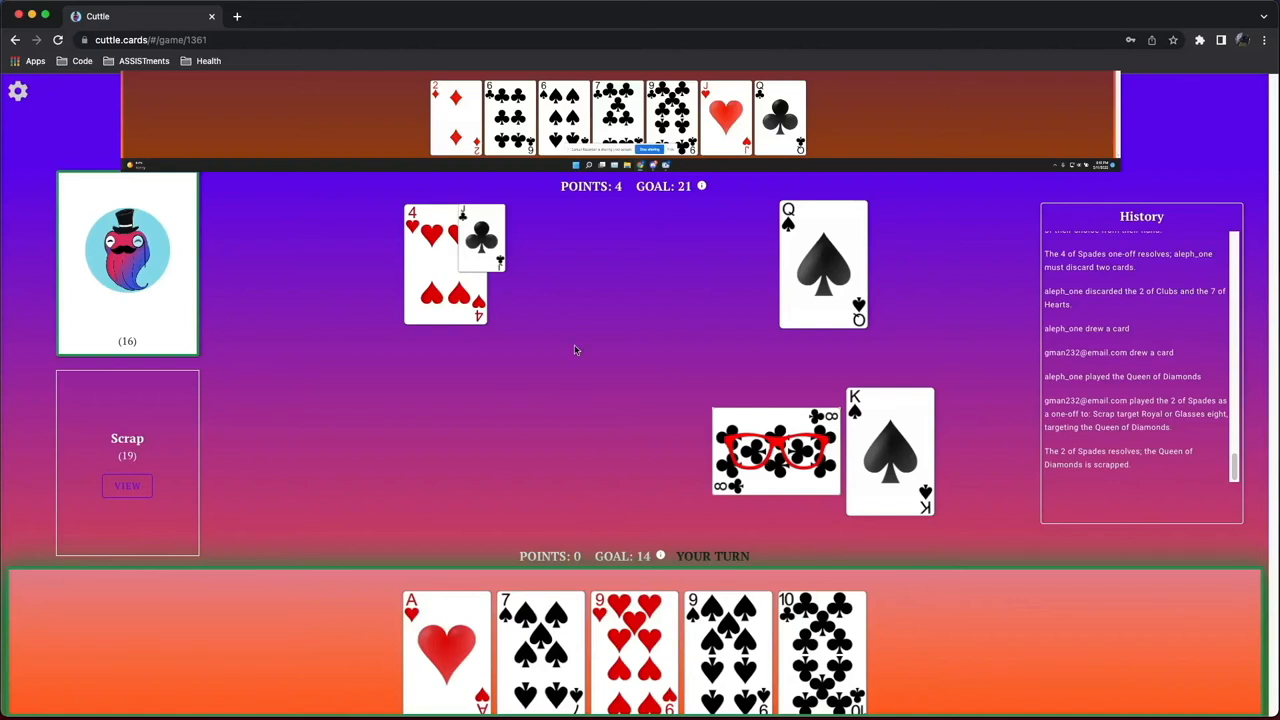
mouse_move(820, 276)
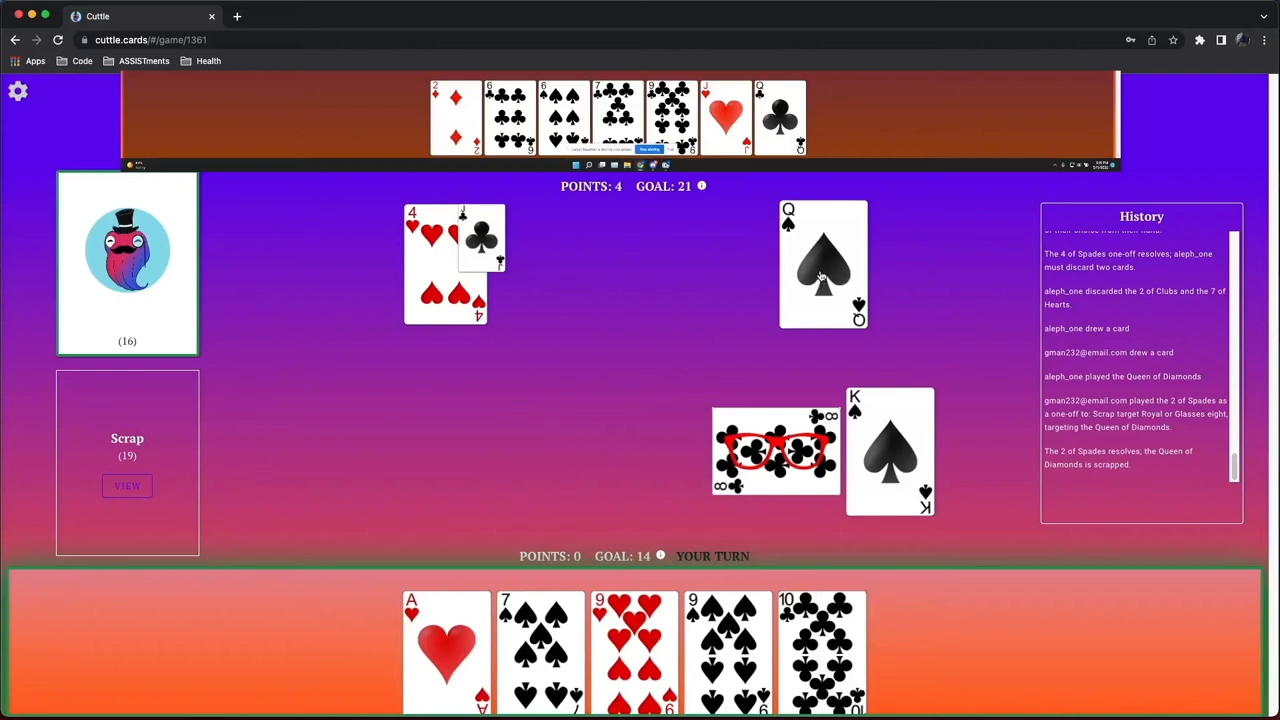
mouse_move(736, 364)
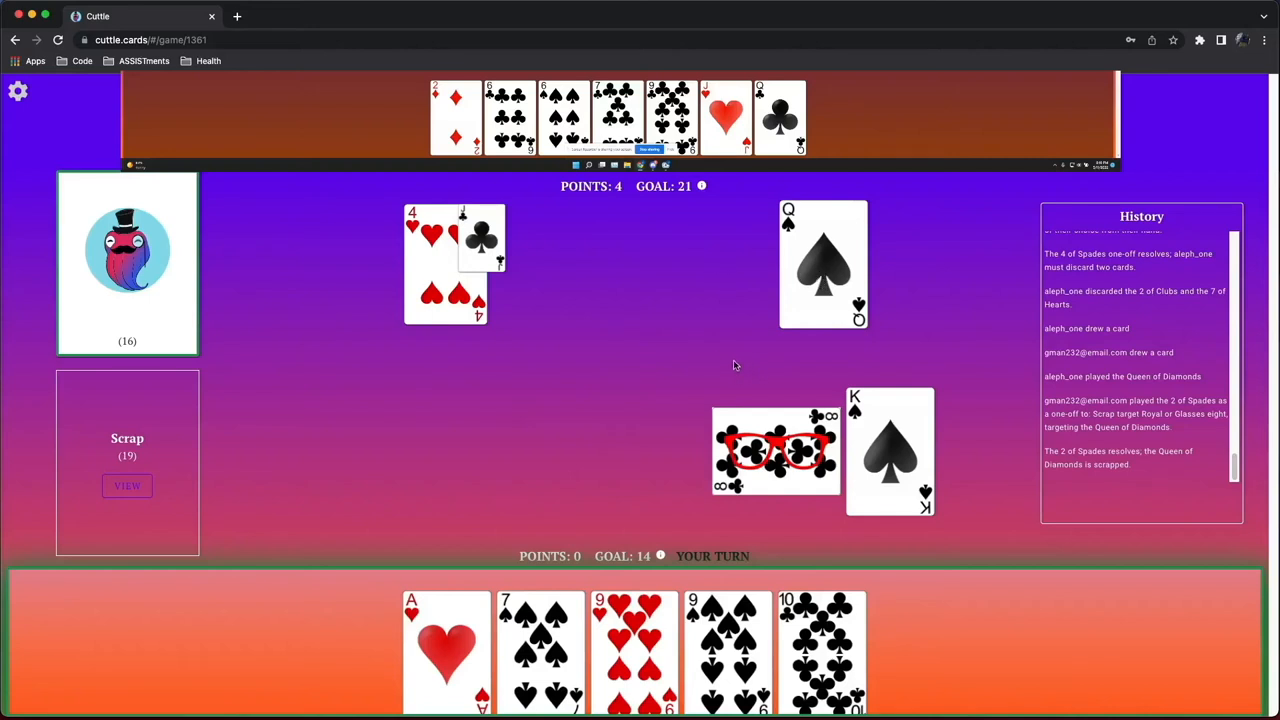
mouse_move(562, 588)
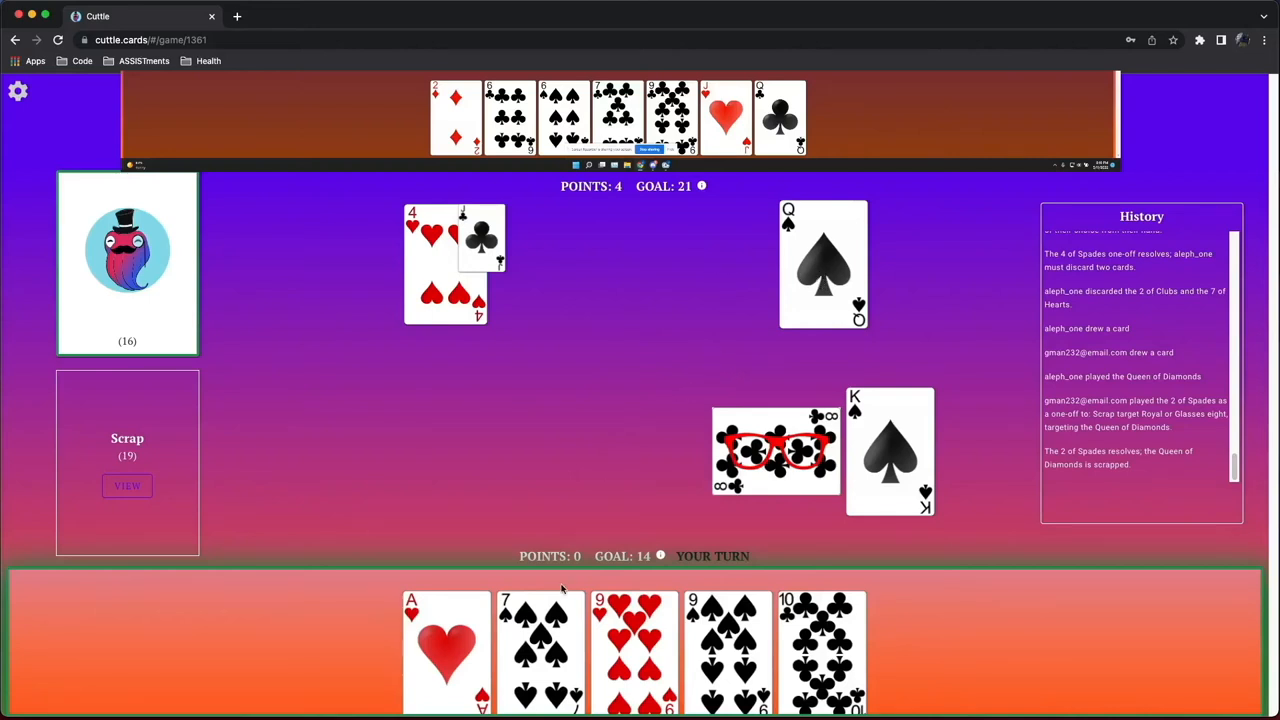
mouse_move(548, 596)
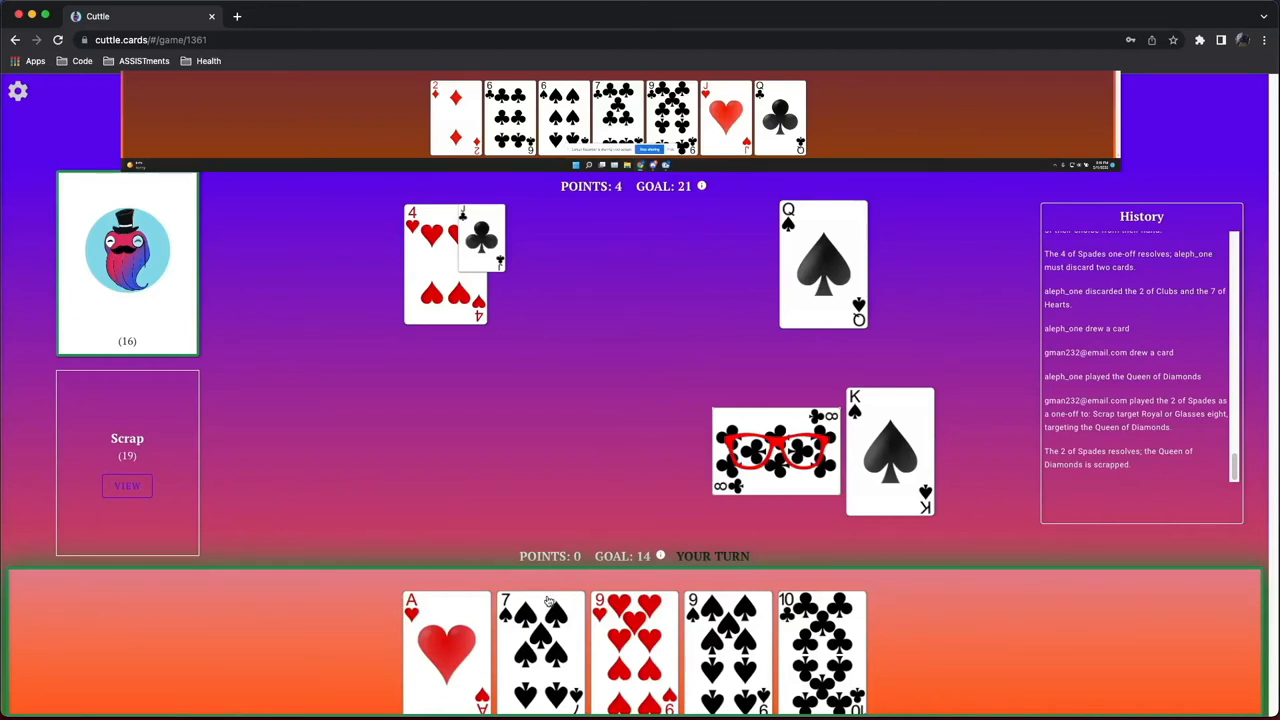
mouse_move(454, 370)
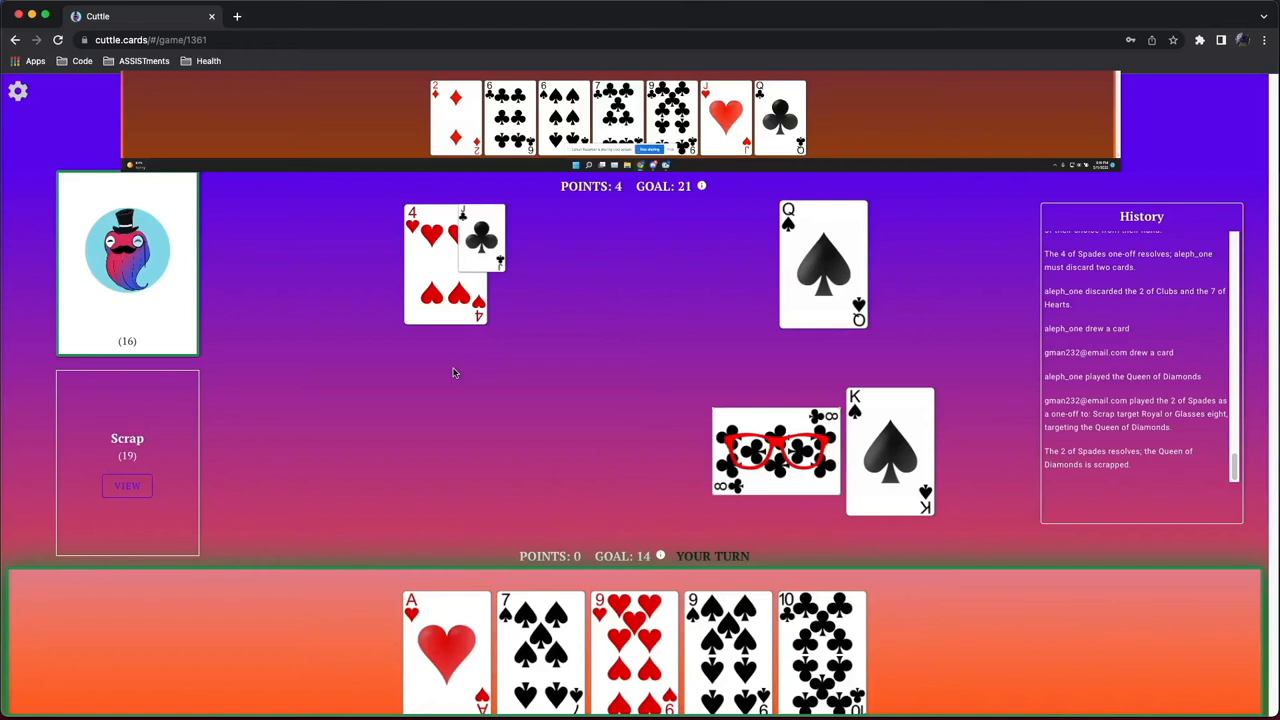
mouse_move(454, 468)
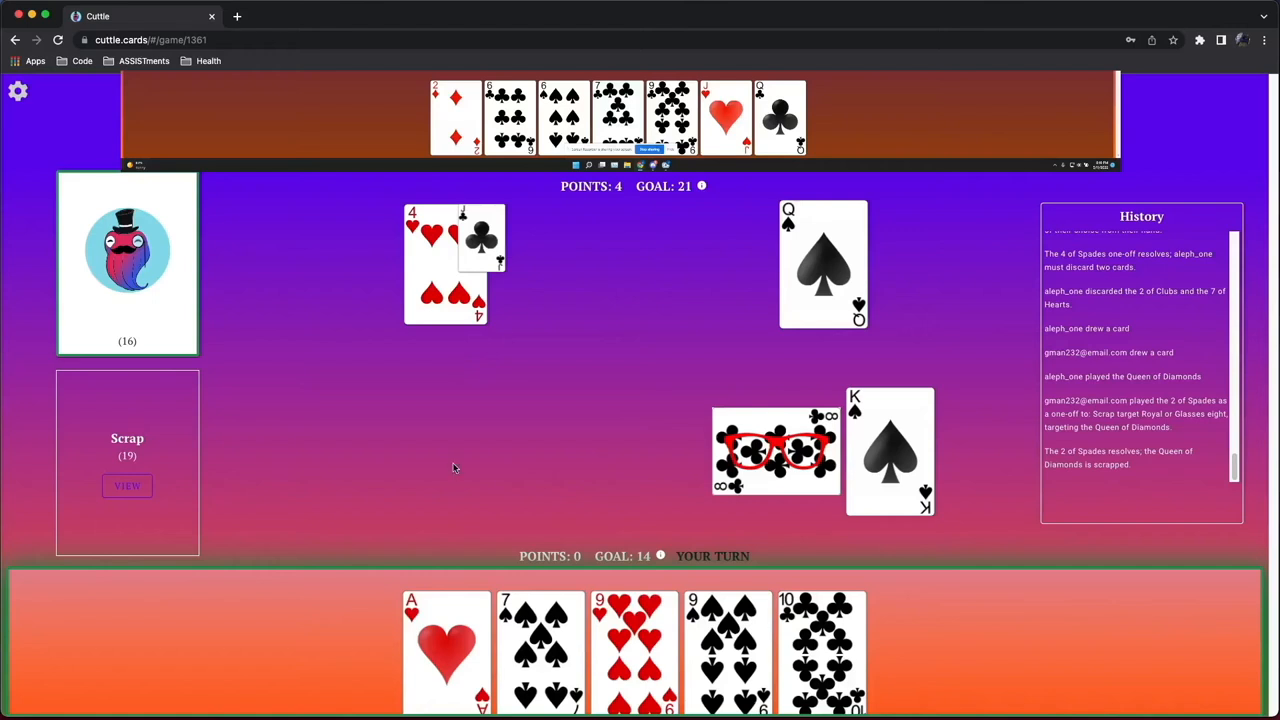
mouse_move(450, 480)
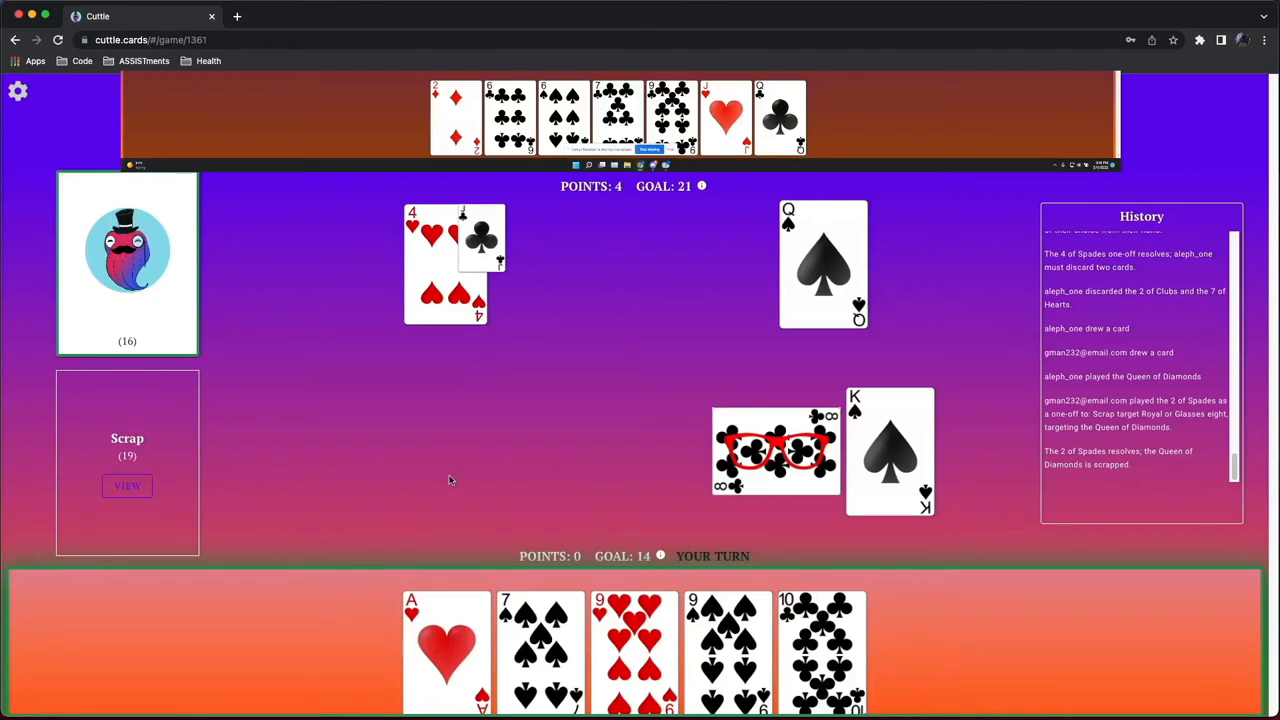
mouse_move(568, 436)
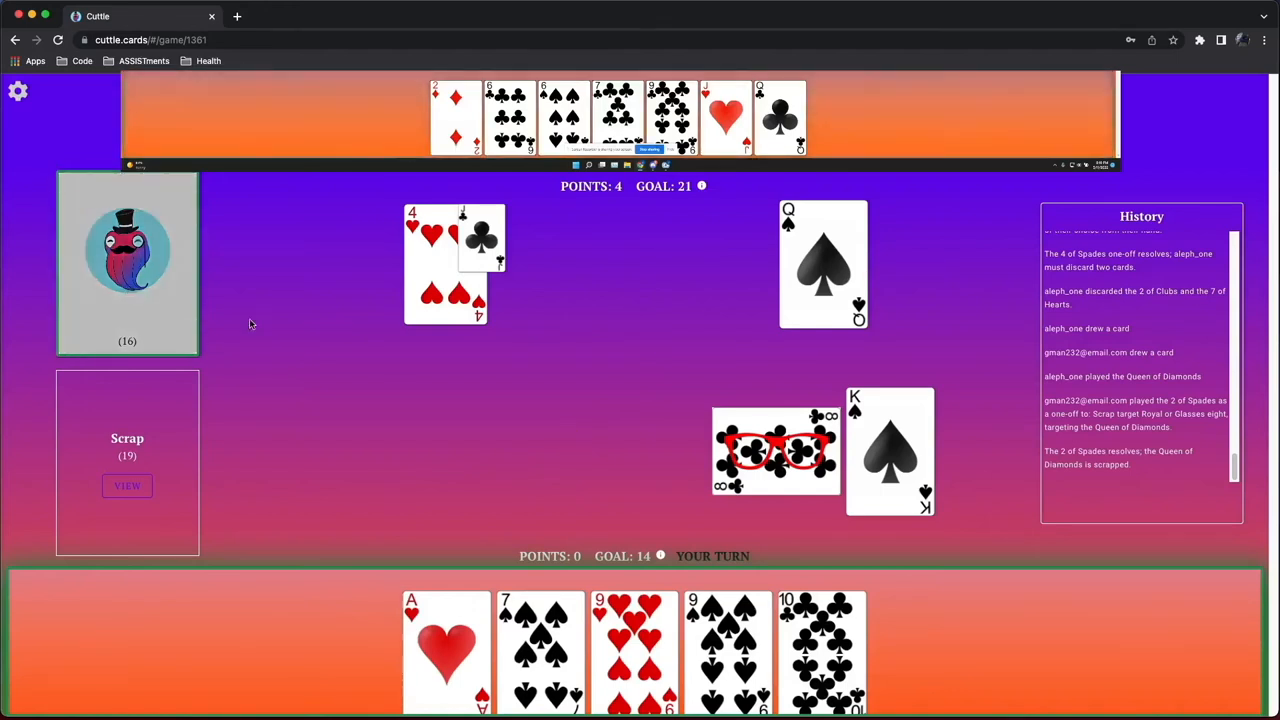
Draw from the deck and scuttle the opponent's 6 of Clubs with the 7 of Spades
click(128, 262)
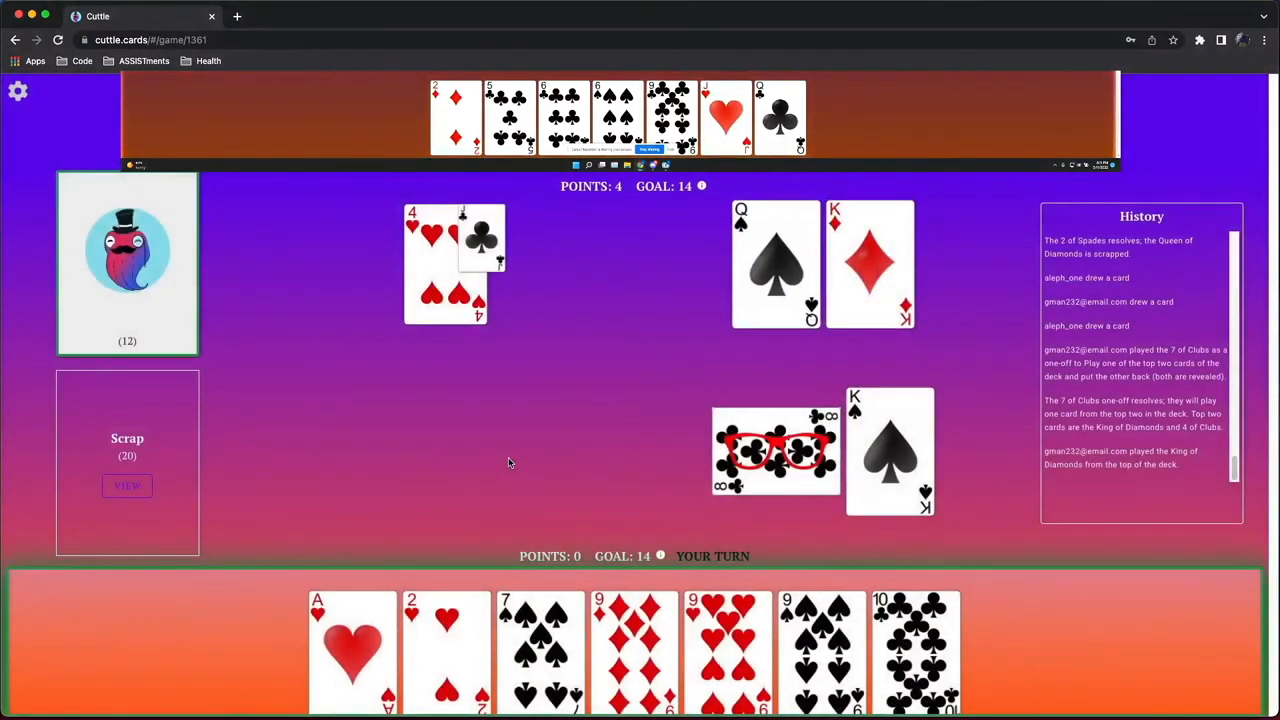
mouse_move(156, 320)
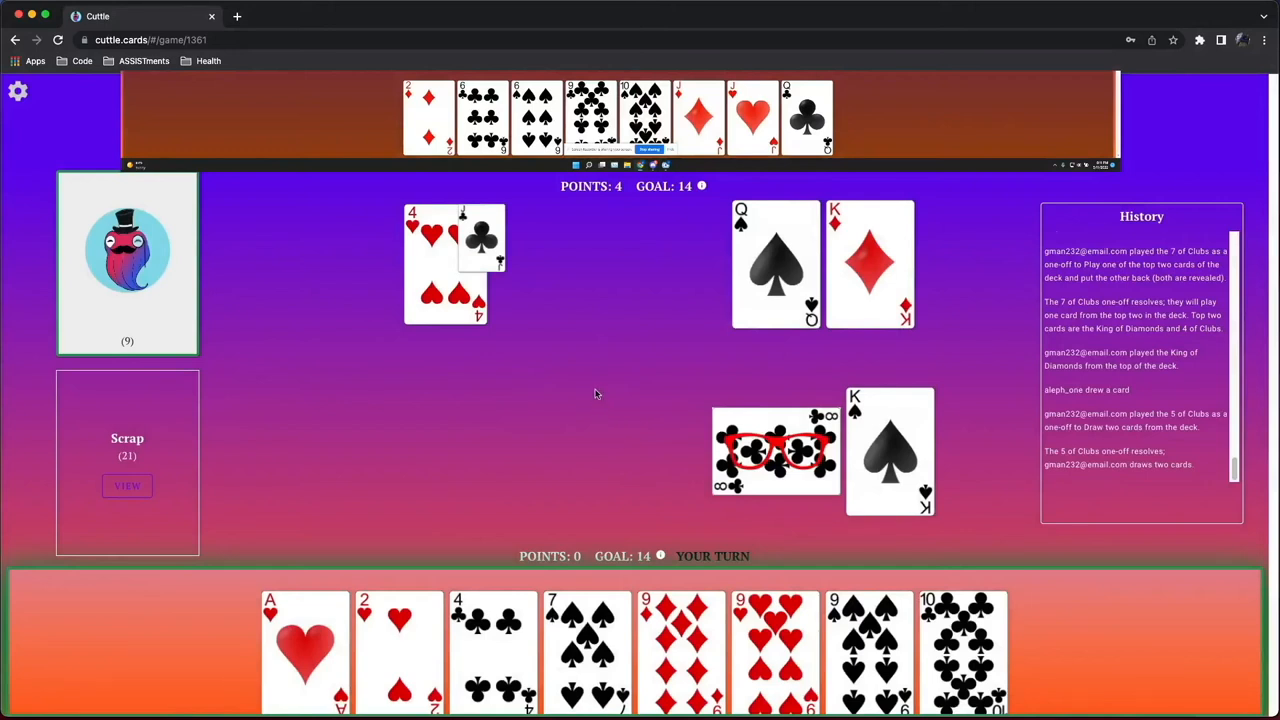
mouse_move(644, 428)
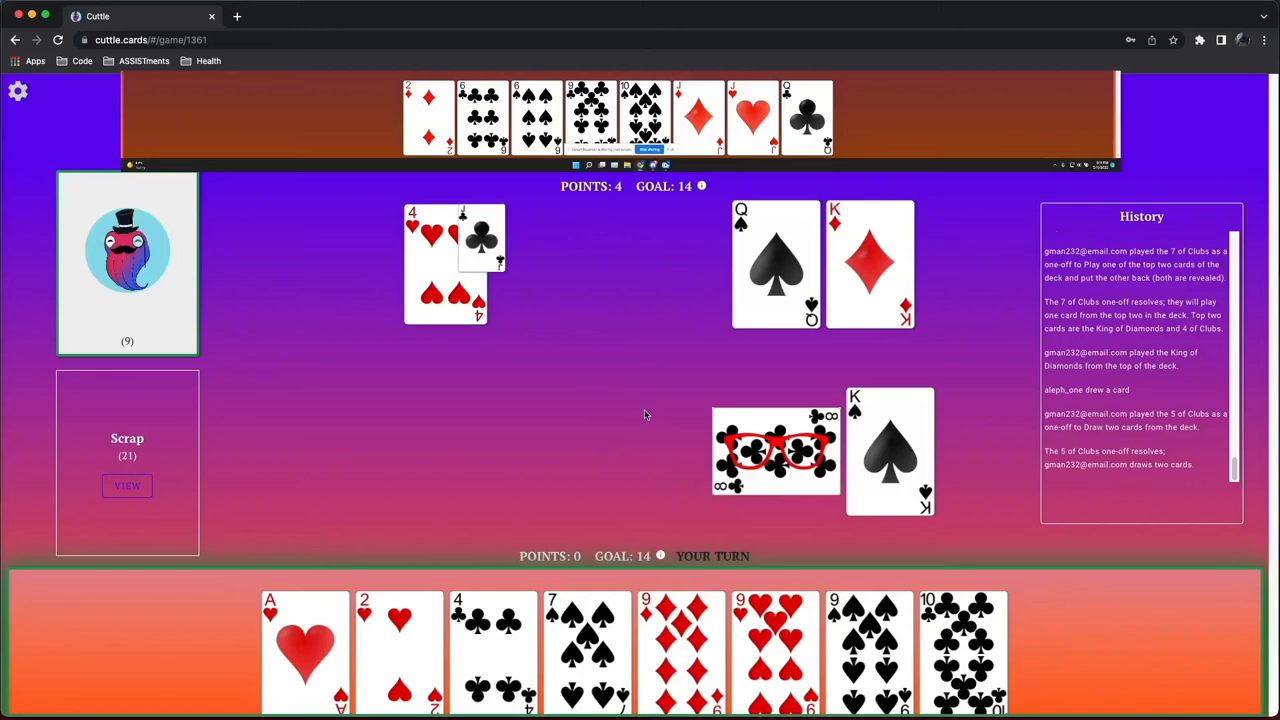
mouse_move(568, 608)
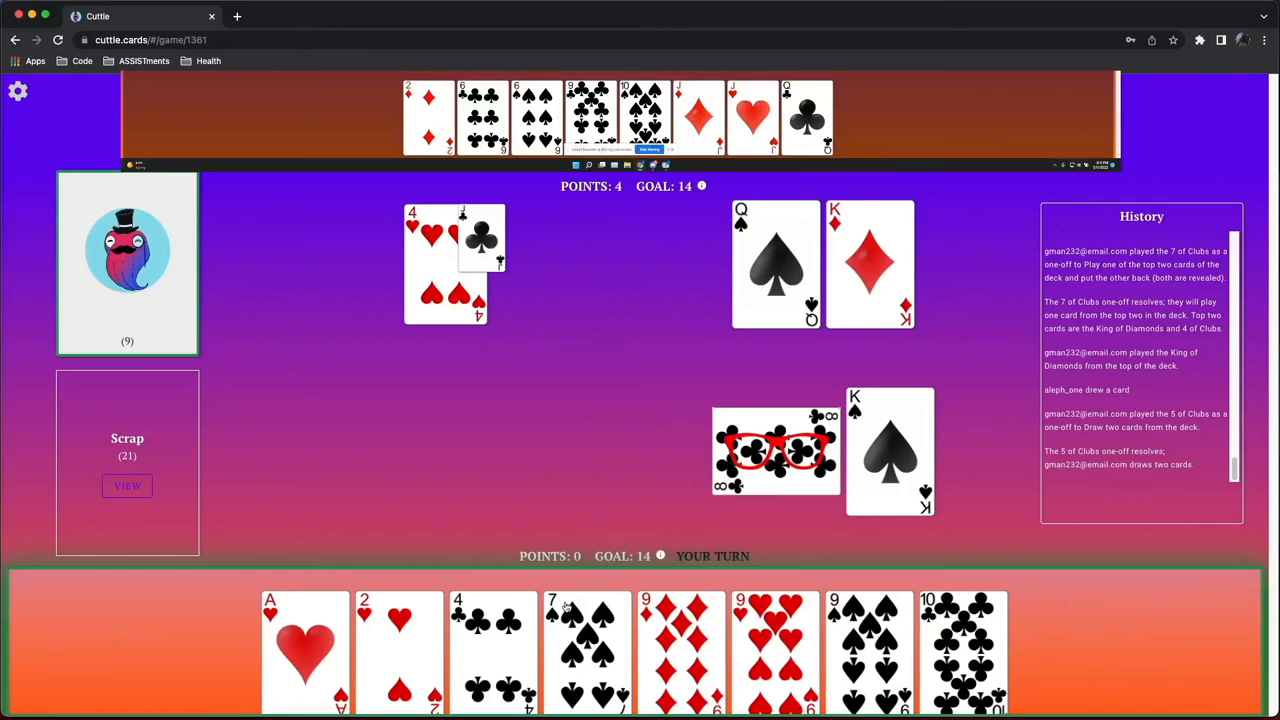
click(588, 650)
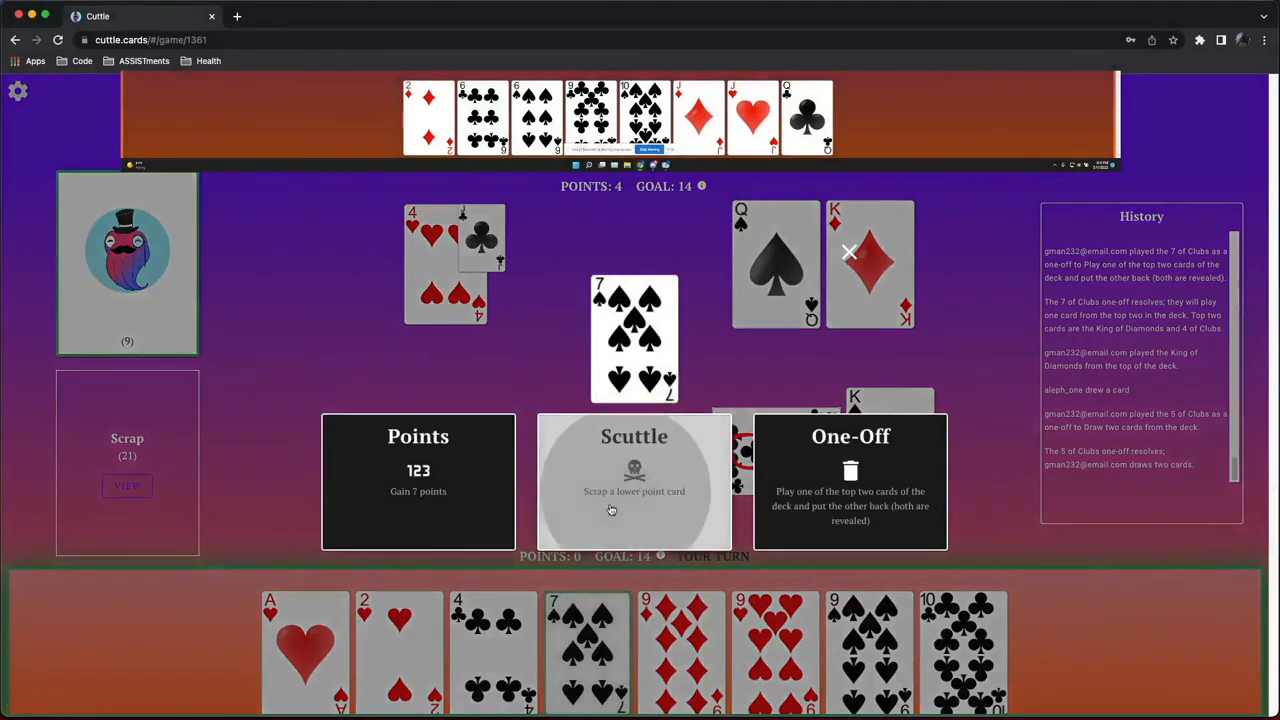
click(634, 480)
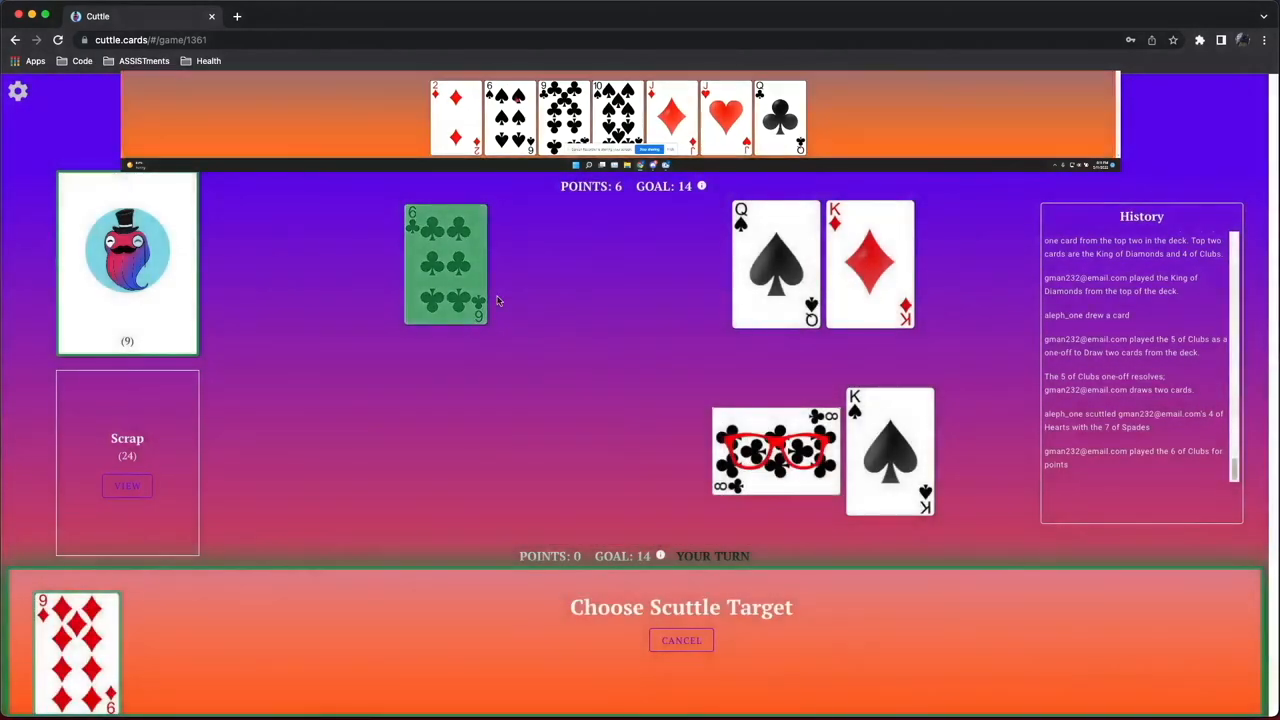
click(444, 264)
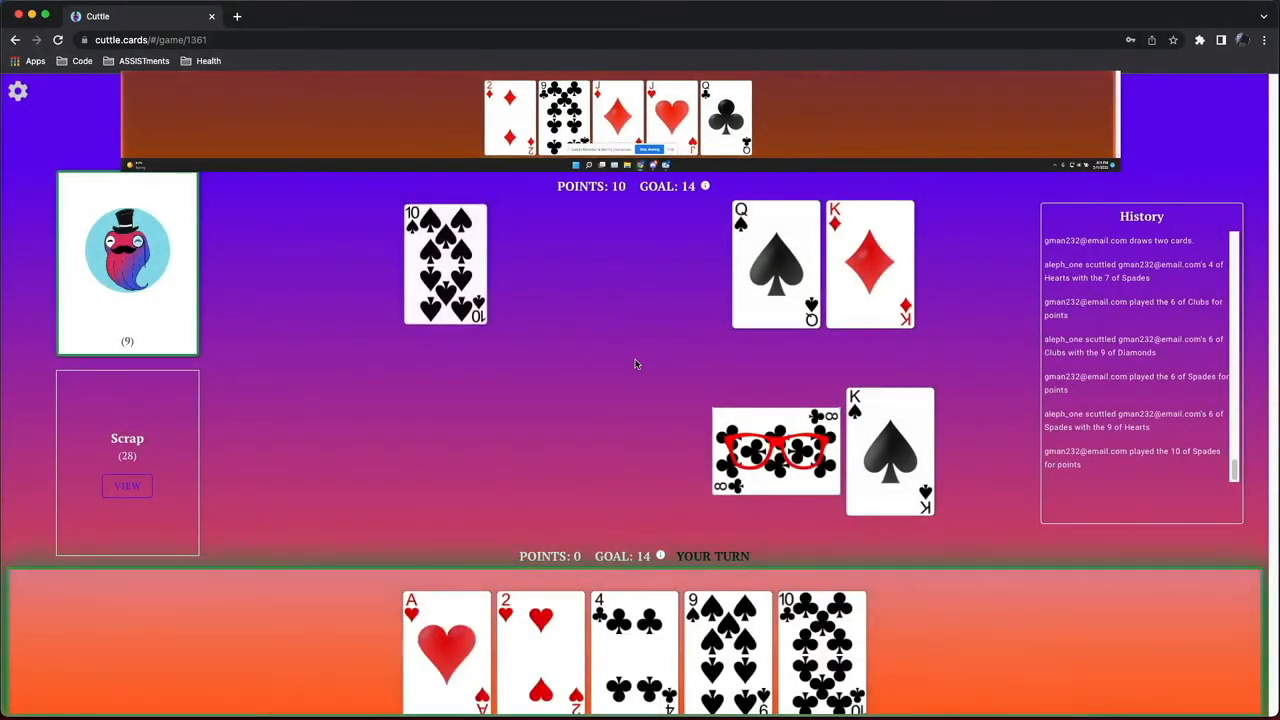
mouse_move(480, 616)
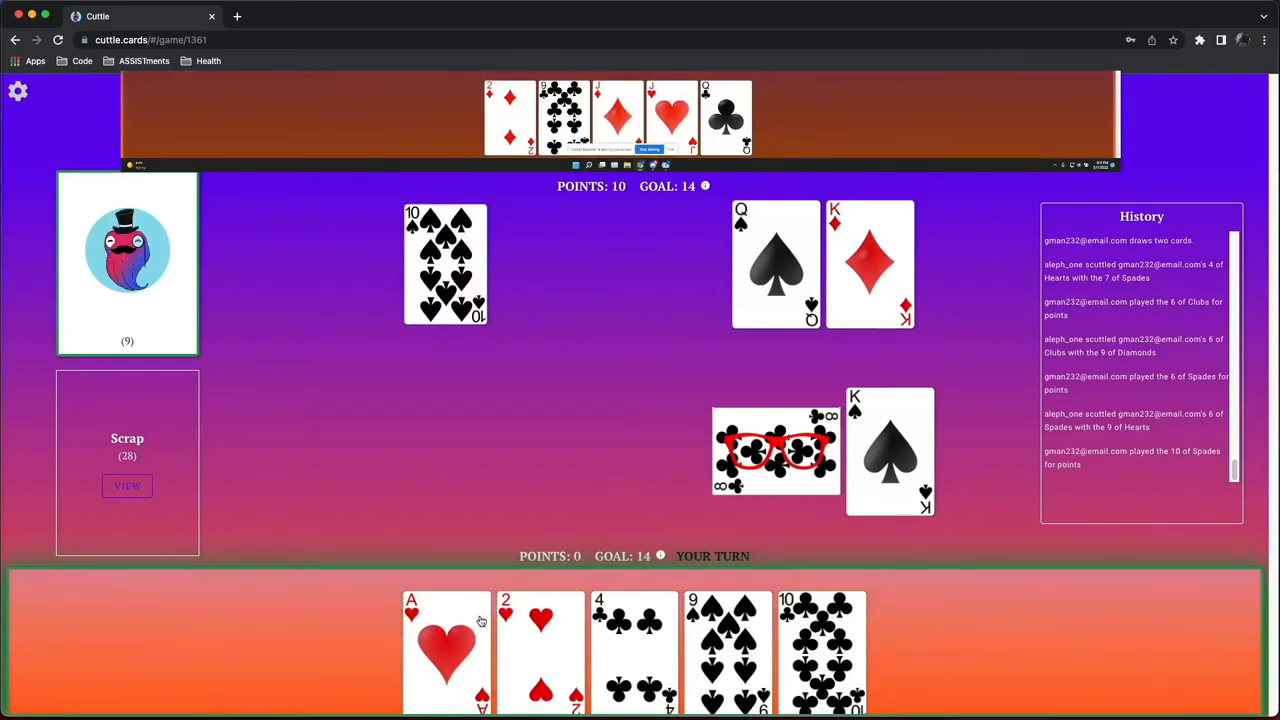
mouse_move(628, 608)
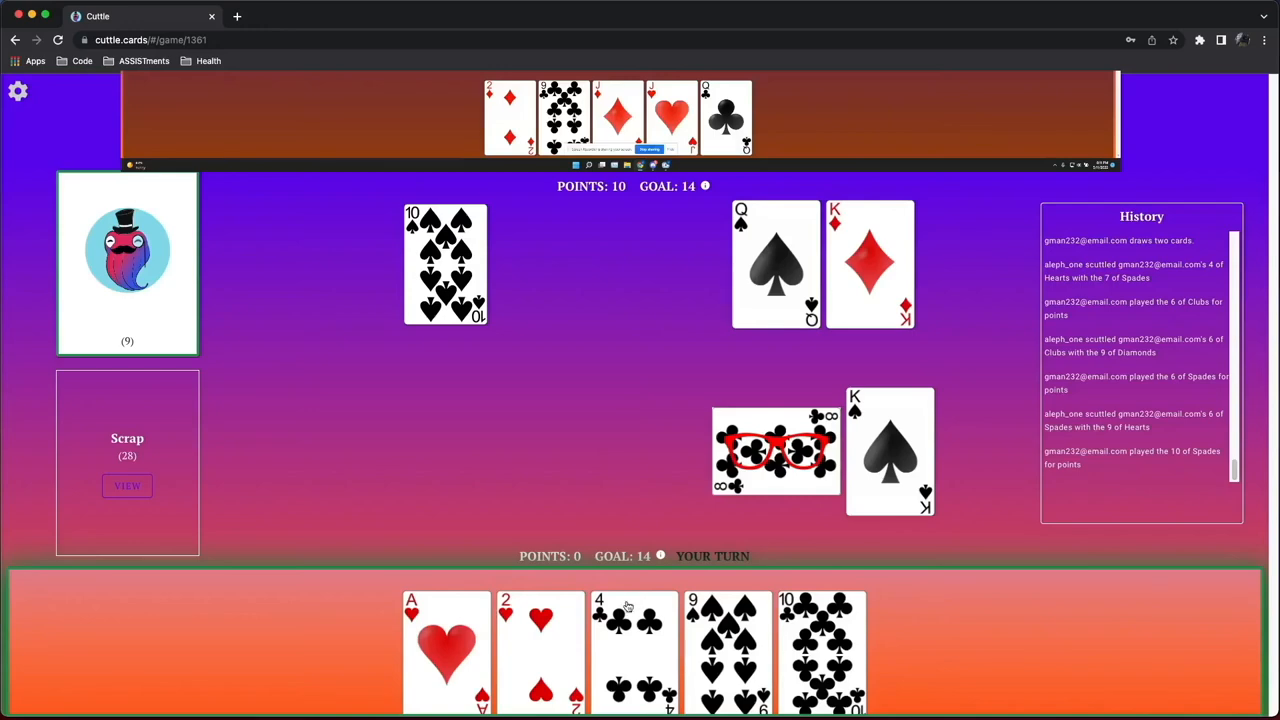
mouse_move(472, 644)
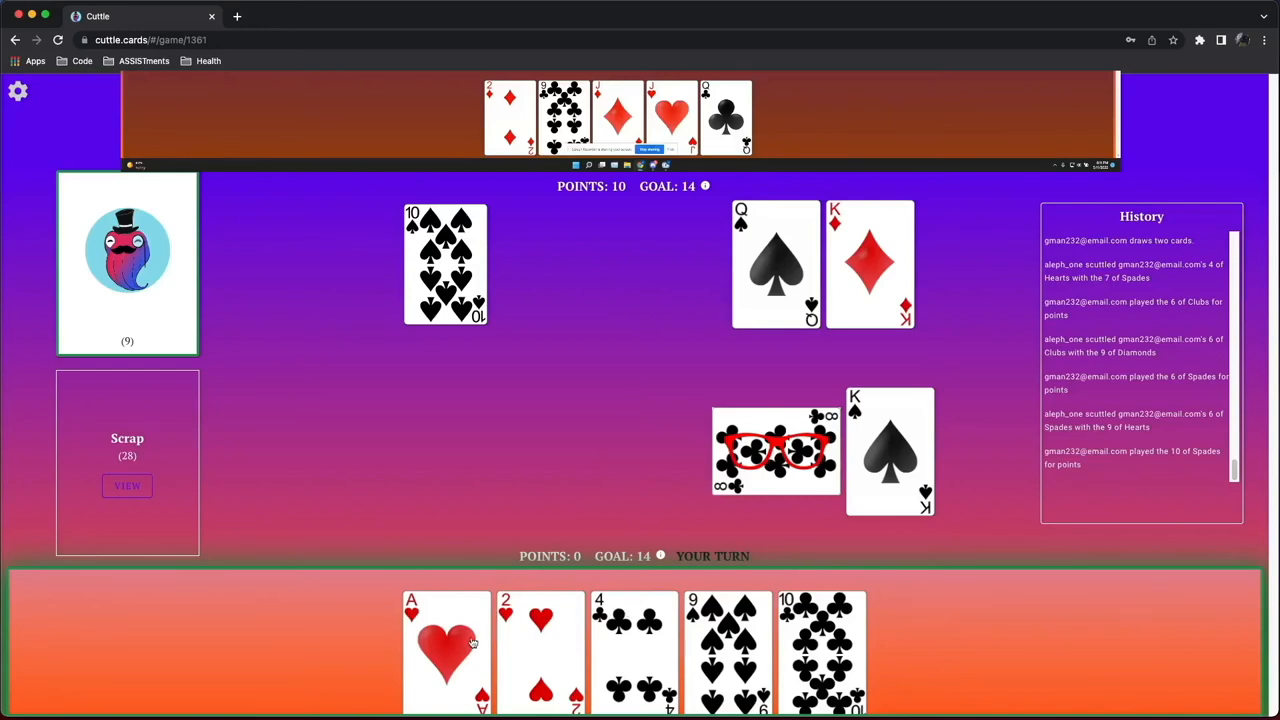
Attempt an Ace of Hearts point wipe; the opponent's 2 of Diamonds counters it and the game is lost 19–0
click(444, 650)
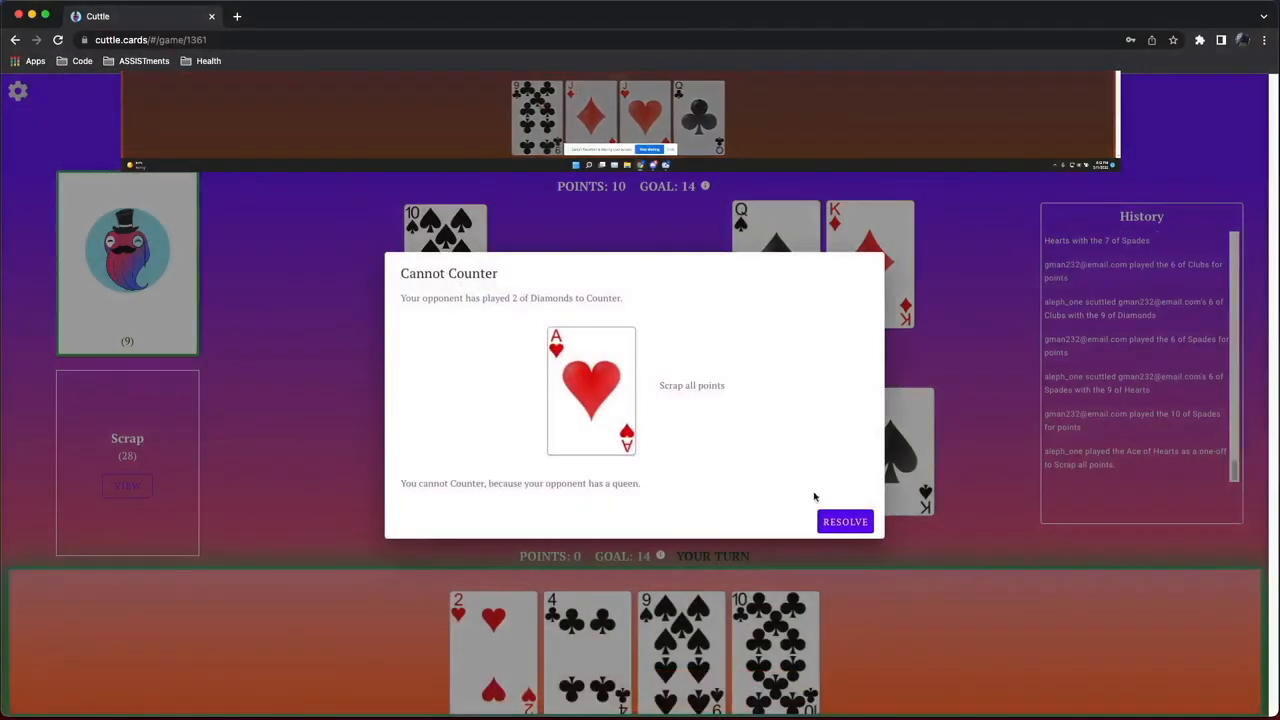
click(844, 520)
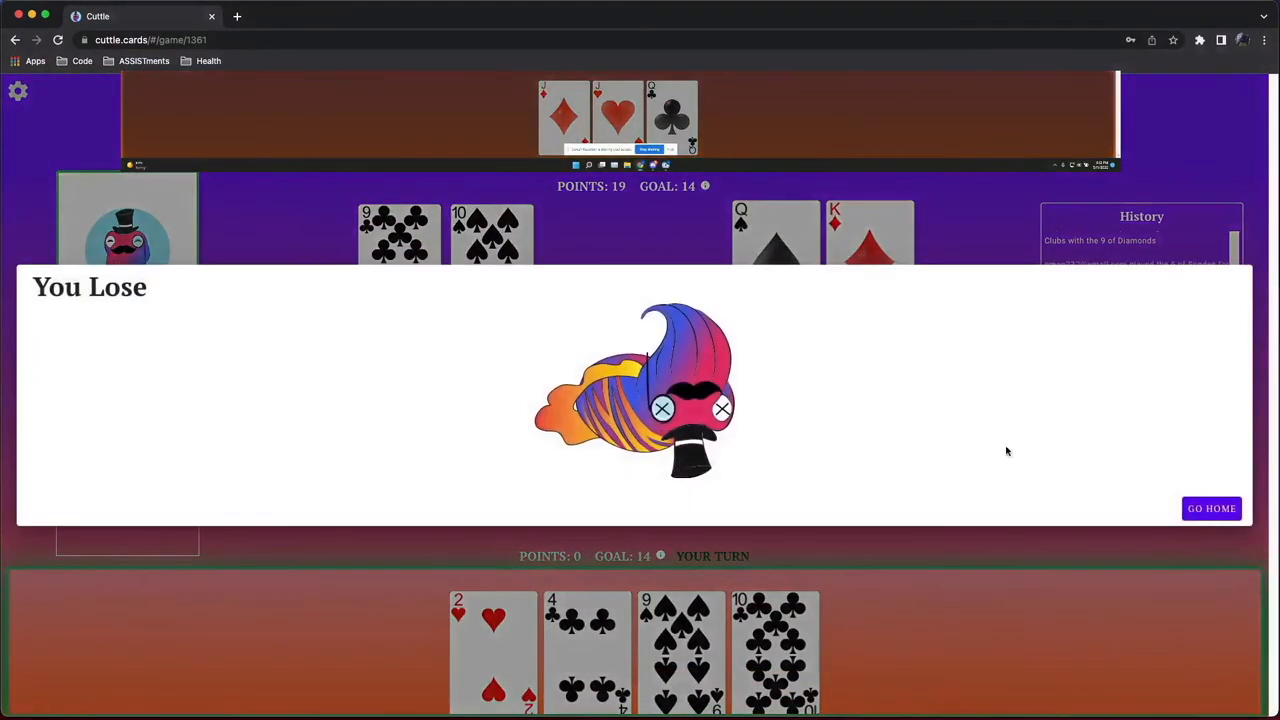
Start the next game and discard the 4 of Hearts and 7 of Clubs to the opponent's Four
click(1212, 508)
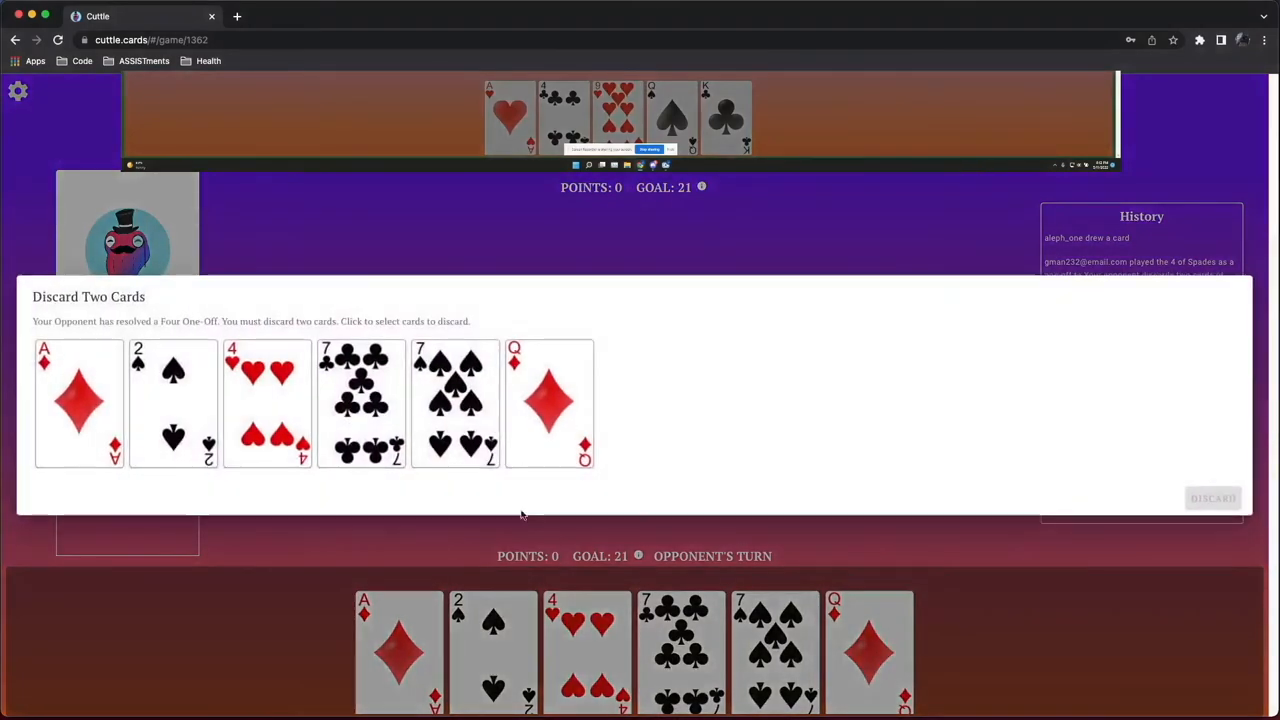
click(268, 404)
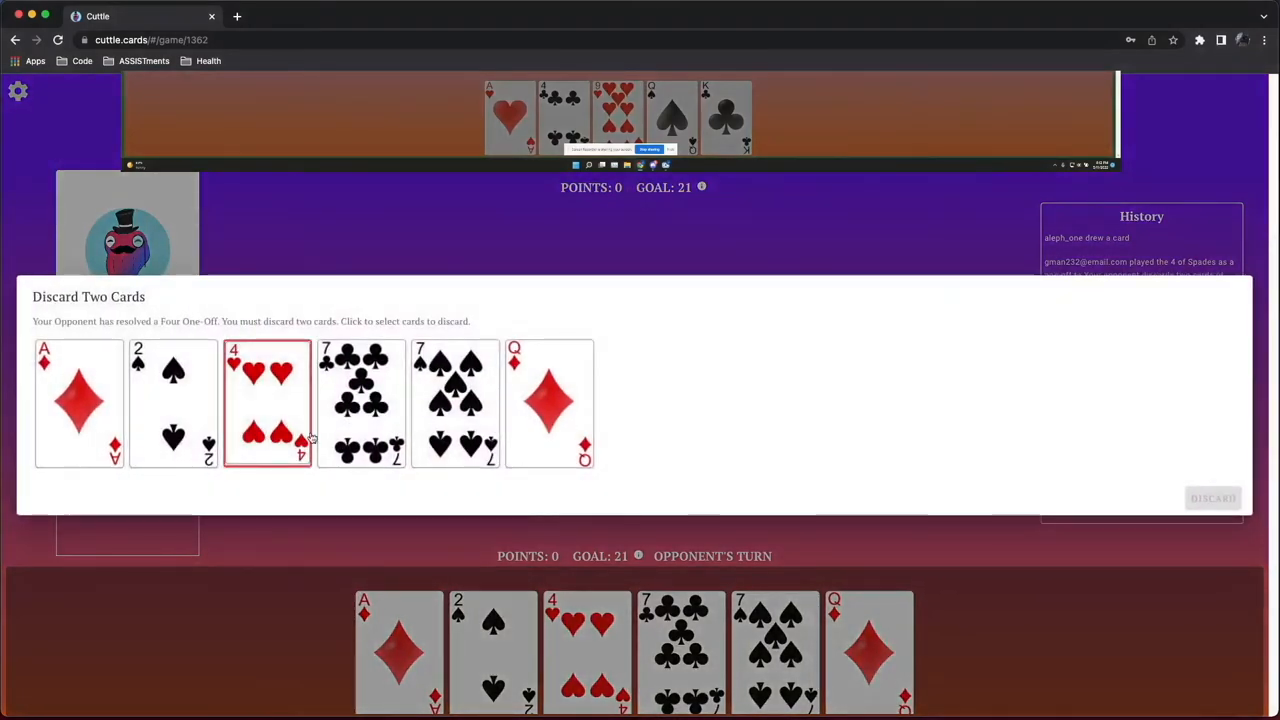
click(1212, 498)
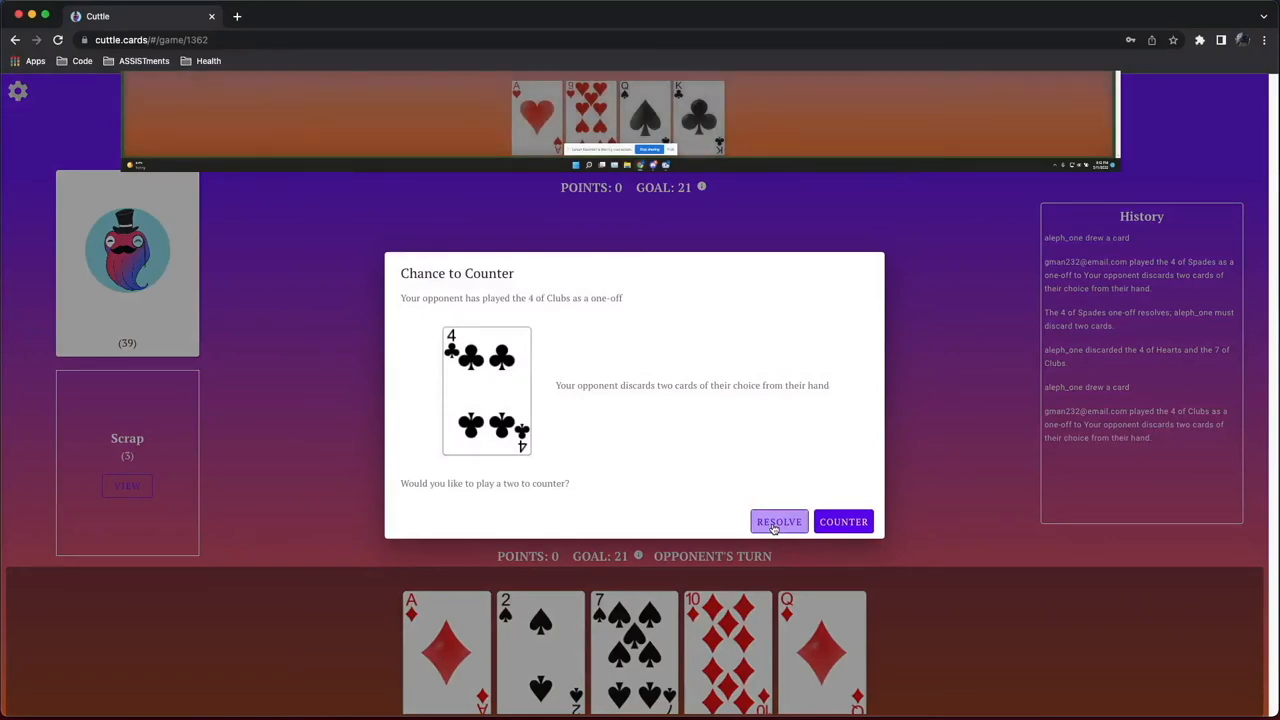
Let the 4 of Clubs resolve, discard the 7 of Spades and Queen of Diamonds, and let the 5 of Spades resolve
click(780, 520)
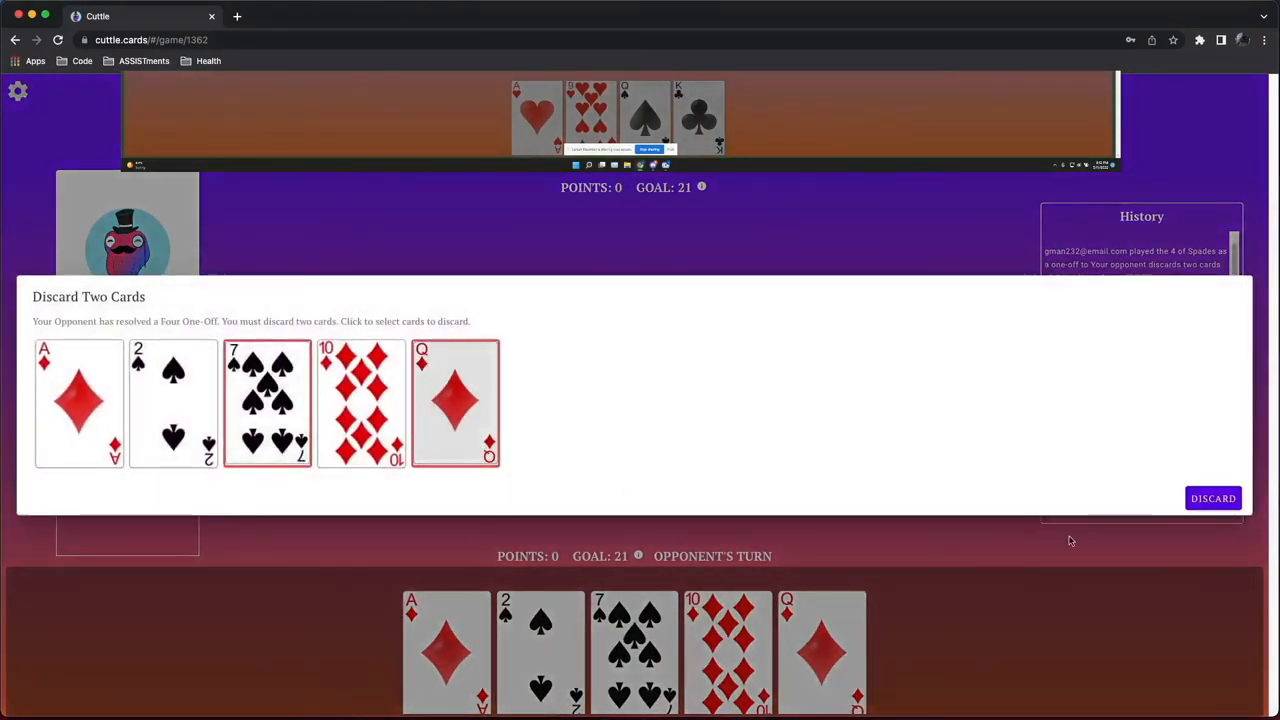
click(1212, 498)
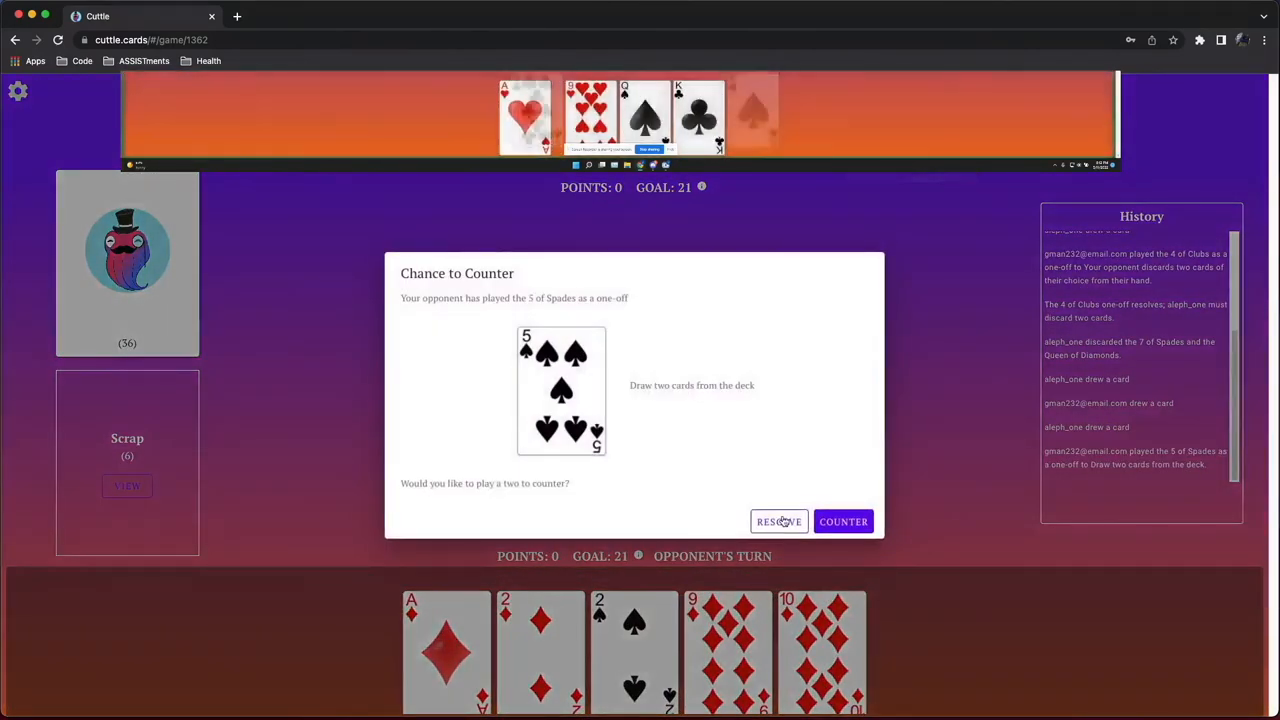
click(780, 520)
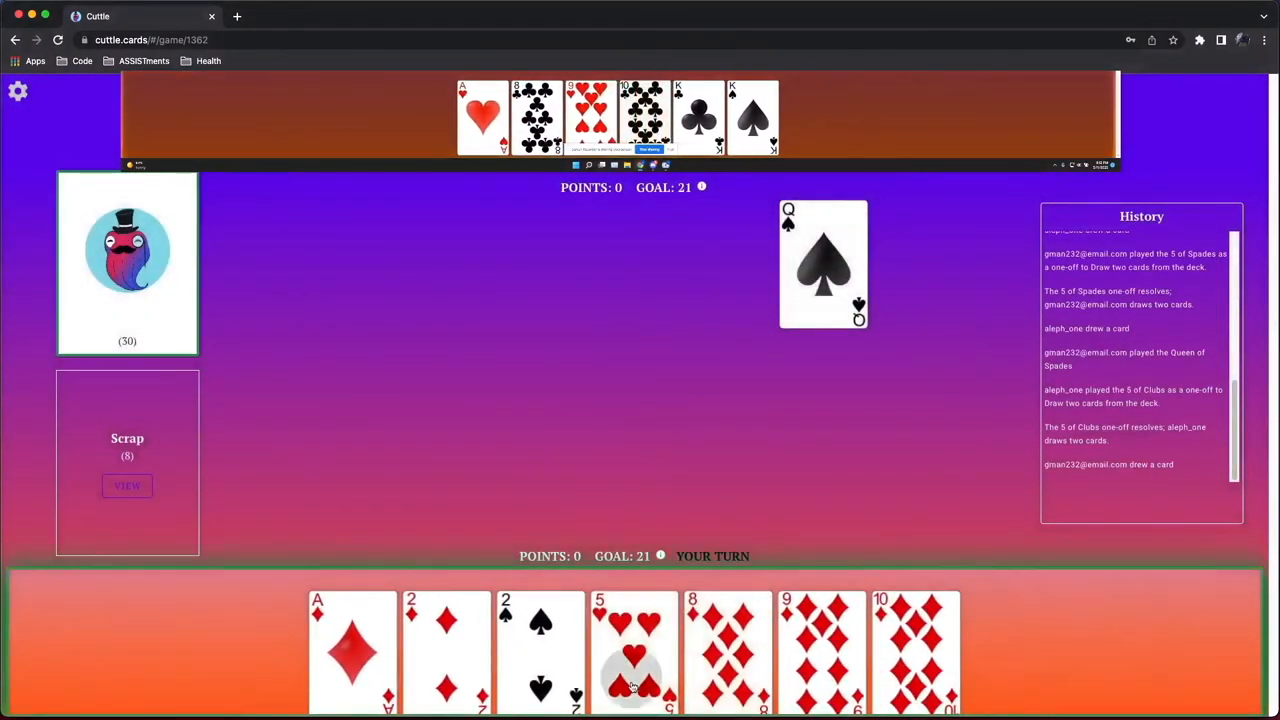
Score the nine of clubs for points and play the eight of diamonds as Glasses
click(632, 650)
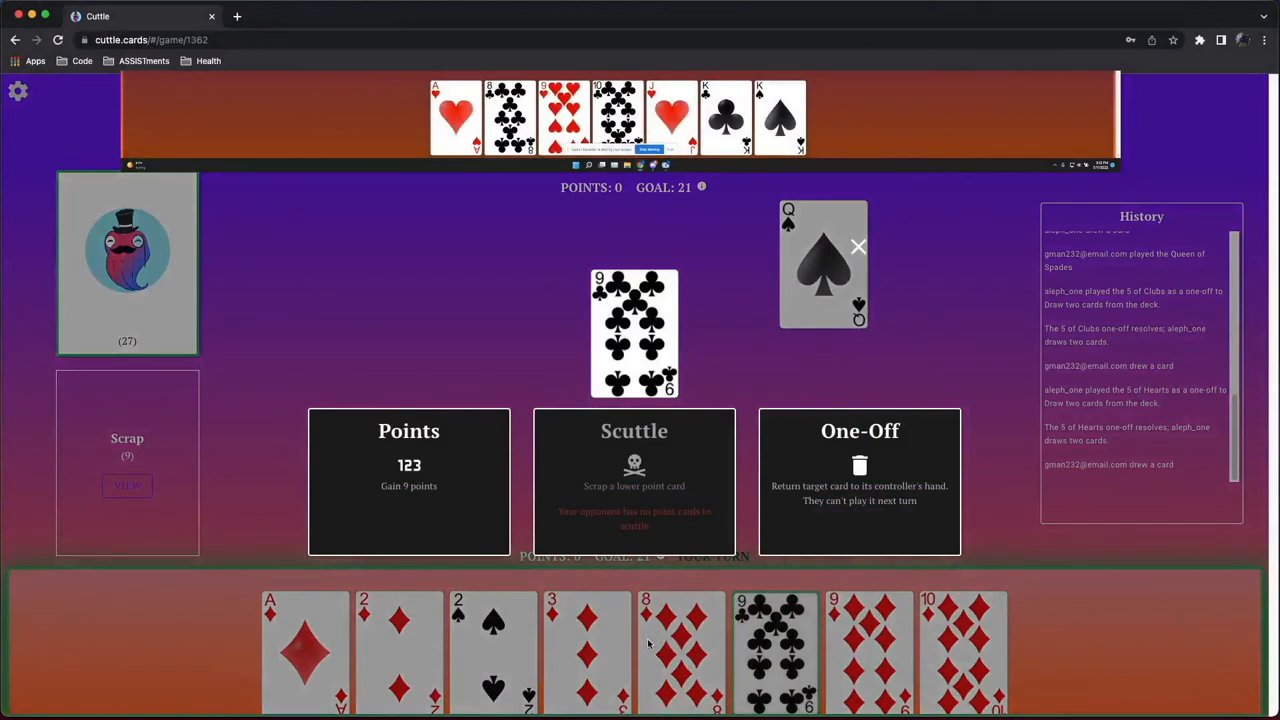
click(408, 480)
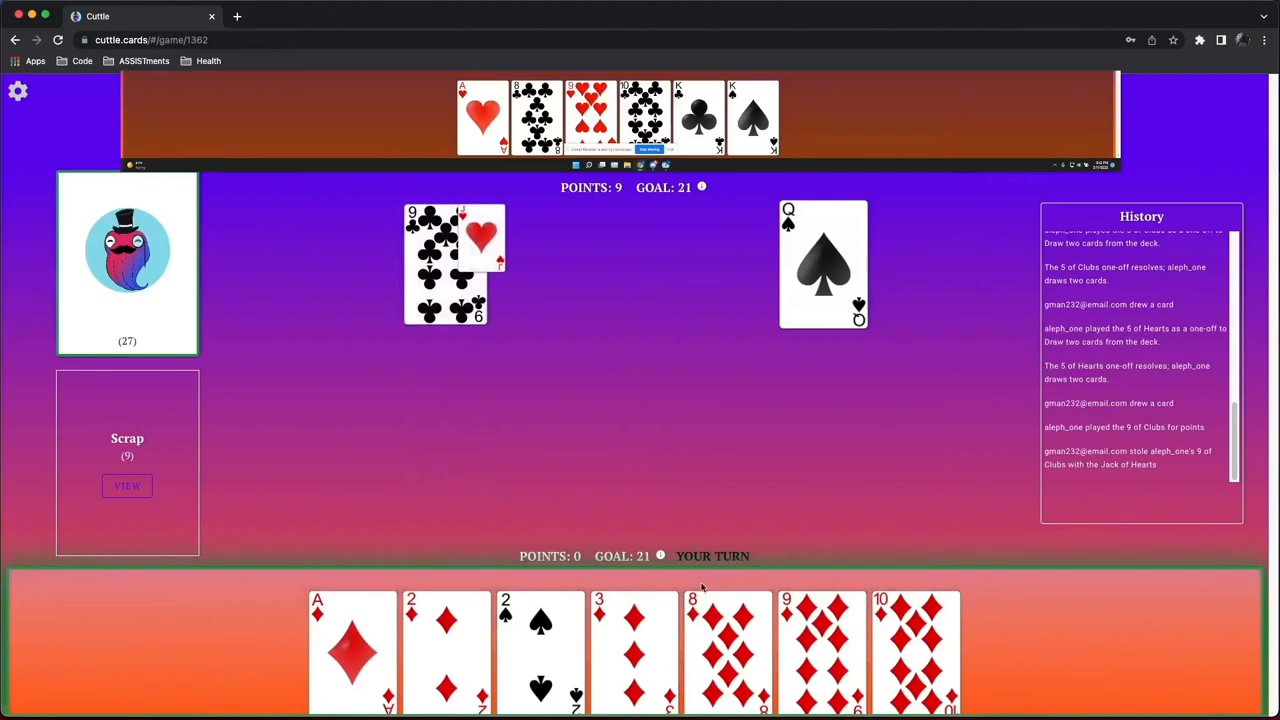
click(728, 650)
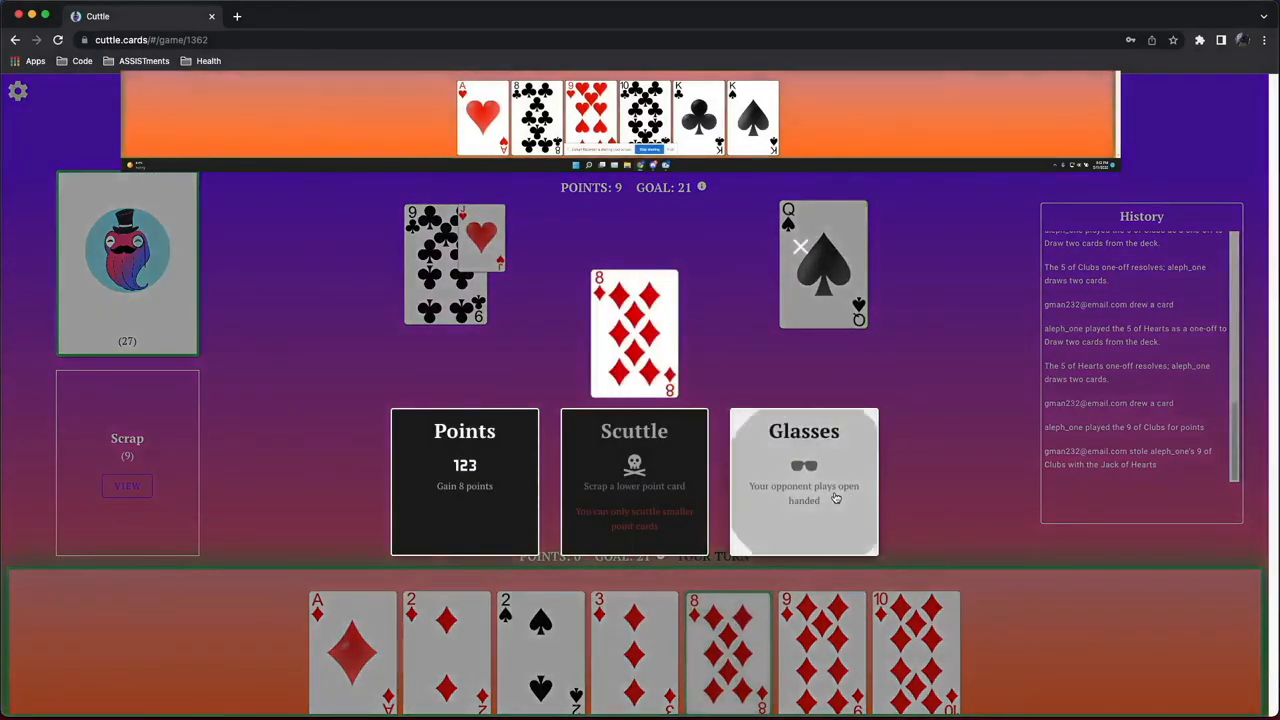
click(804, 480)
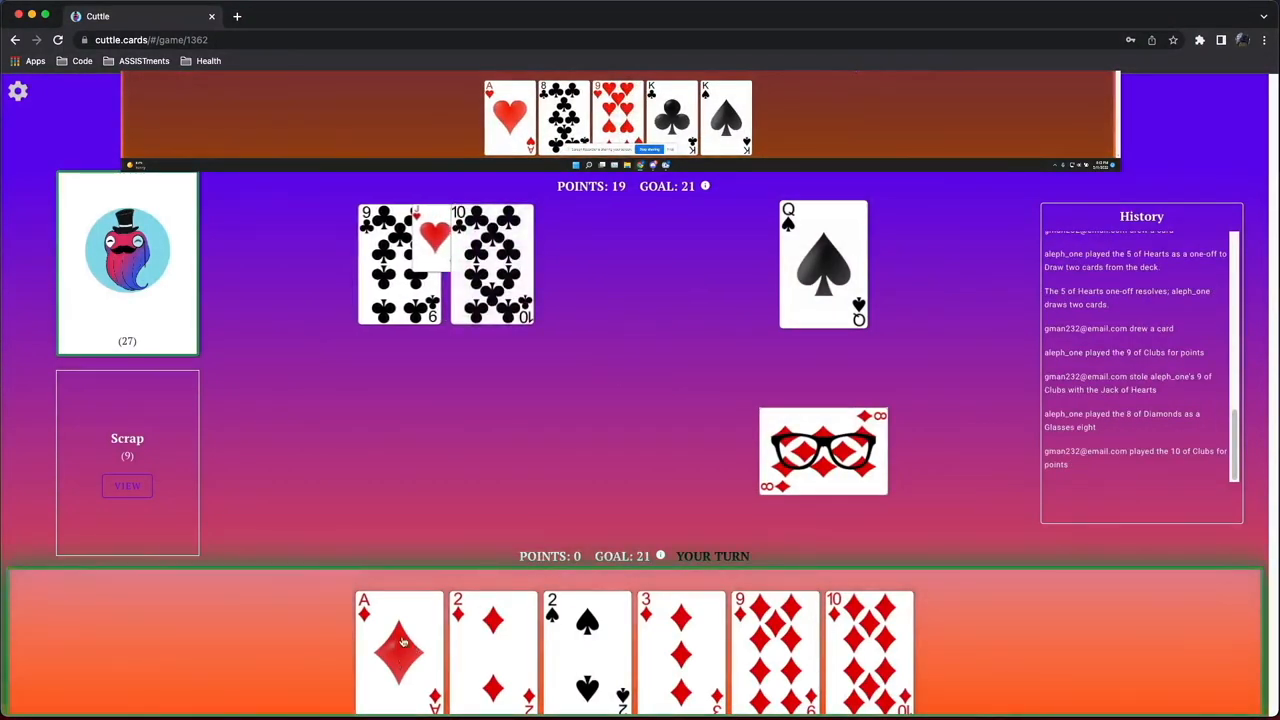
Scrap all point cards with the Ace of Diamonds one-off, then score the nine of diamonds for 9
click(400, 650)
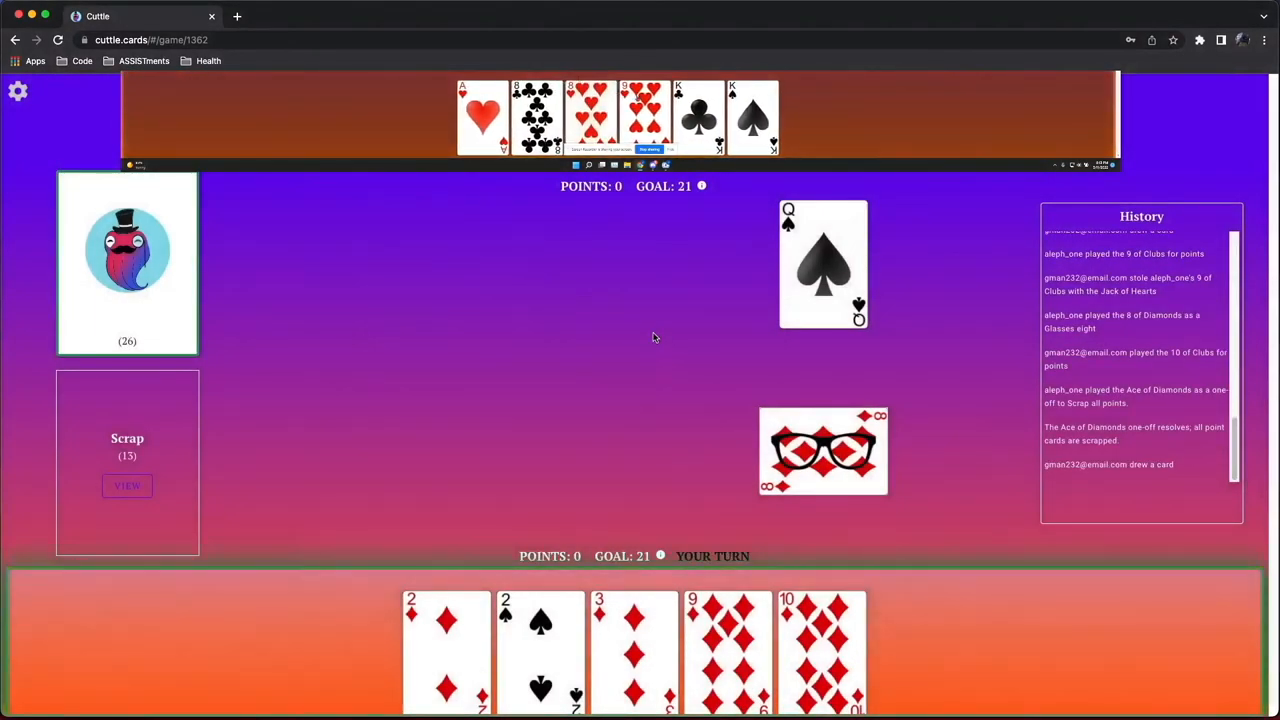
mouse_move(96, 340)
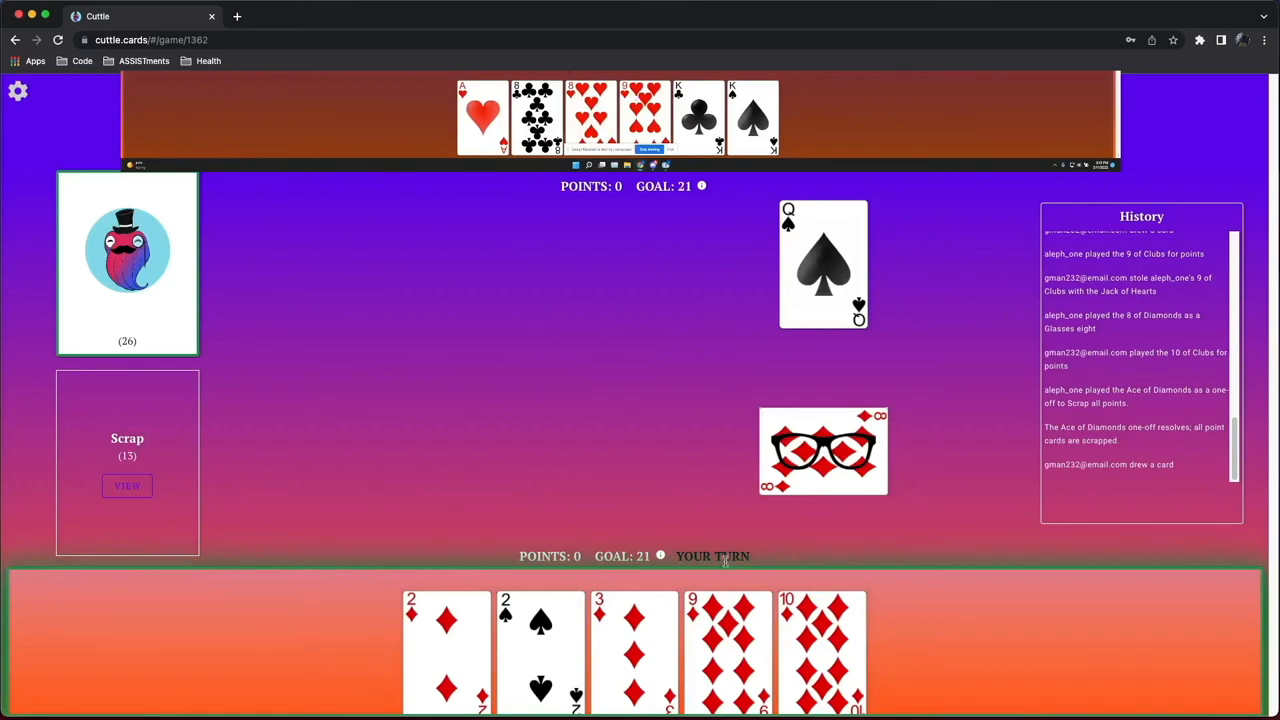
mouse_move(722, 616)
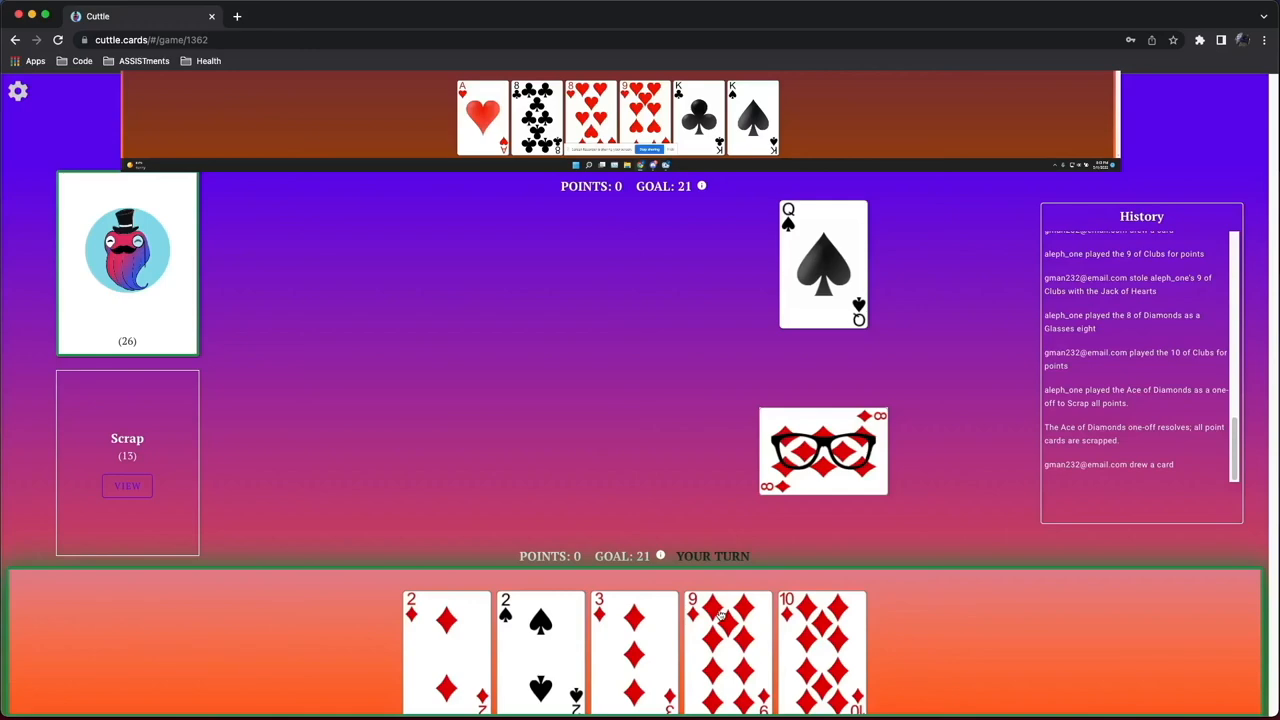
click(728, 650)
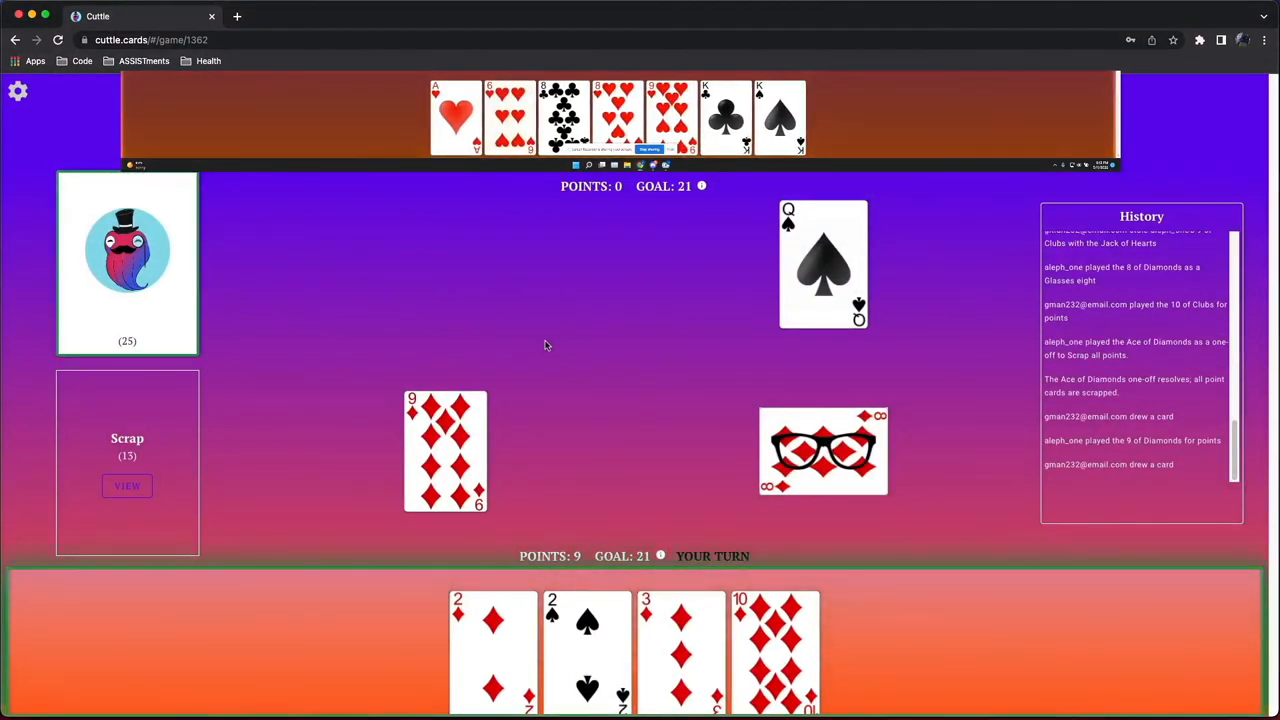
mouse_move(510, 640)
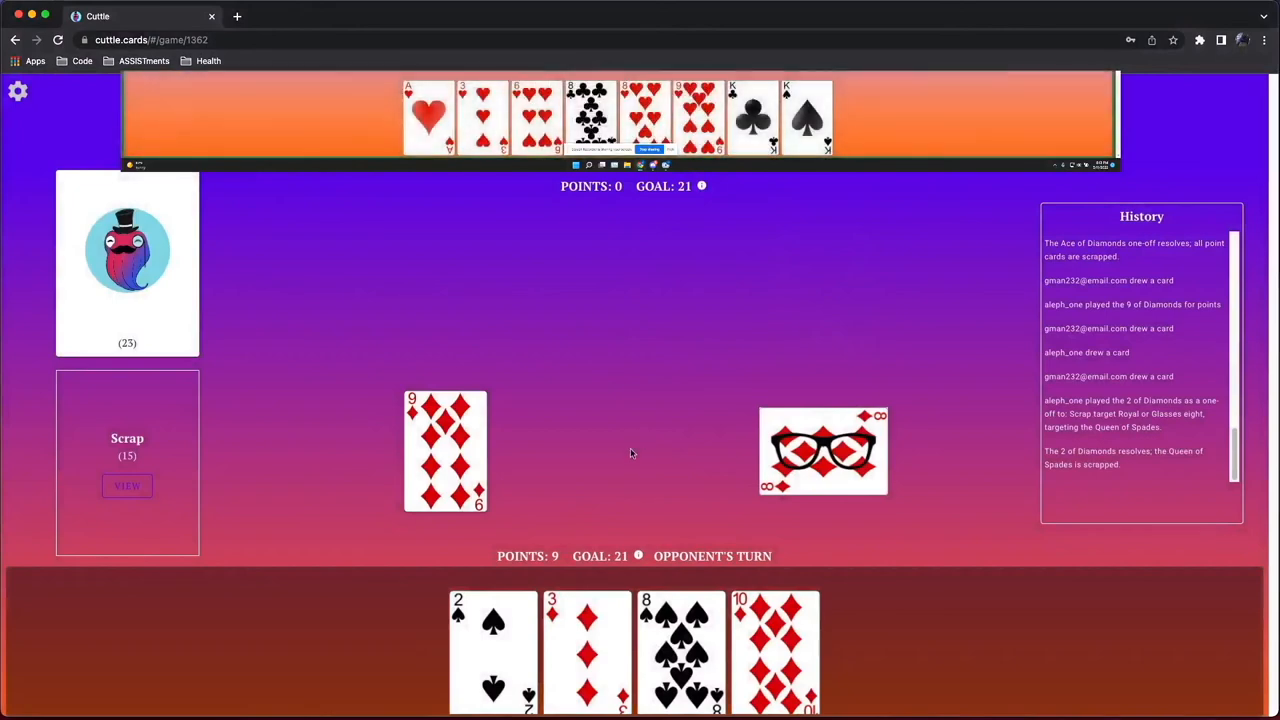
mouse_move(644, 480)
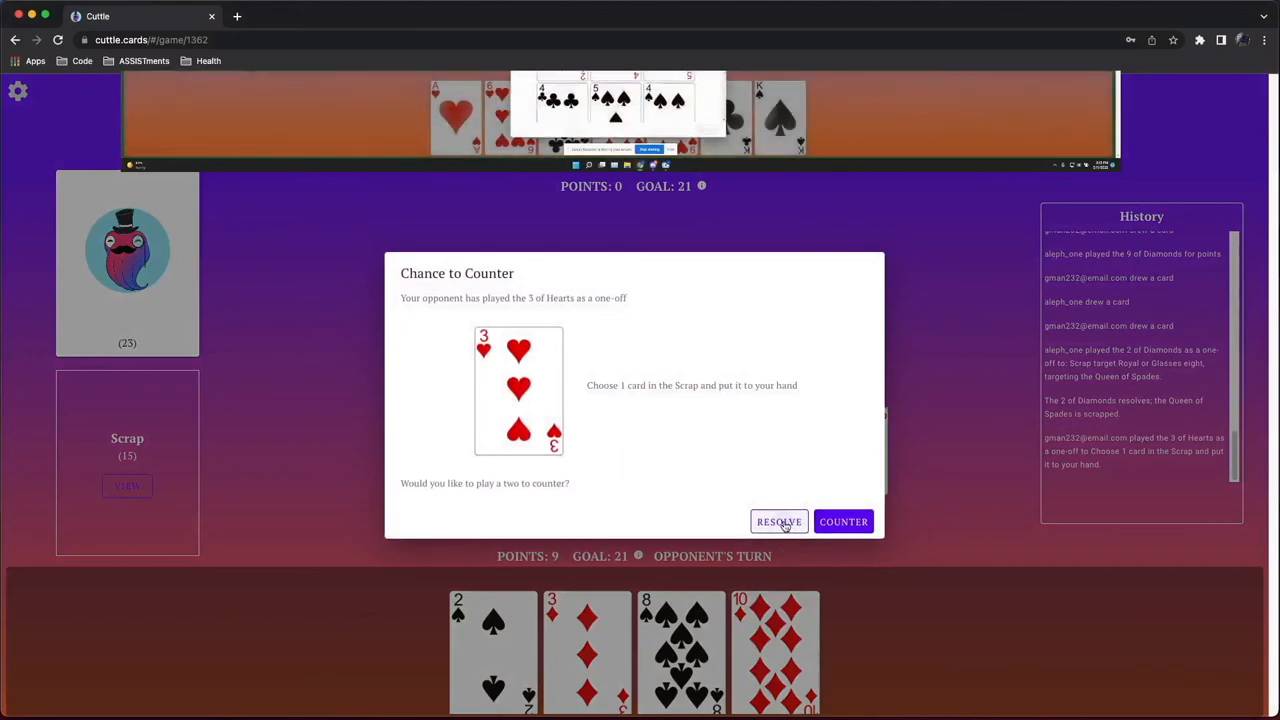
Let the opponent's three of hearts, six of hearts and four of diamonds resolve, drawing a card in between
click(780, 520)
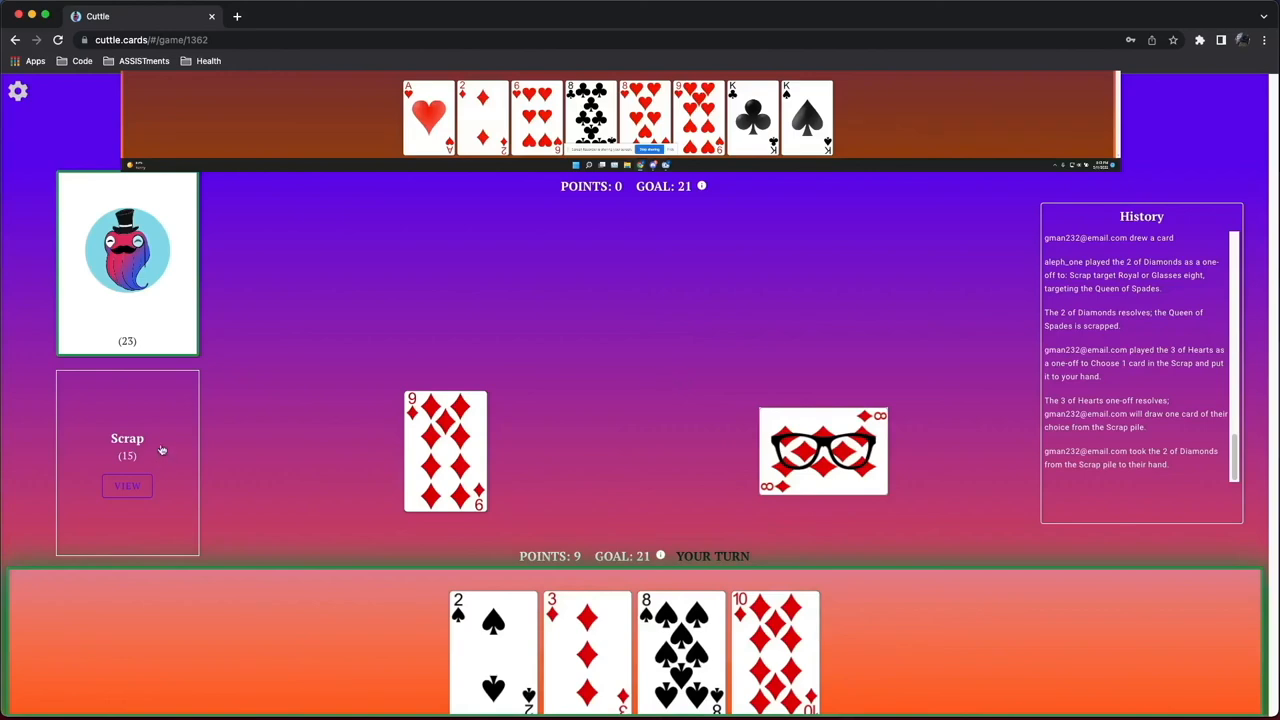
click(128, 486)
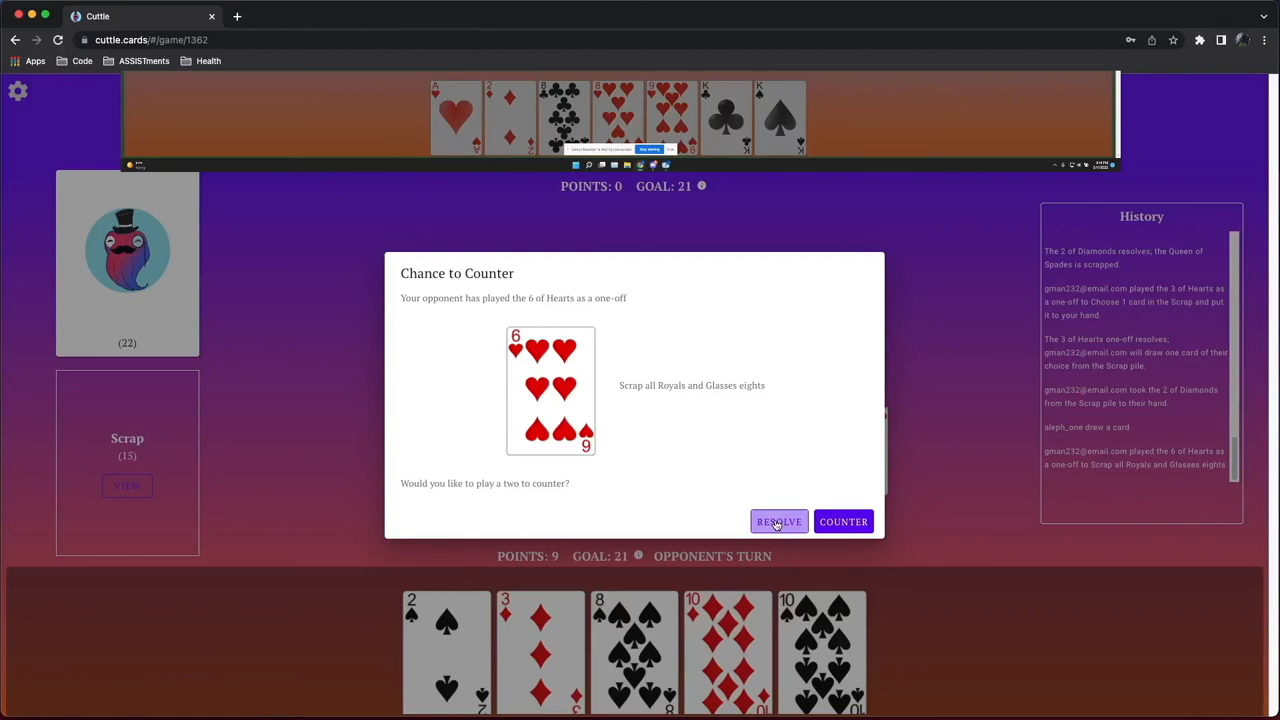
click(778, 520)
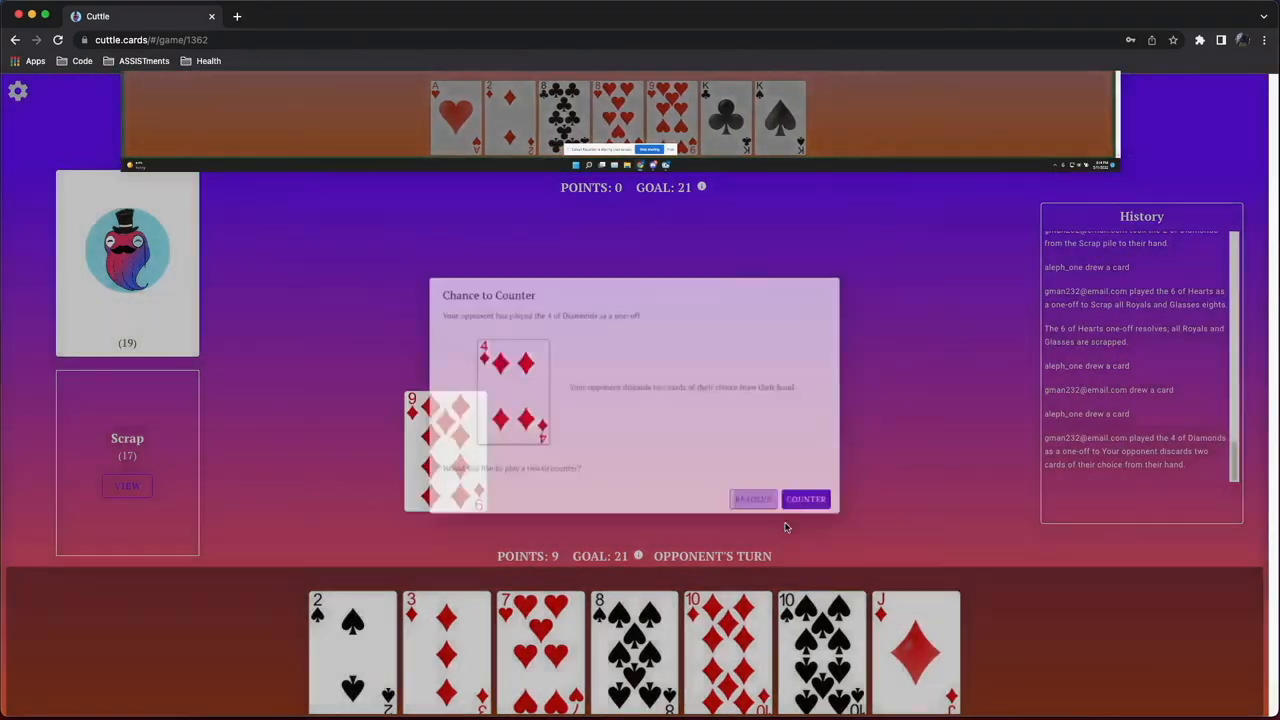
click(752, 500)
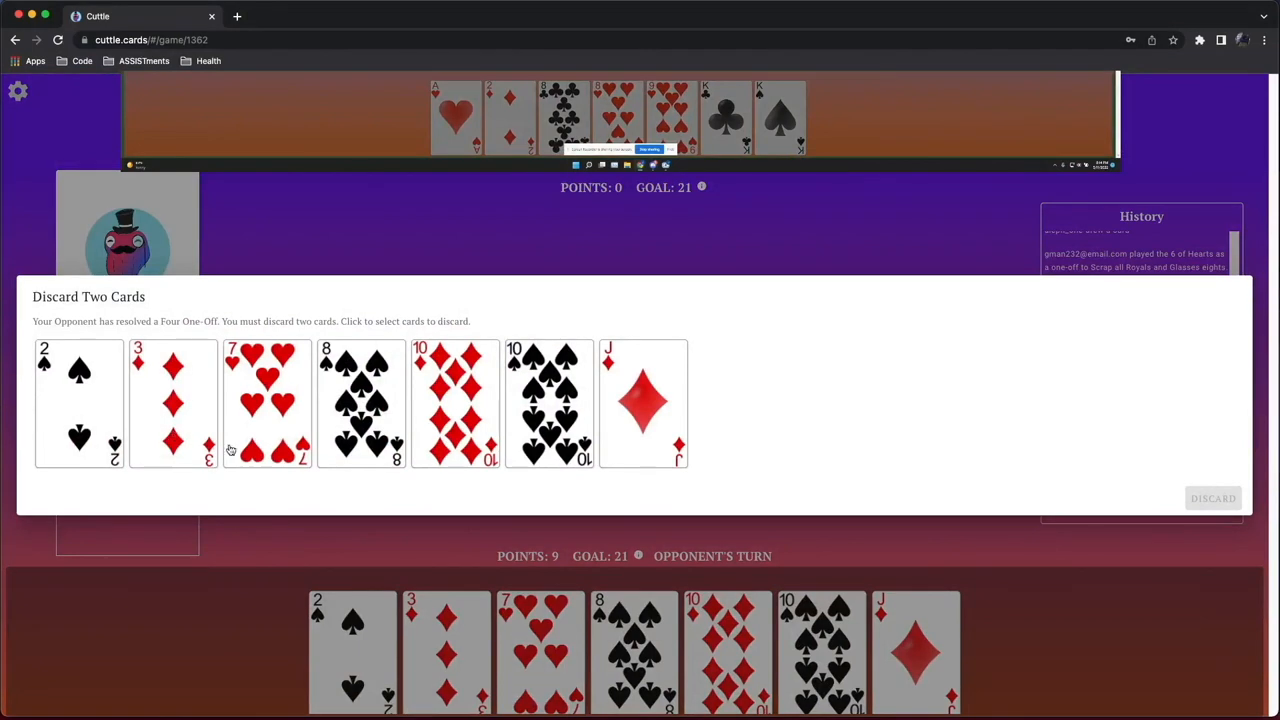
Discard the seven of hearts and eight of spades to the forced two-card discard
click(266, 404)
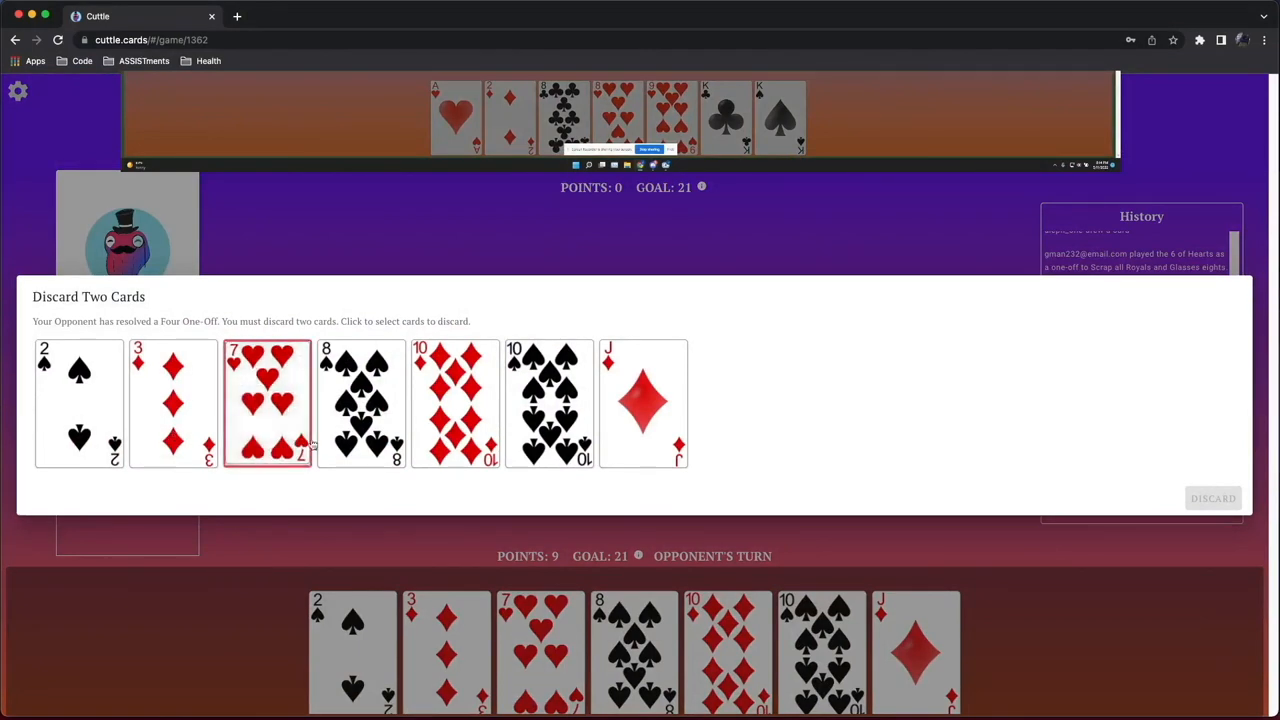
click(360, 404)
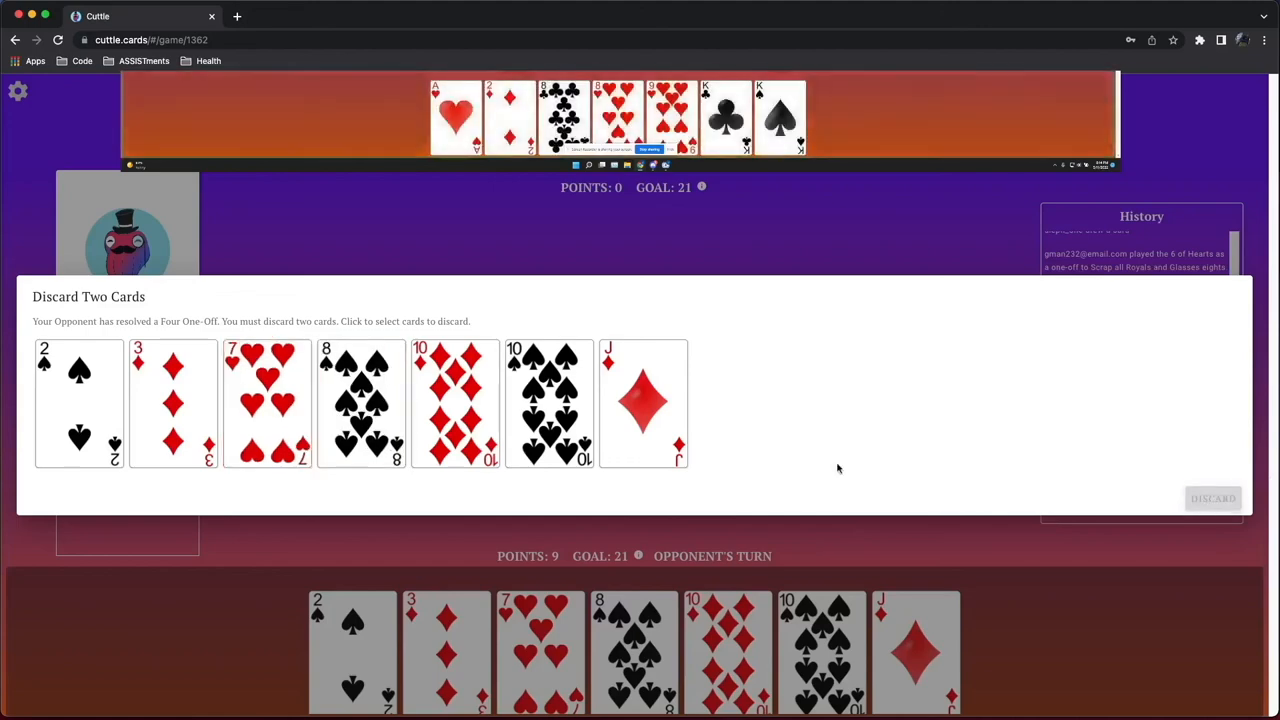
click(1212, 498)
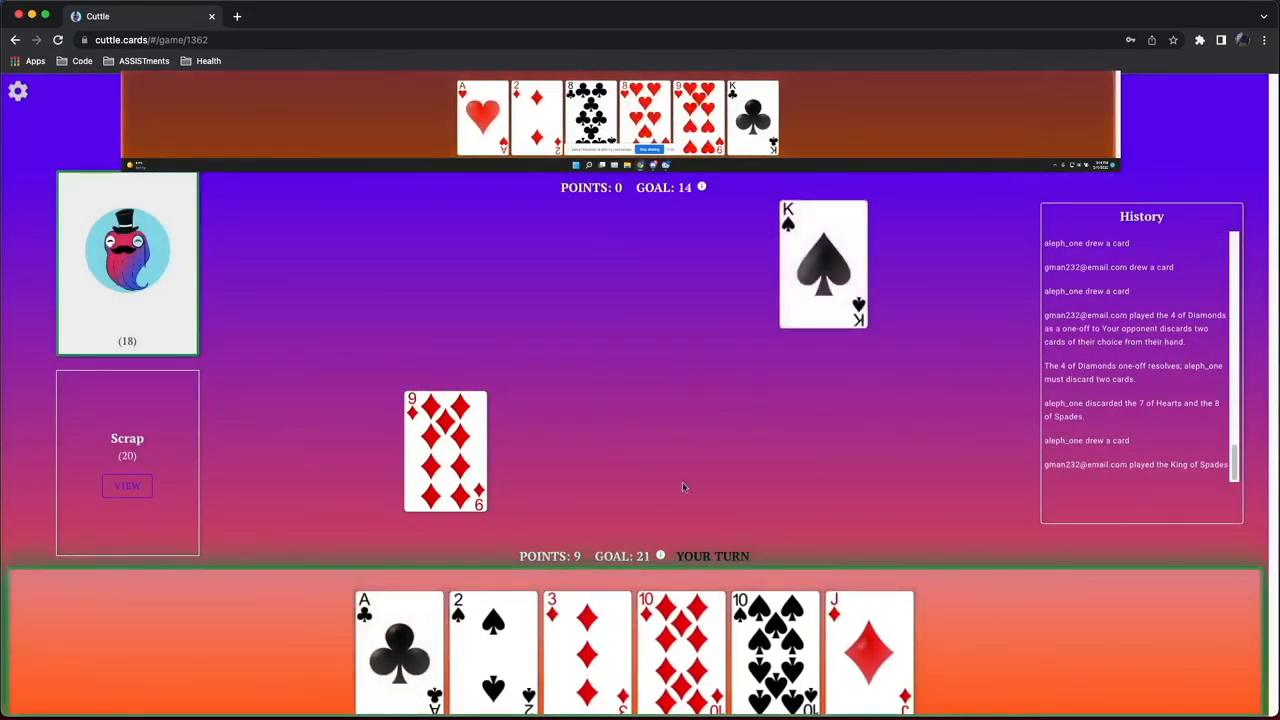
mouse_move(584, 608)
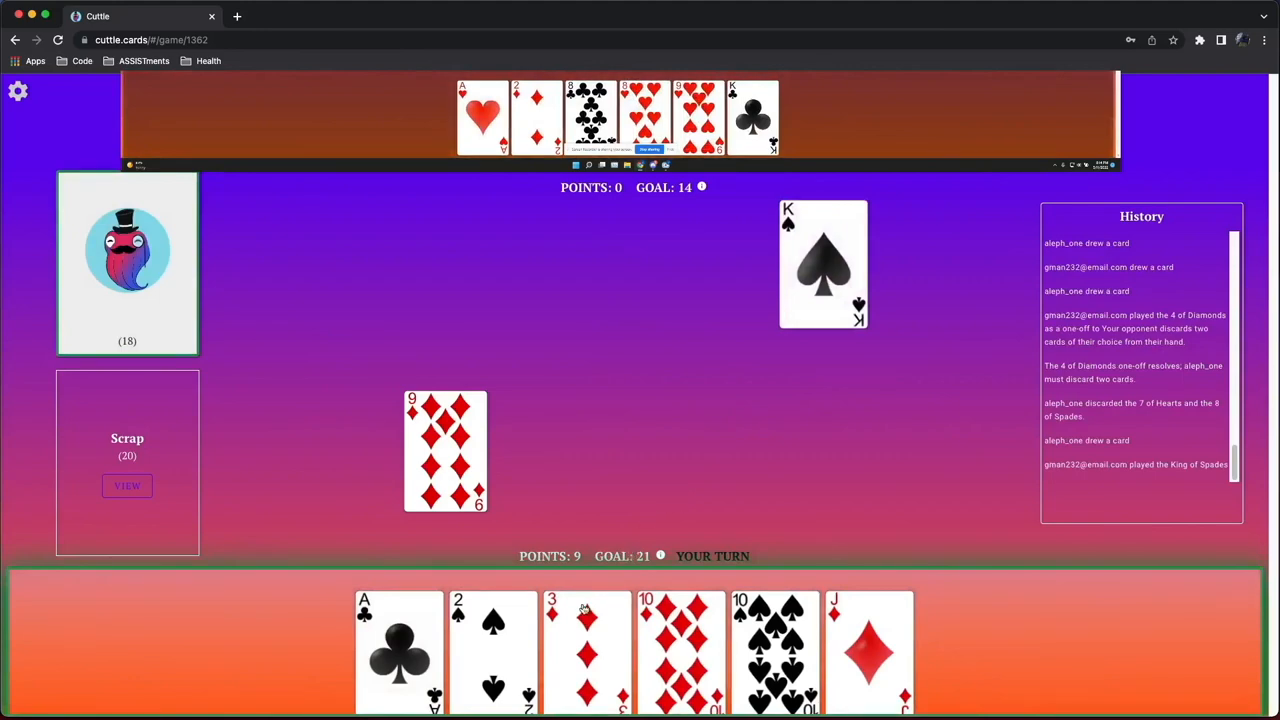
Score the three of diamonds, draw, and score the ten of diamonds for points
click(586, 650)
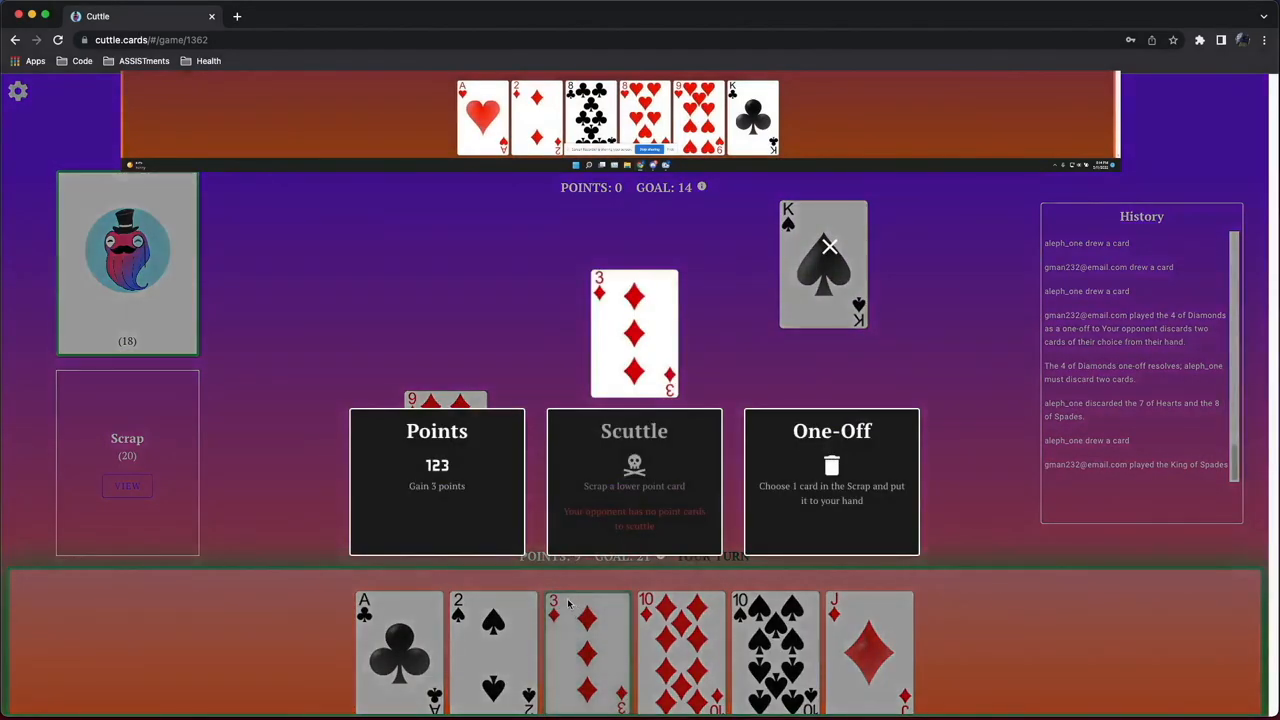
click(436, 480)
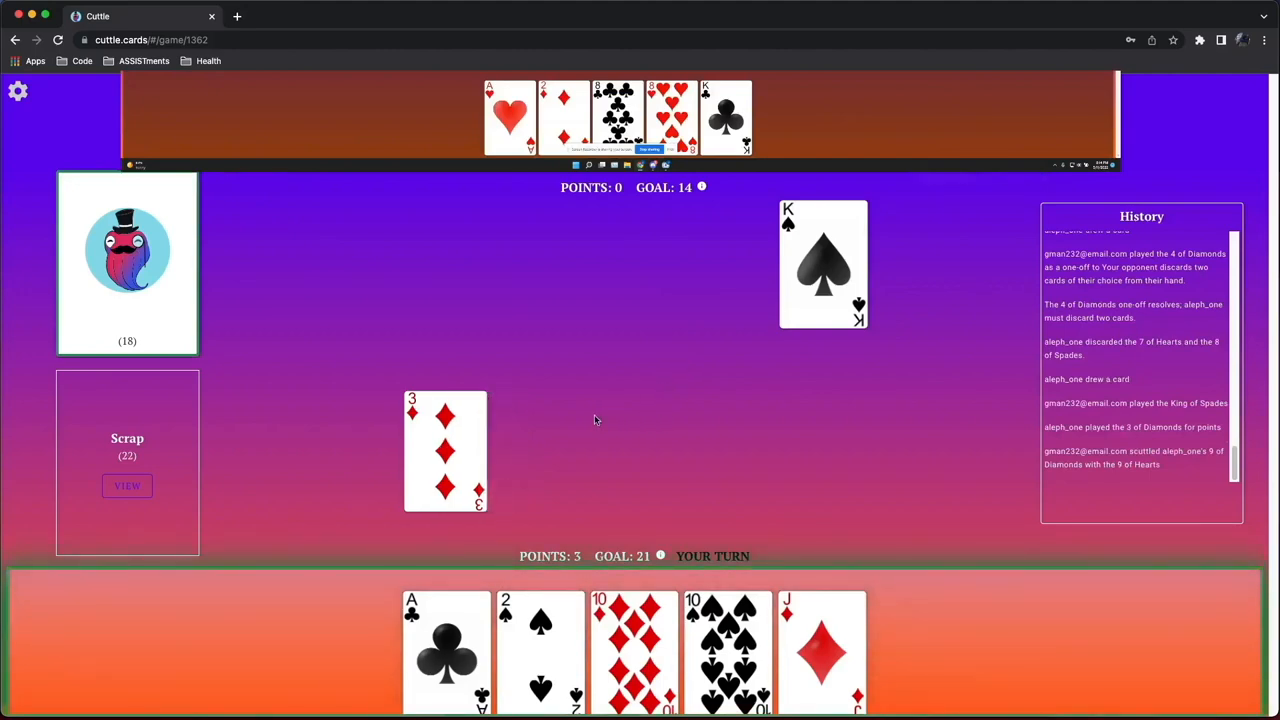
mouse_move(668, 600)
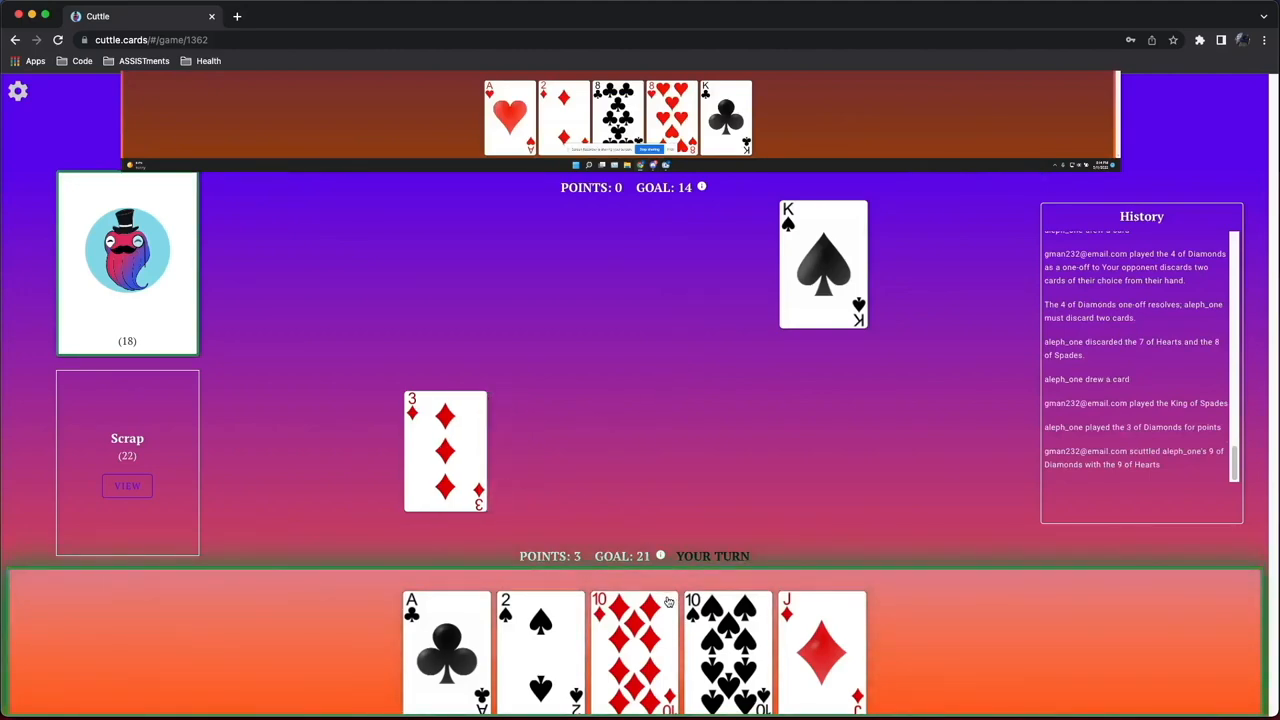
click(632, 650)
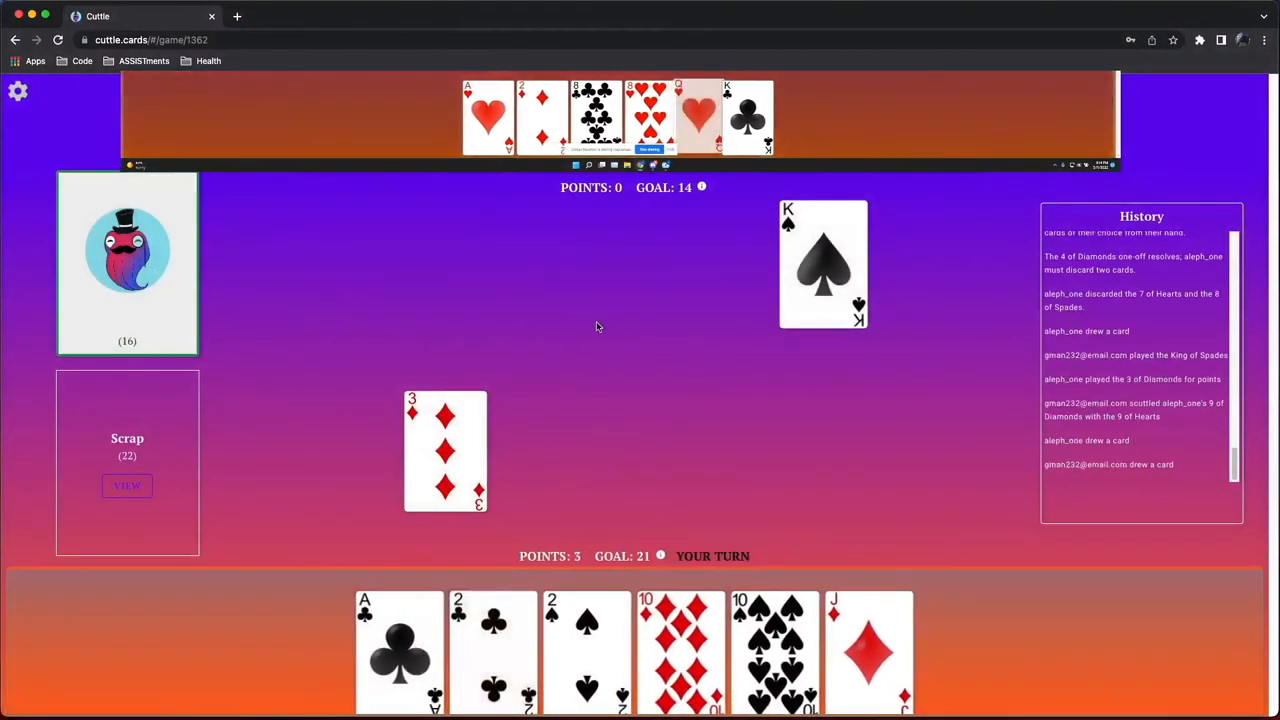
click(680, 650)
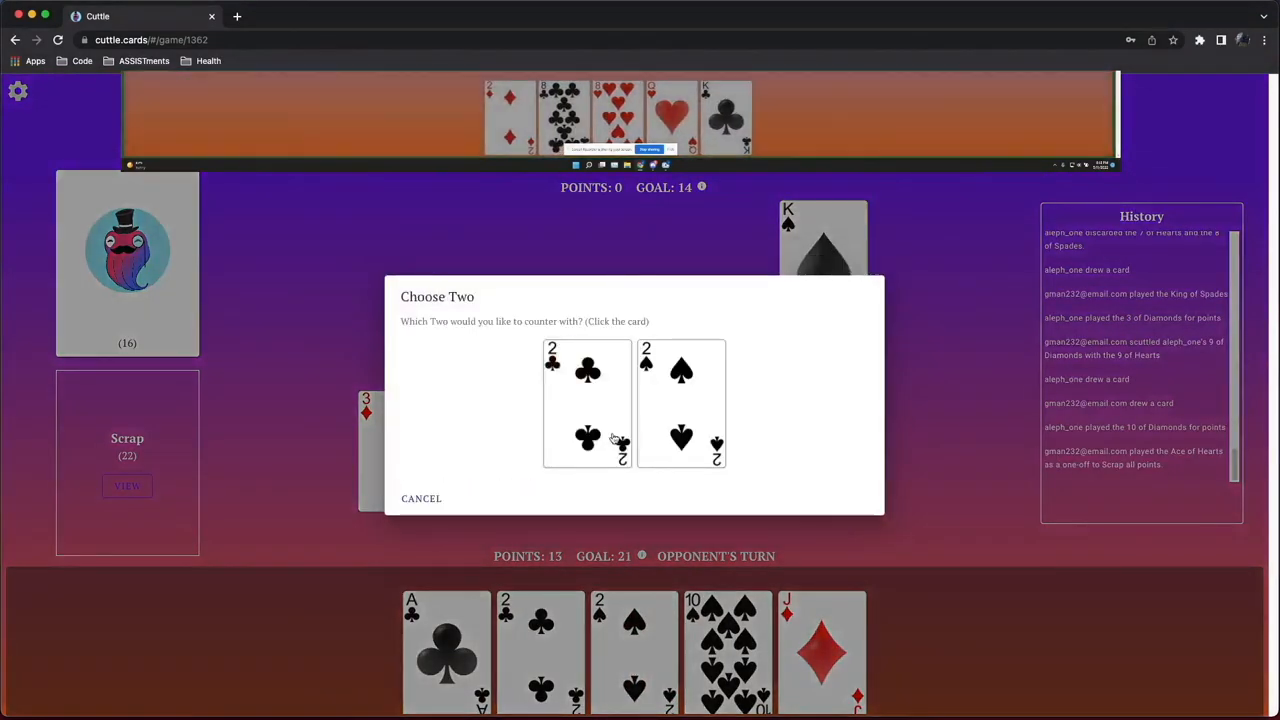
Counter the opponent's ace with the two of clubs and two of spades, score the ten of spades to win at 23, and leave the game
click(588, 404)
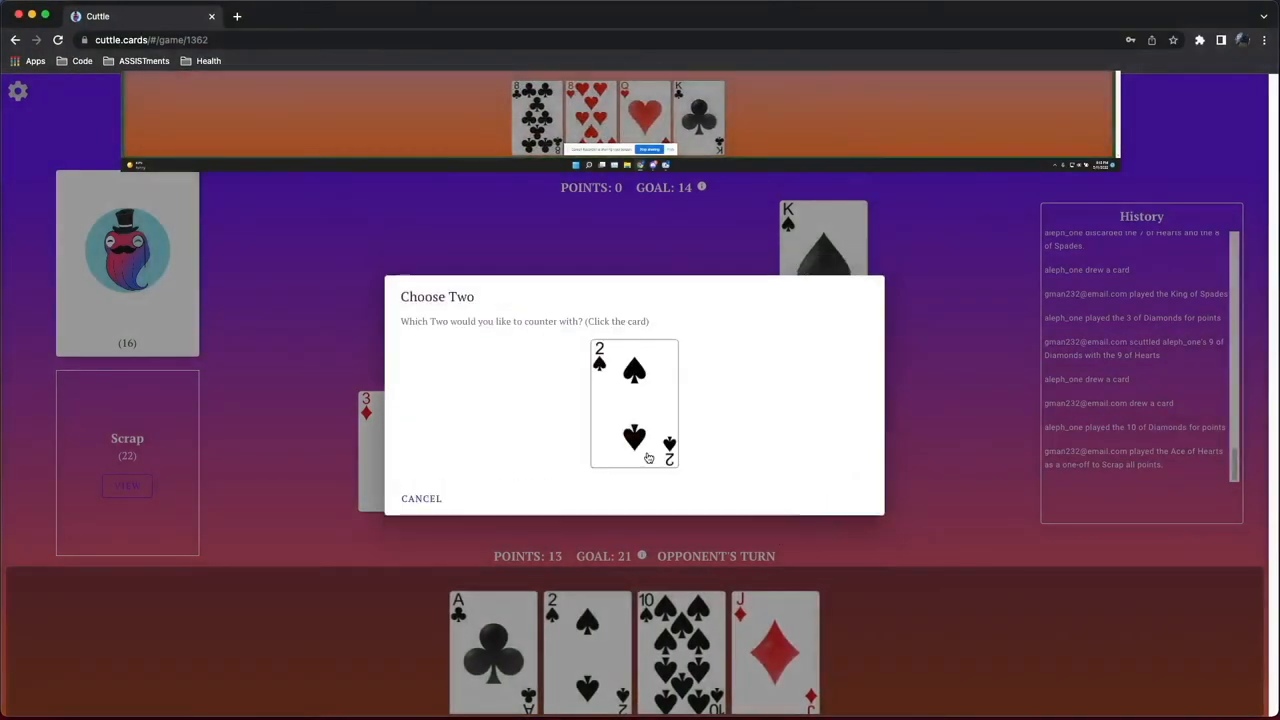
click(634, 404)
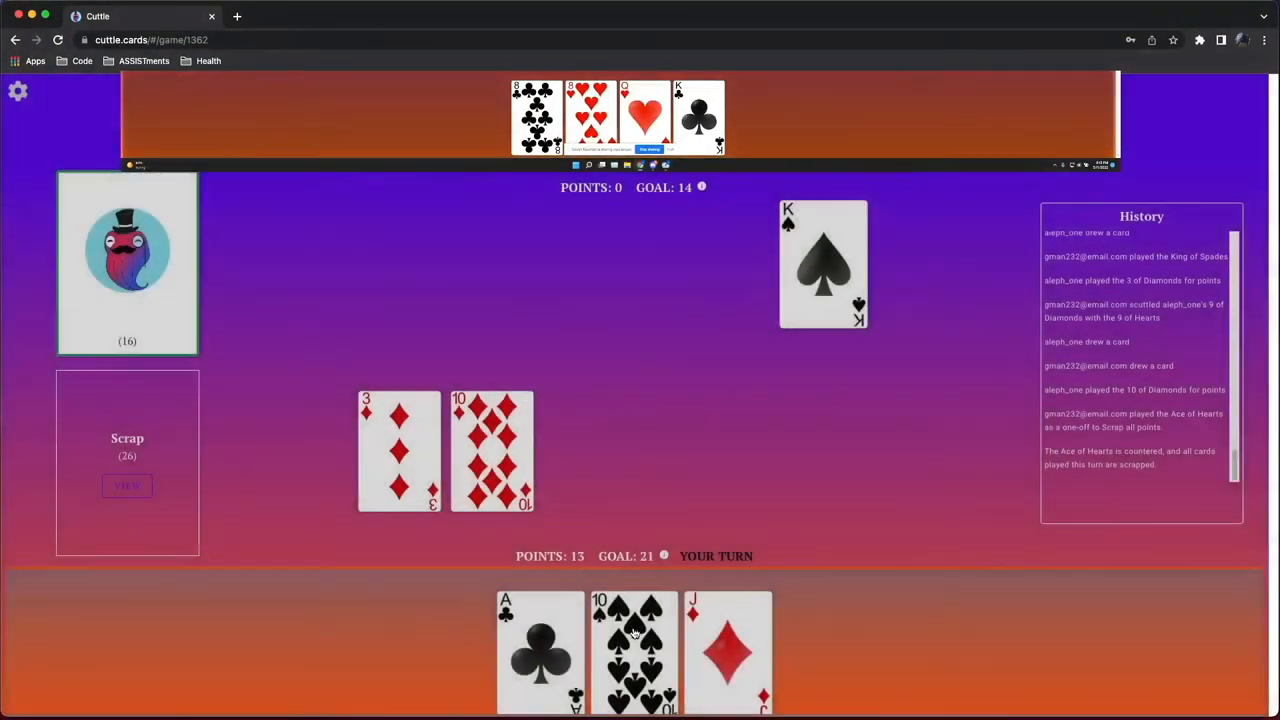
click(632, 650)
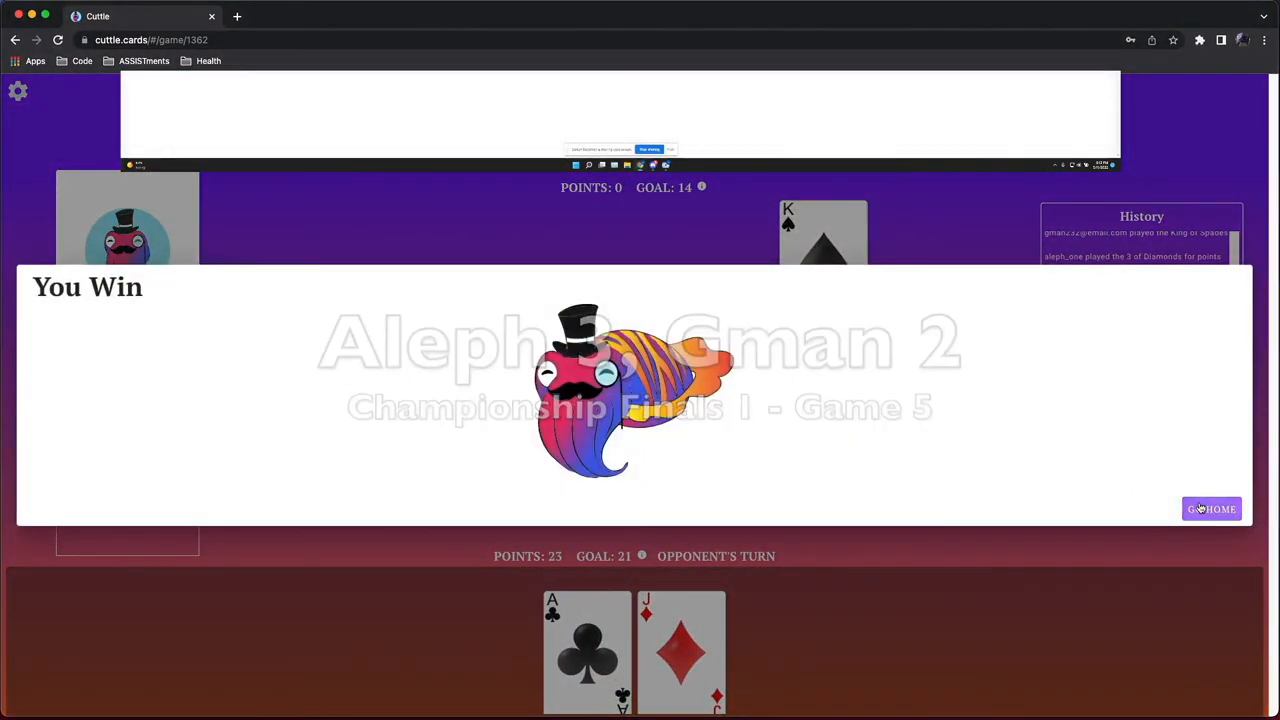
click(1212, 510)
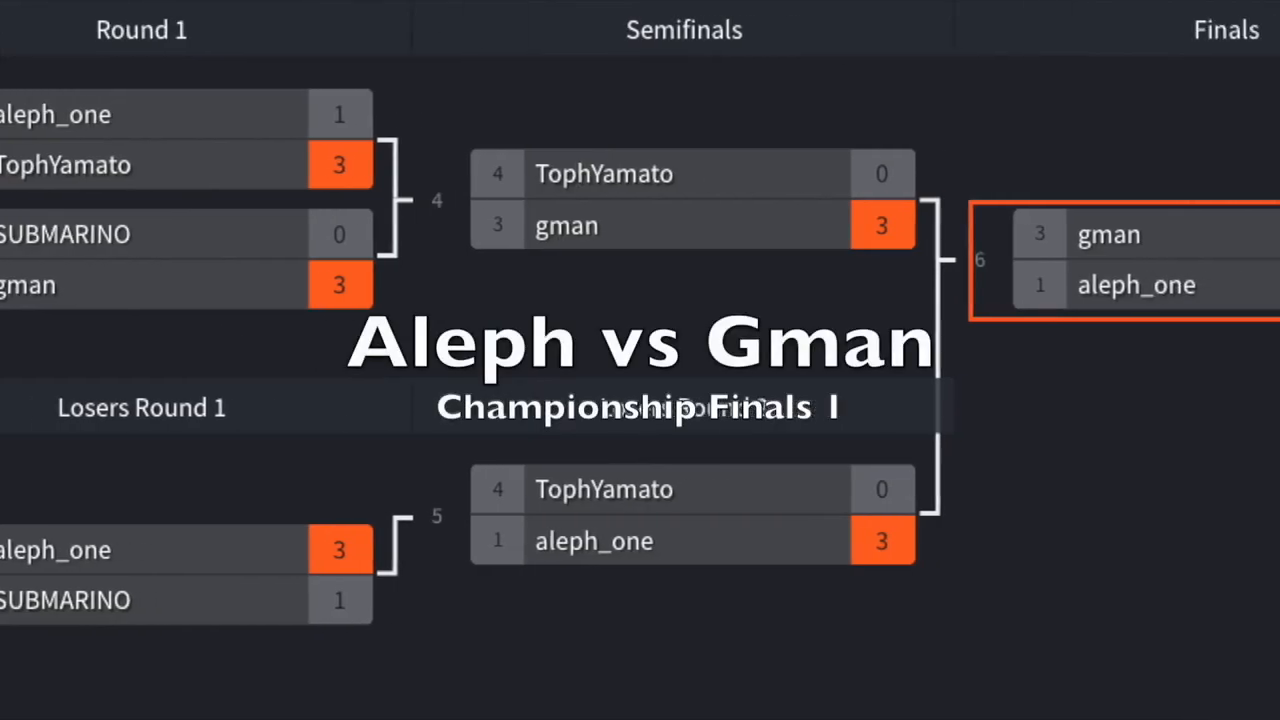